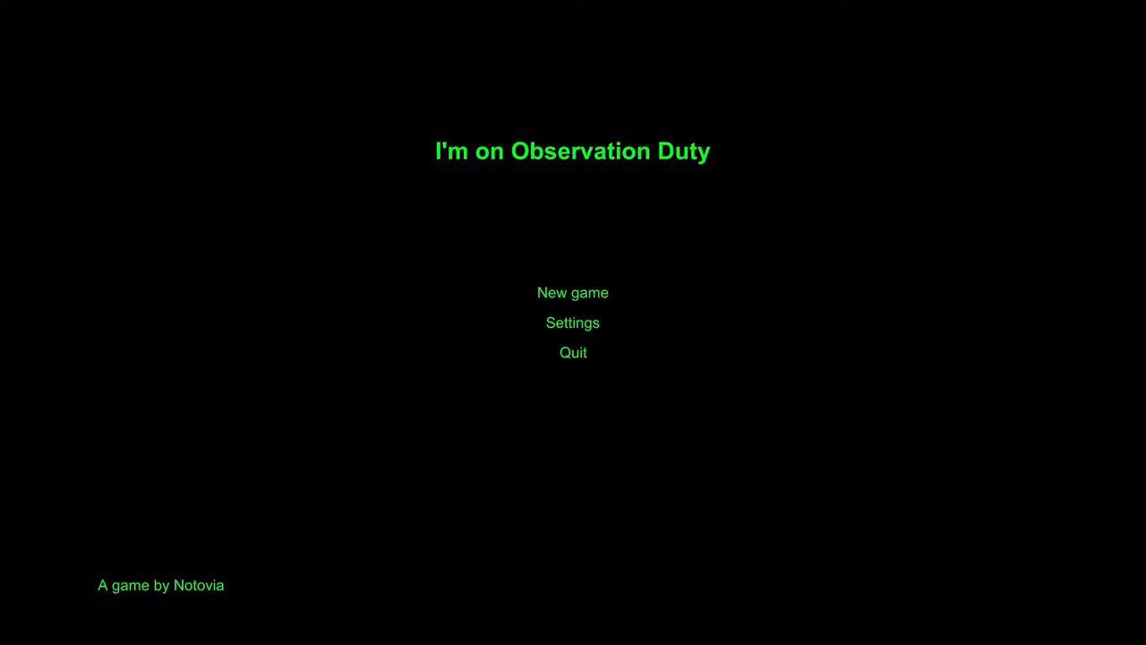
Step: In Settings, lower the volume slider to about two-thirds
click(572, 323)
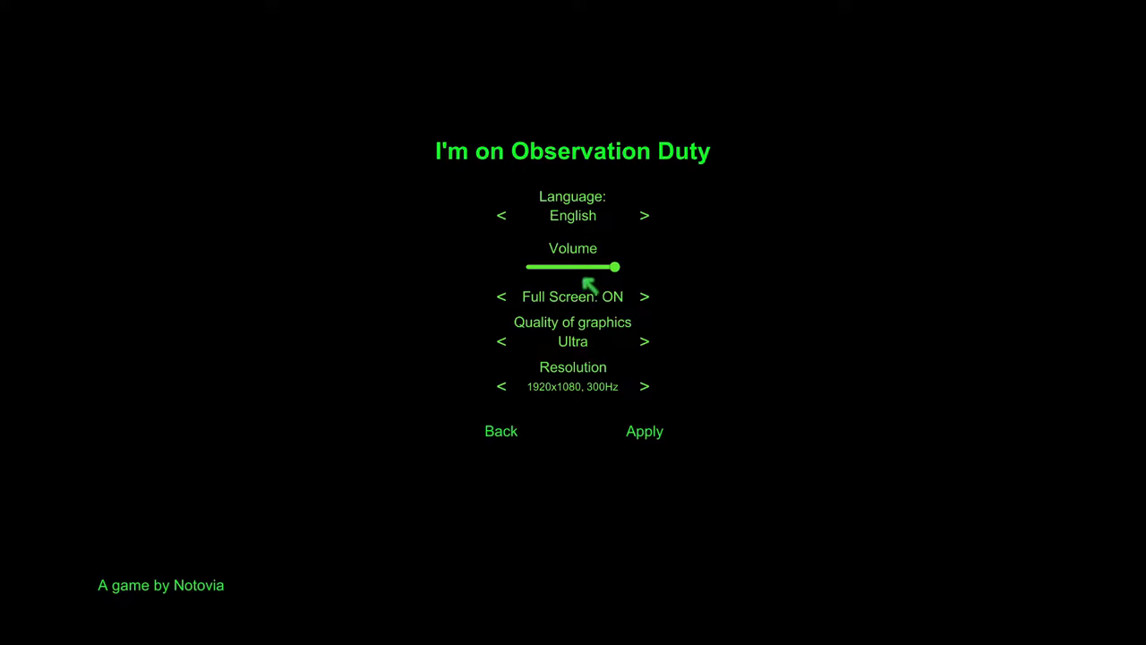
drag(615, 266, 578, 266)
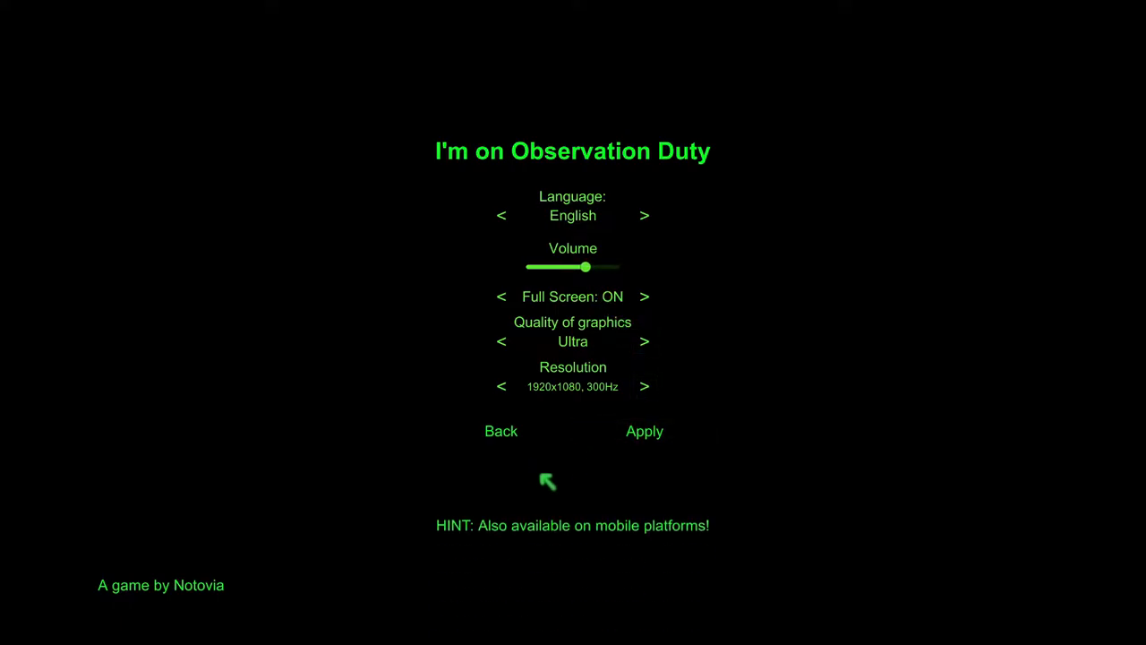
mouse_move(744, 636)
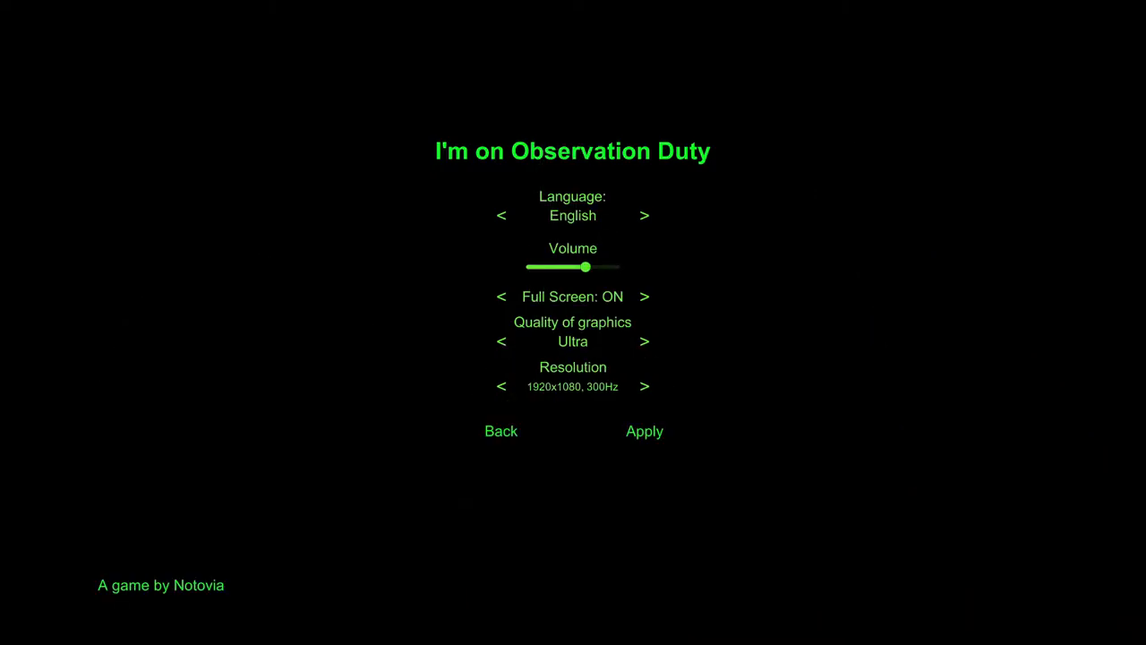
mouse_move(570, 469)
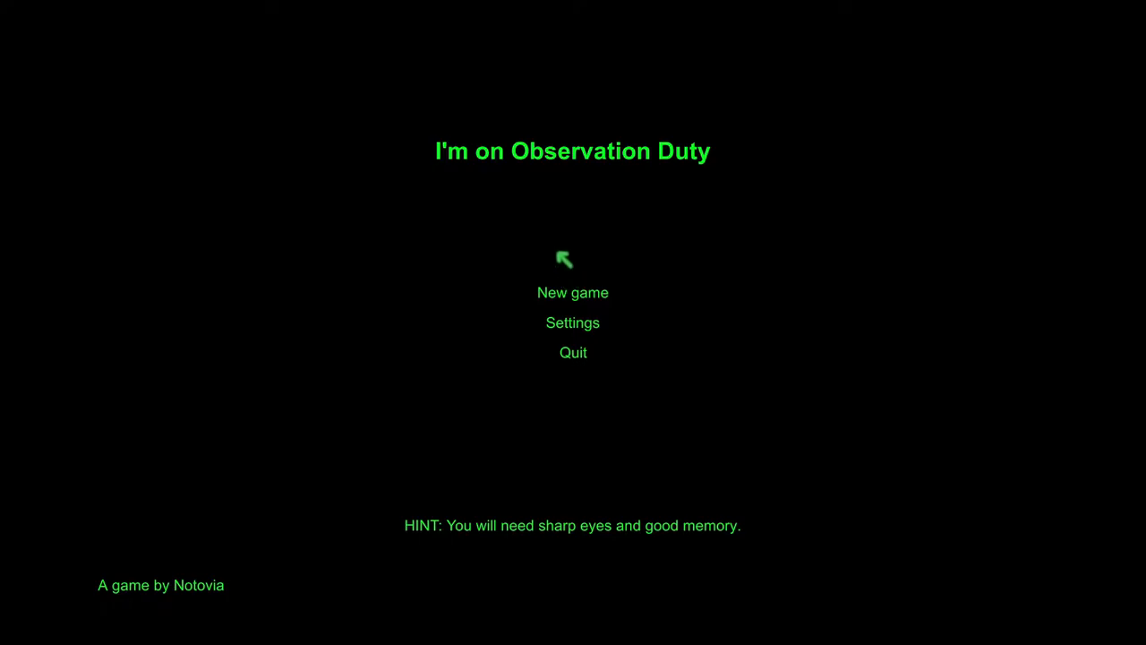
Step: Start a new game on The old house level
click(573, 292)
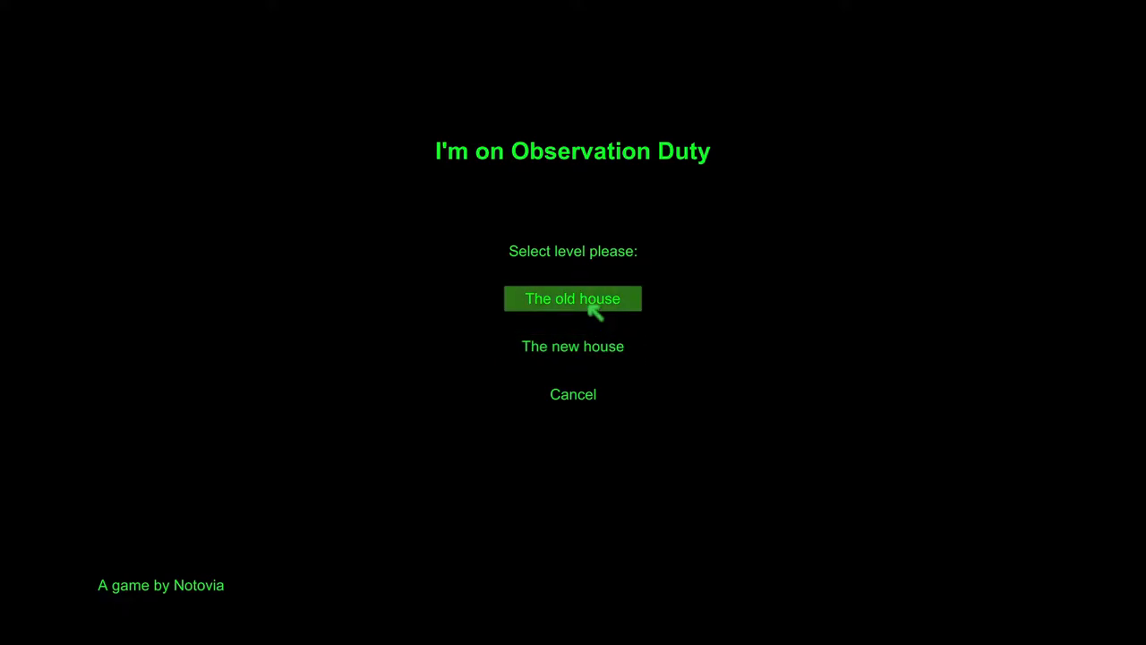
click(572, 298)
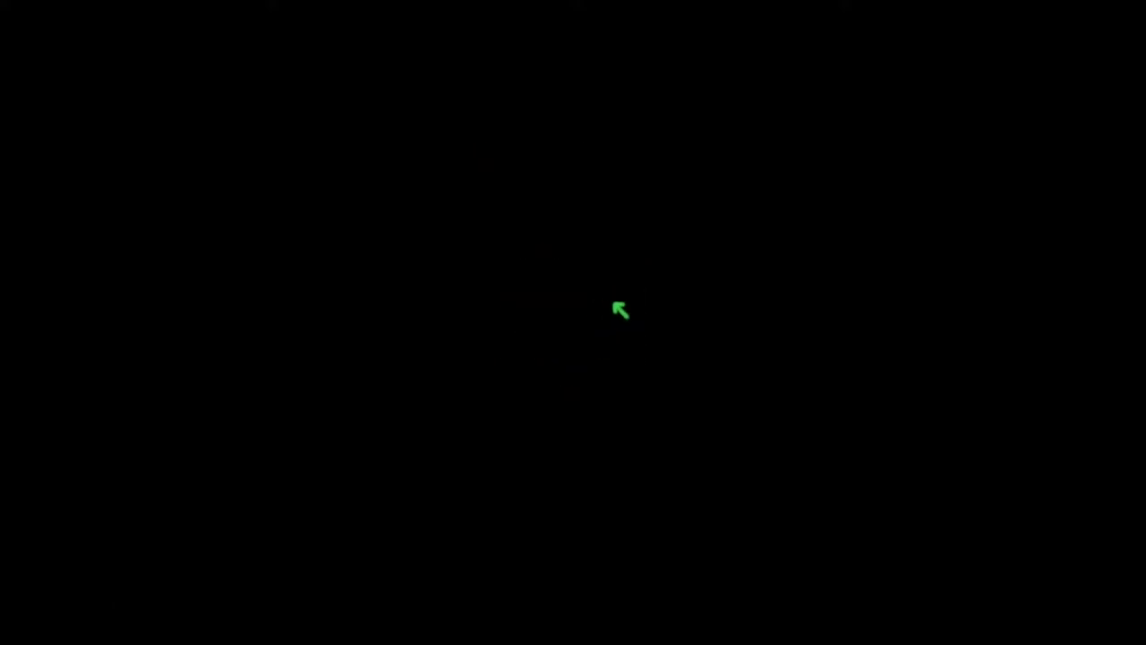
mouse_move(627, 287)
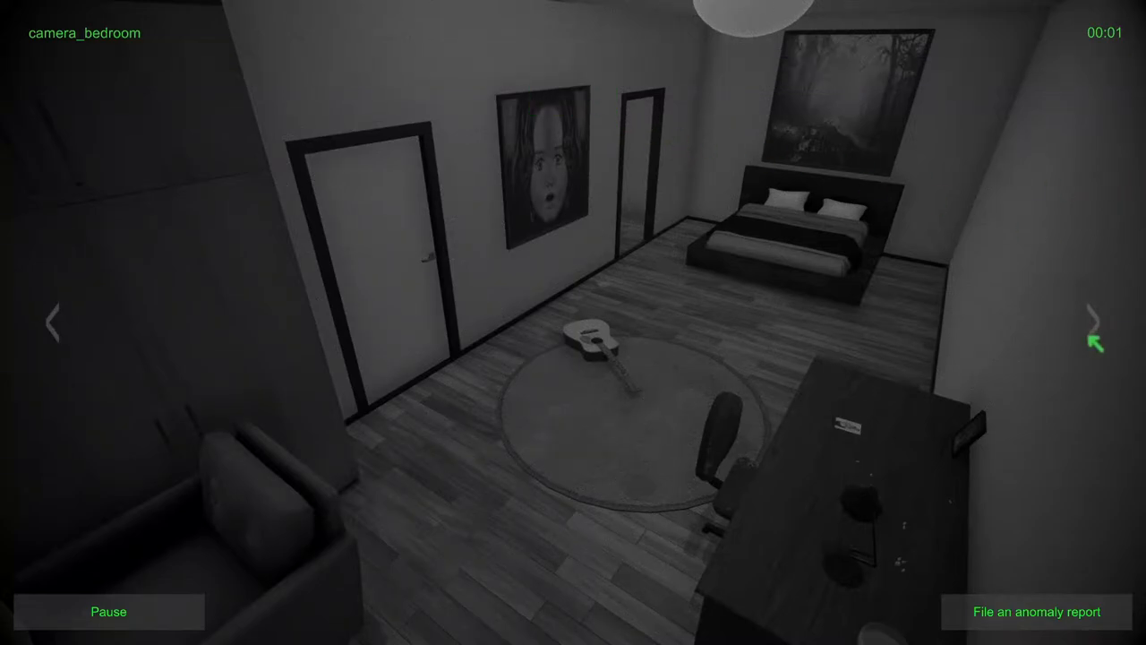
Step: Cycle between the kitchen and living room camera feeds
click(1093, 318)
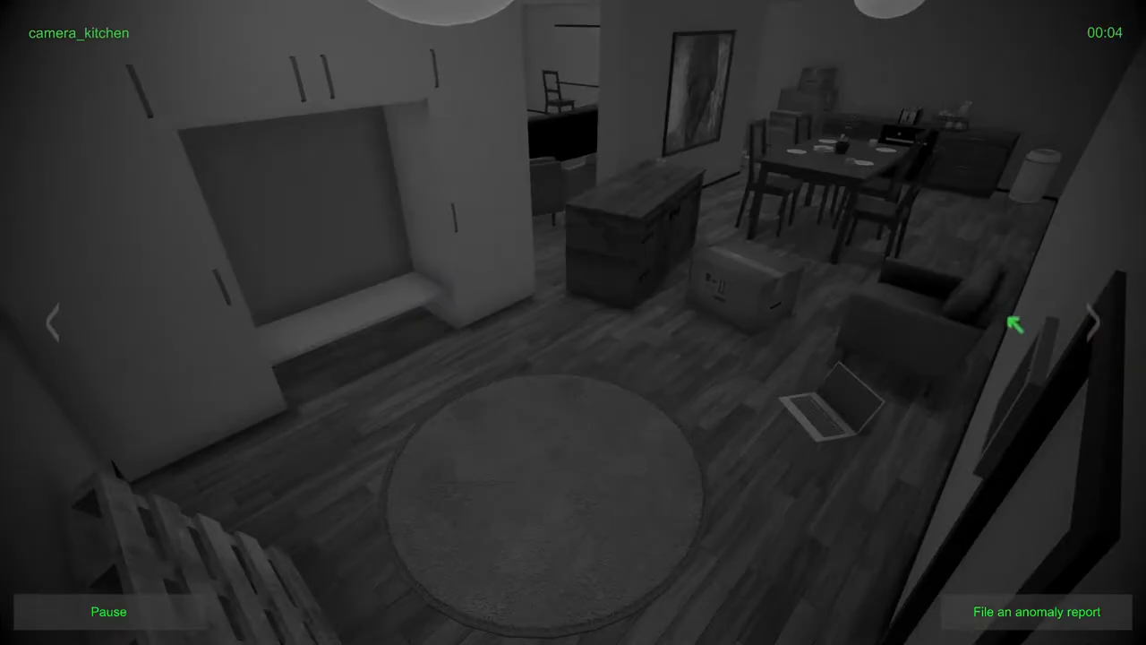
click(1037, 612)
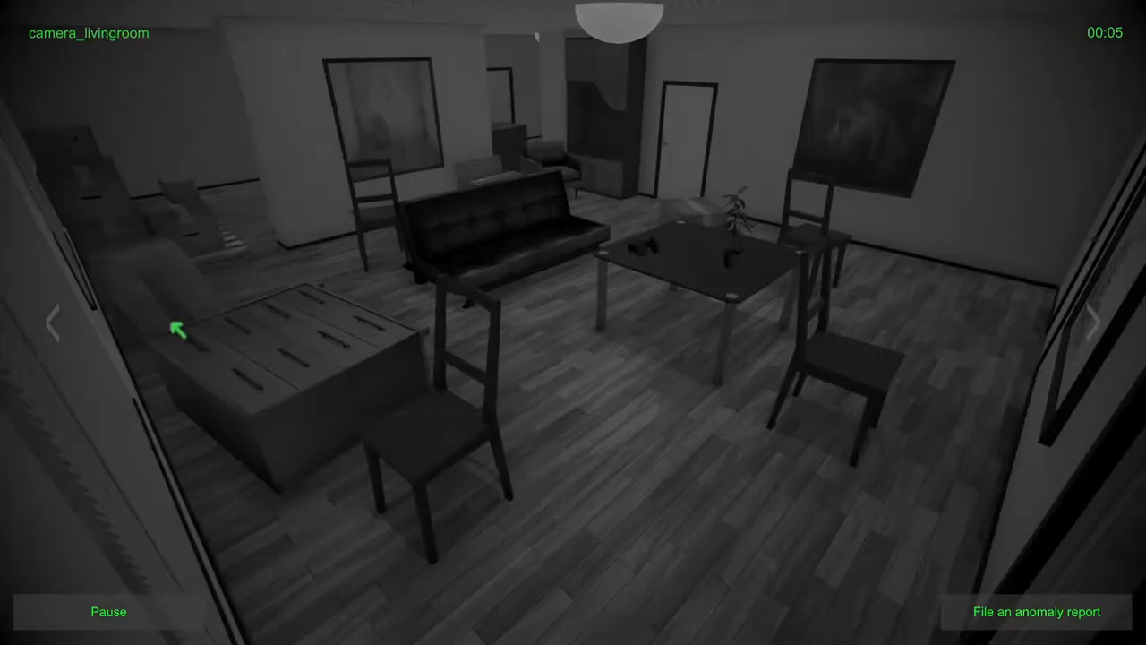
click(1097, 322)
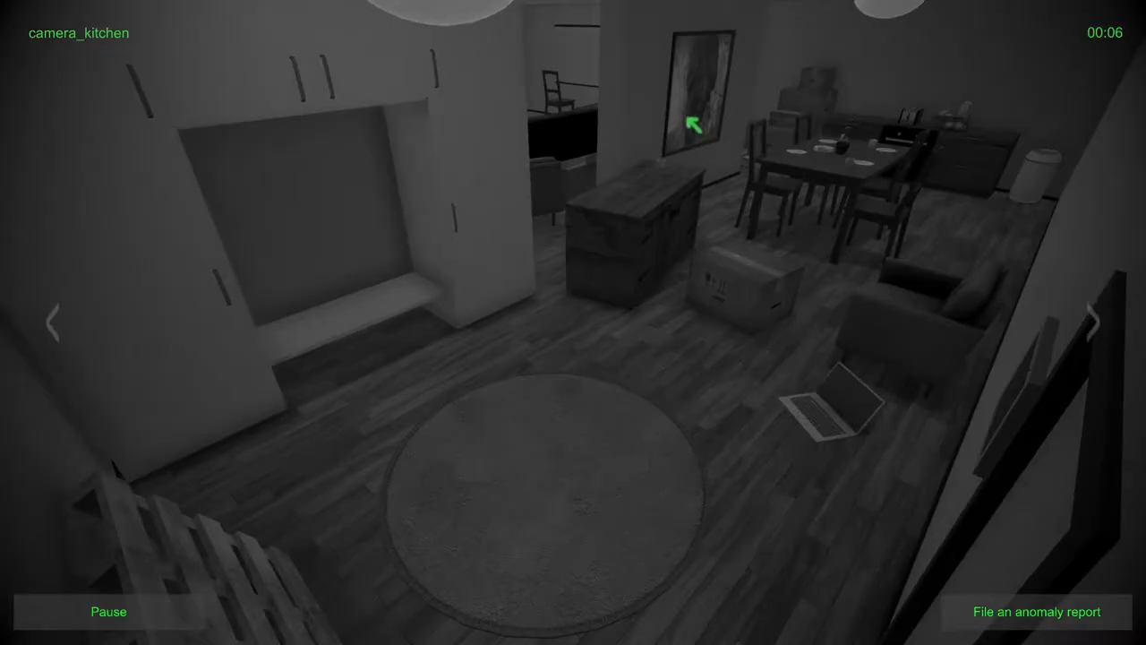
Step: Open an anomaly report form and browse the anomaly type choices
click(1036, 611)
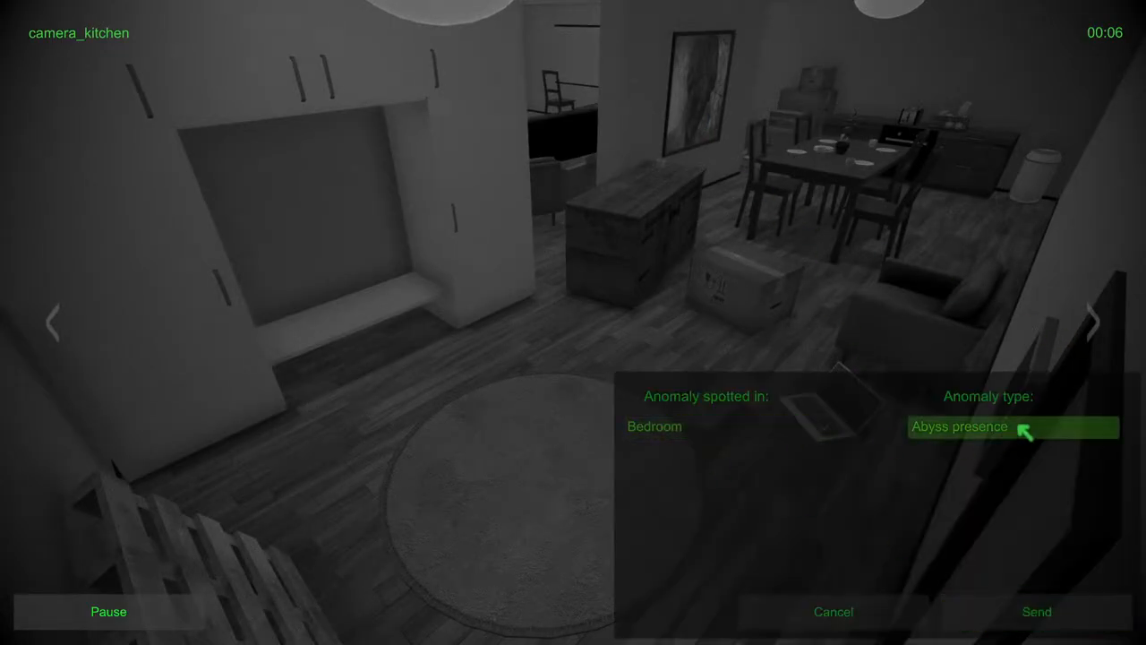
click(1012, 426)
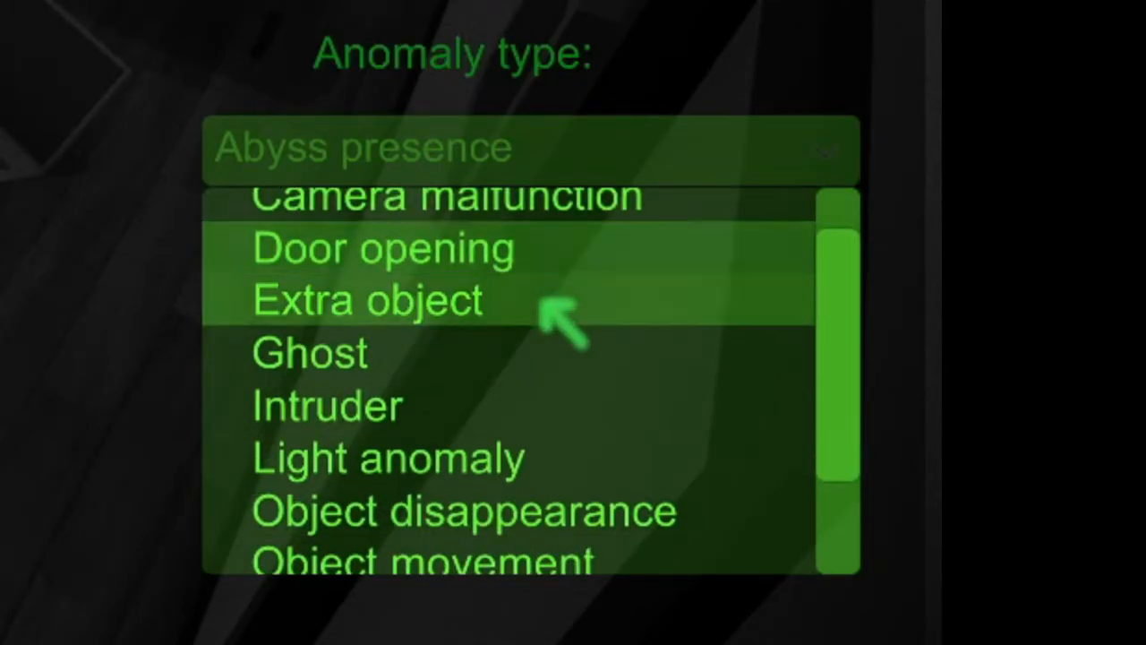
scroll(down, 3)
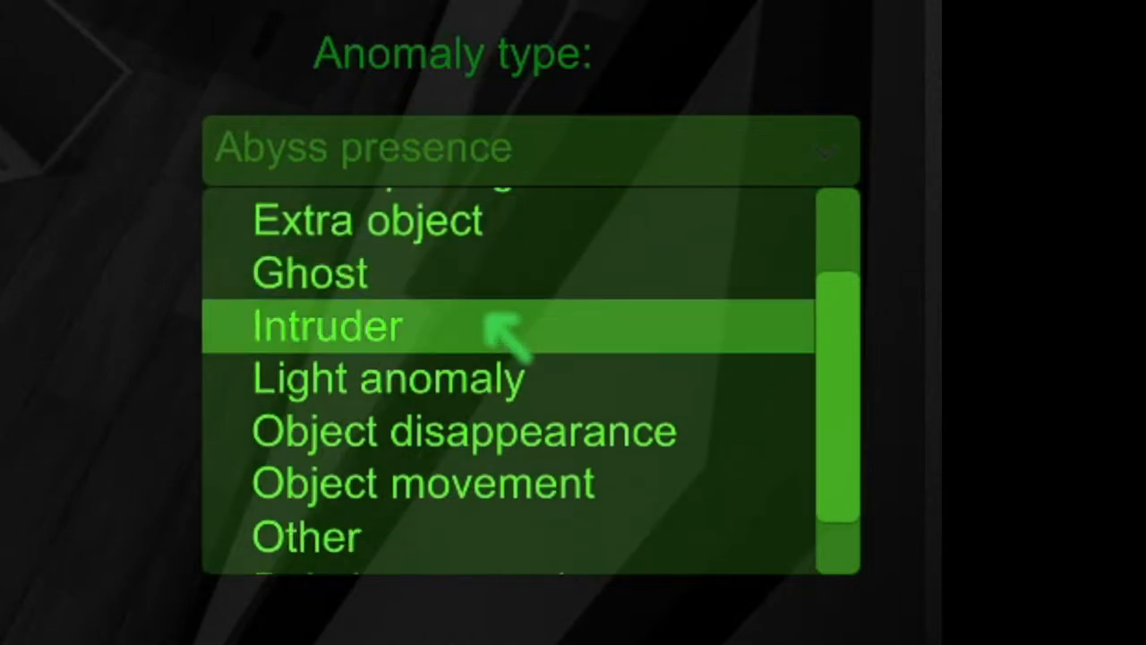
scroll(down, 3)
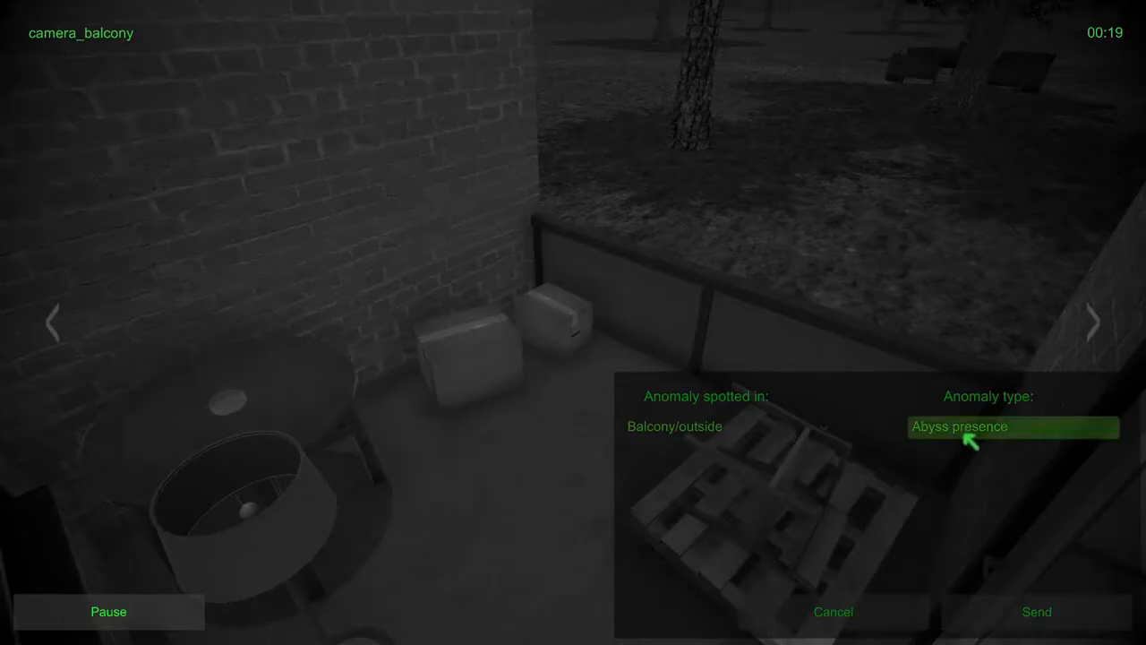
click(1013, 426)
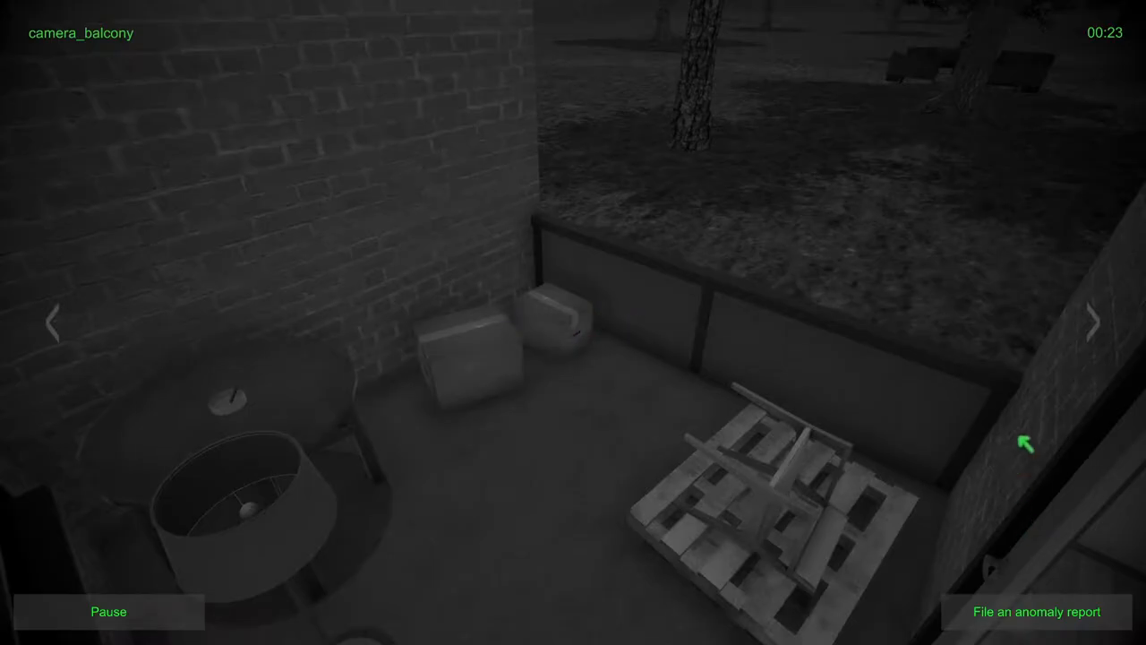
Step: Cycle through the kitchen, toilet and balcony cameras to the living room feed
click(1092, 322)
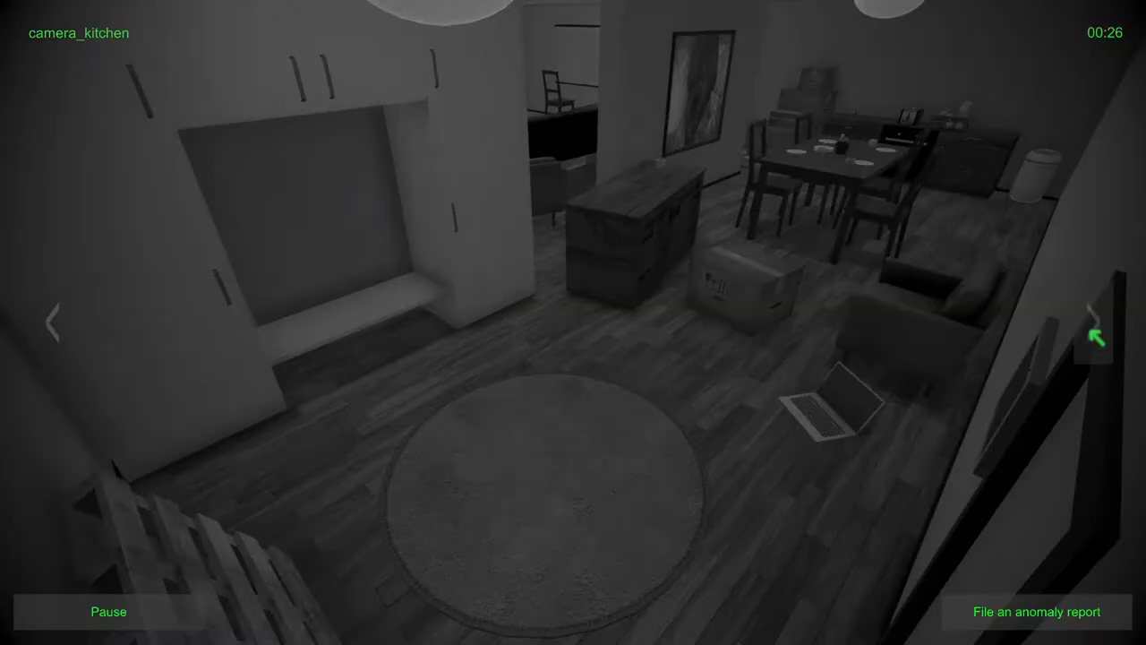
click(1091, 338)
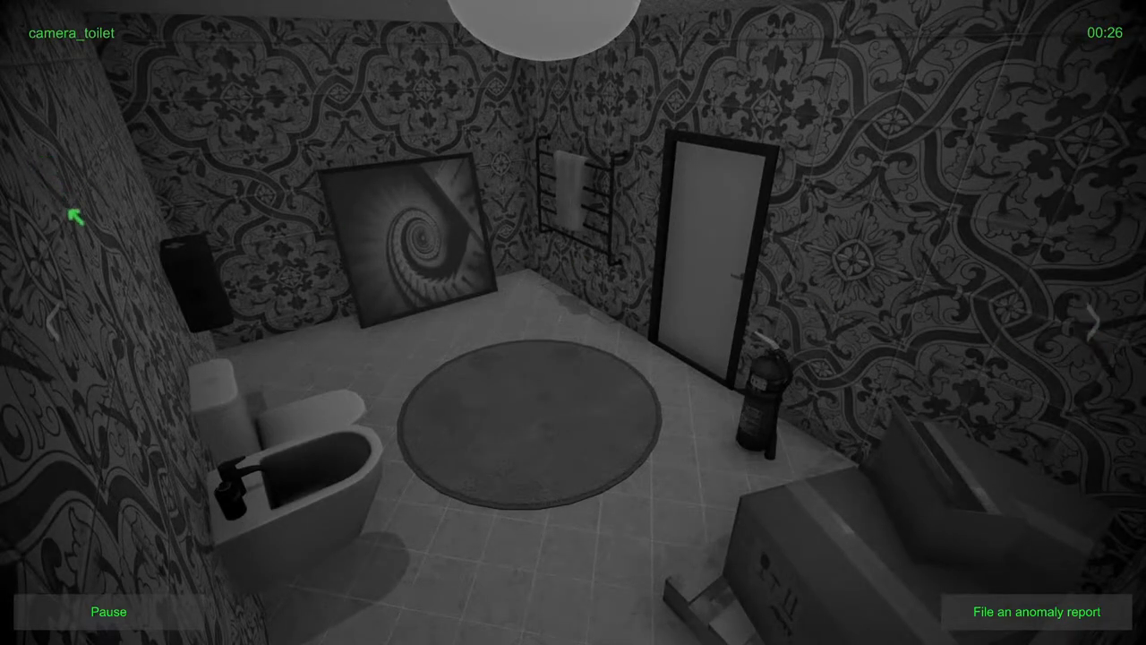
click(1095, 320)
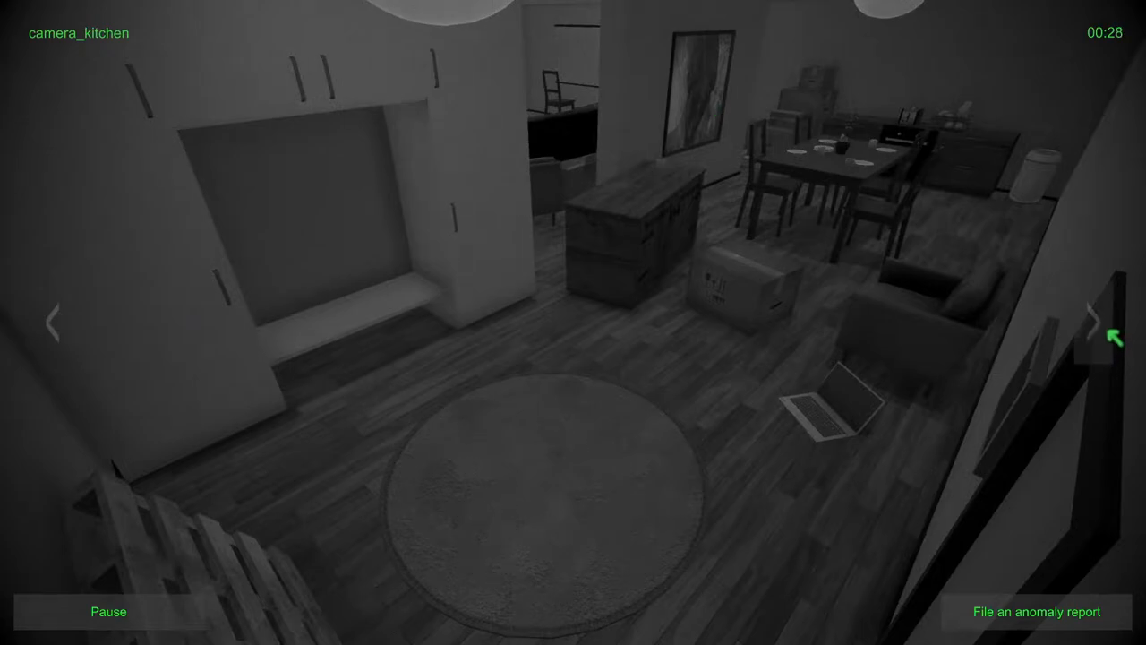
click(1107, 320)
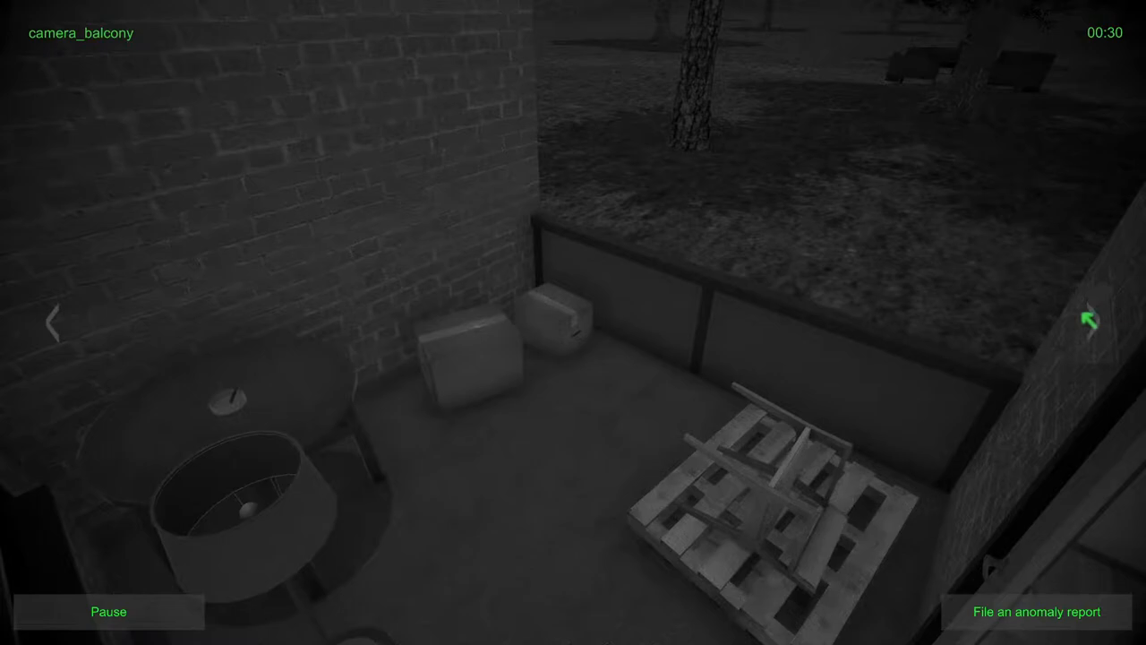
click(1087, 321)
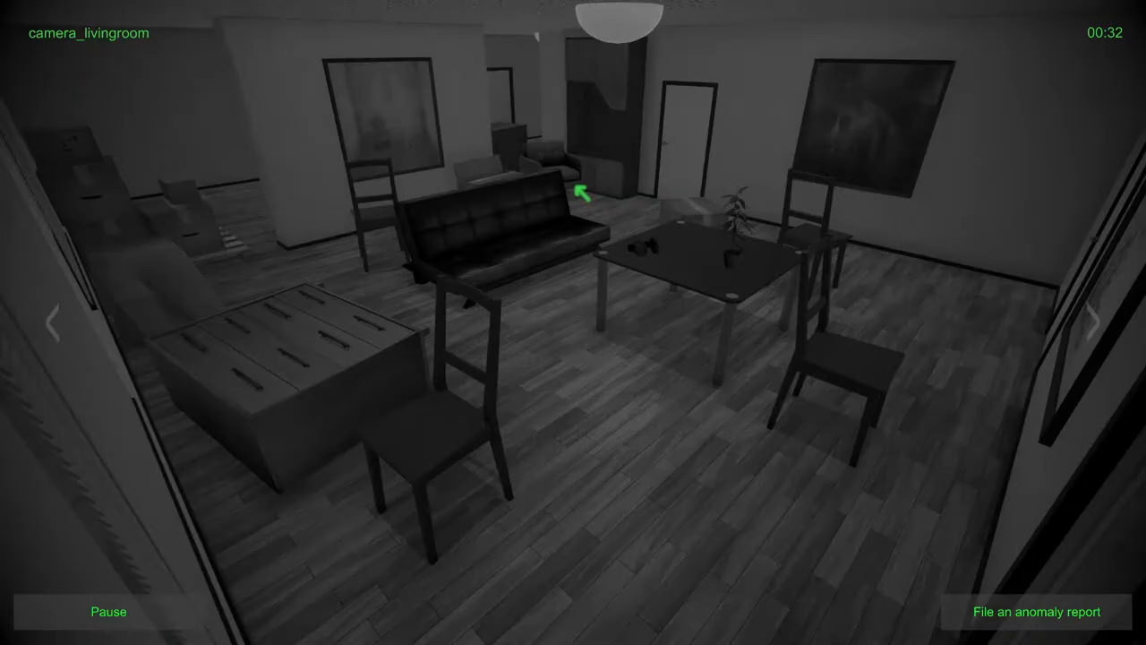
mouse_move(1092, 322)
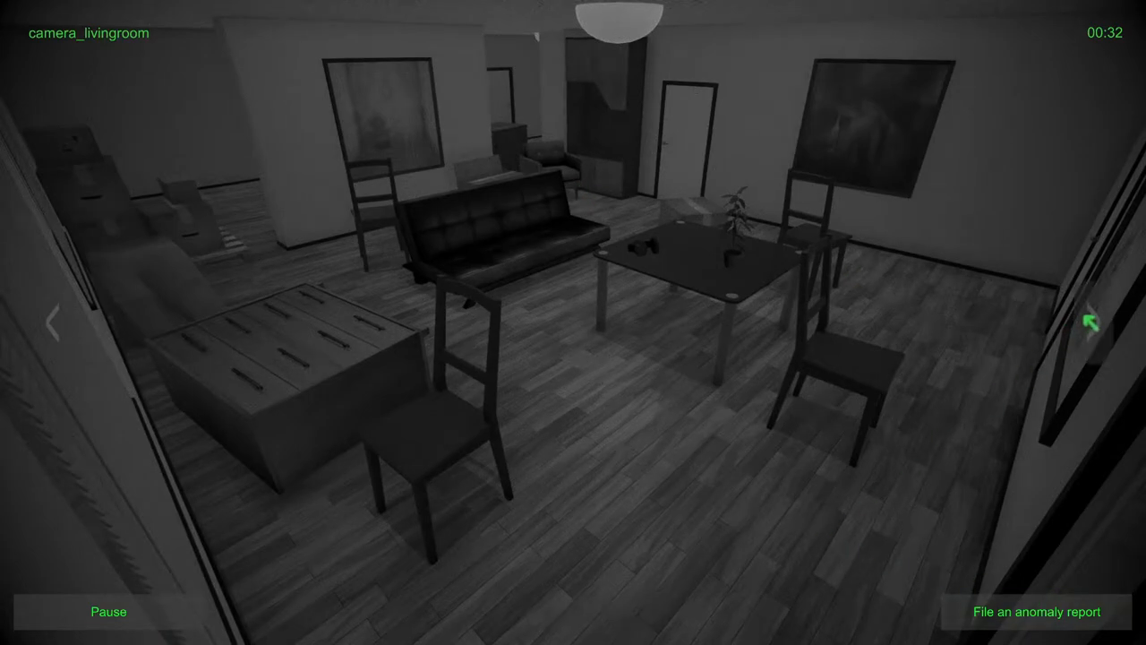
Step: Send a Living room Extra object report, which finds no anomaly
click(1036, 611)
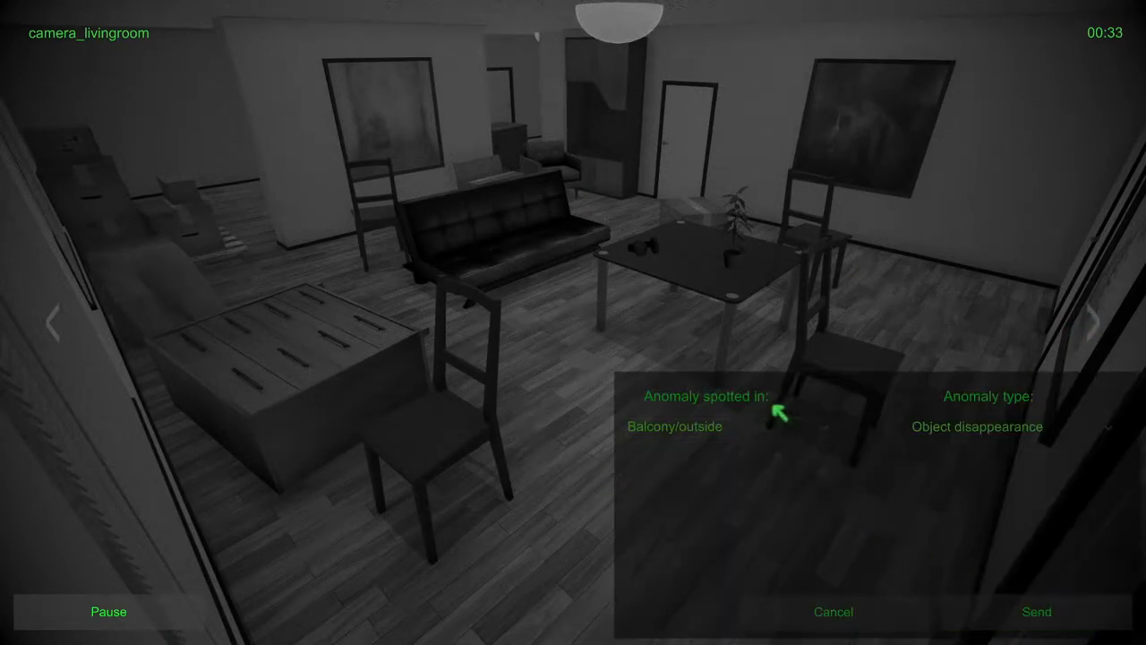
click(728, 425)
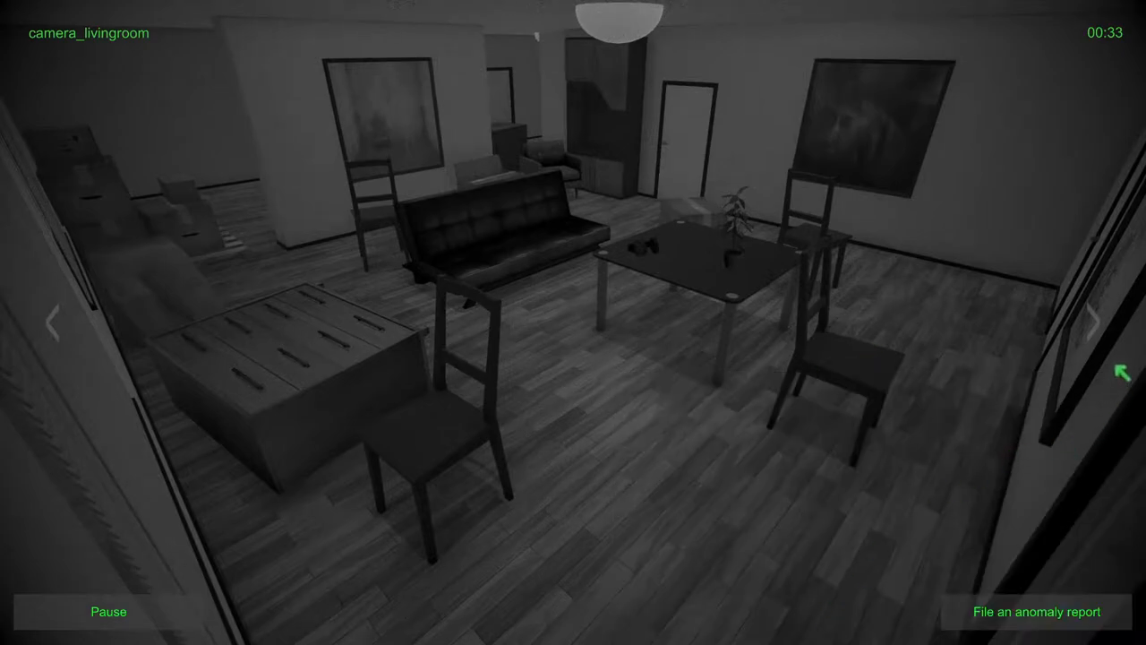
click(1121, 323)
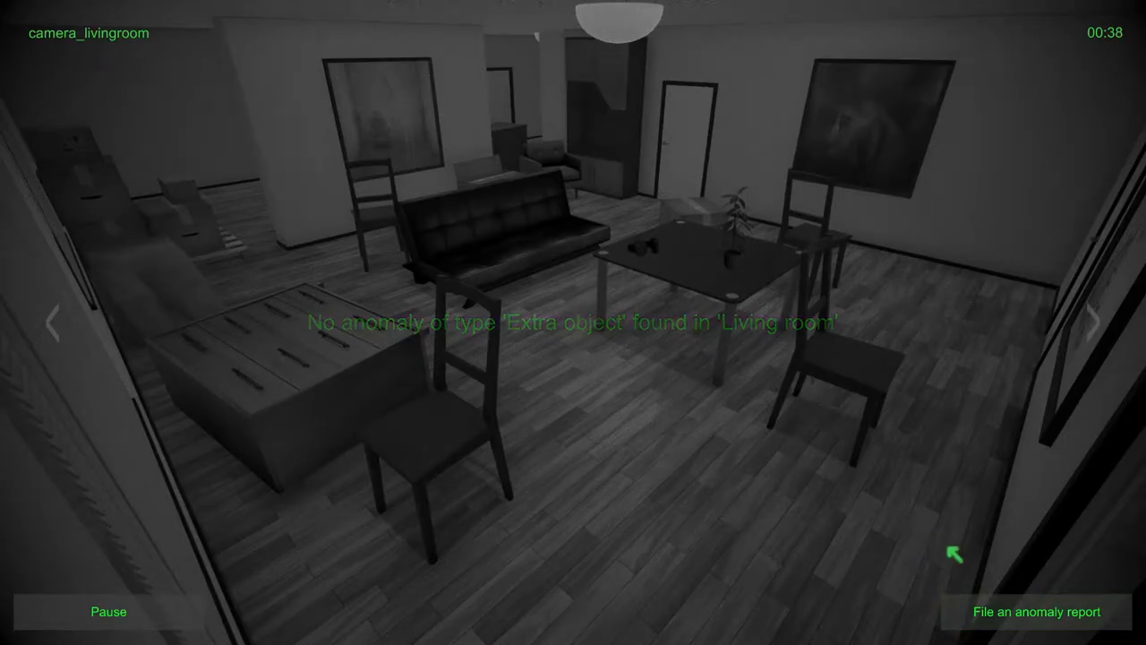
Step: Reach the balcony feed, open and close a report form, then view the bedroom
click(1093, 326)
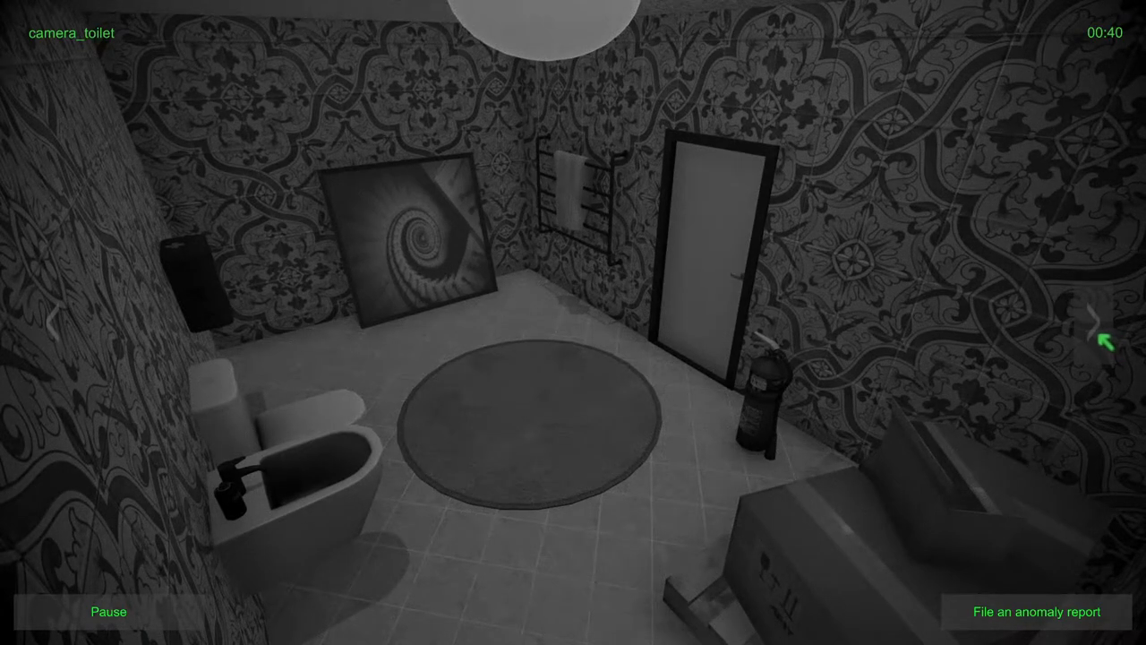
click(1108, 341)
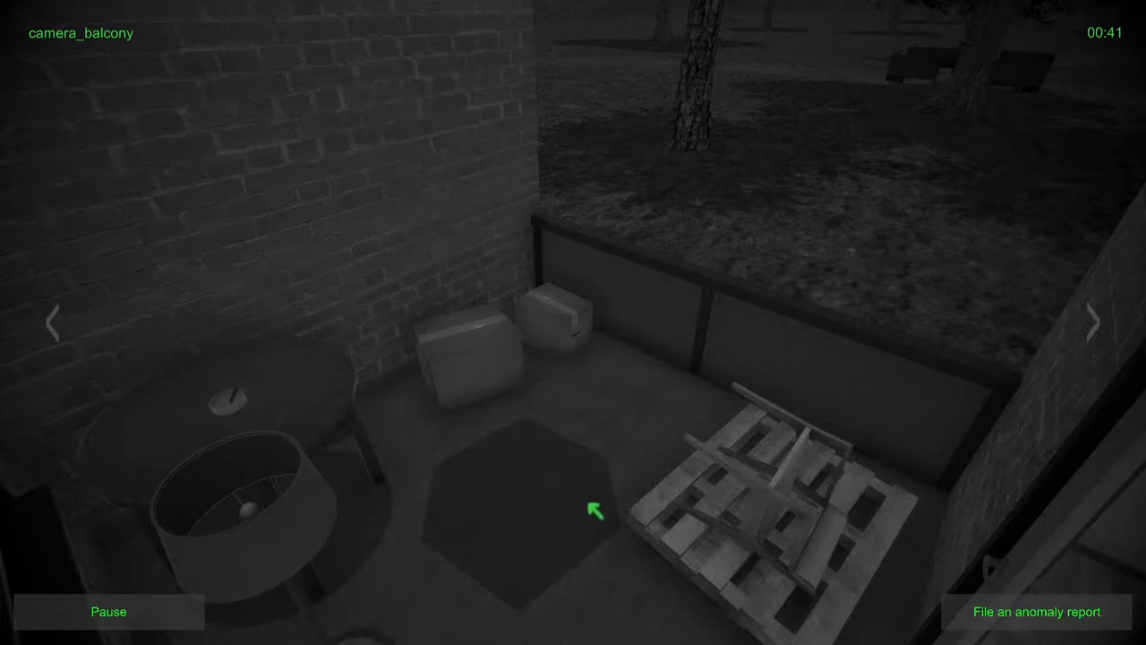
mouse_move(1037, 612)
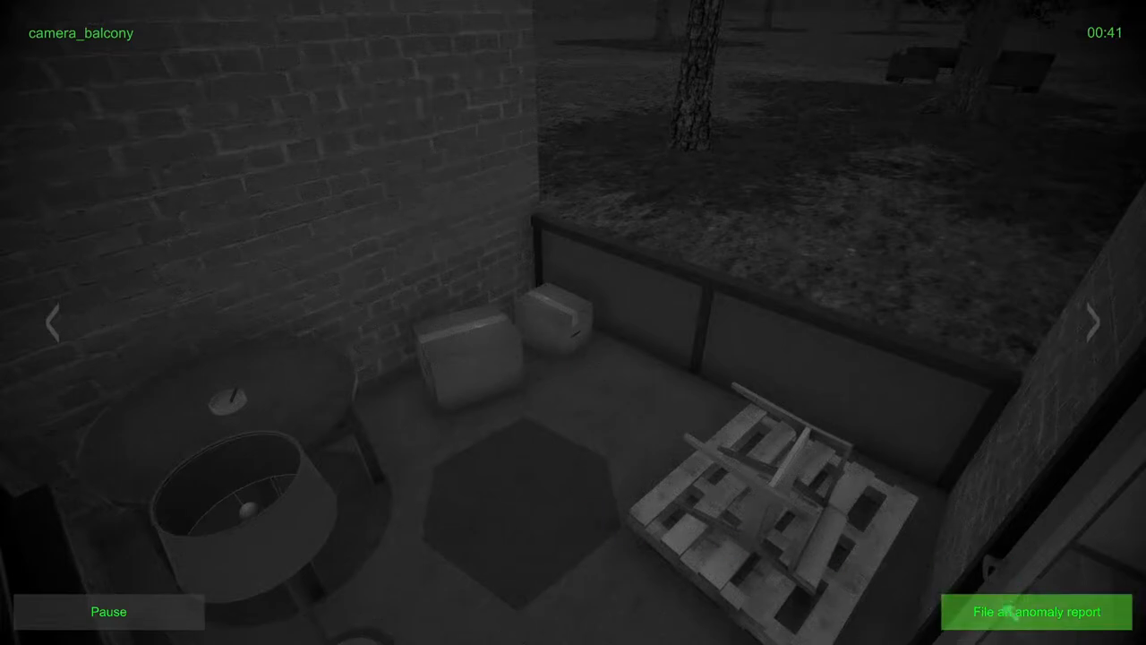
click(1036, 611)
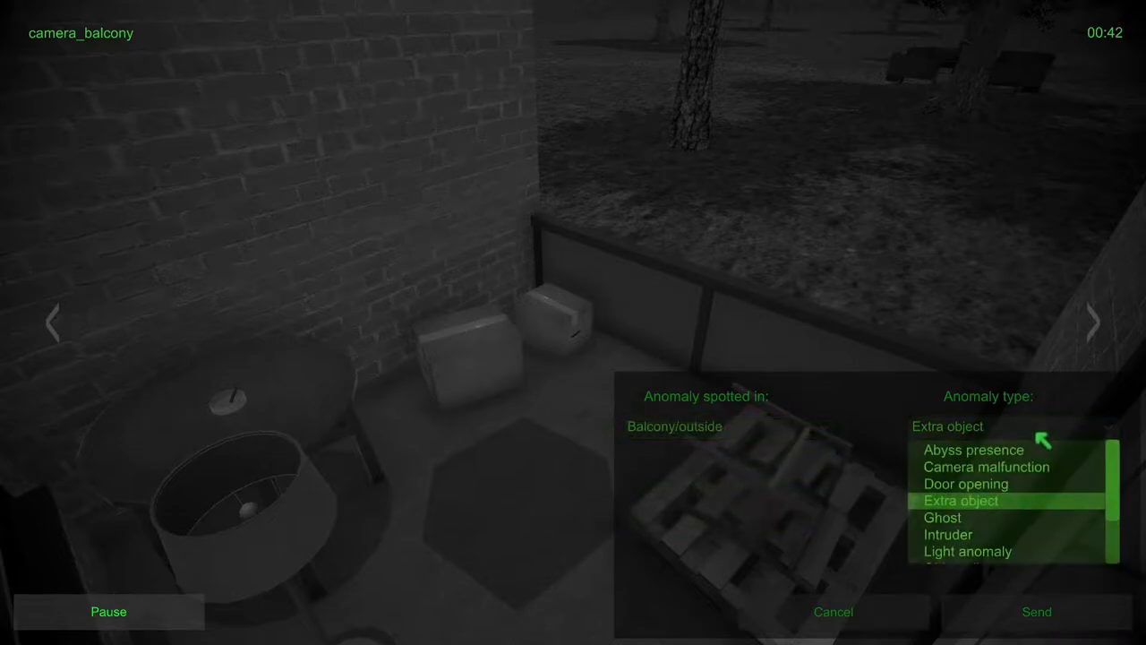
scroll(down, 3)
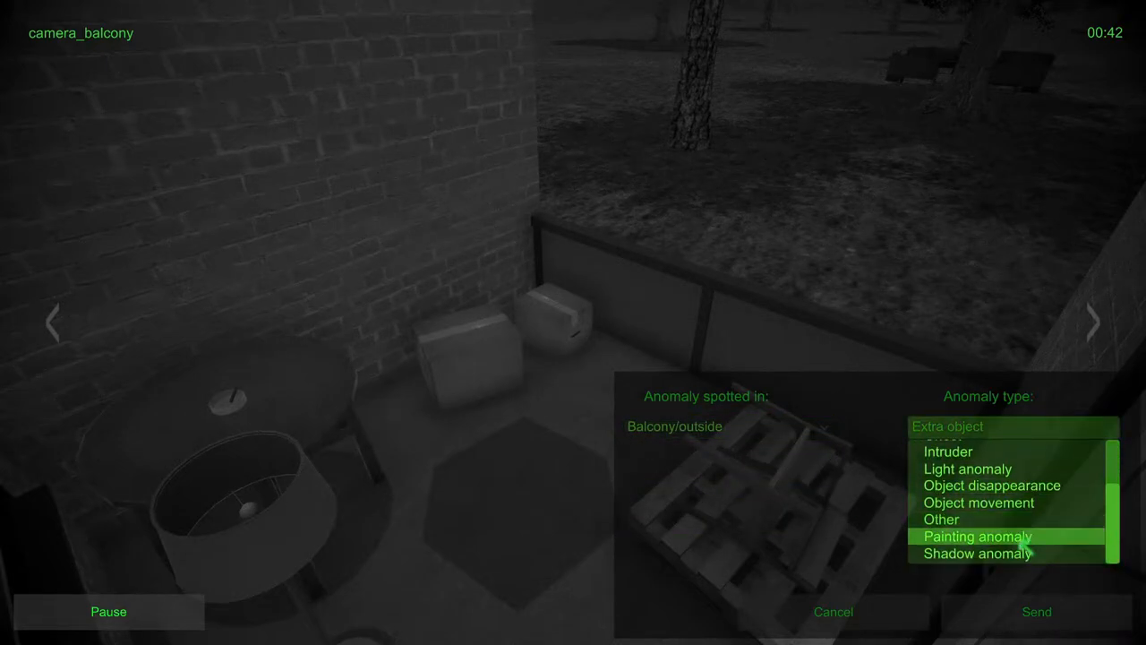
click(1036, 612)
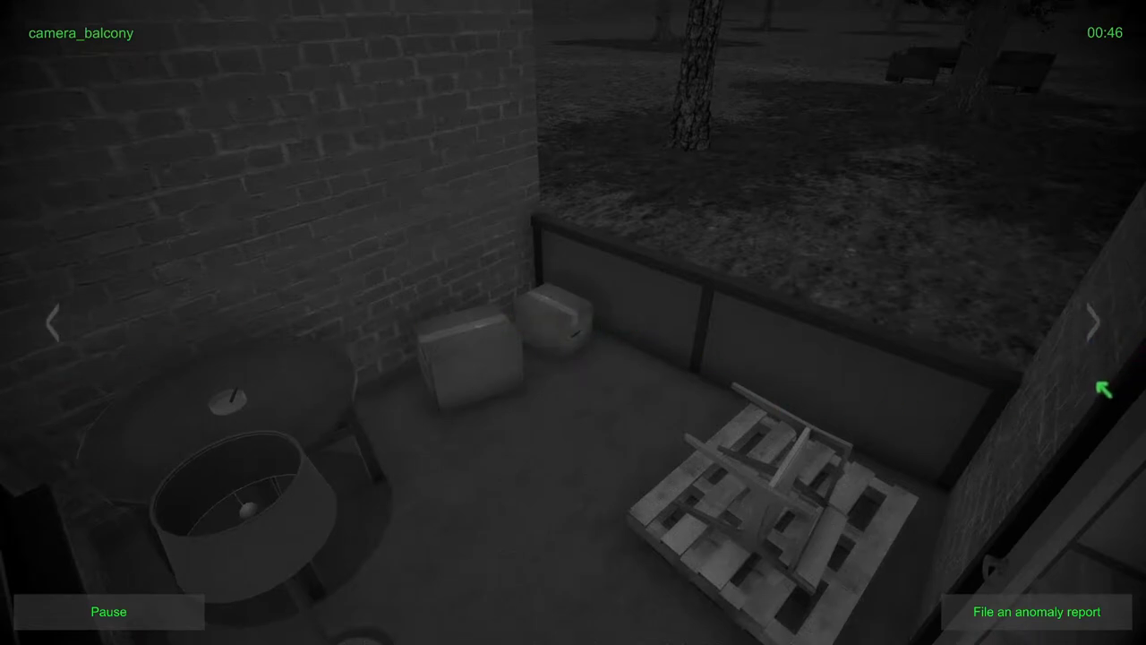
click(1092, 323)
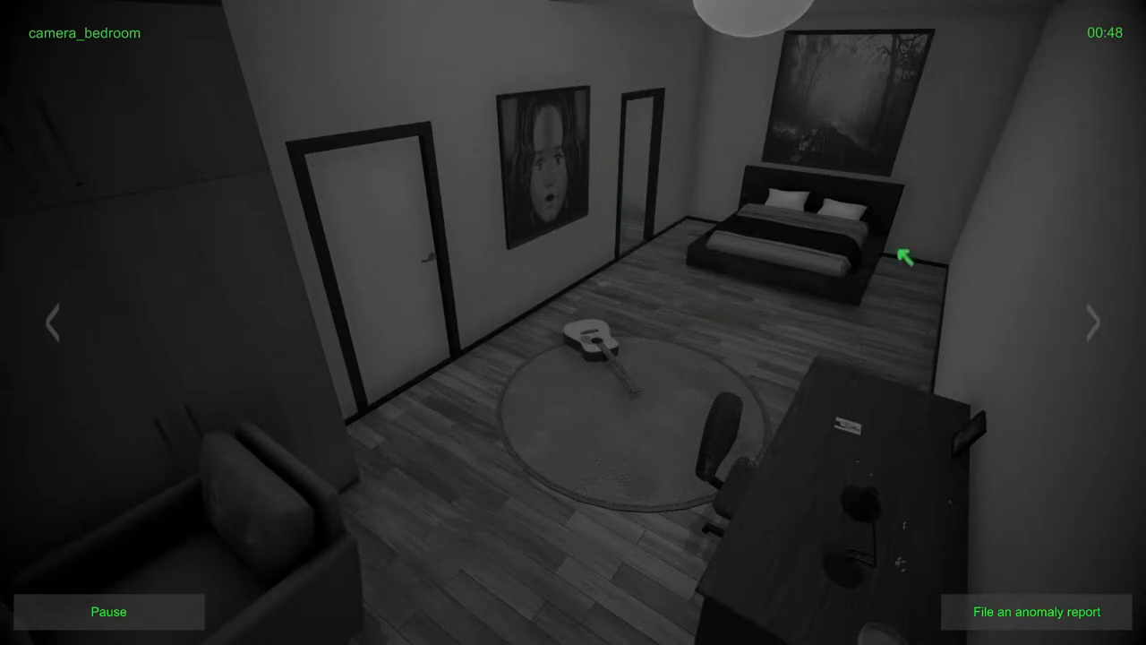
Step: Switch to the kitchen feed and report the man there as a Kitchen Intruder
click(1094, 324)
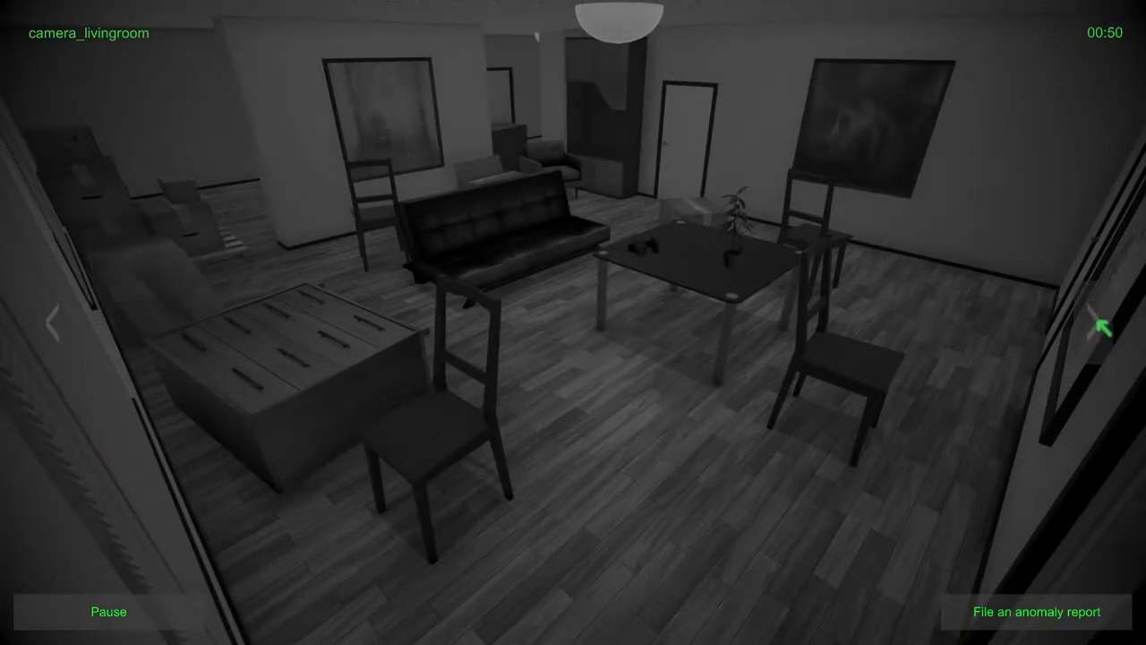
click(1103, 322)
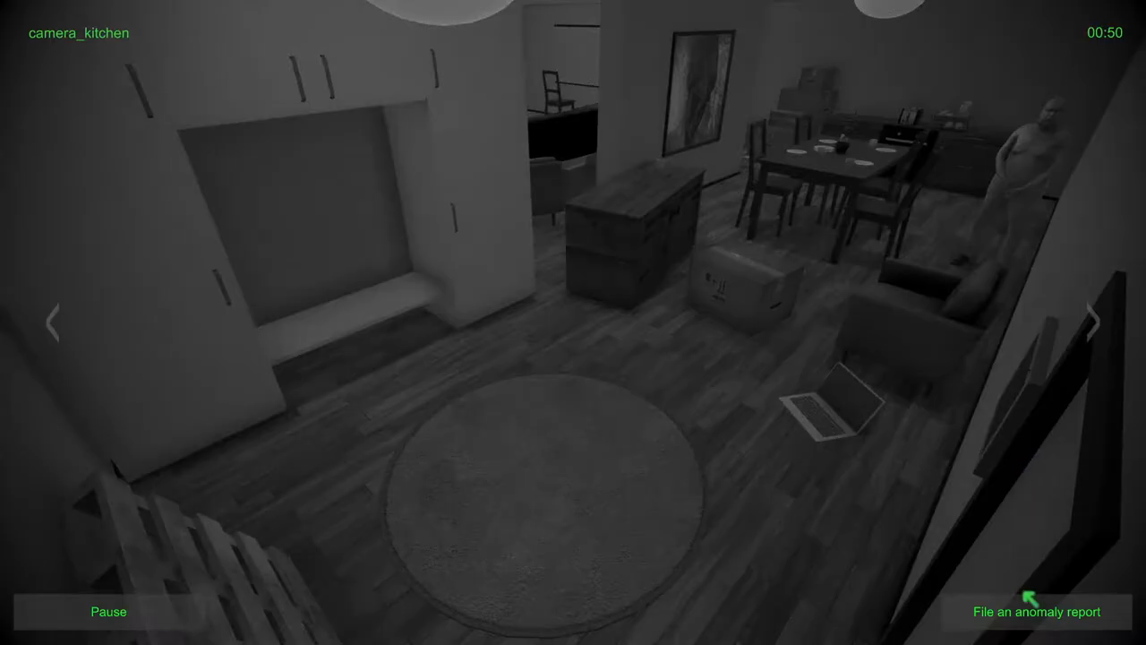
click(1037, 612)
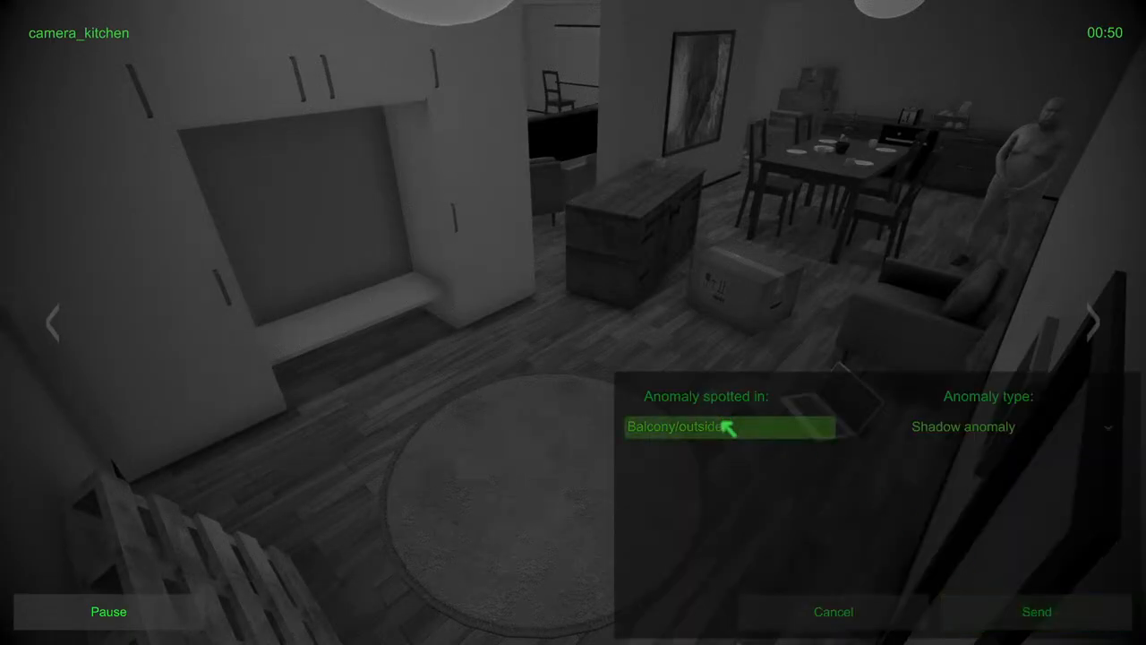
click(1013, 427)
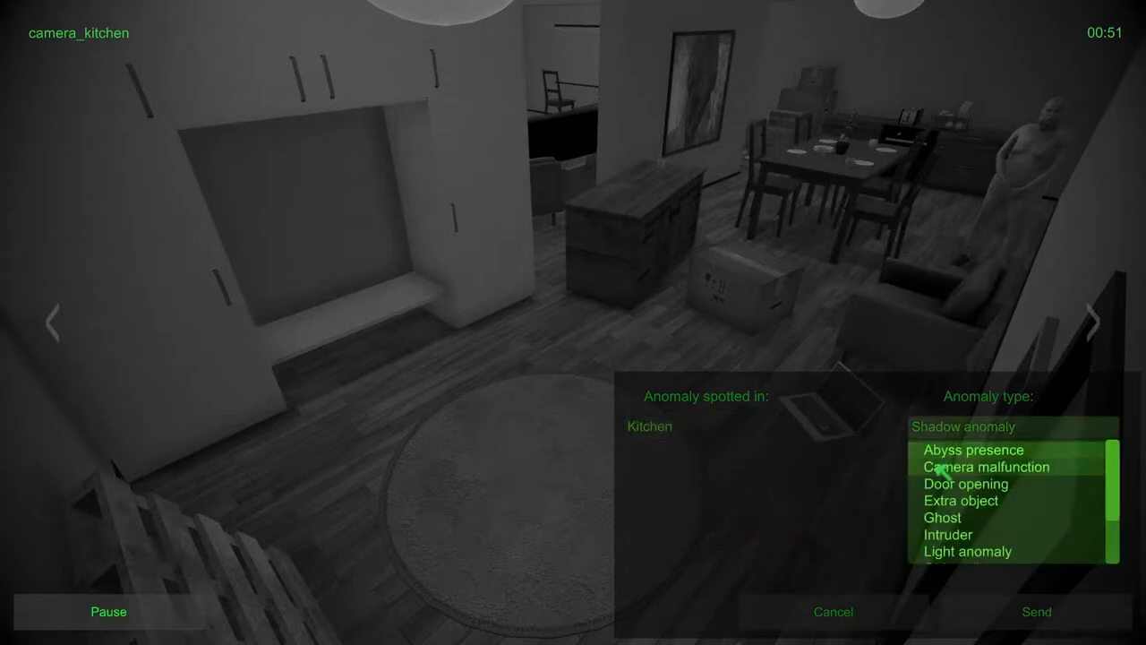
click(947, 535)
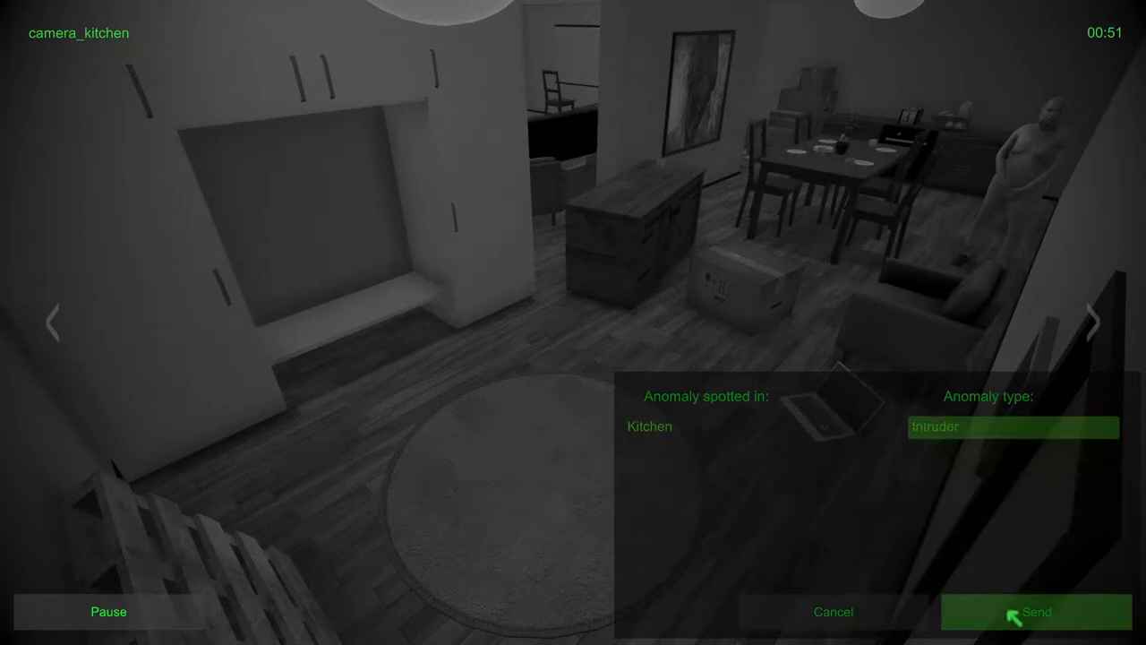
click(1036, 612)
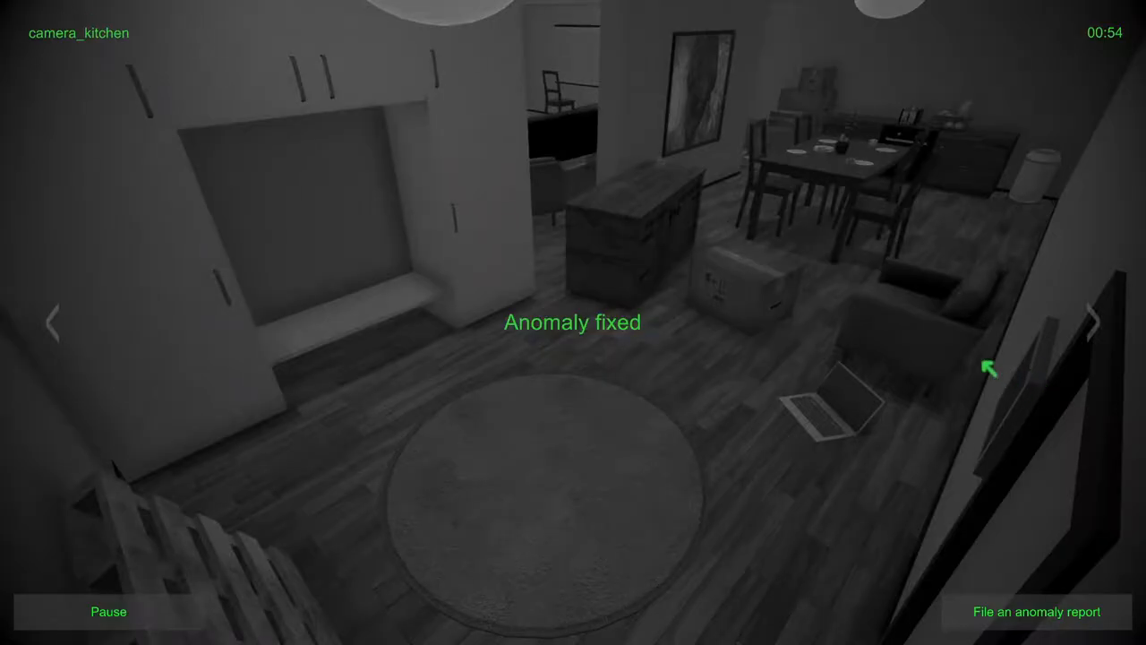
Step: Via the toilet camera, reach the balcony and send a Balcony/outside Extra object report
click(1091, 322)
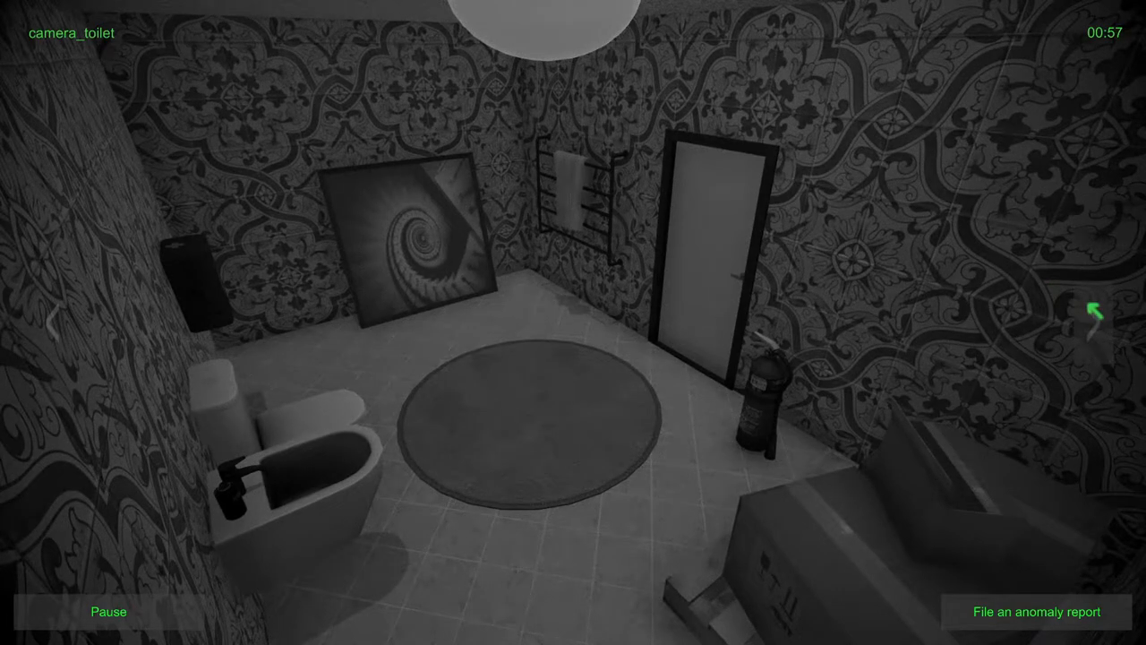
click(1096, 313)
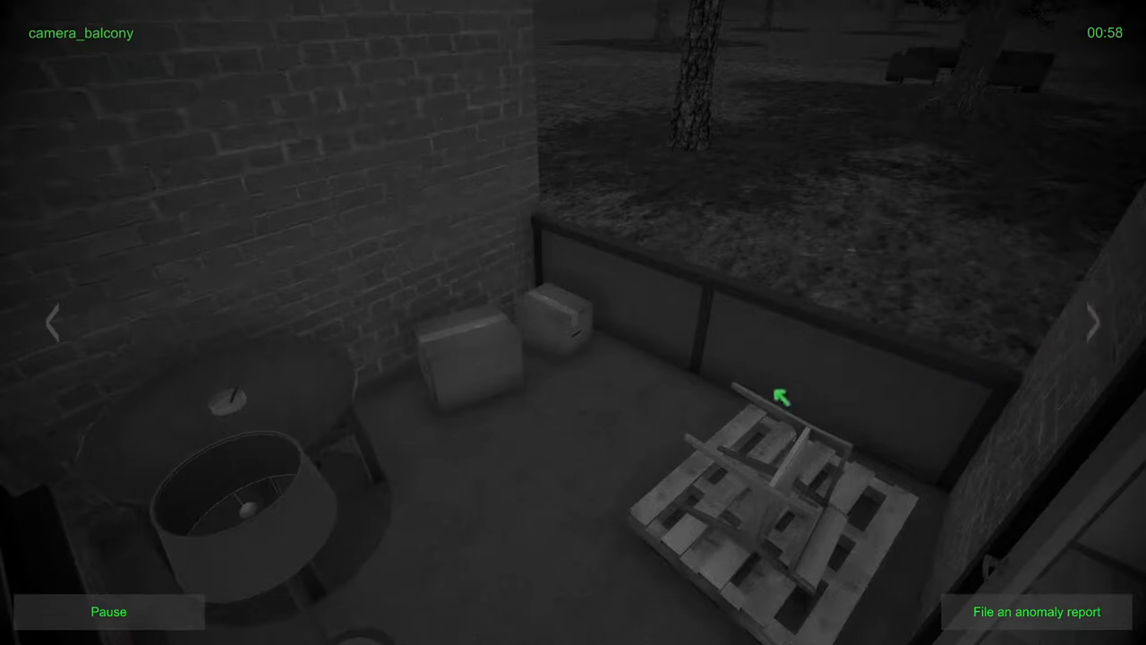
mouse_move(324, 459)
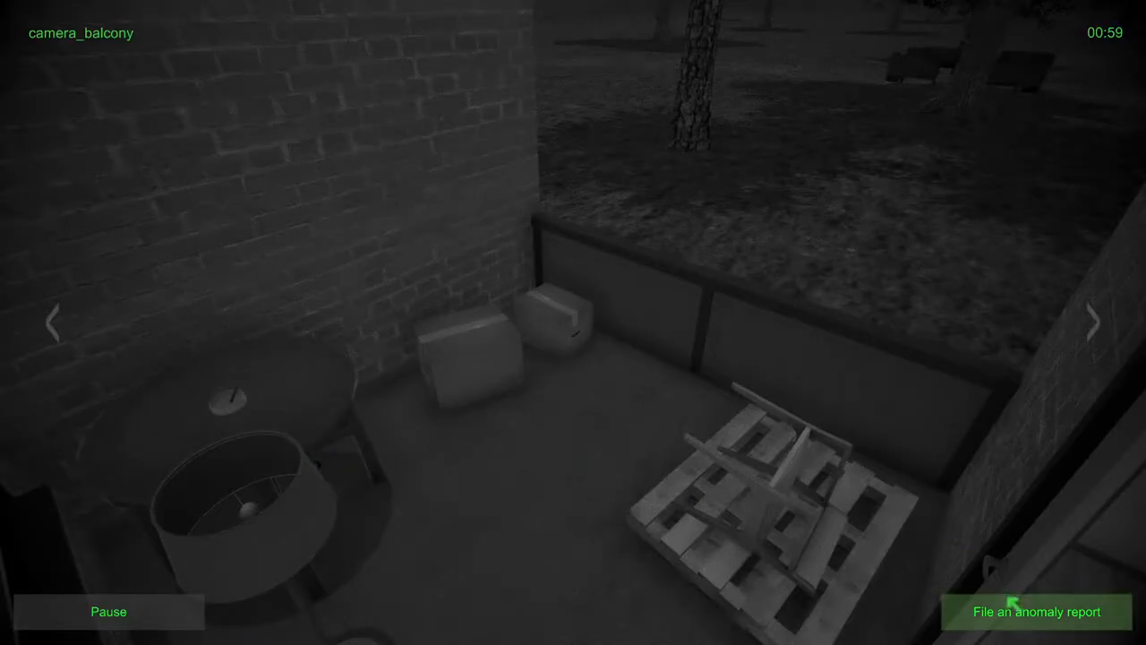
click(1036, 611)
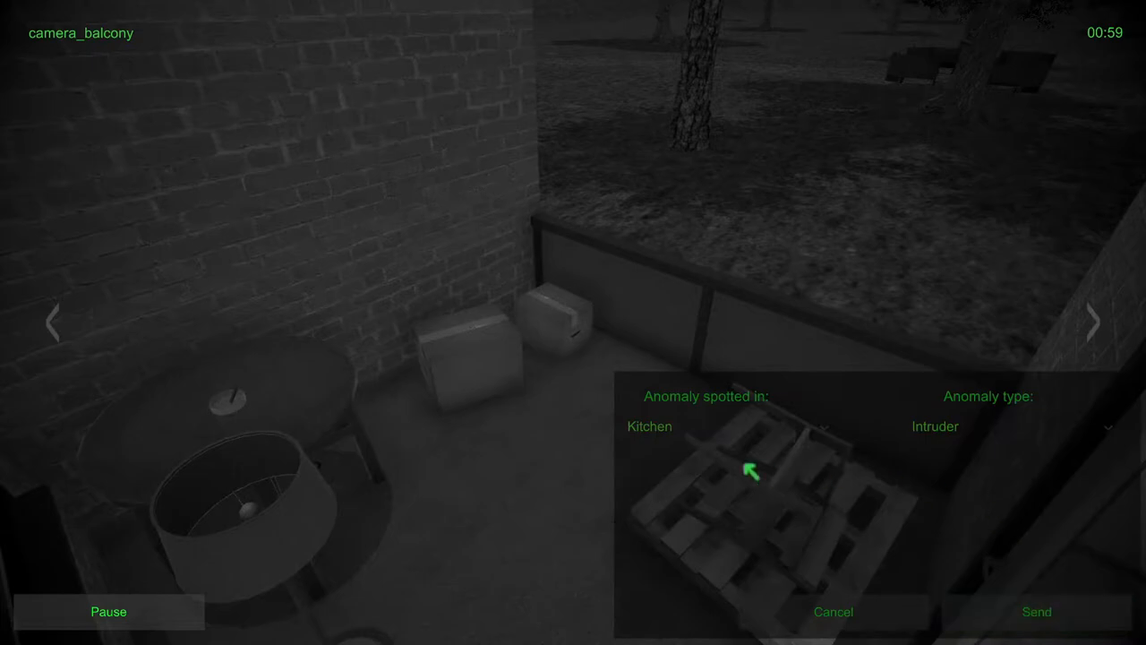
click(728, 425)
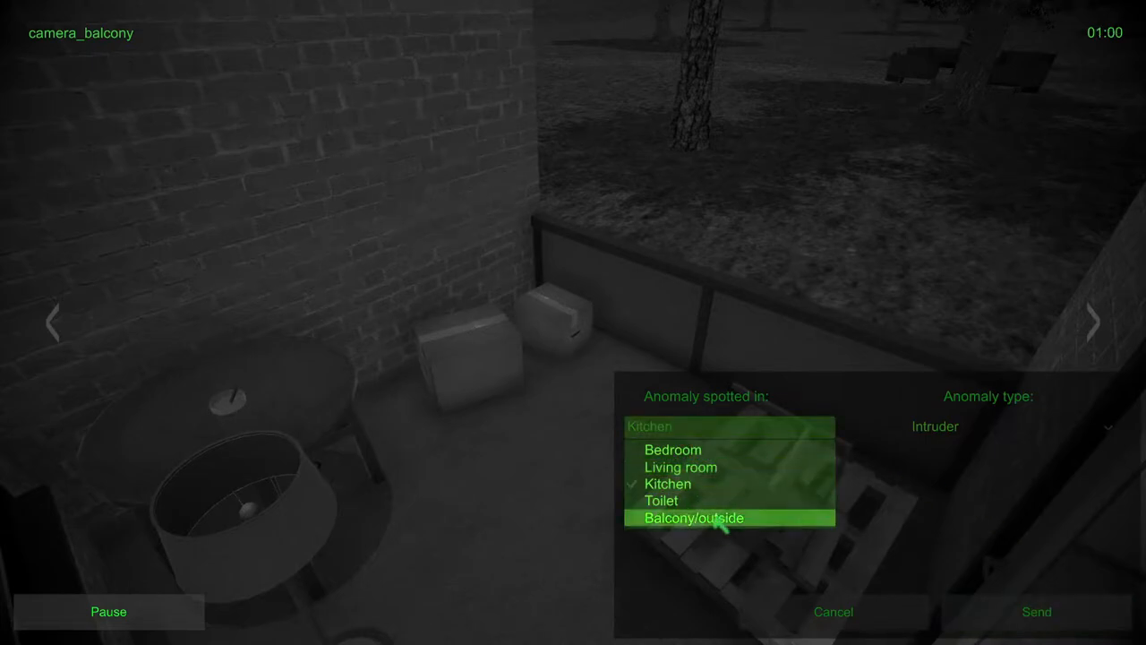
click(704, 518)
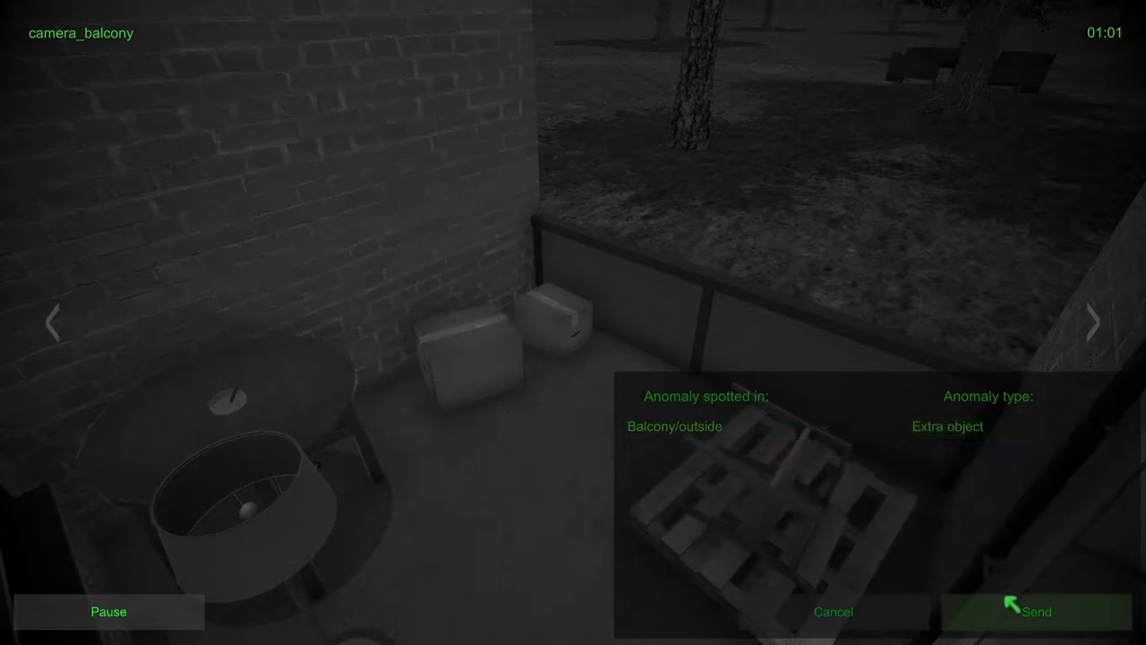
click(1036, 611)
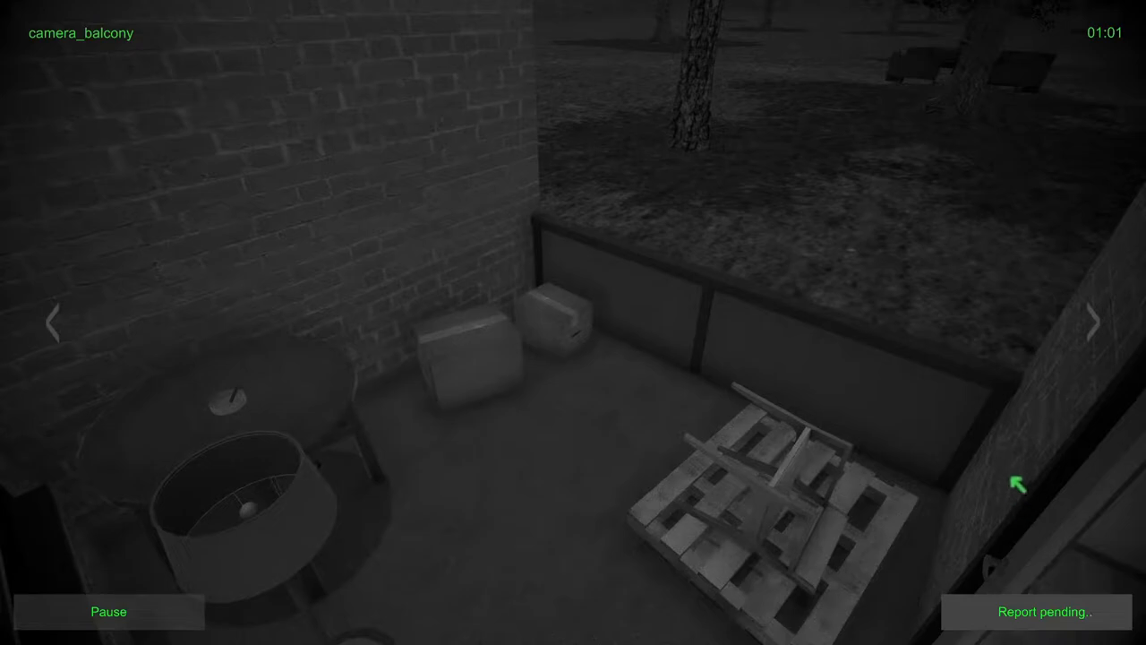
mouse_move(902, 280)
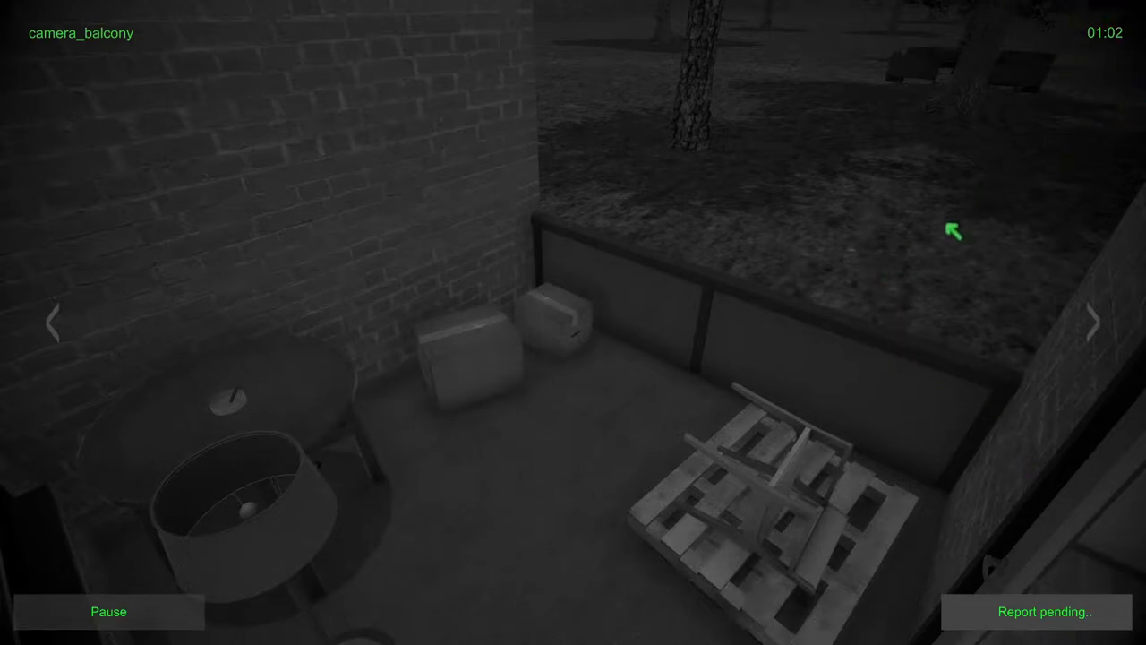
mouse_move(510, 313)
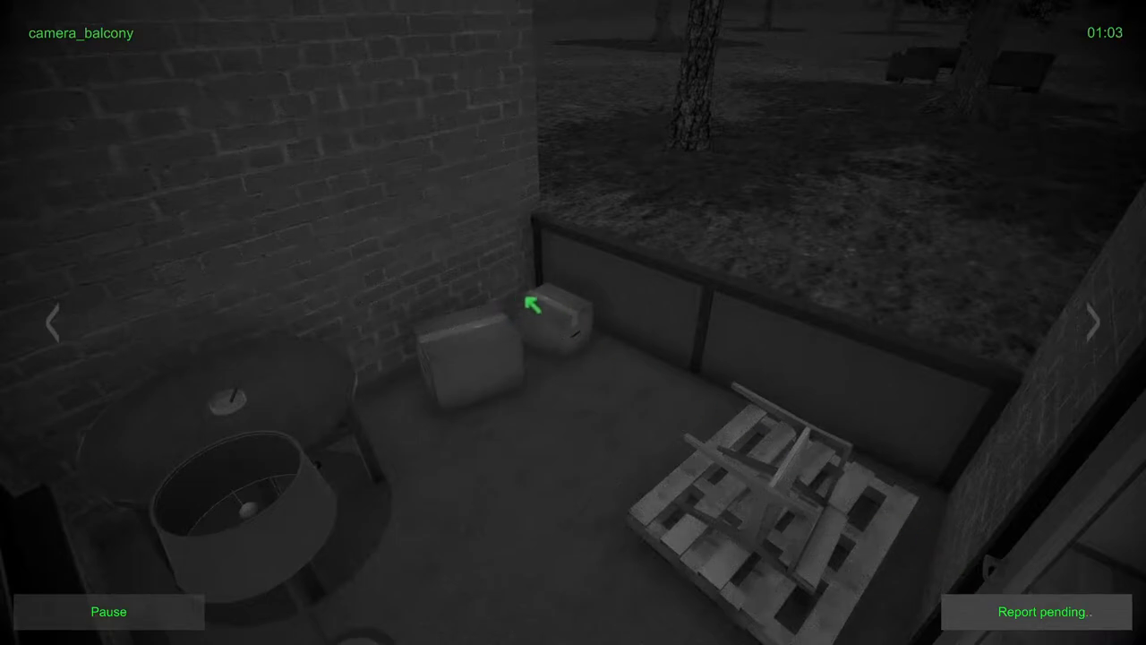
mouse_move(873, 322)
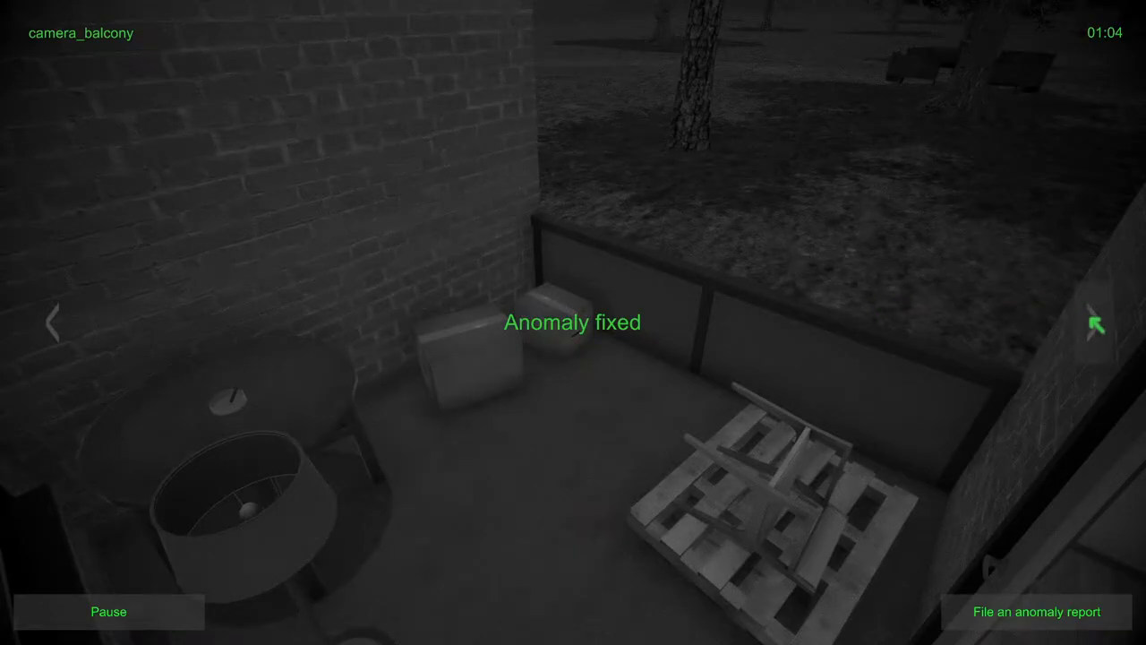
click(1096, 324)
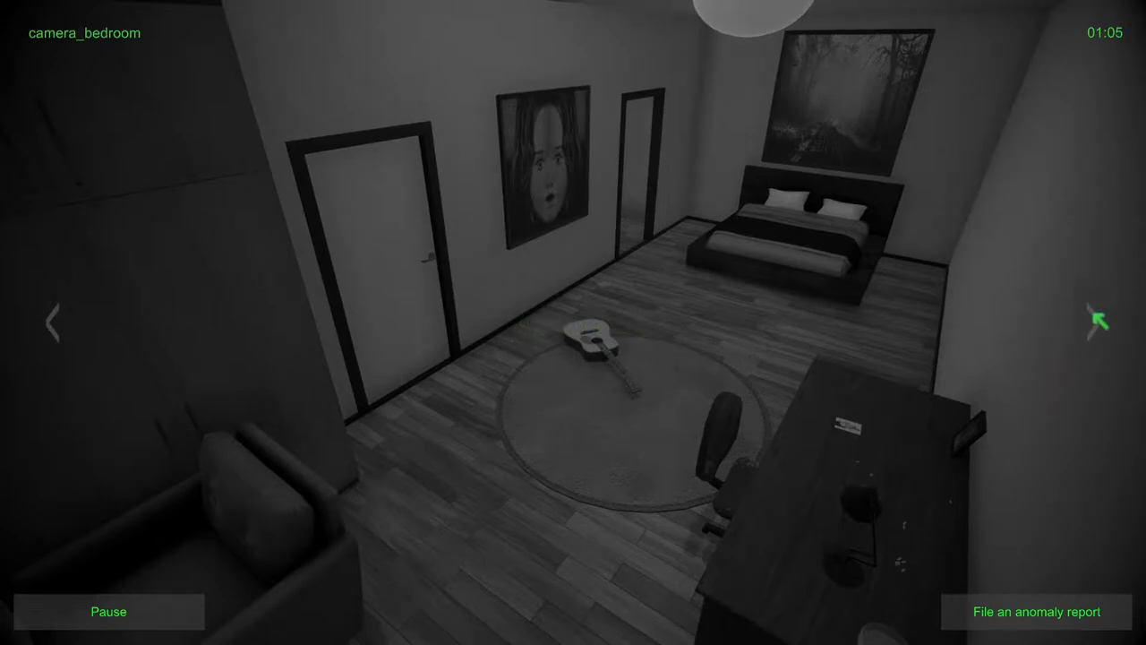
Step: Send a Bedroom Painting anomaly report, then switch to the living room feed
click(1099, 322)
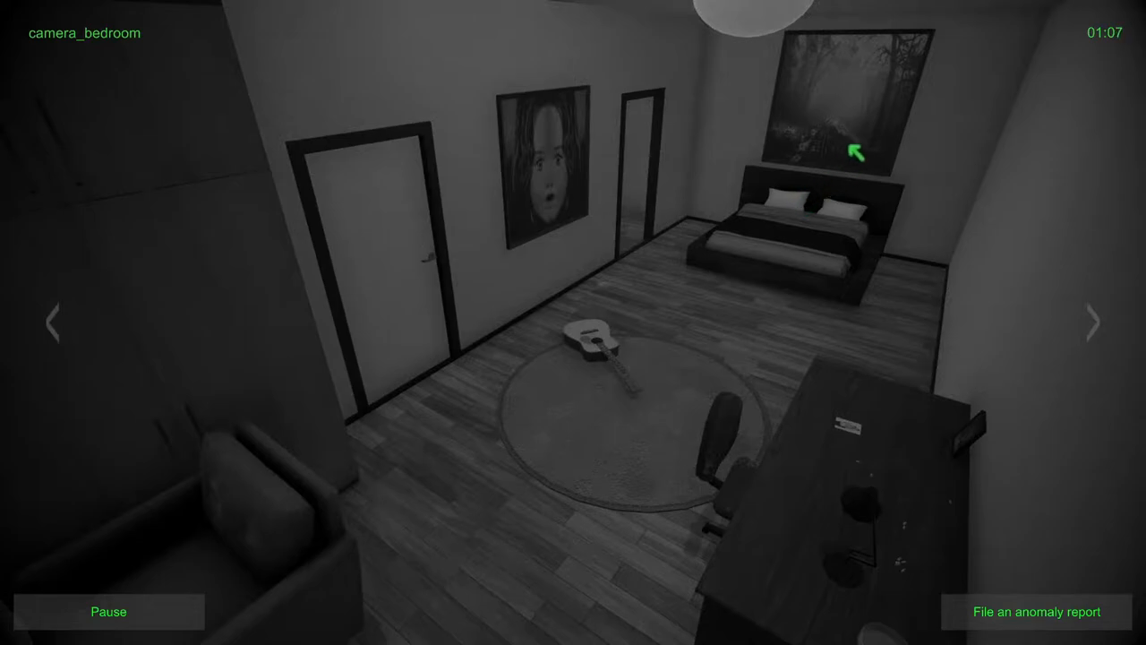
click(1037, 612)
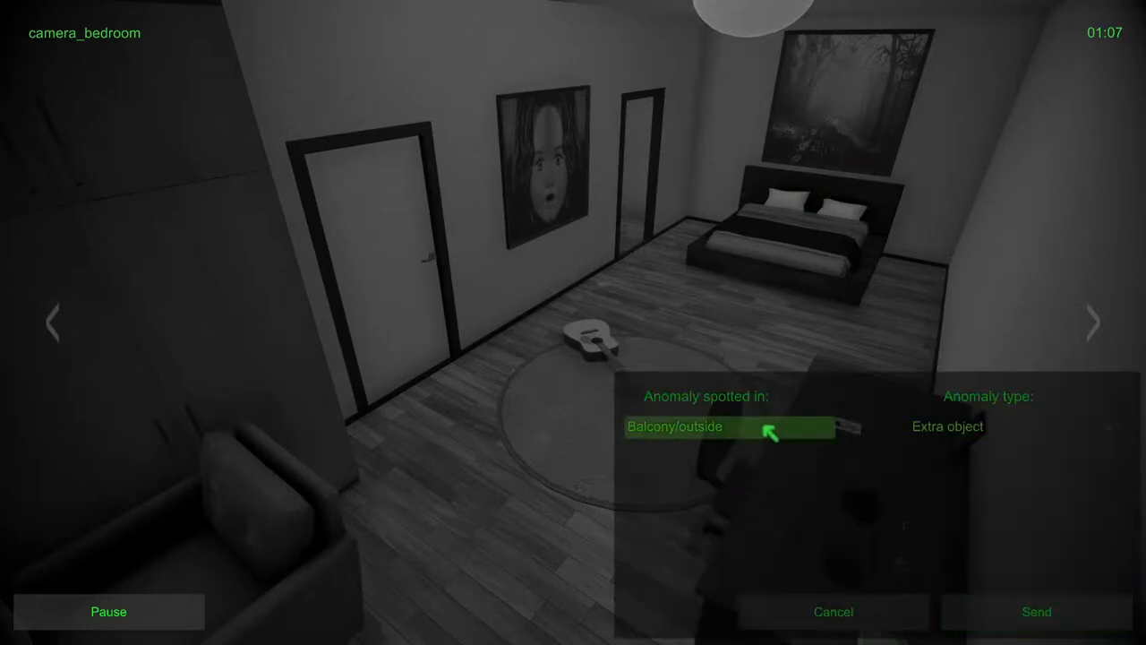
click(730, 426)
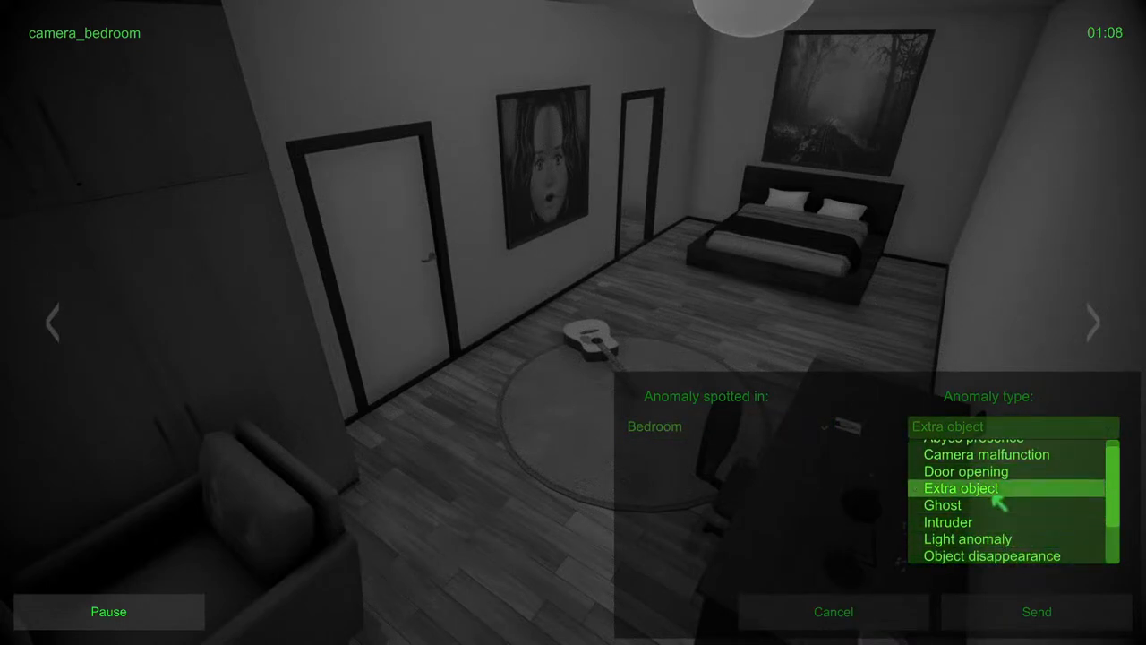
scroll(down, 3)
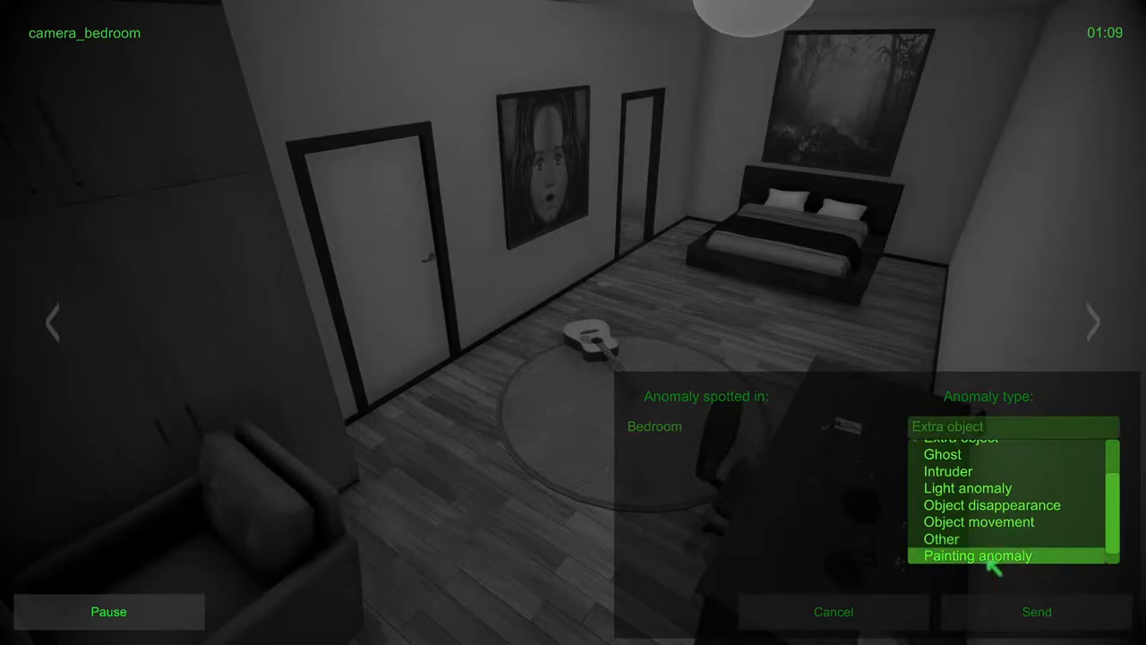
click(1036, 612)
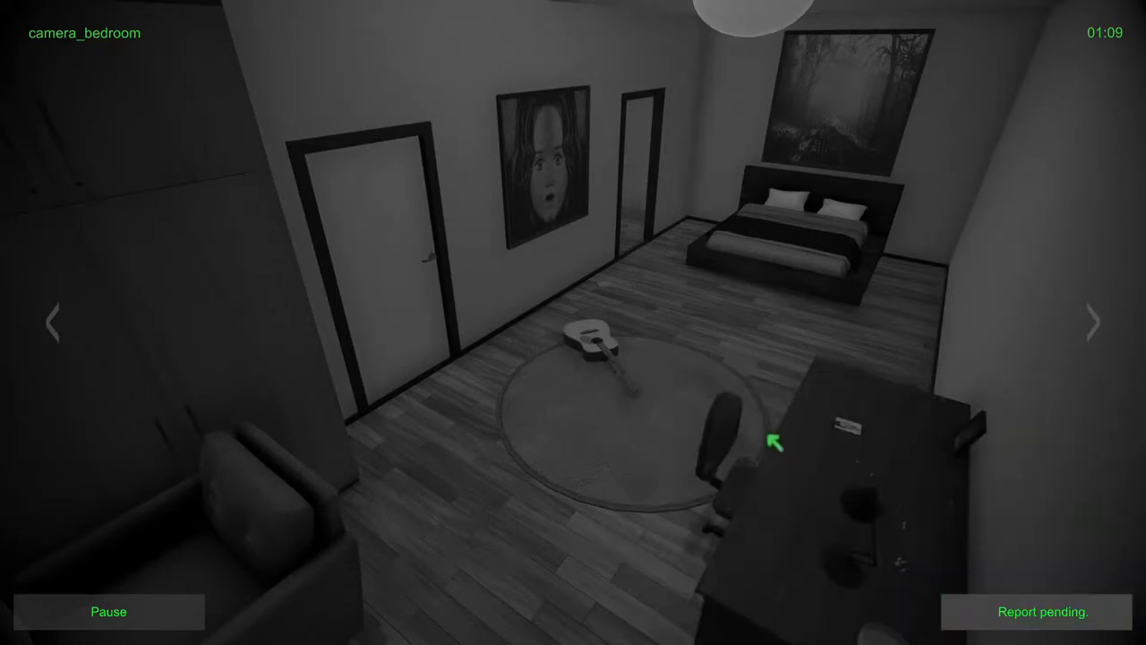
mouse_move(679, 253)
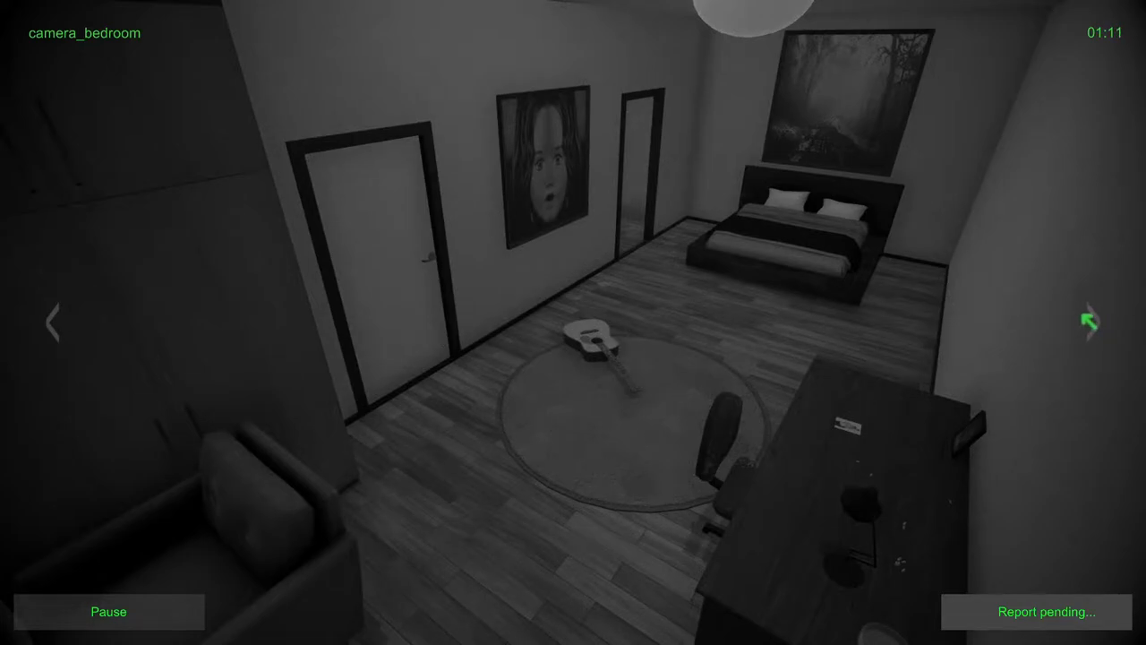
click(1087, 323)
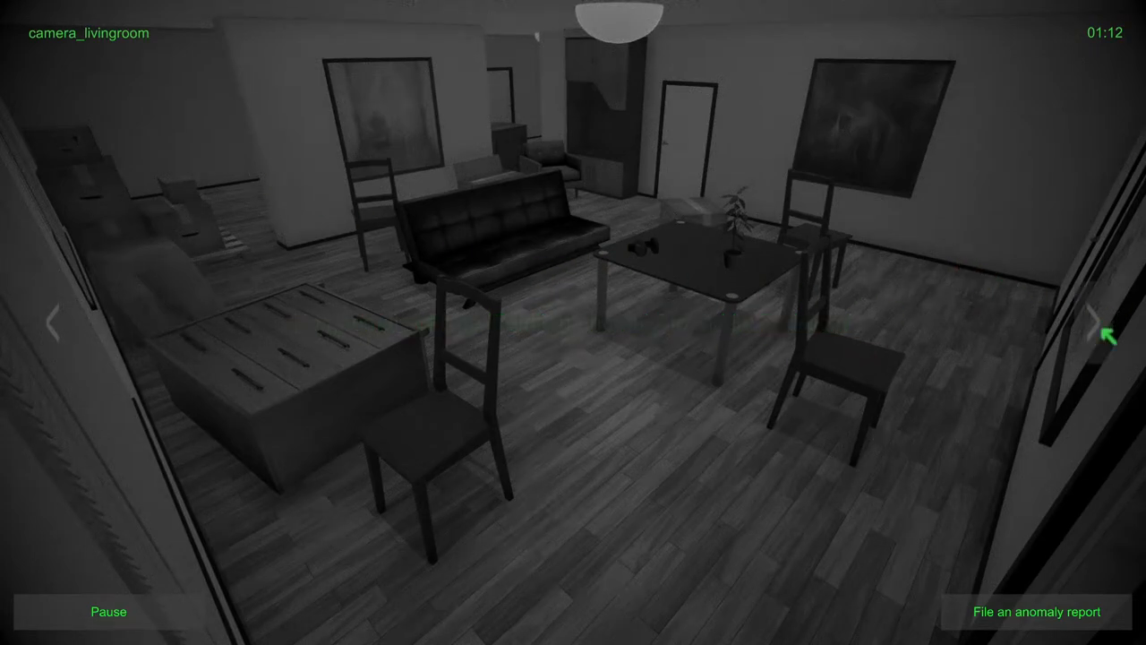
Step: Step through the kitchen, toilet, balcony and bedroom feeds back to the living room
click(1100, 324)
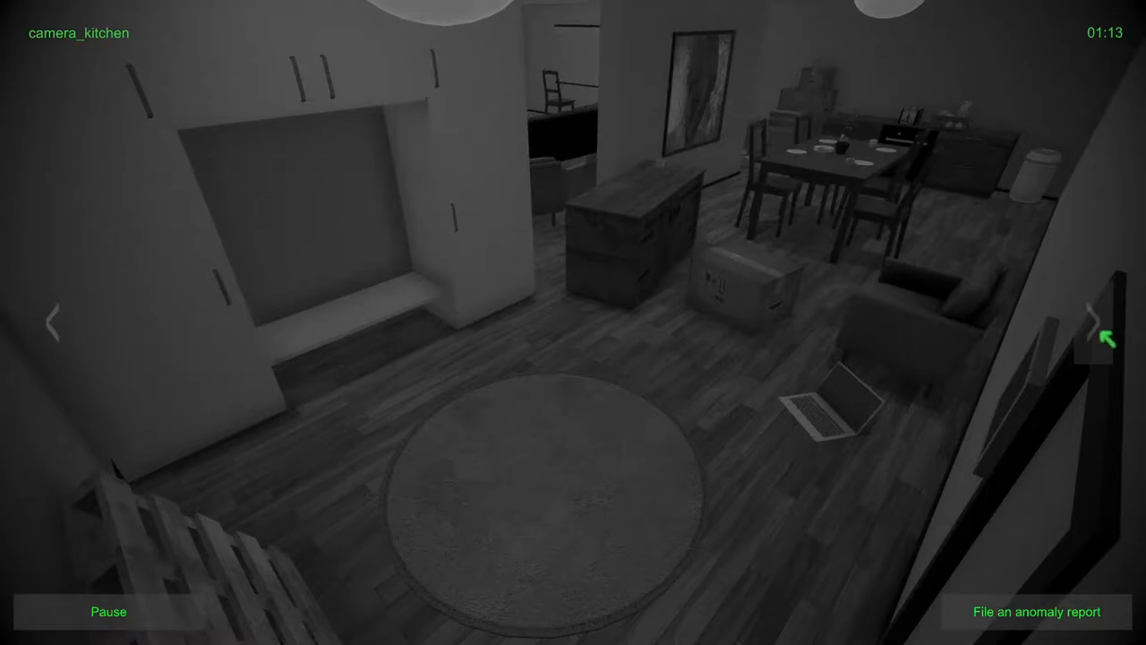
click(1103, 316)
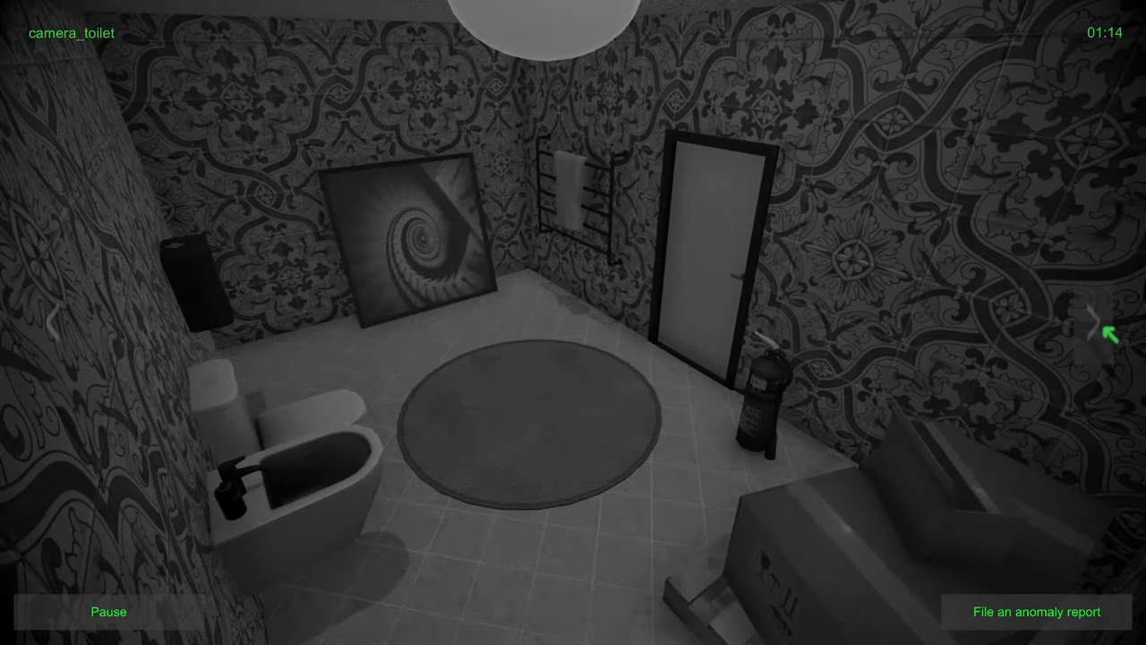
click(1092, 331)
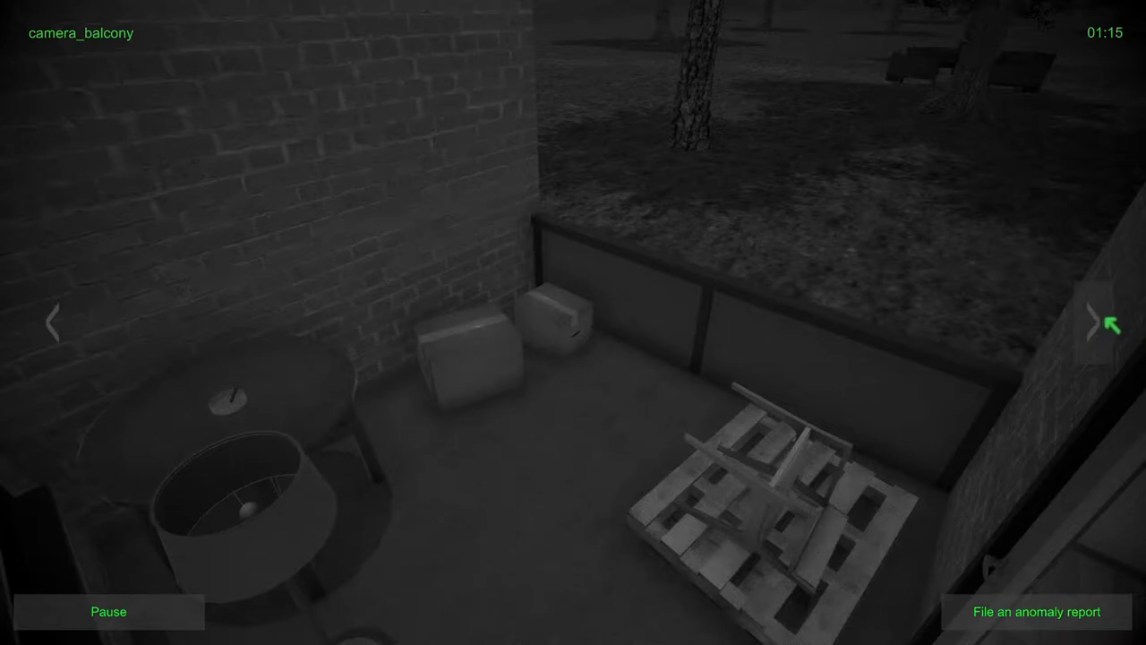
click(1100, 322)
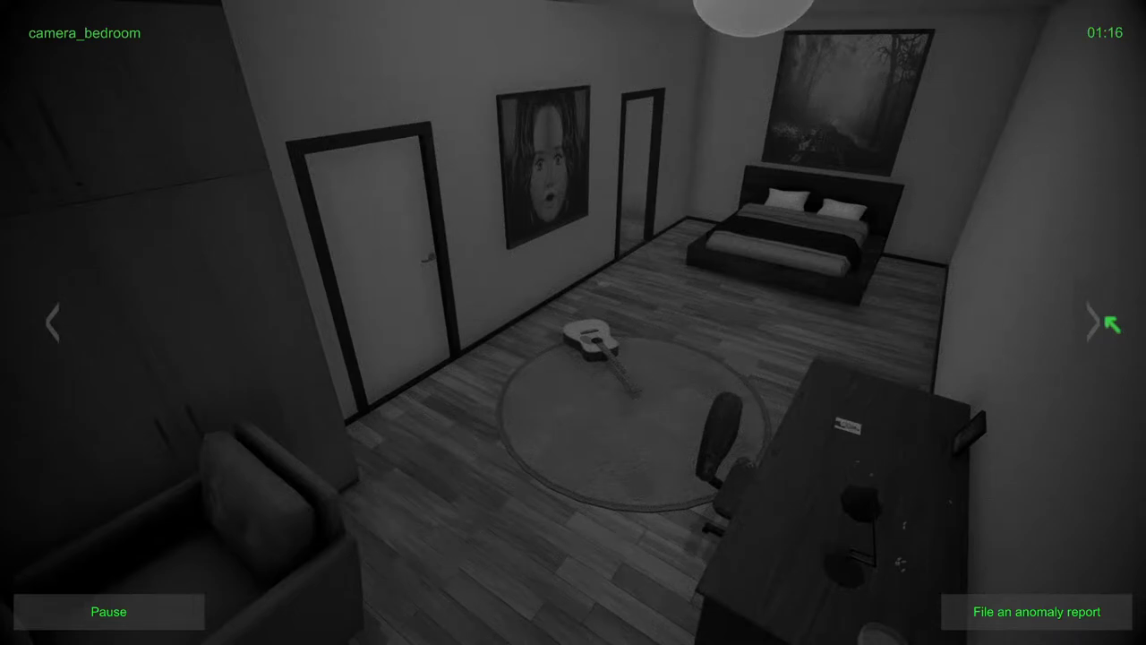
click(1071, 320)
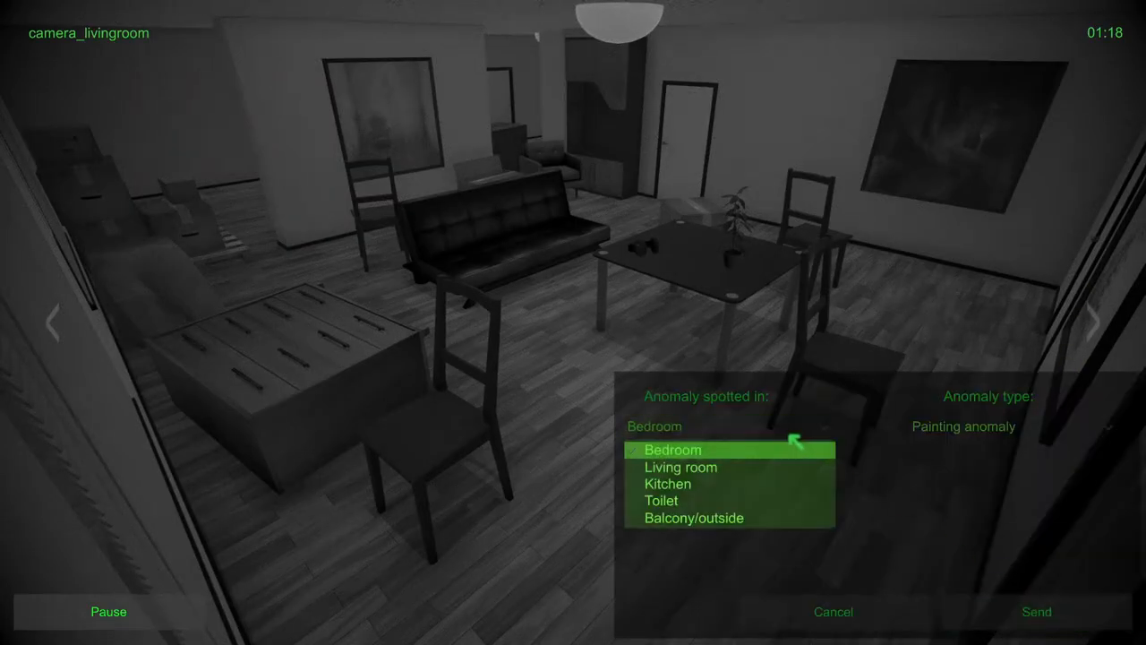
Step: Set the report to Living room with Object movement type and send it
click(681, 467)
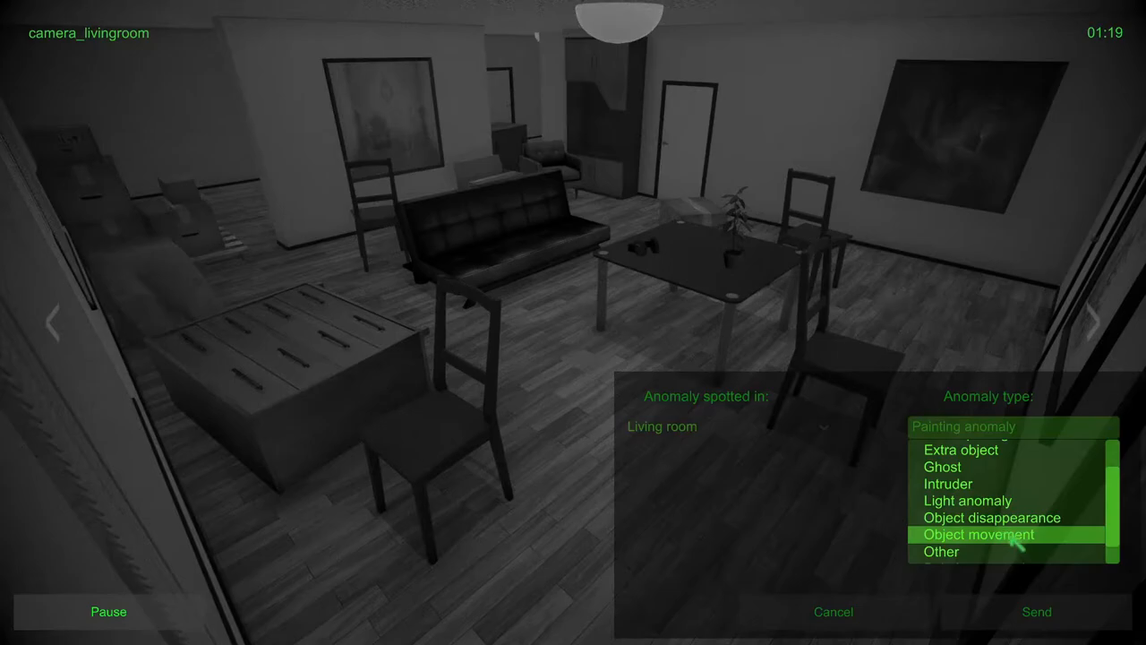
click(1036, 612)
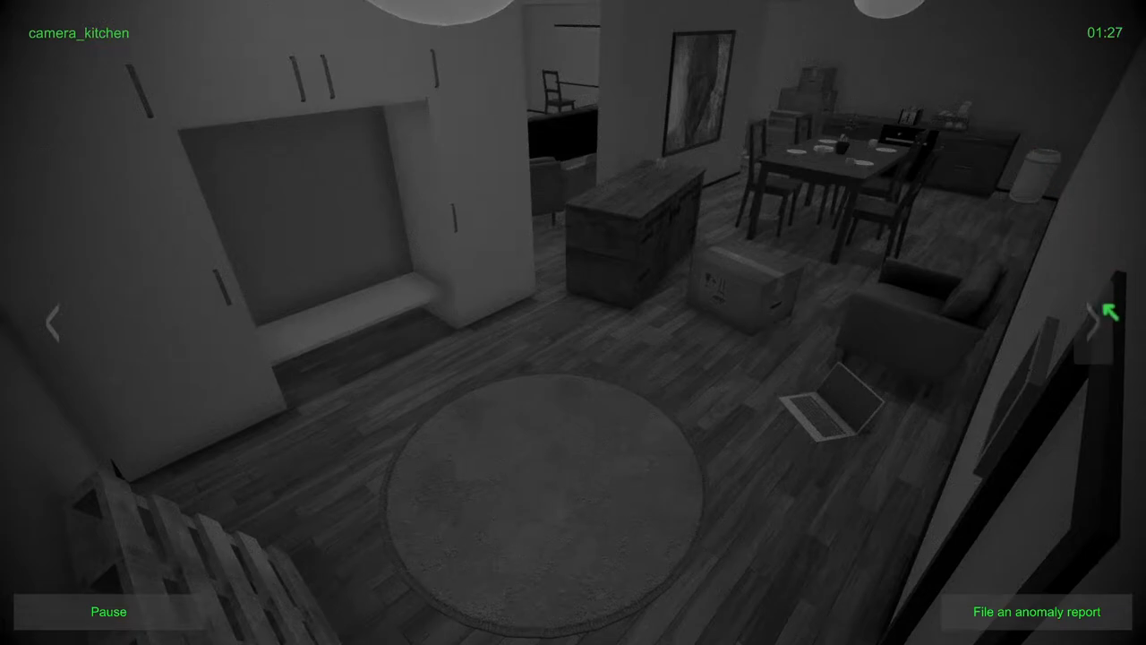
Step: Cycle from the kitchen through the toilet and living room feeds to the balcony camera
click(1102, 322)
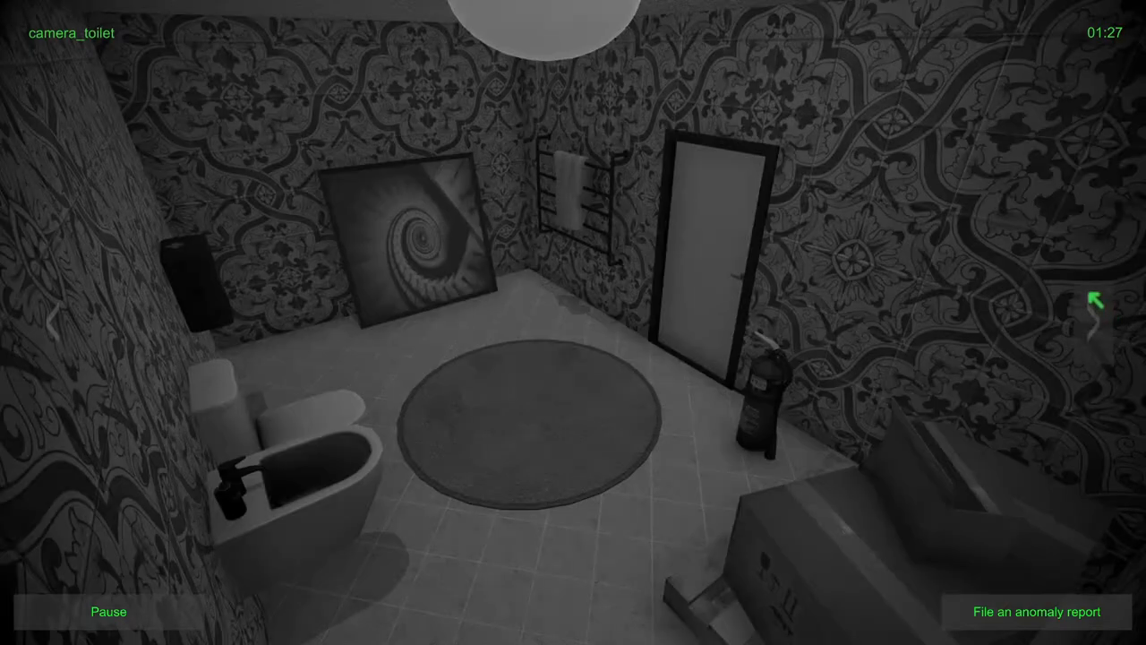
click(1096, 300)
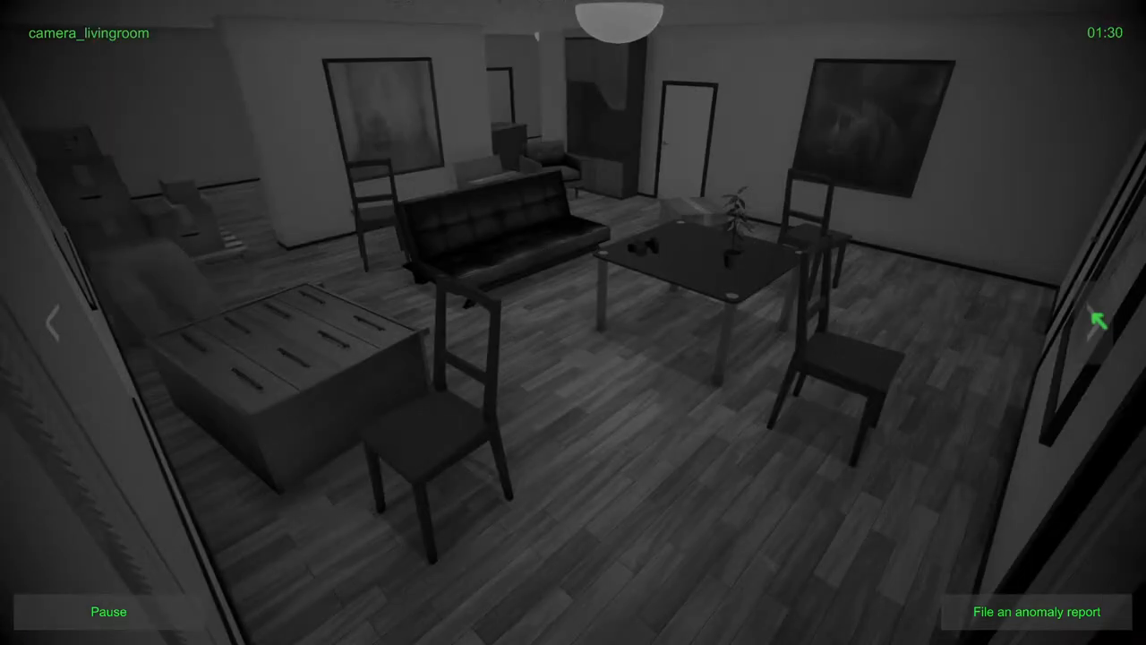
click(53, 318)
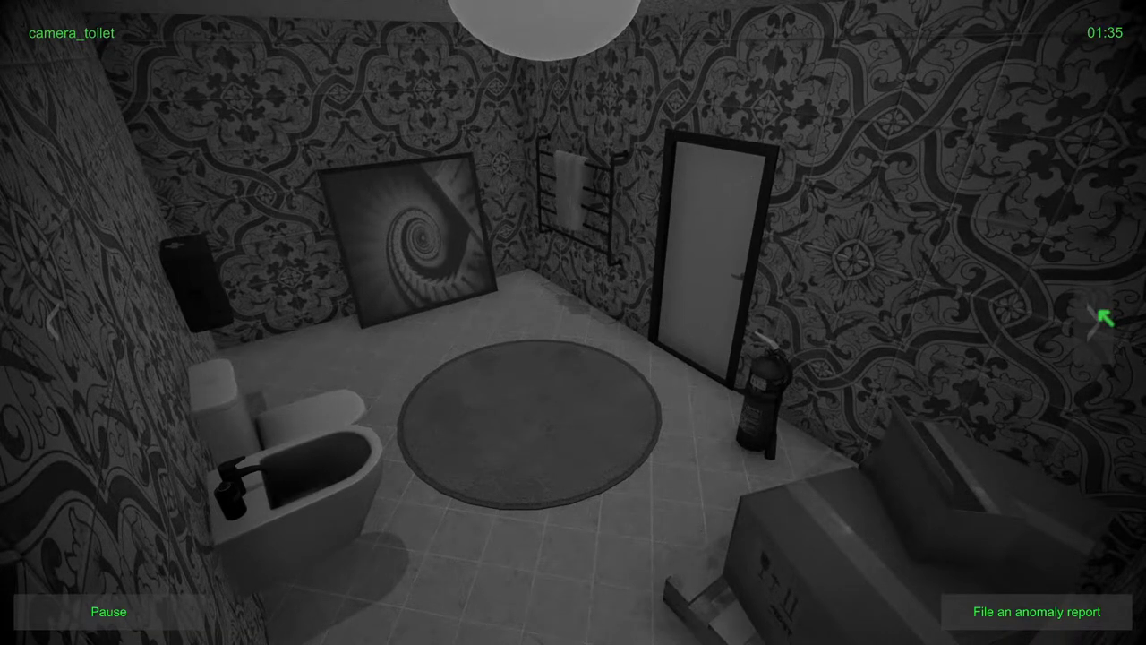
click(1104, 319)
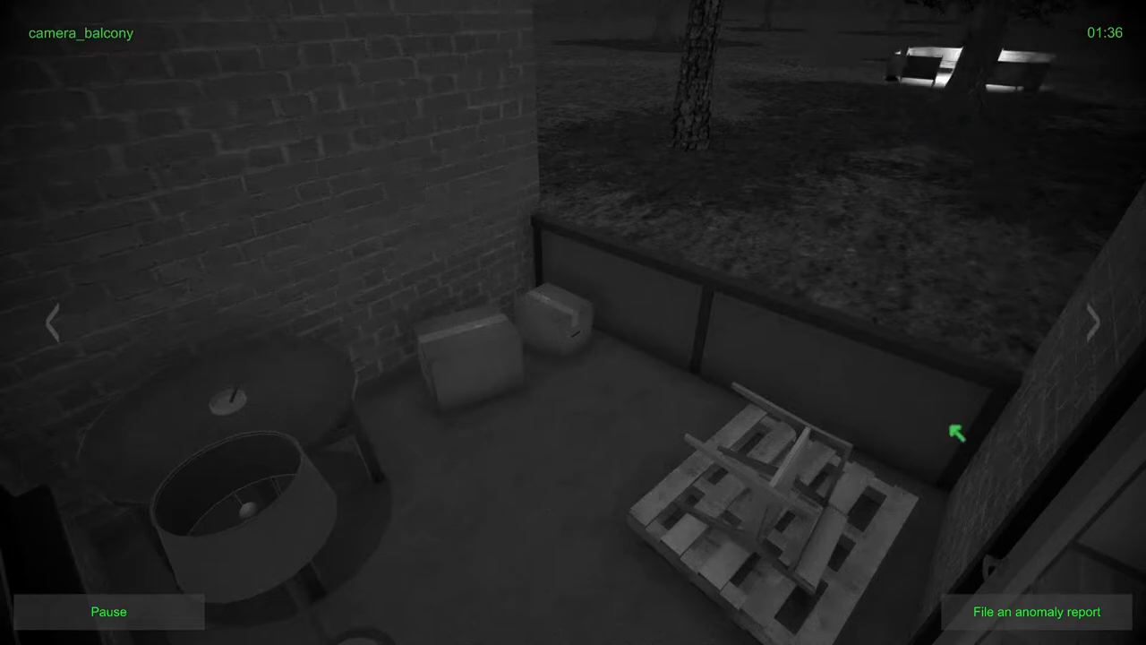
Step: File and send a Balcony/outside anomaly report with Light anomaly as the type
click(1036, 611)
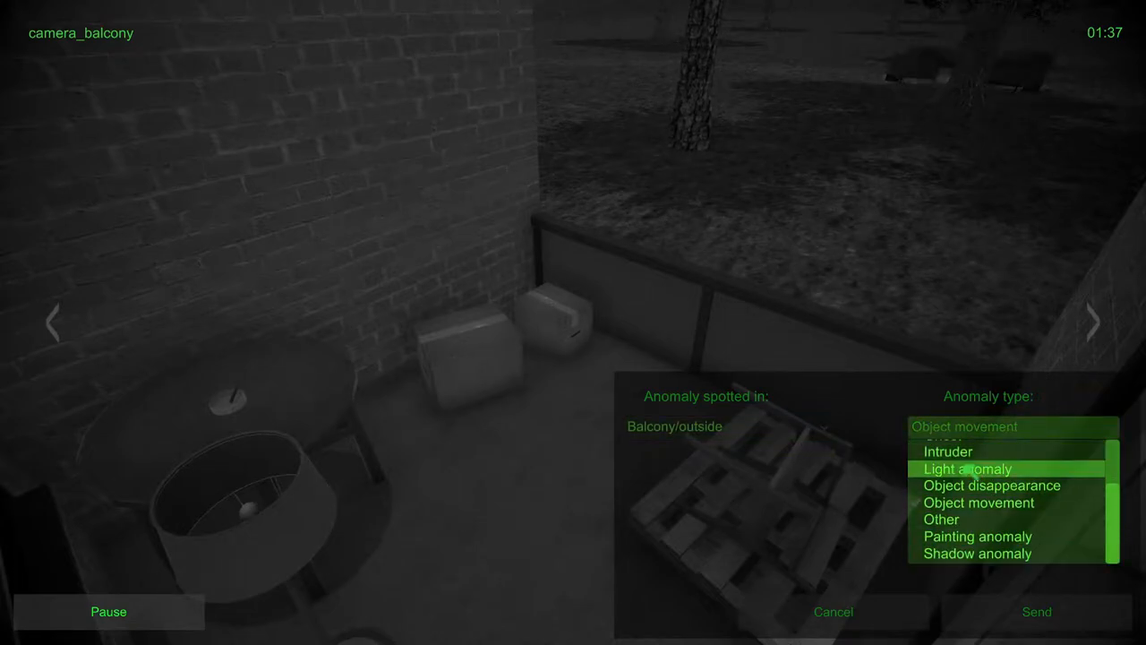
click(966, 468)
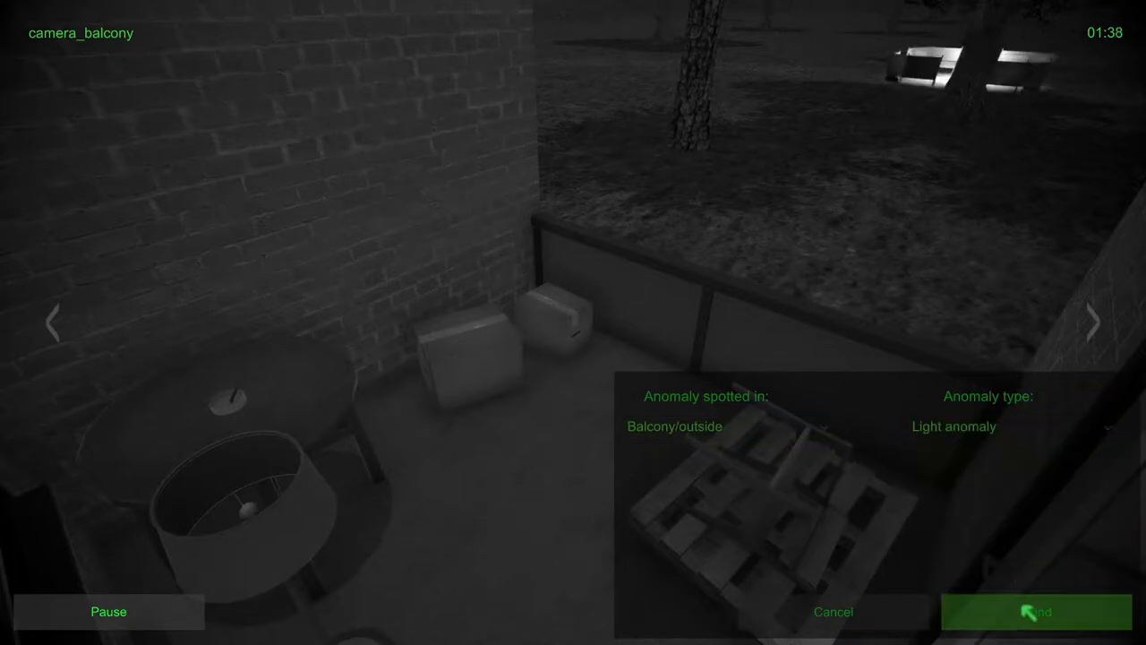
click(1035, 611)
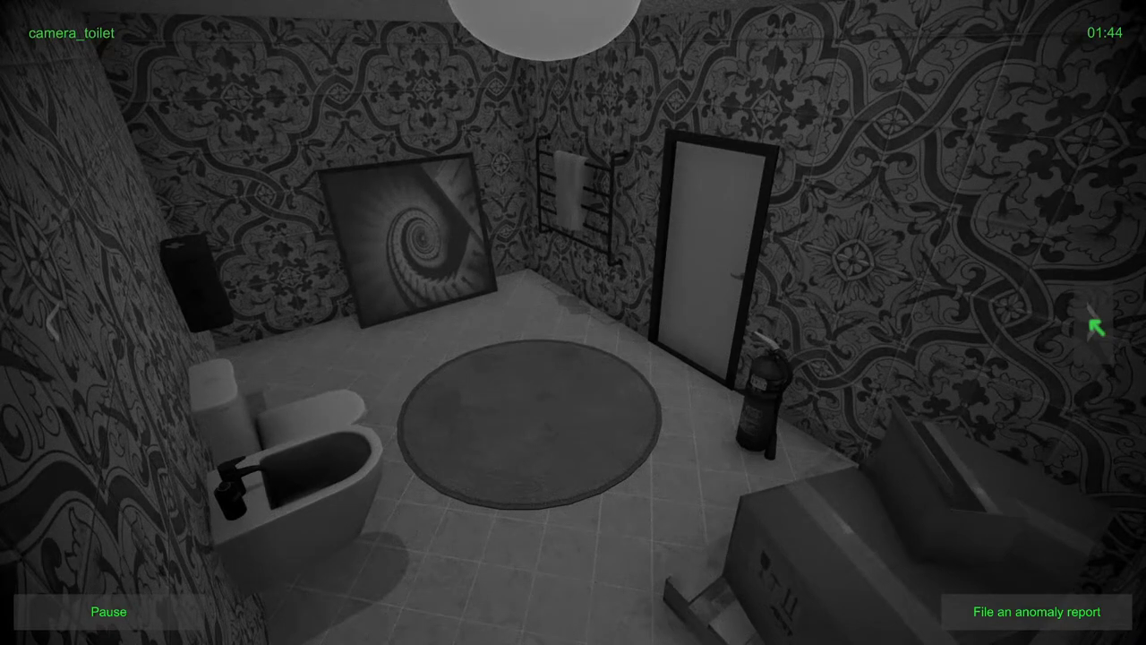
Step: Step through the toilet, living room, kitchen and bedroom feeds, ending on the balcony camera
click(1096, 326)
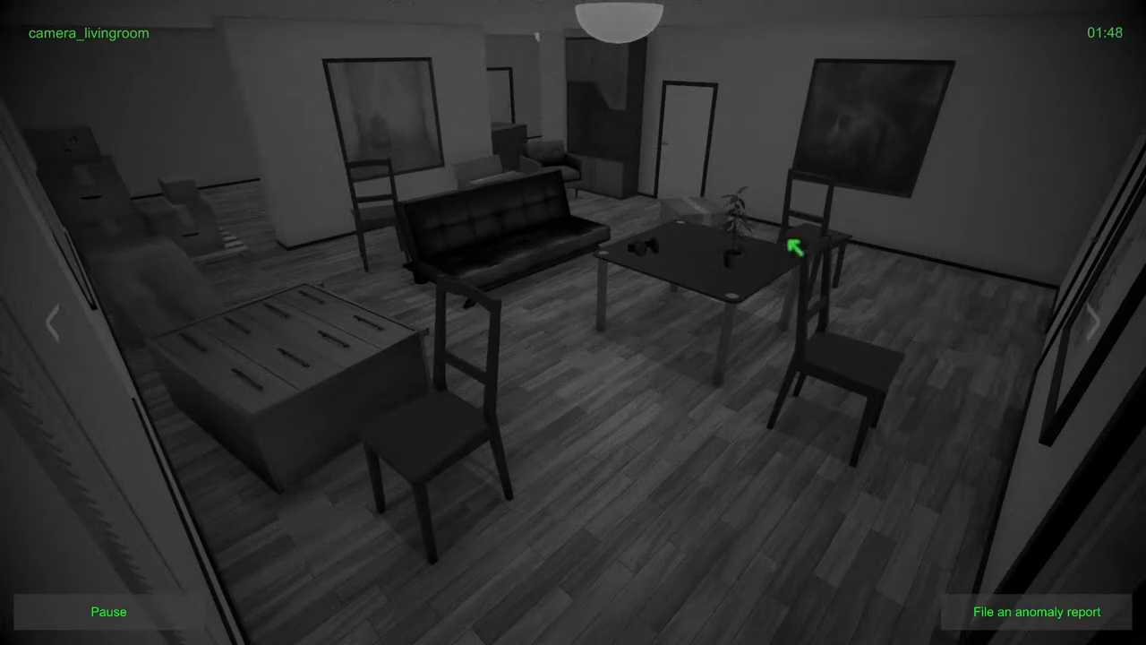
mouse_move(675, 276)
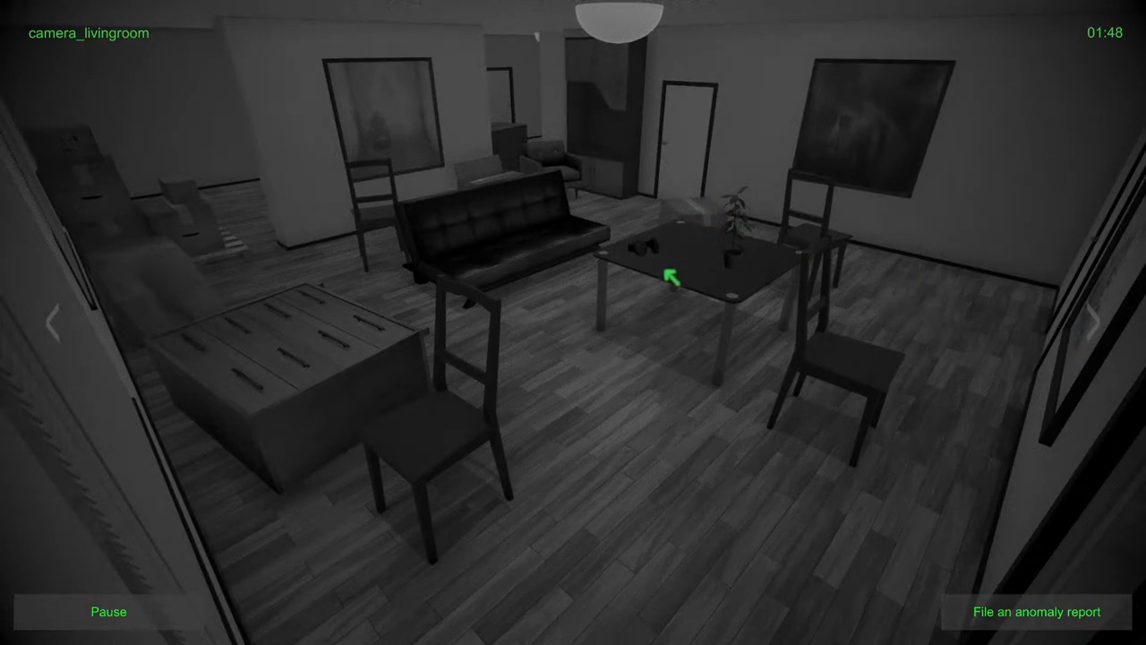
mouse_move(1115, 340)
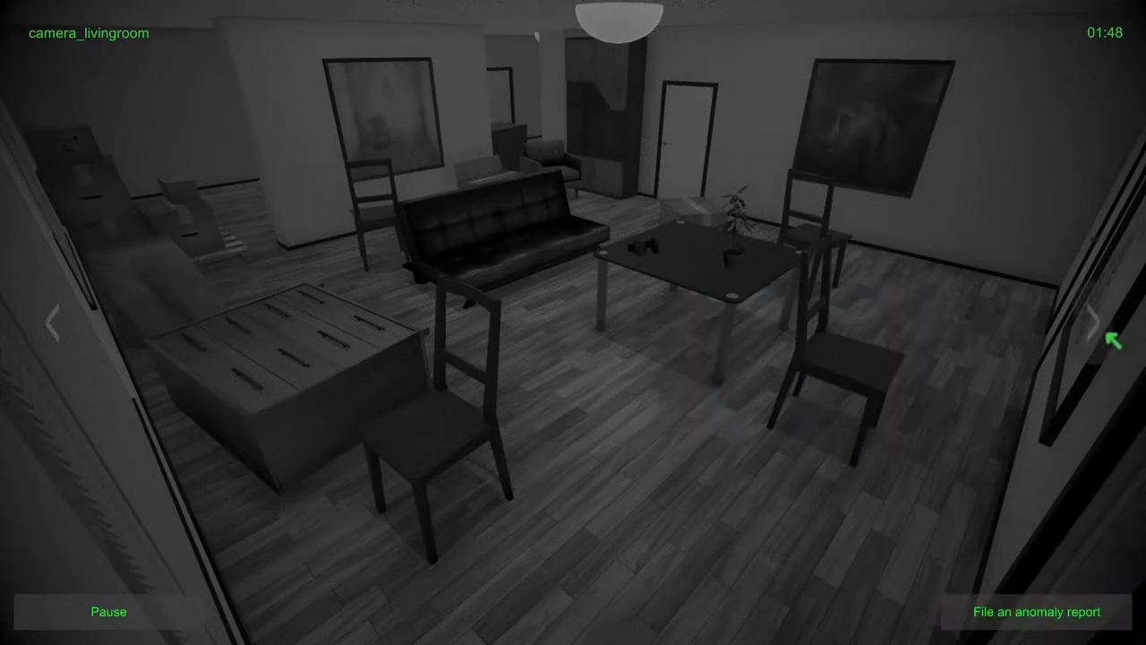
click(1103, 323)
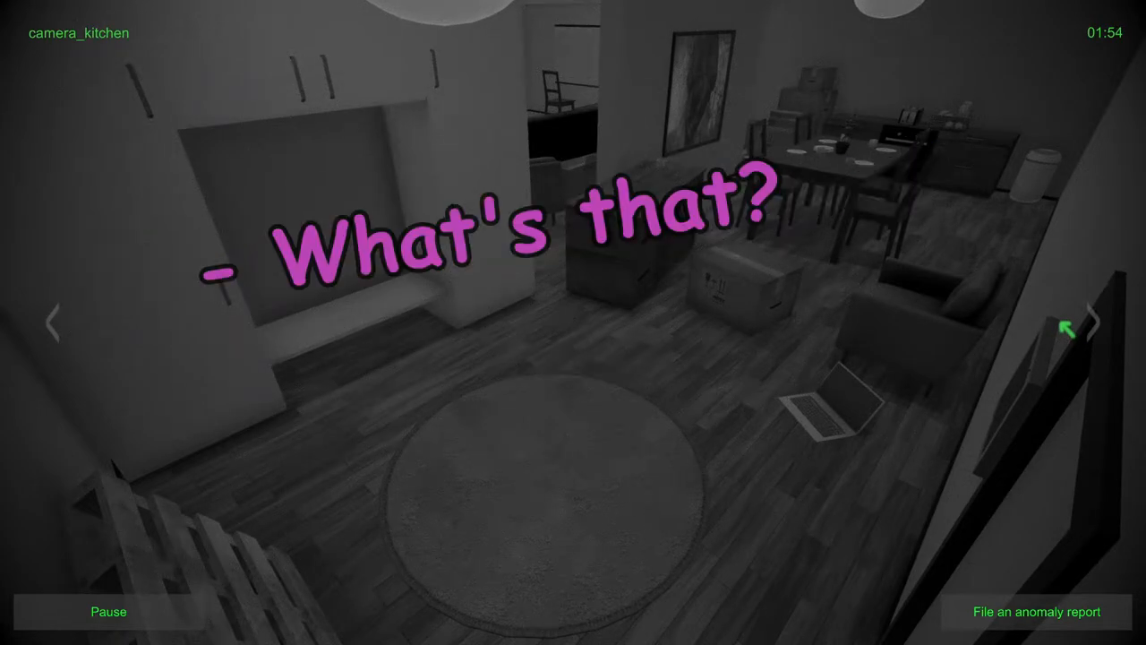
click(1097, 325)
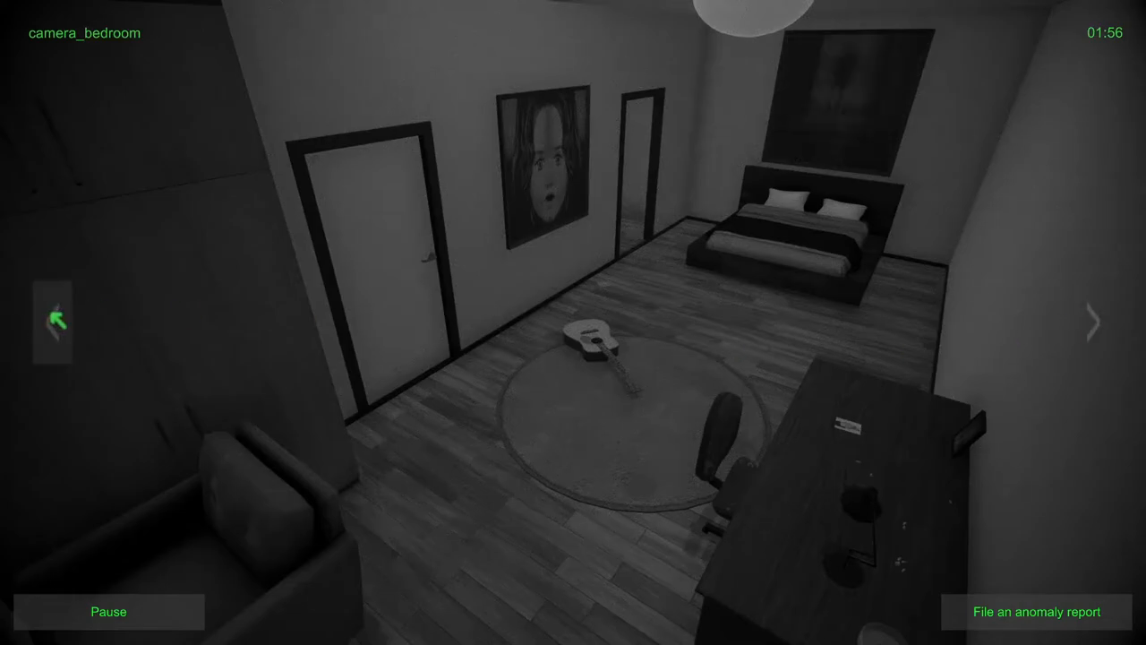
click(1091, 322)
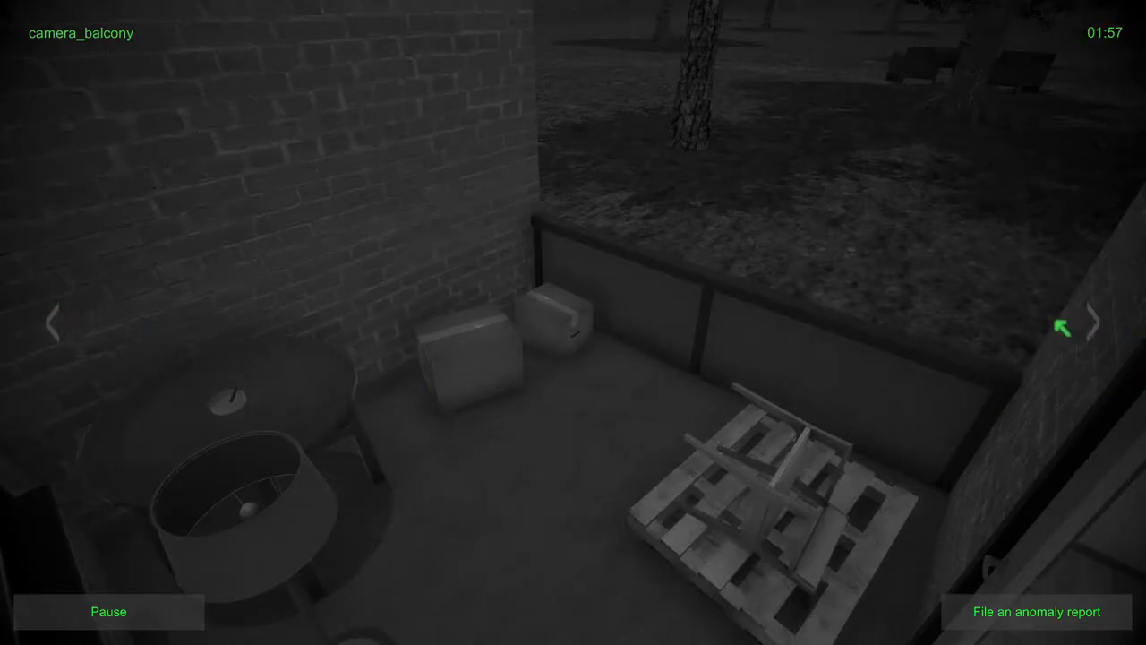
Step: Return to the bedroom feed and send an anomaly report there until it's marked fixed
click(1092, 323)
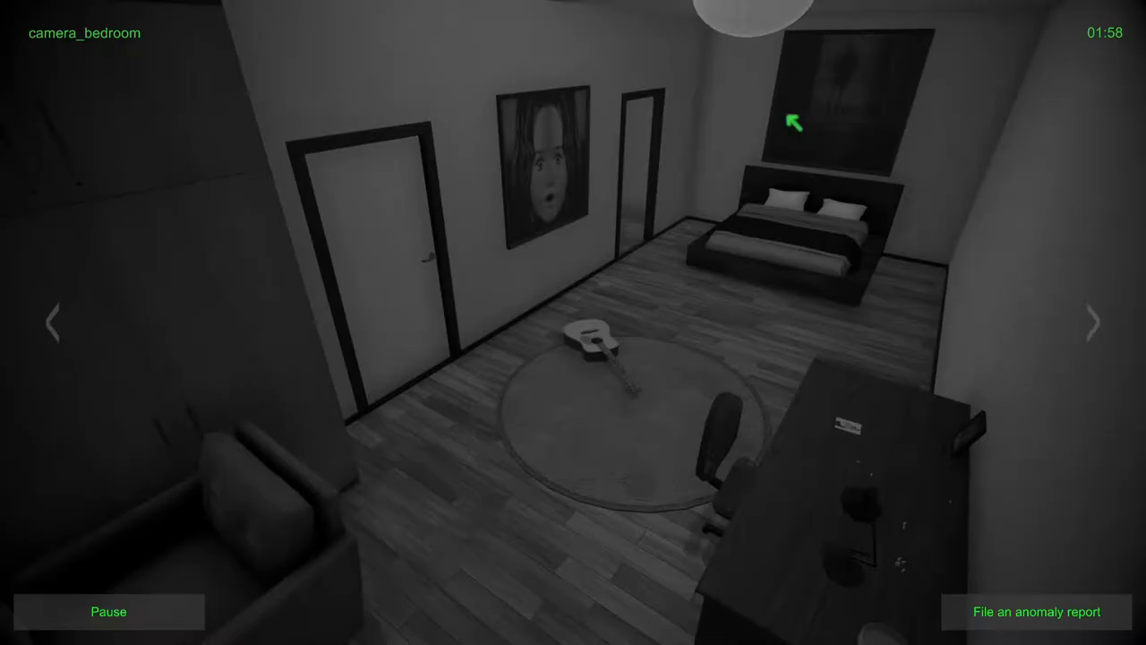
click(1035, 611)
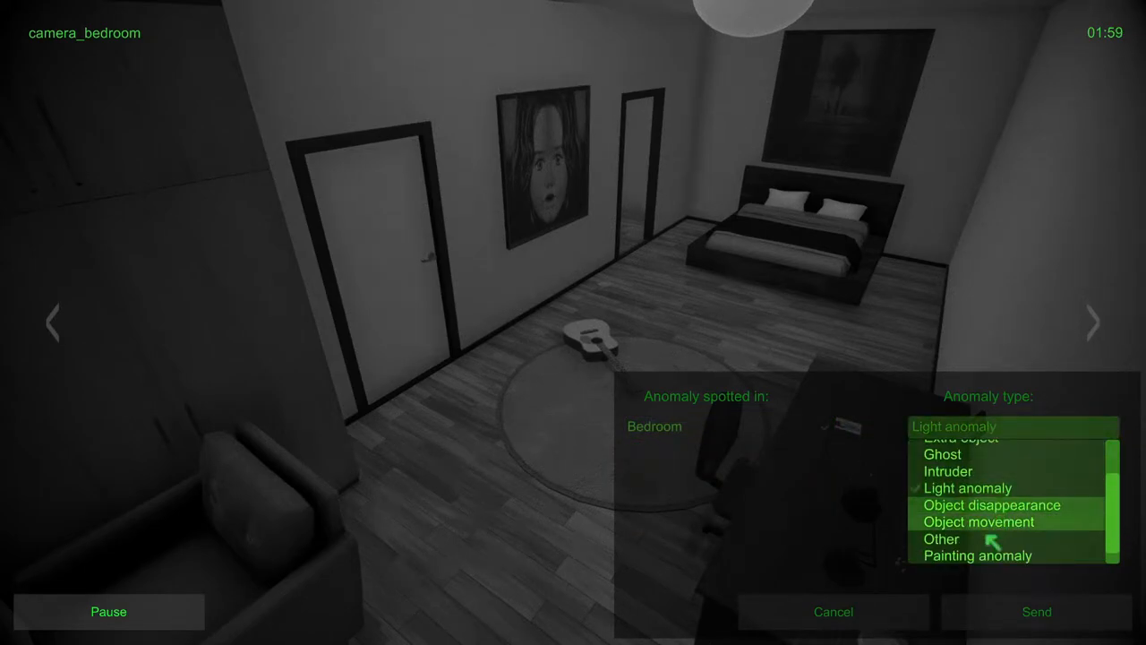
click(1036, 611)
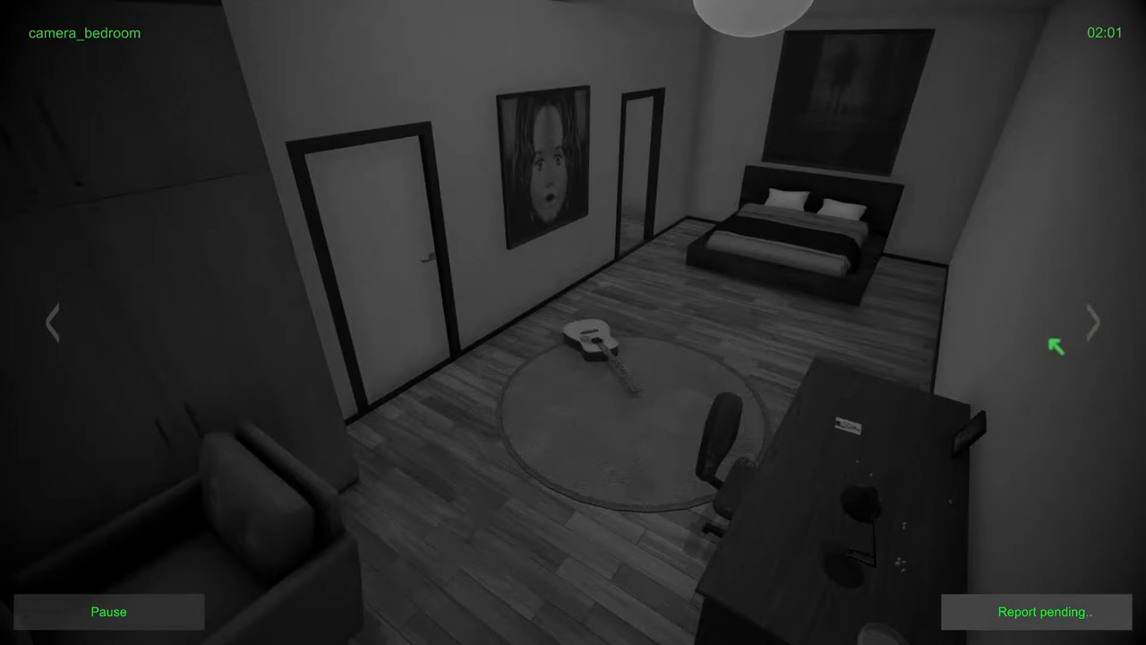
mouse_move(1099, 325)
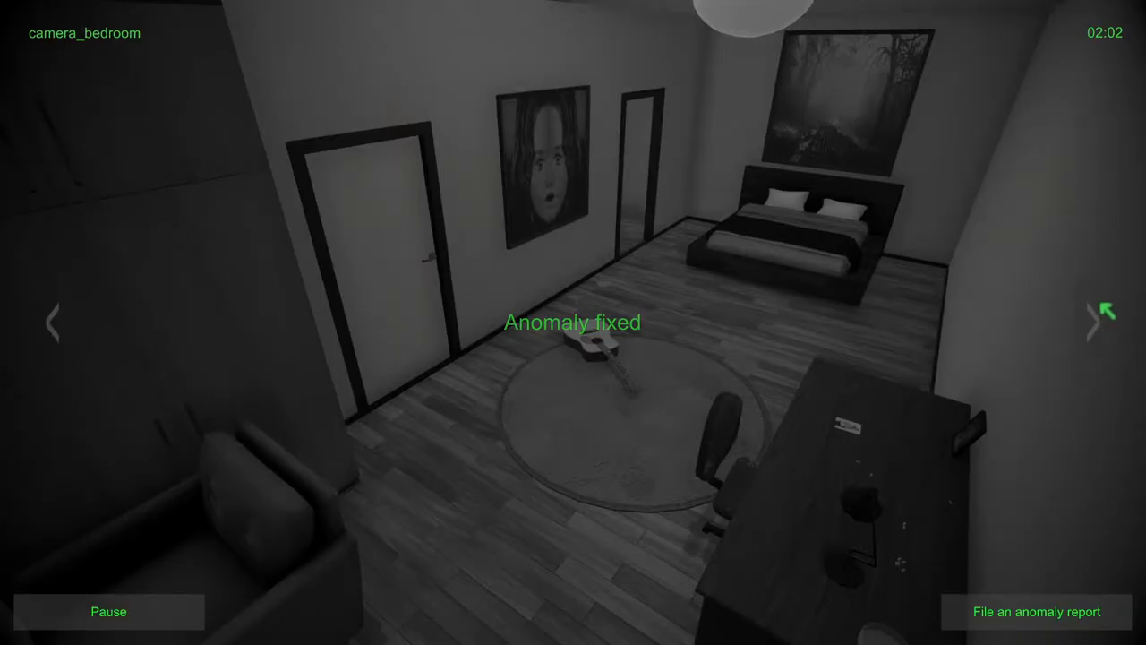
click(1100, 322)
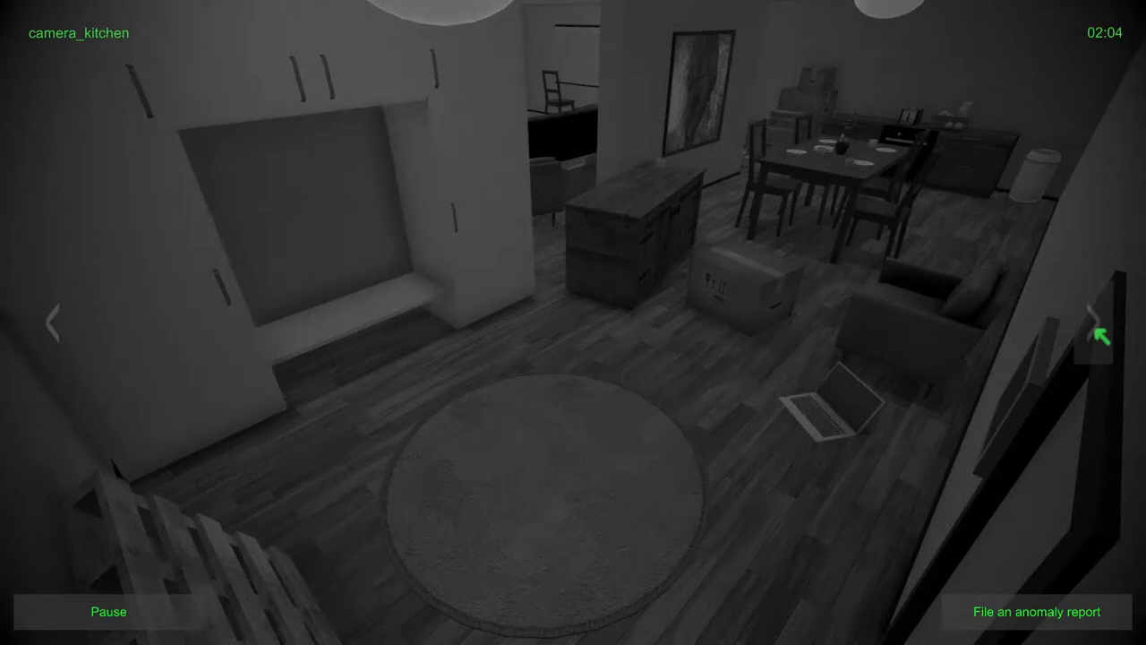
Step: Cycle through the toilet, balcony, bedroom and living room feeds, finishing on the kitchen camera
click(1095, 318)
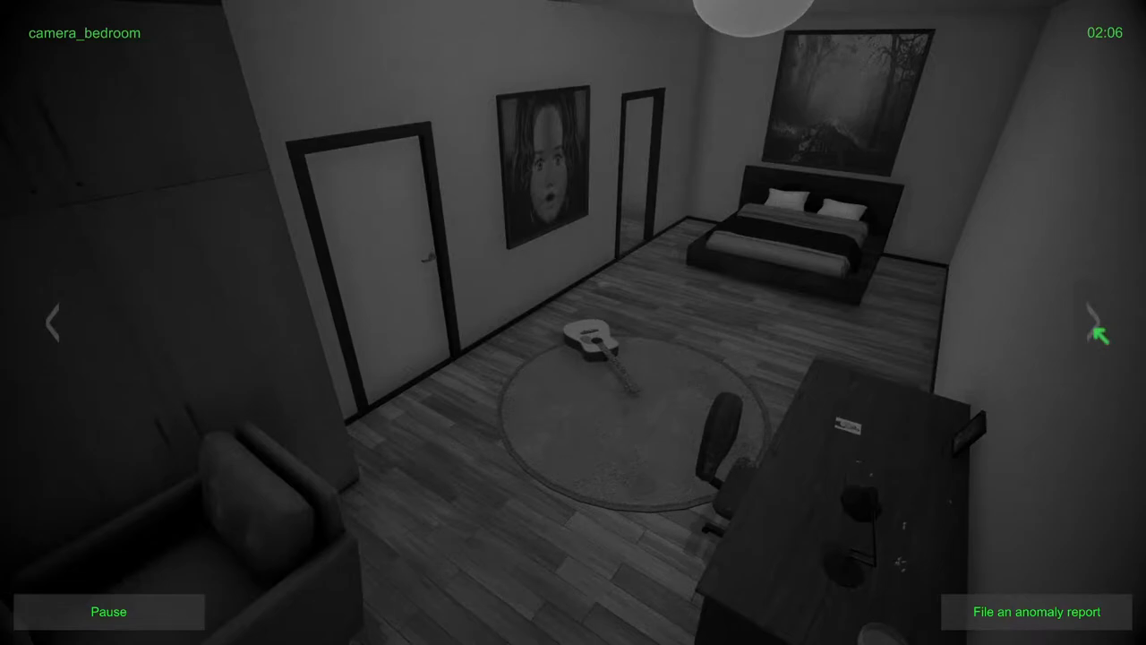
click(1094, 326)
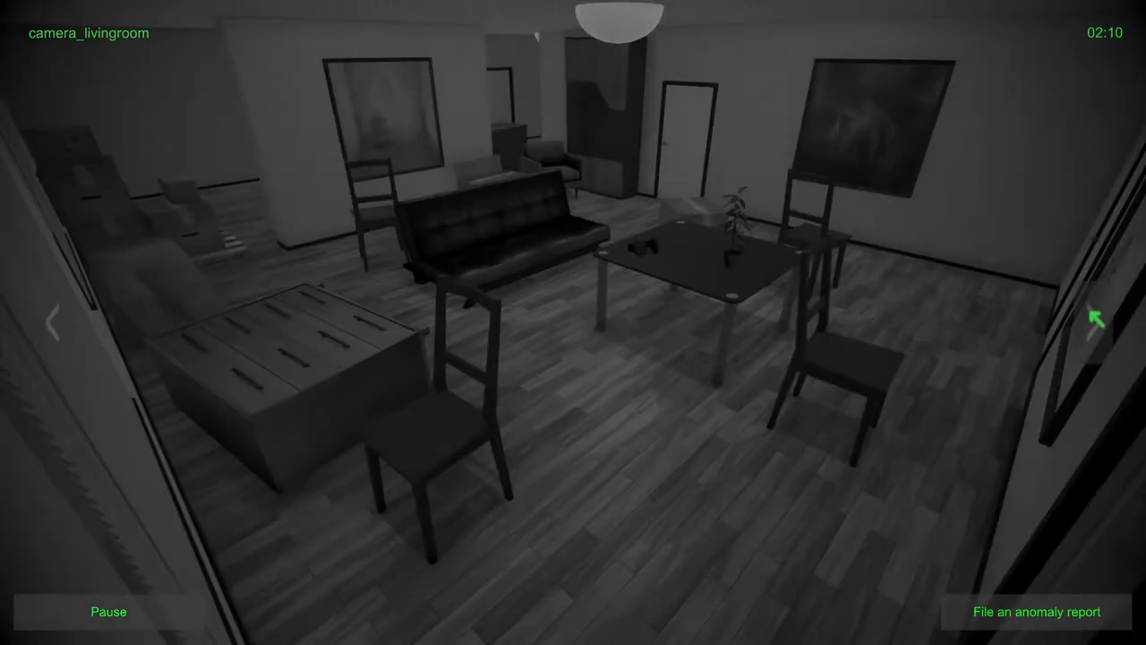
click(1096, 317)
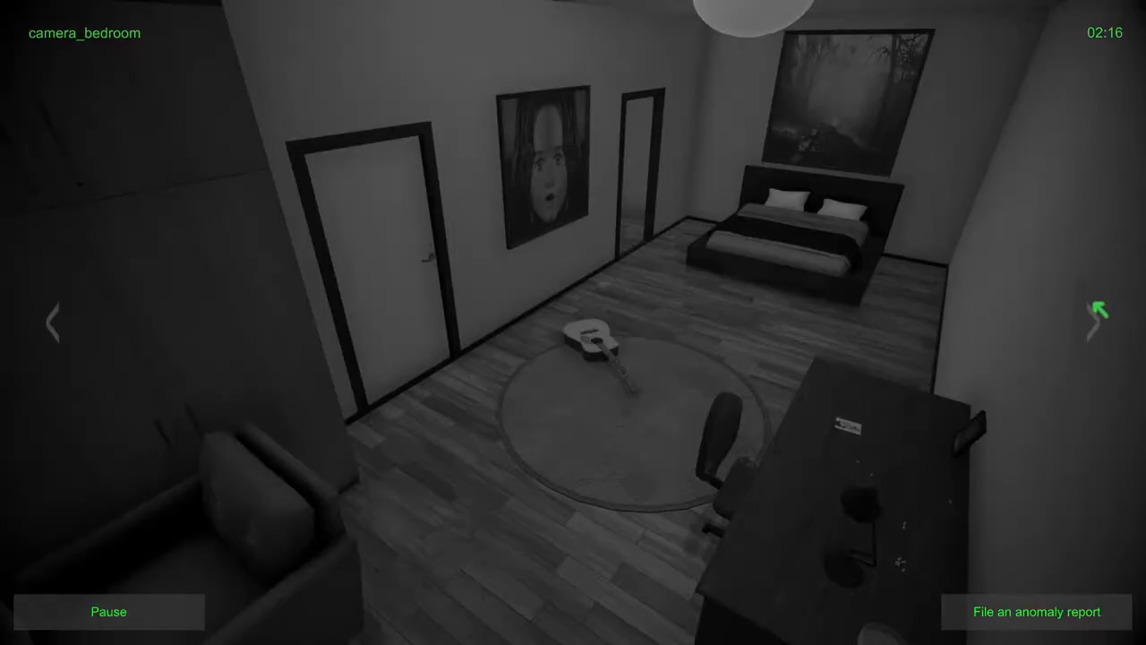
click(1100, 310)
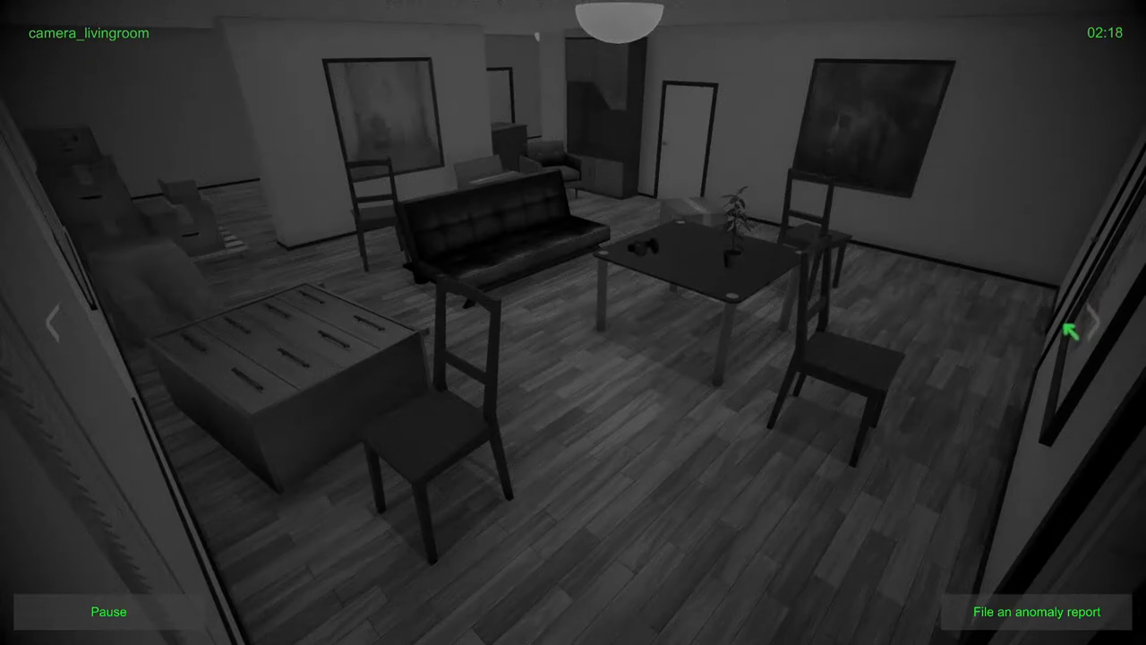
click(1084, 325)
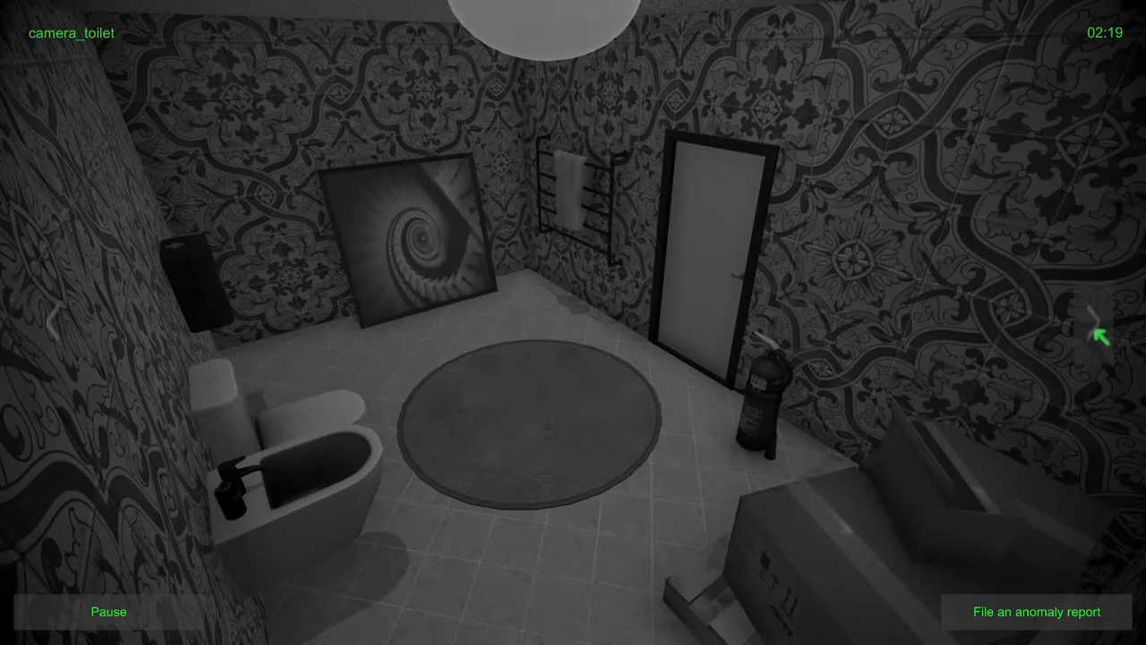
click(1097, 336)
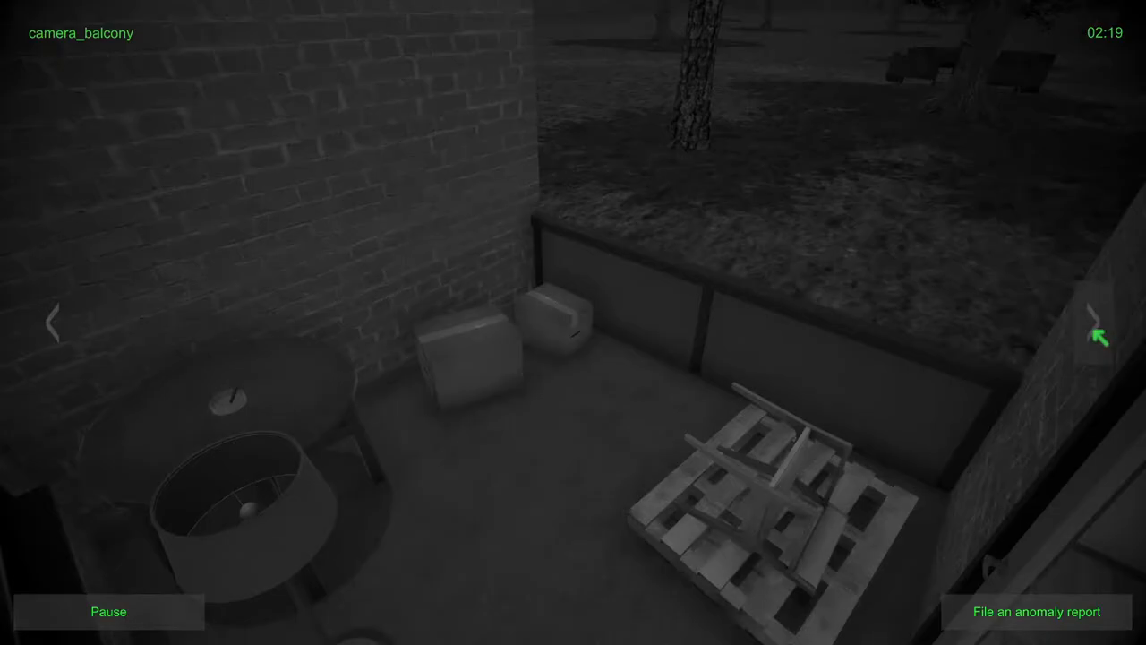
click(1097, 326)
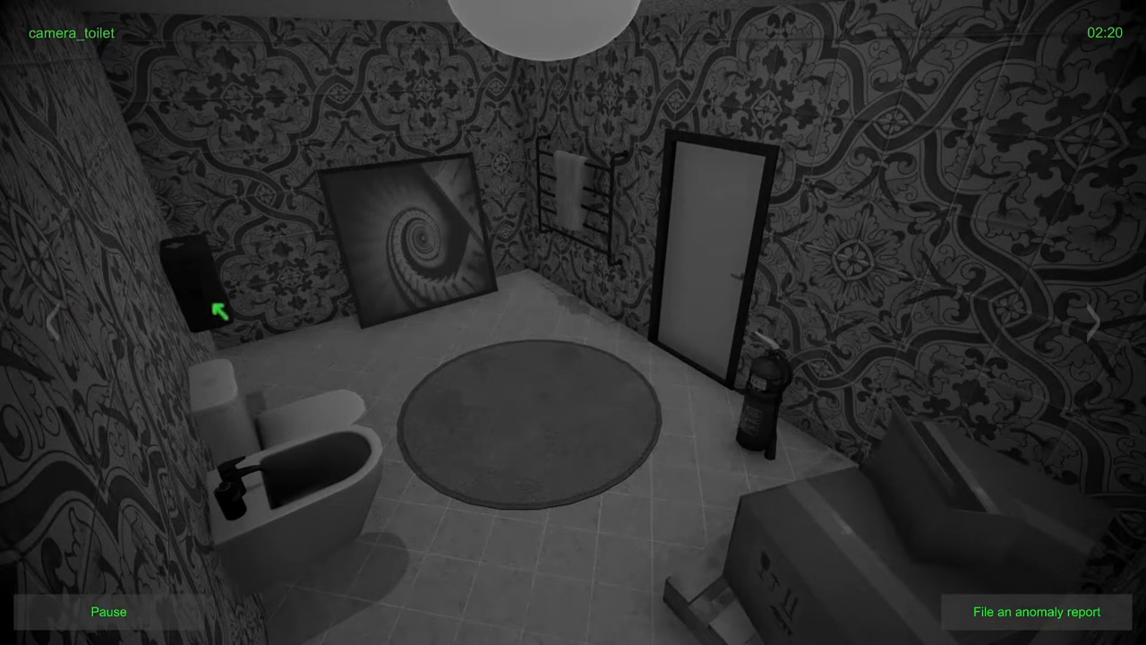
mouse_move(1106, 332)
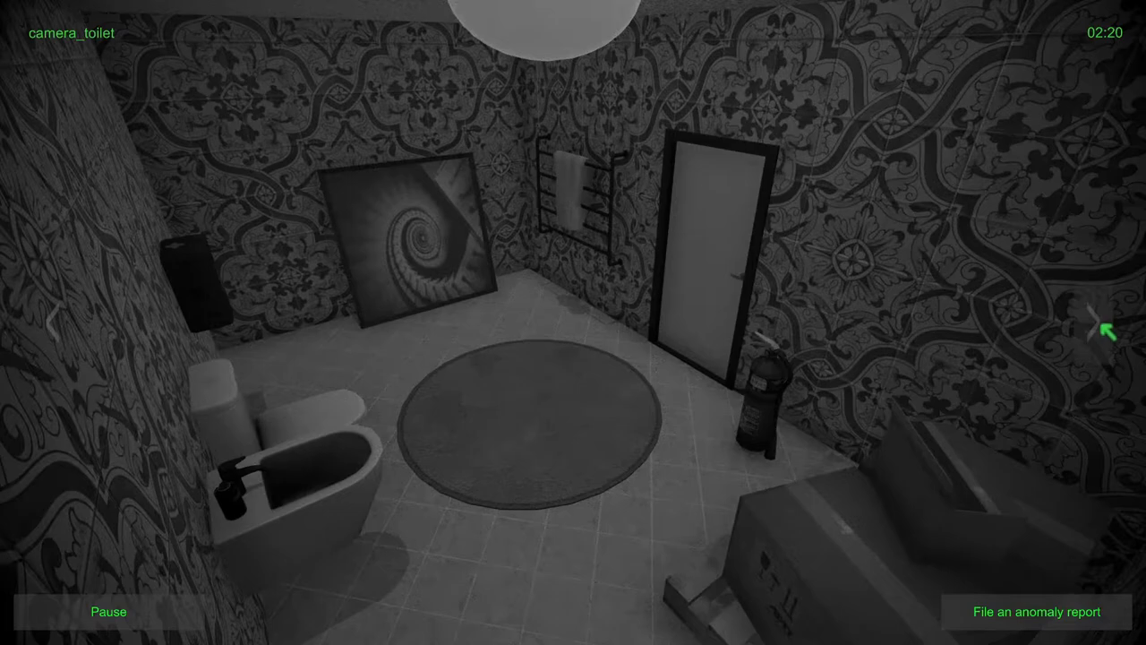
click(1102, 329)
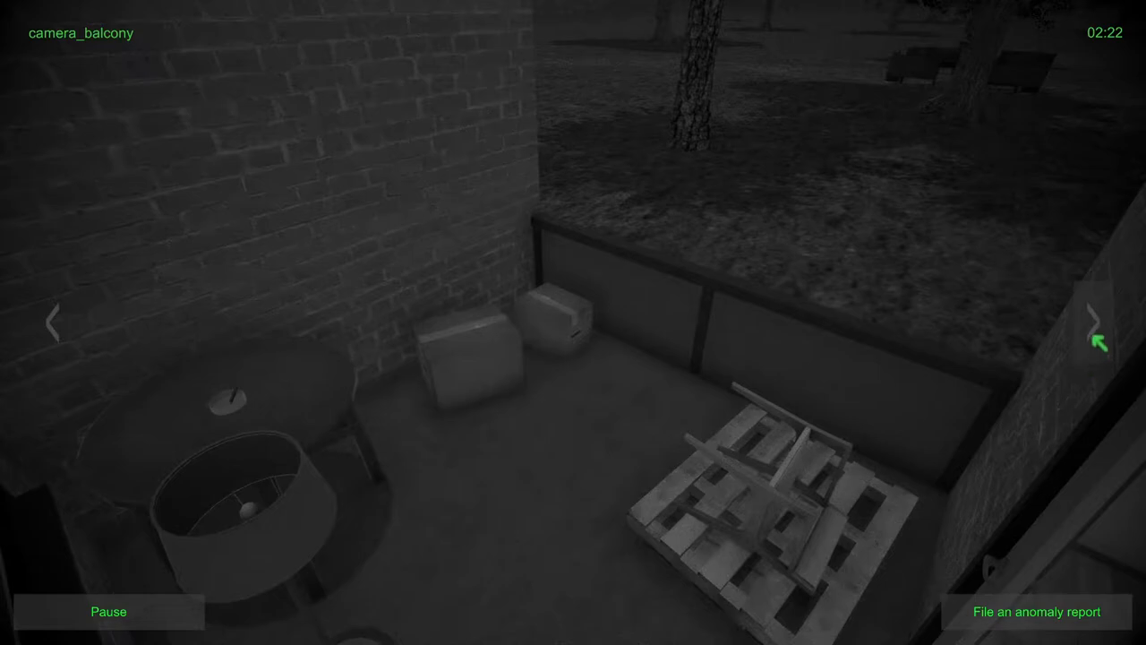
click(1096, 322)
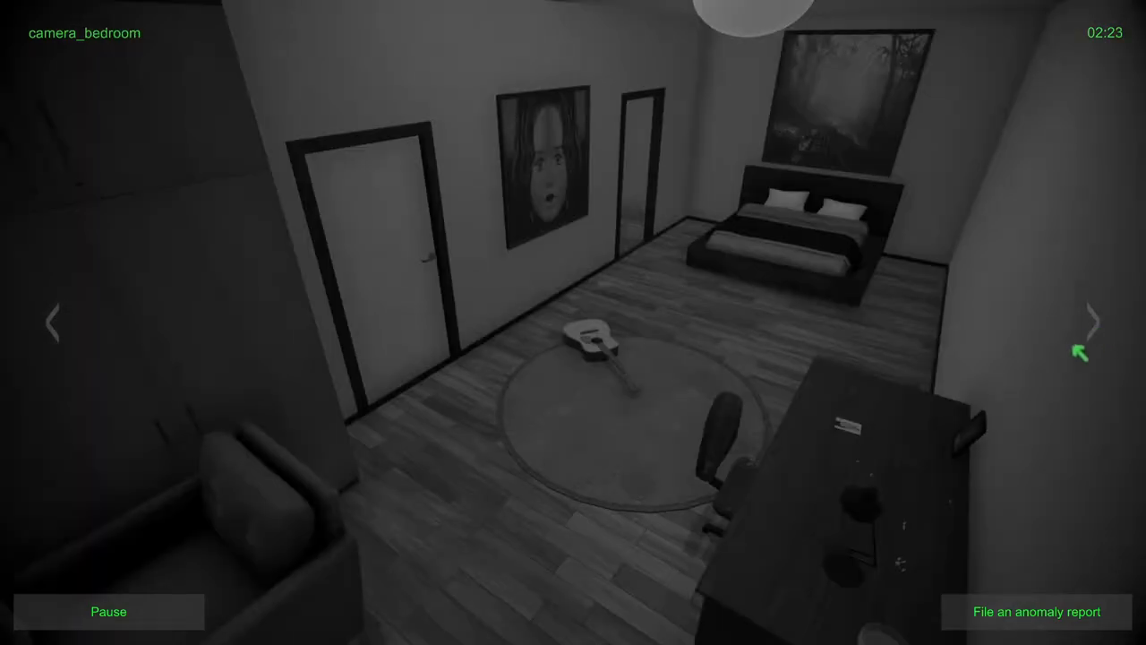
mouse_move(1067, 374)
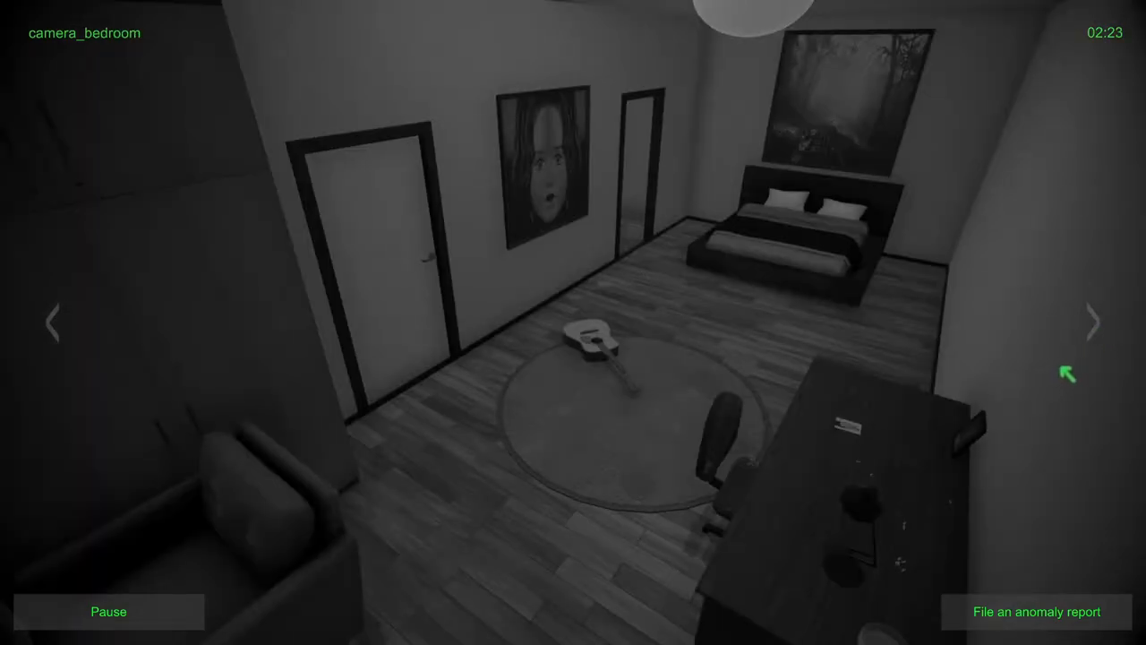
click(1091, 323)
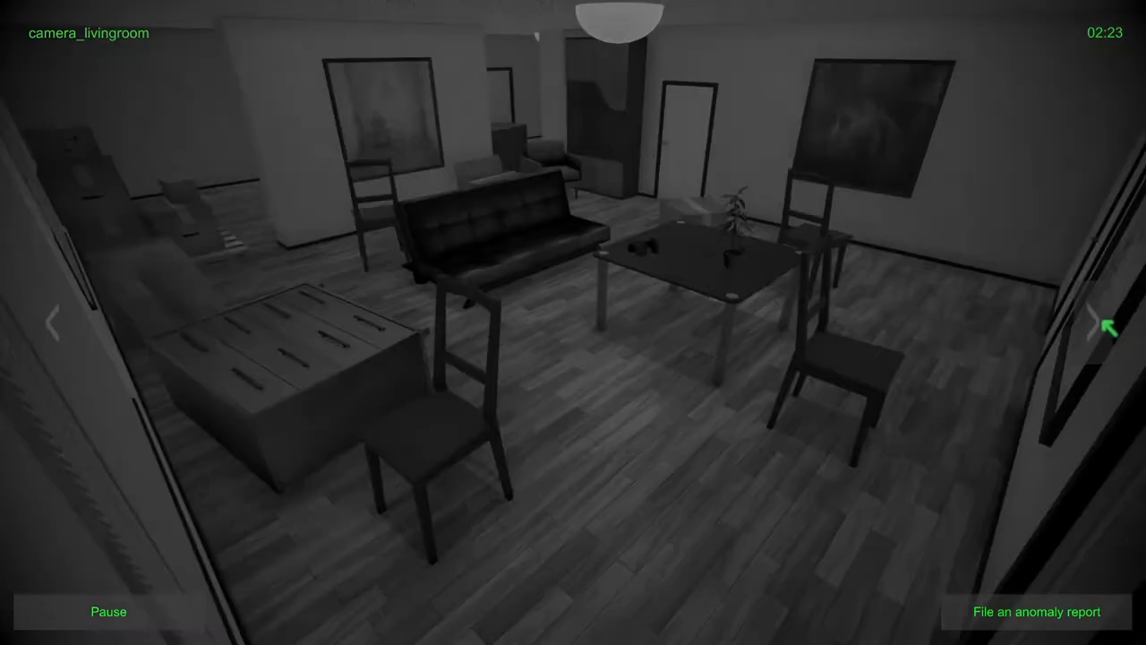
click(1102, 327)
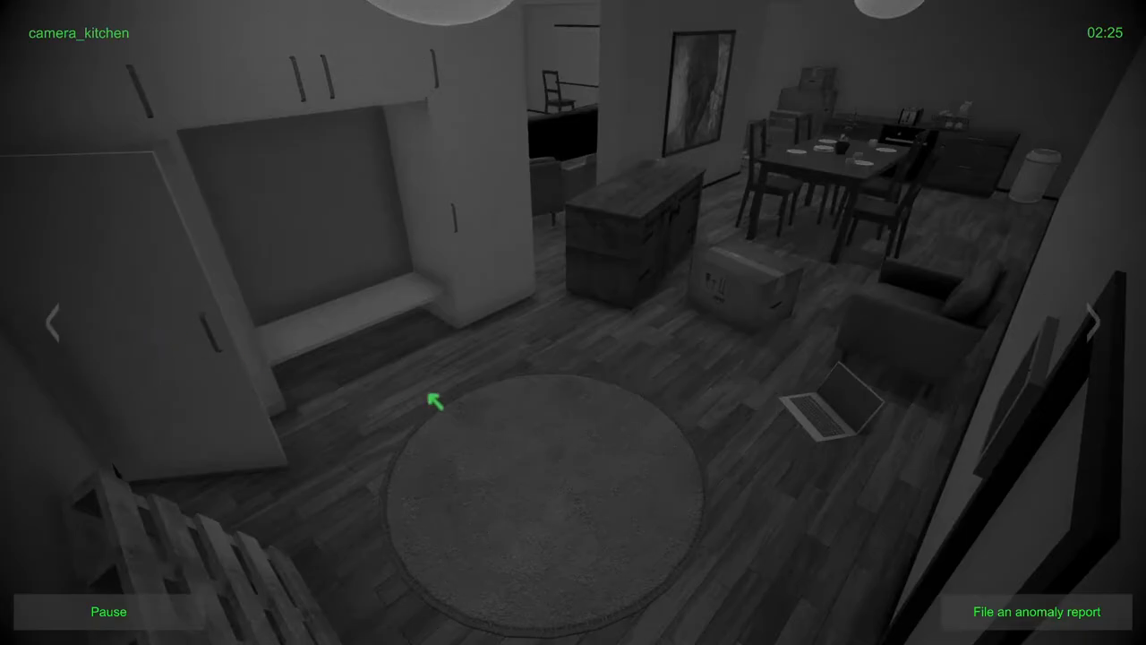
Step: File and send an anomaly report with Kitchen as the location
click(1036, 611)
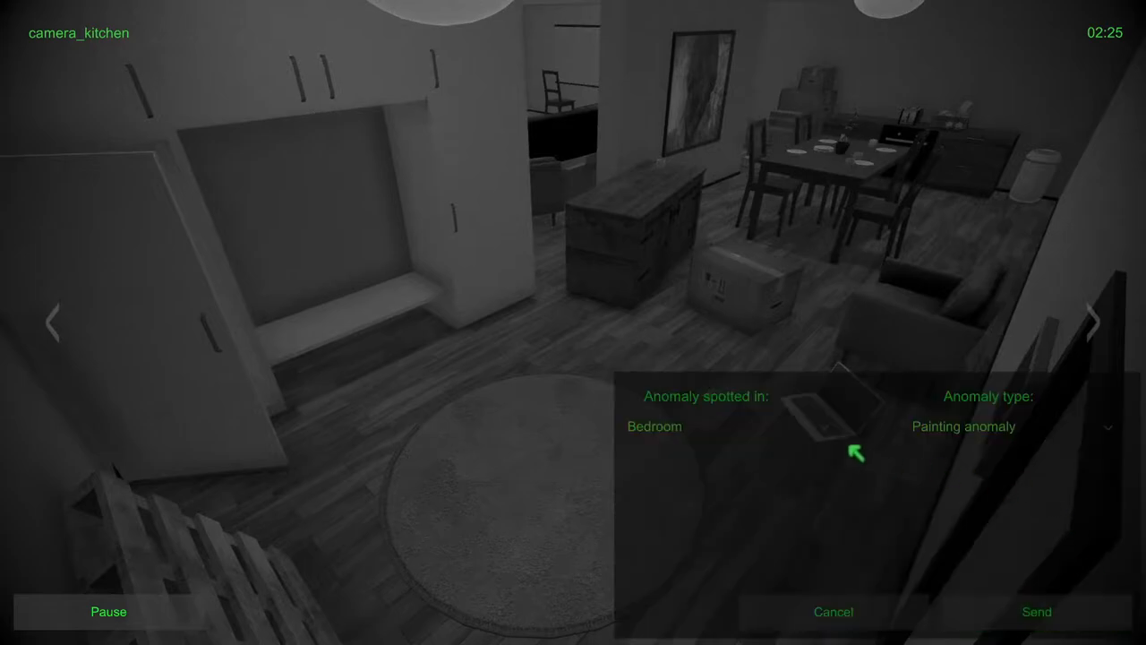
click(729, 426)
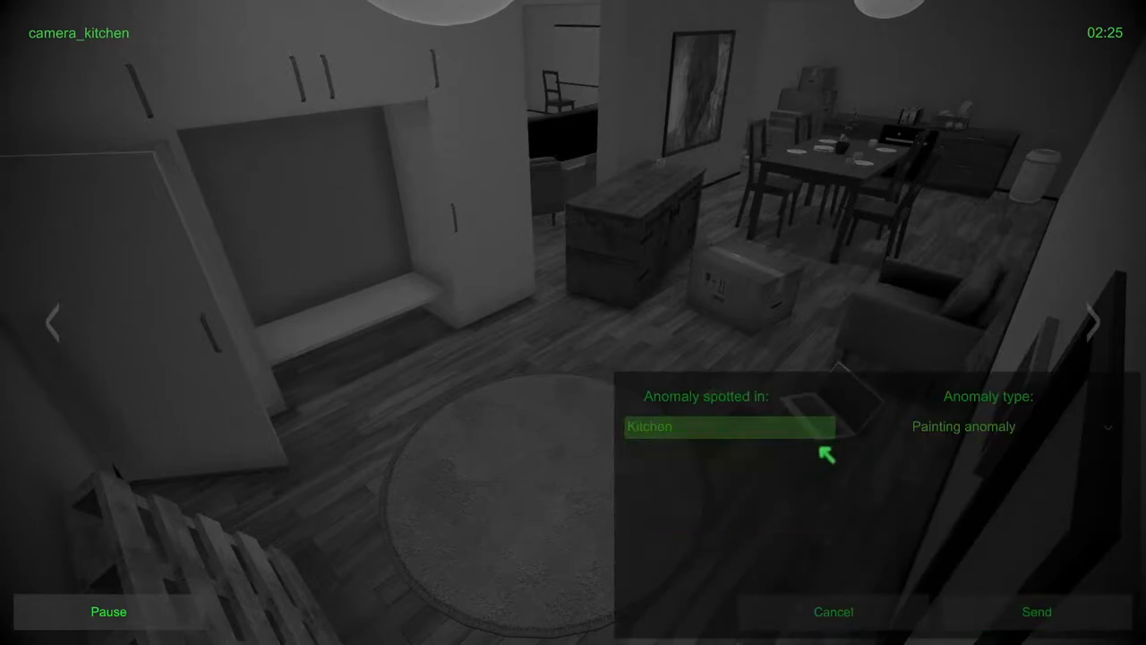
click(1012, 425)
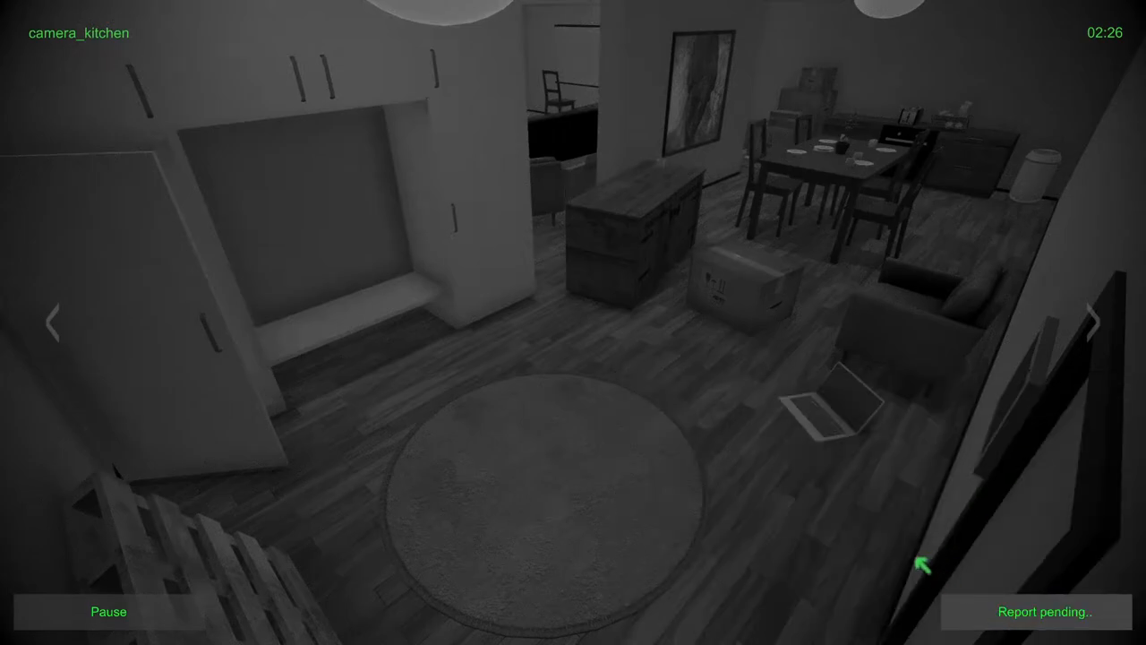
mouse_move(837, 490)
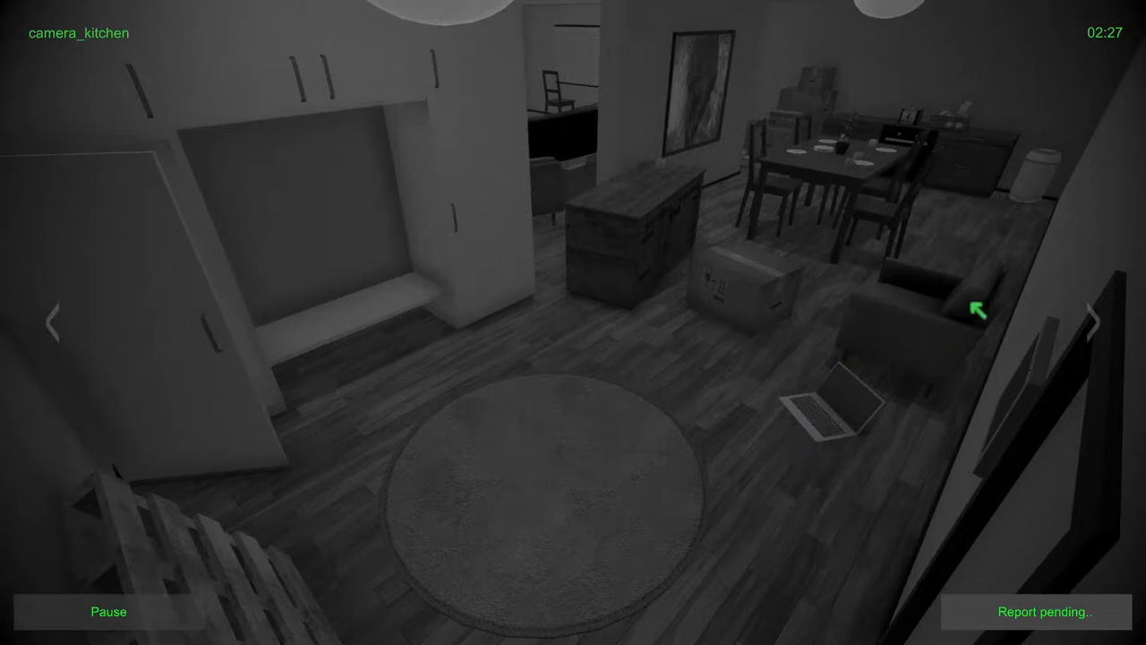
mouse_move(366, 334)
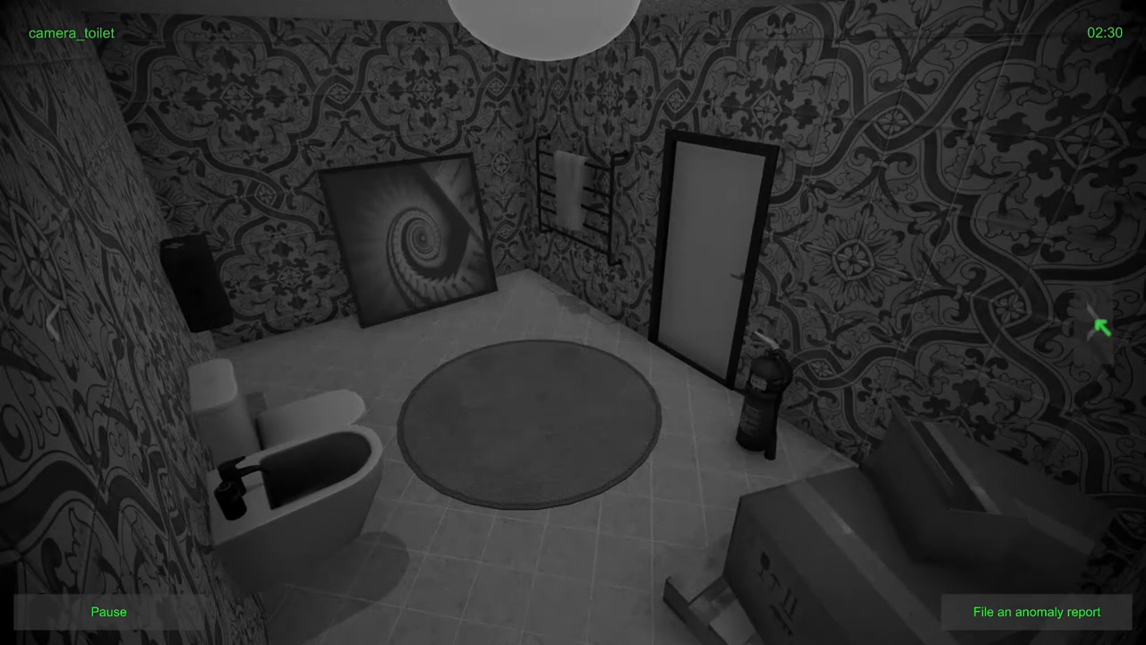
Step: Advance through the balcony, bedroom, living room and kitchen cameras back to the toilet feed
click(1099, 326)
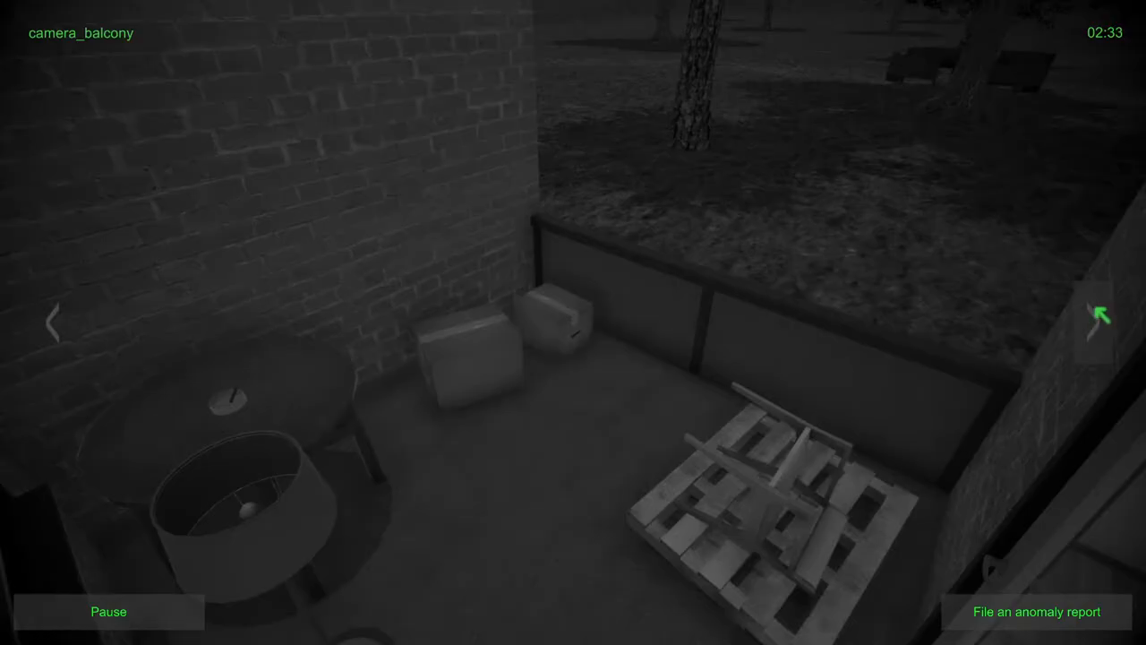
click(1099, 315)
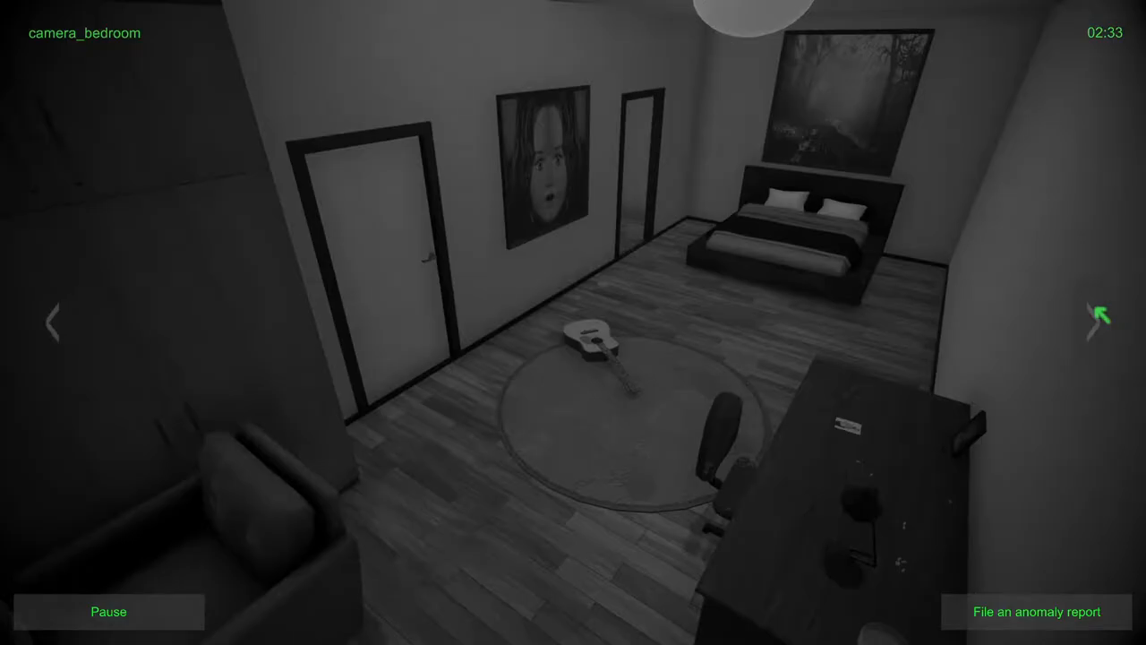
click(1096, 316)
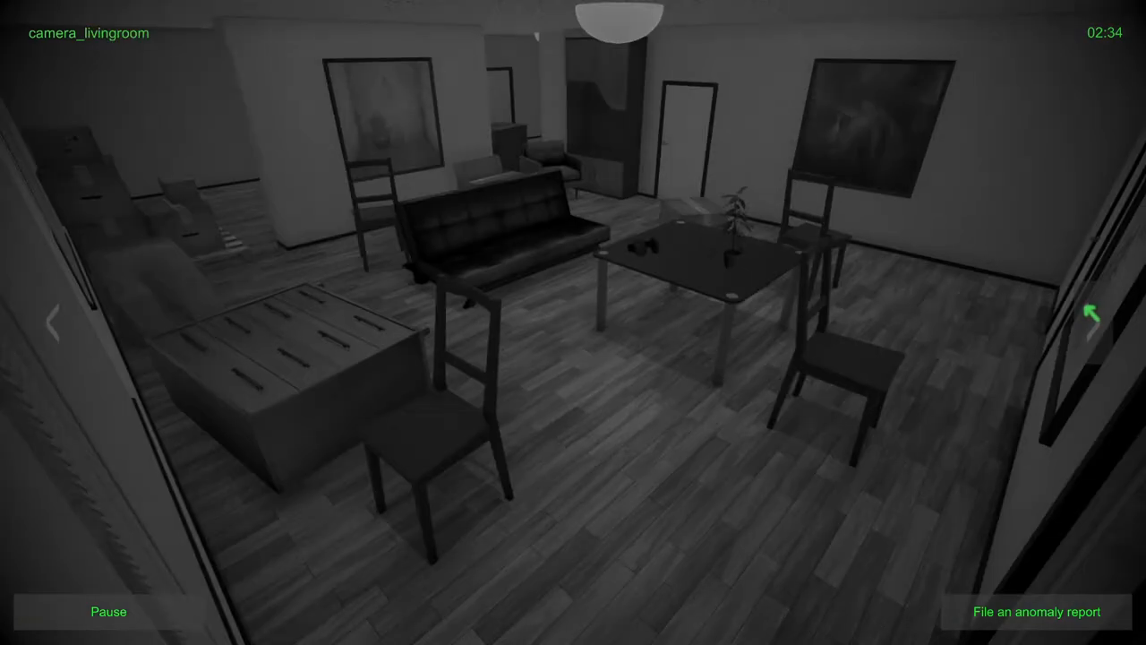
click(1091, 318)
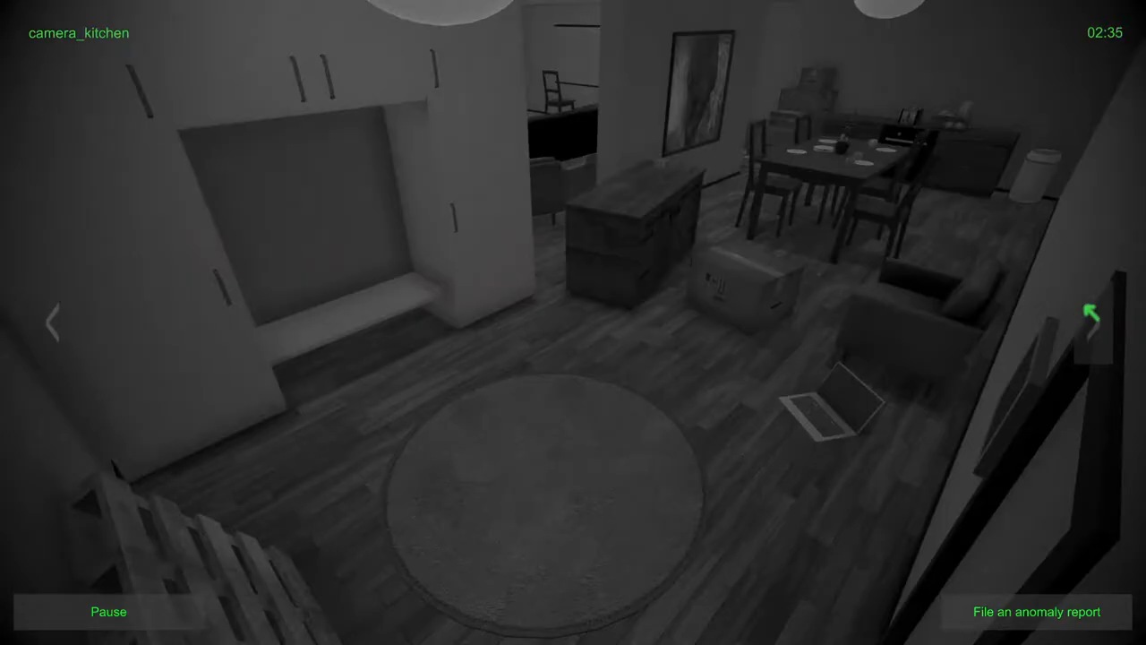
click(1095, 316)
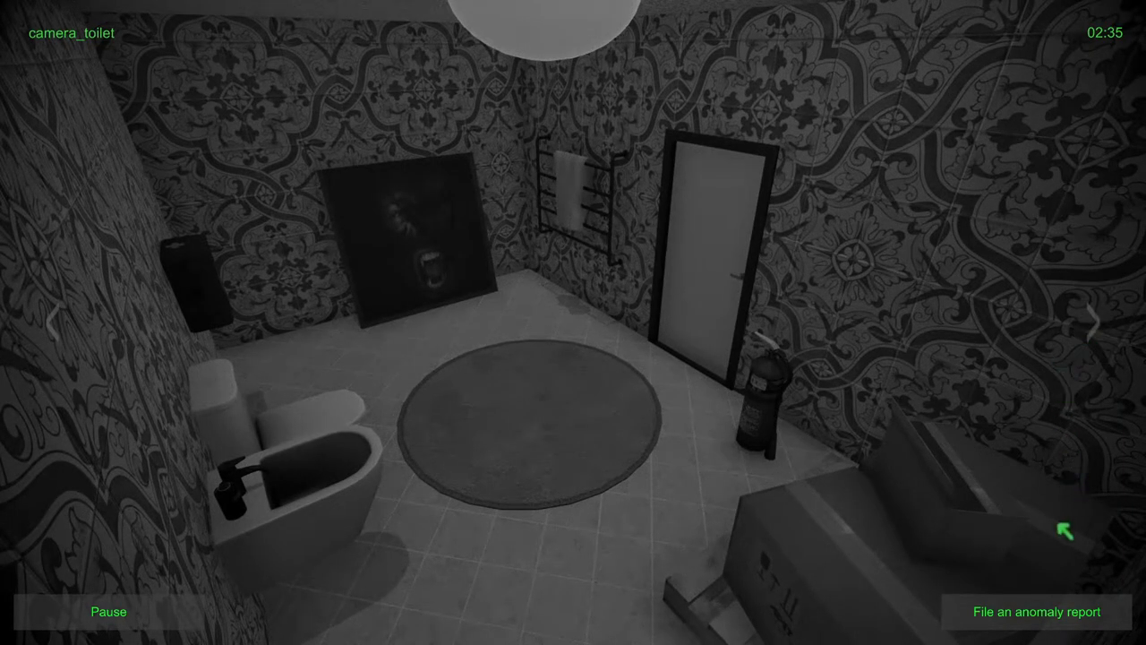
Step: File and send a Toilet anomaly report, restoring the spiral painting
click(1036, 612)
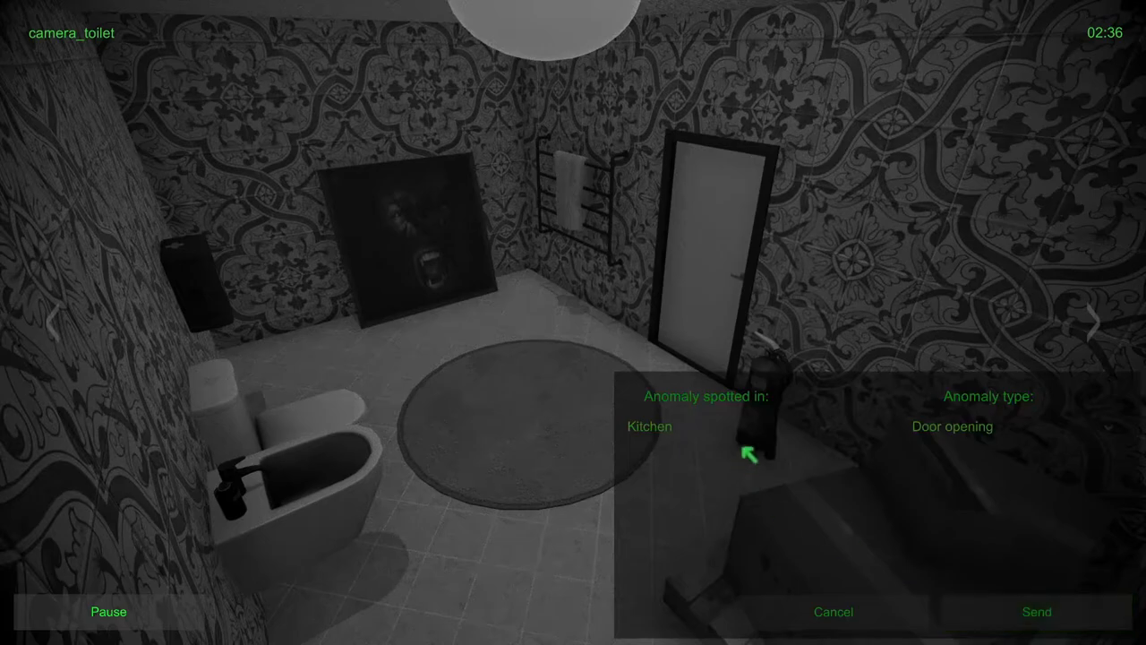
click(729, 427)
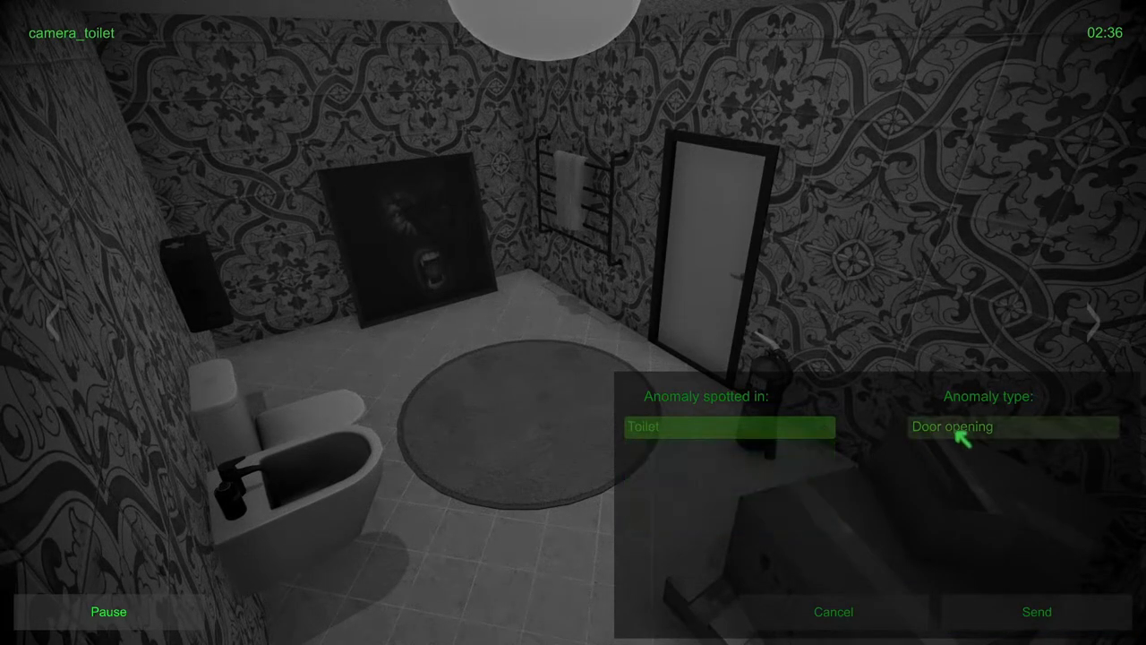
click(1012, 426)
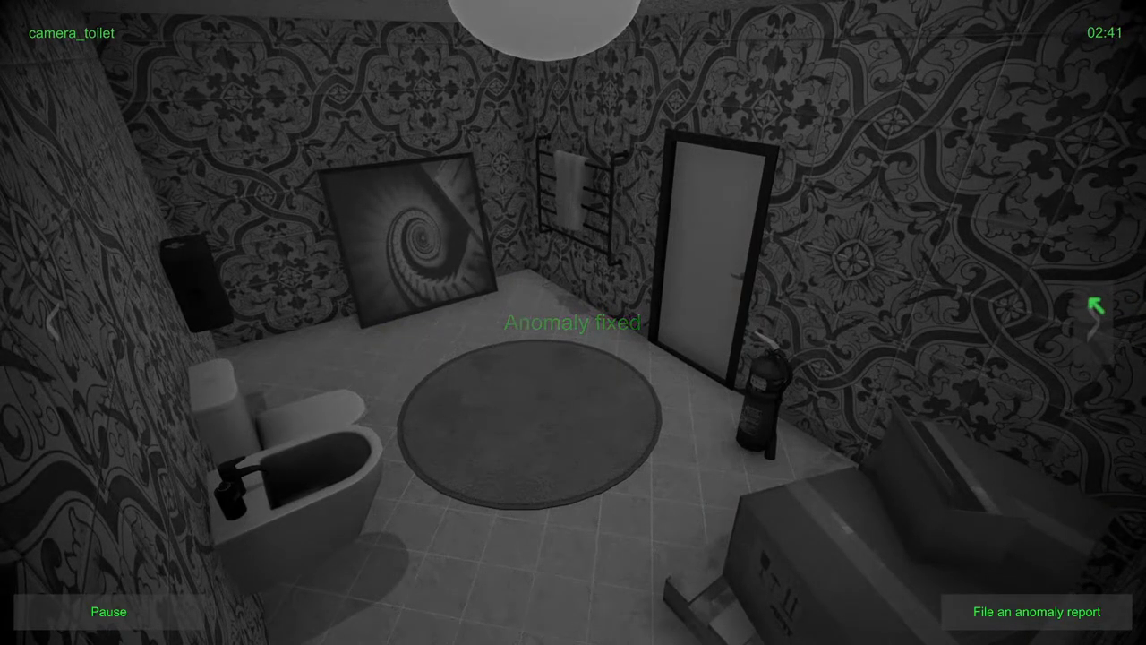
click(1095, 309)
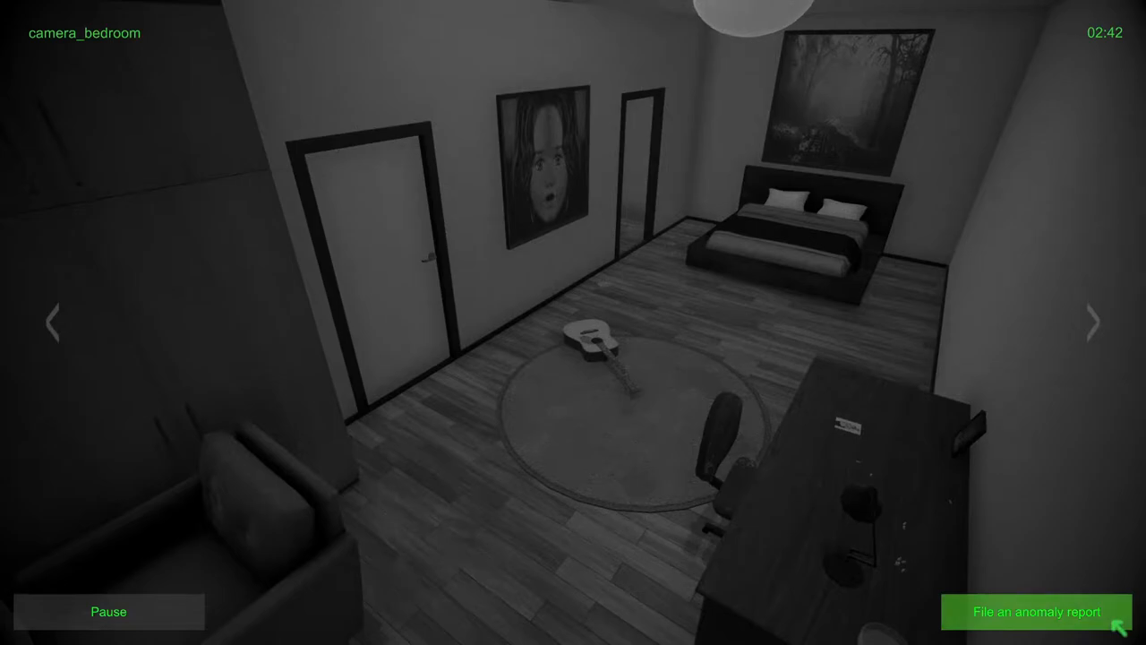
Step: Repeatedly cycle the living room, kitchen, toilet and balcony feeds, finishing on the bedroom camera
click(1095, 322)
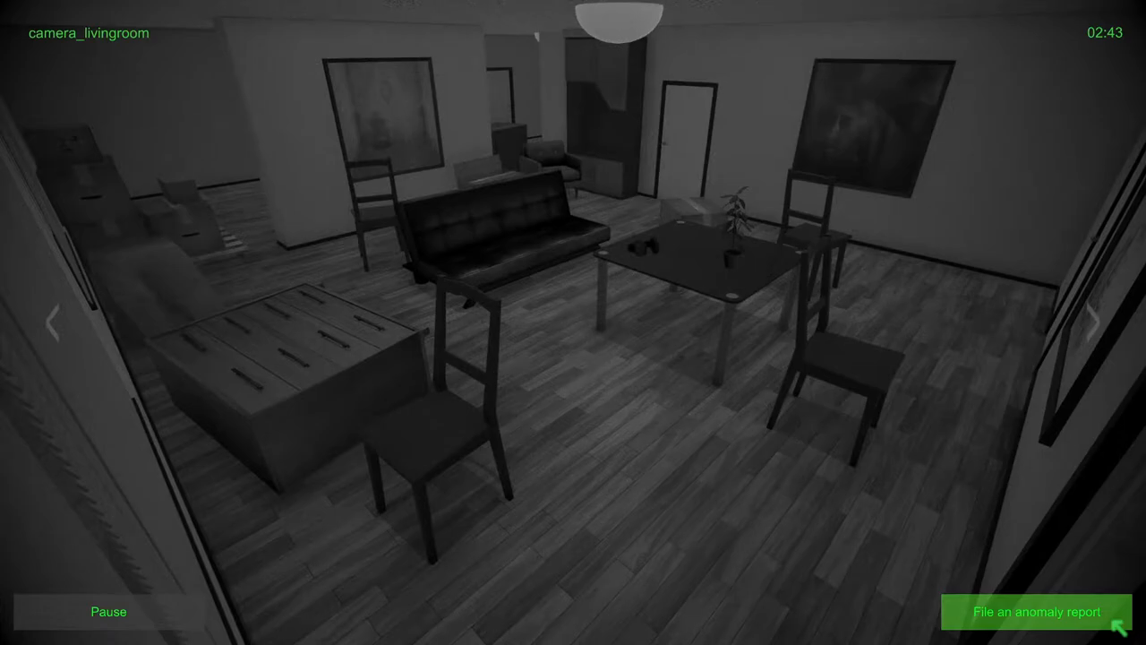
click(1101, 323)
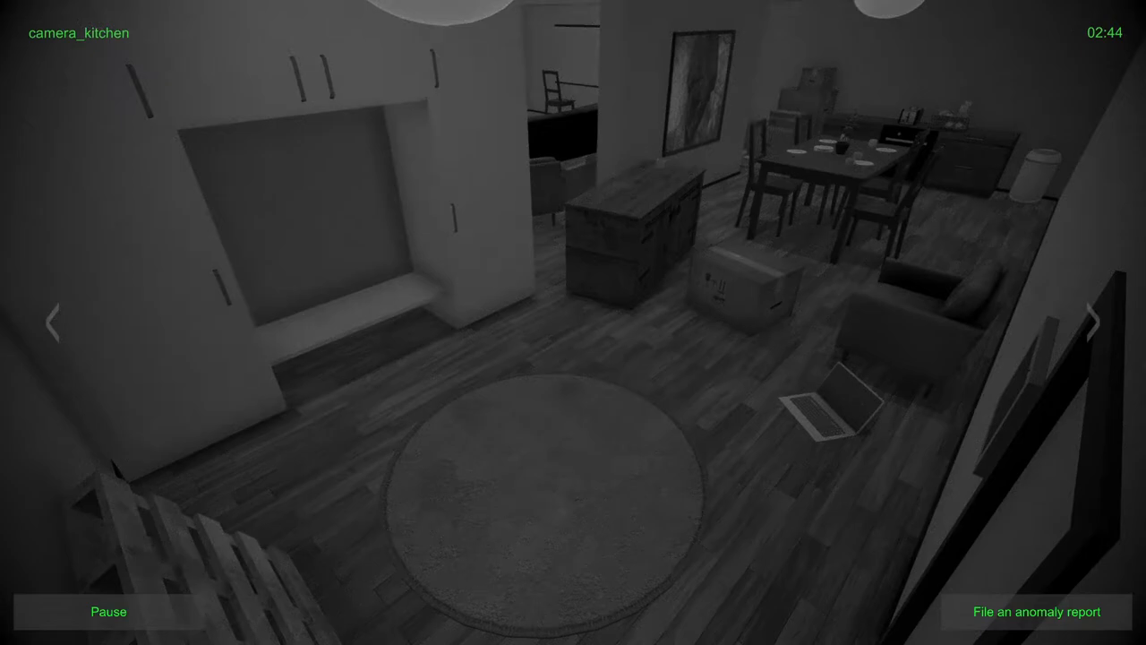
click(1101, 322)
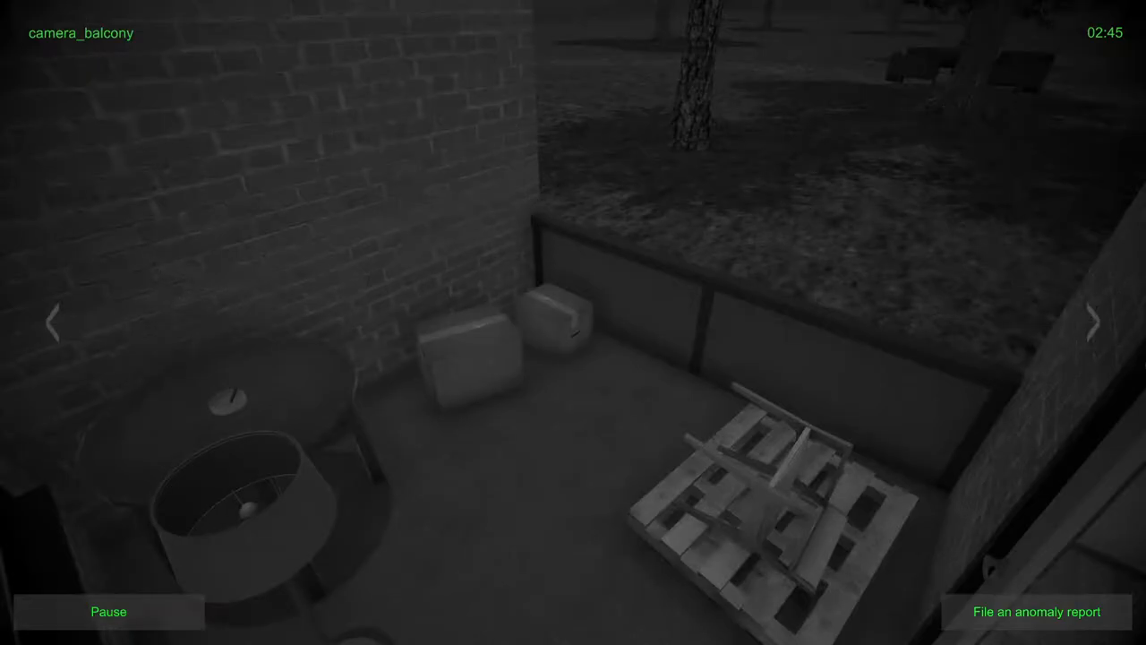
click(1094, 322)
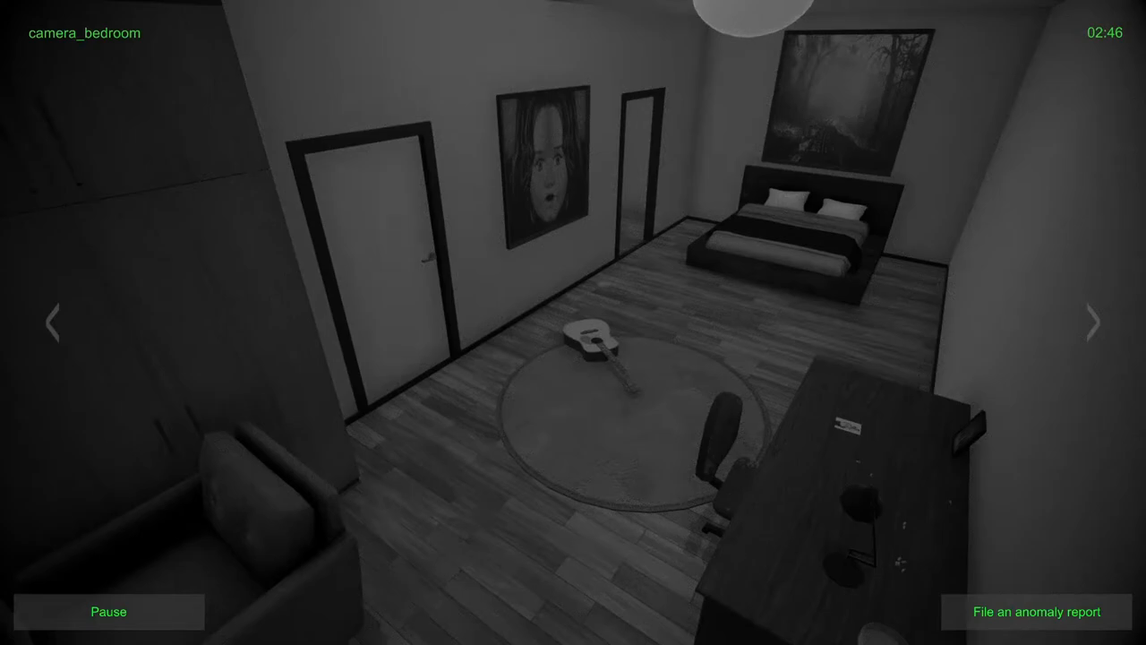
click(1093, 322)
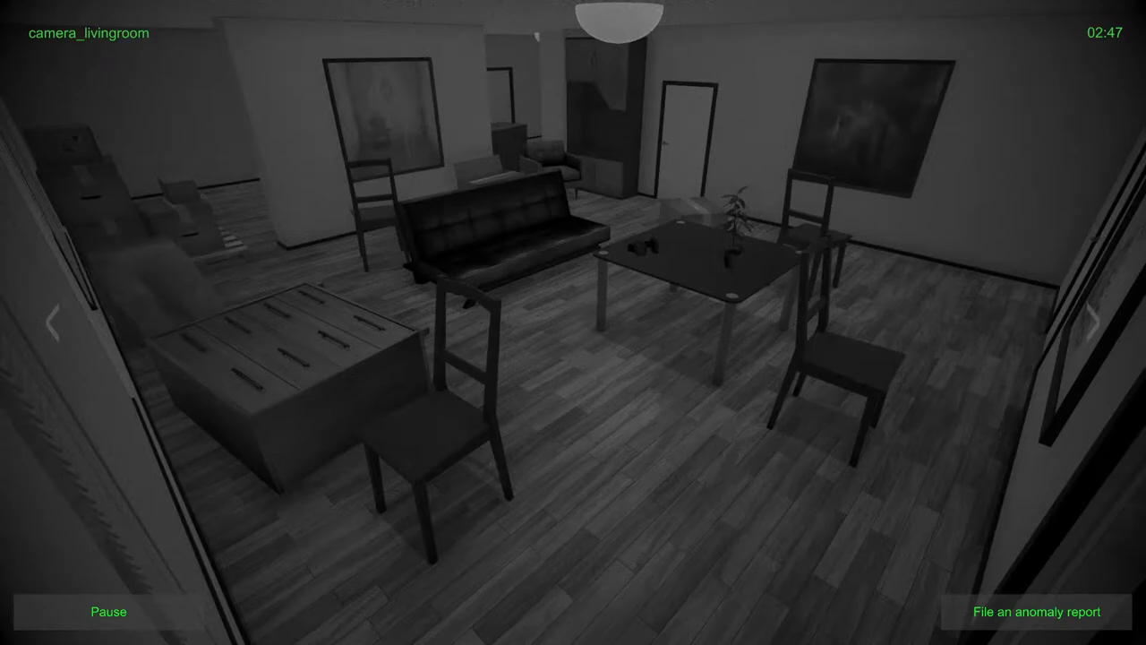
click(1096, 323)
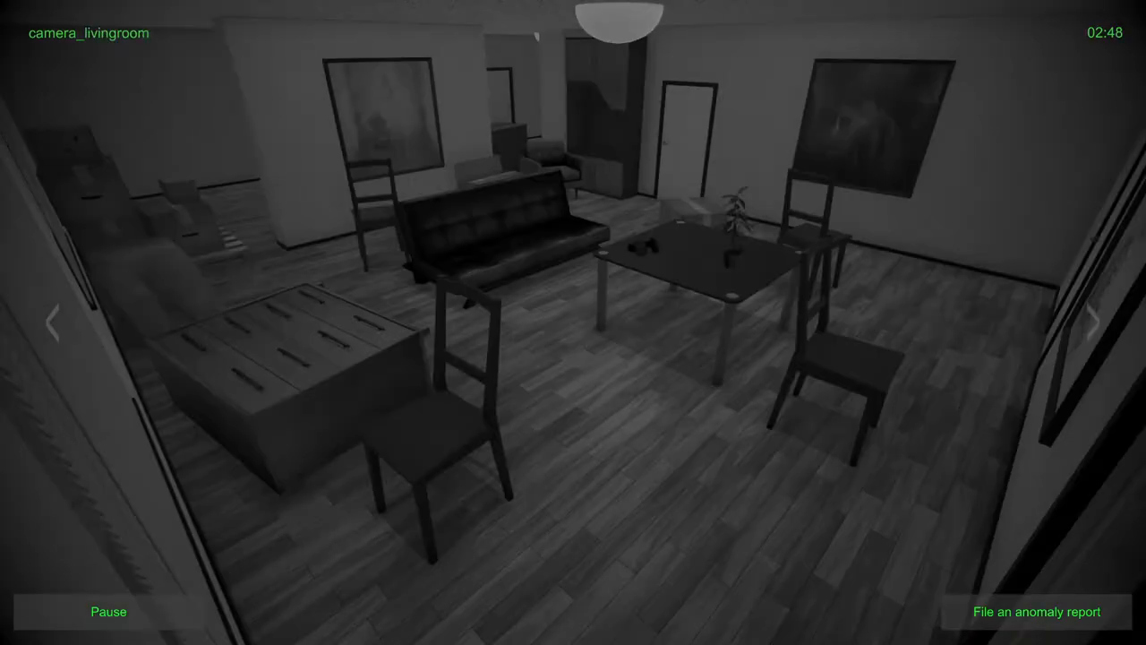
click(1093, 322)
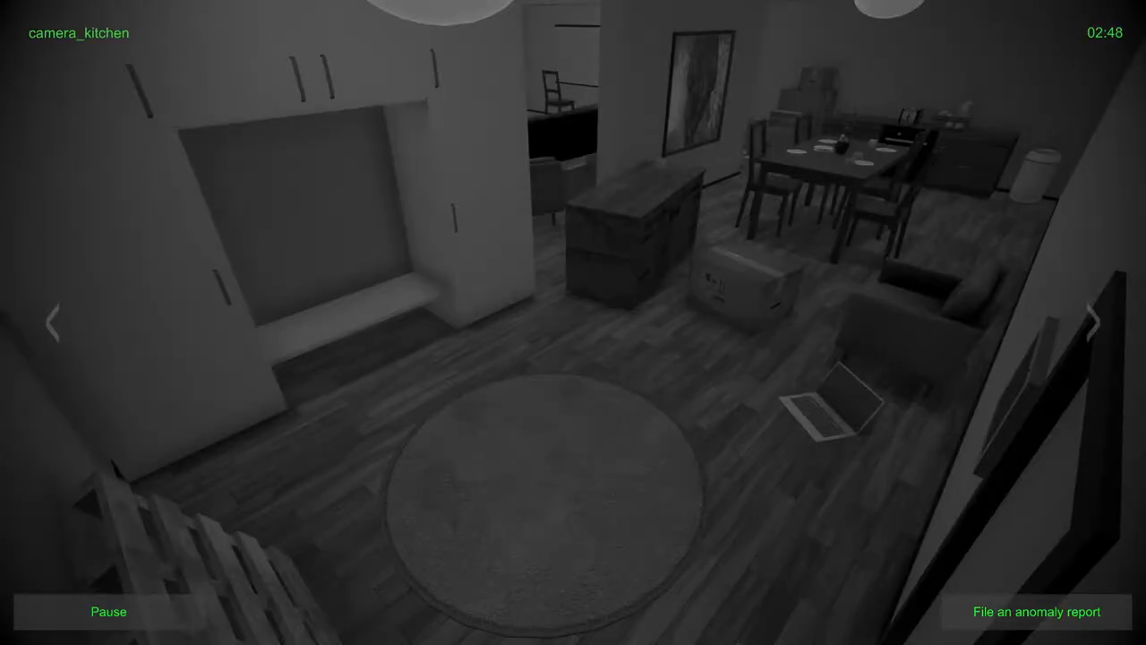
click(1095, 323)
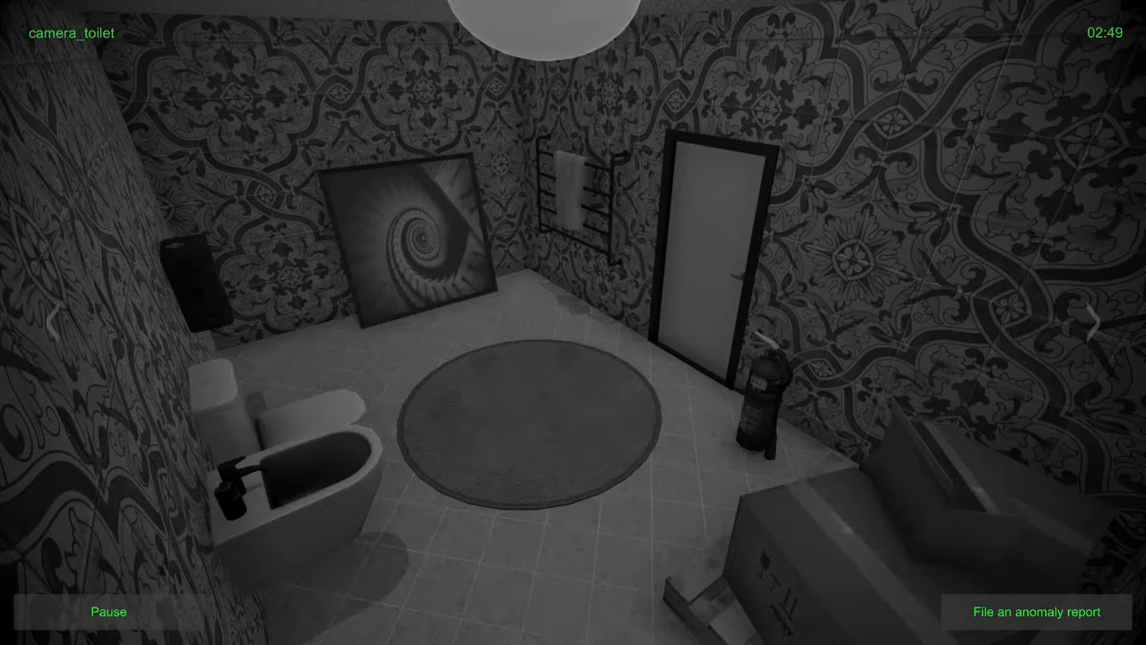
click(1093, 323)
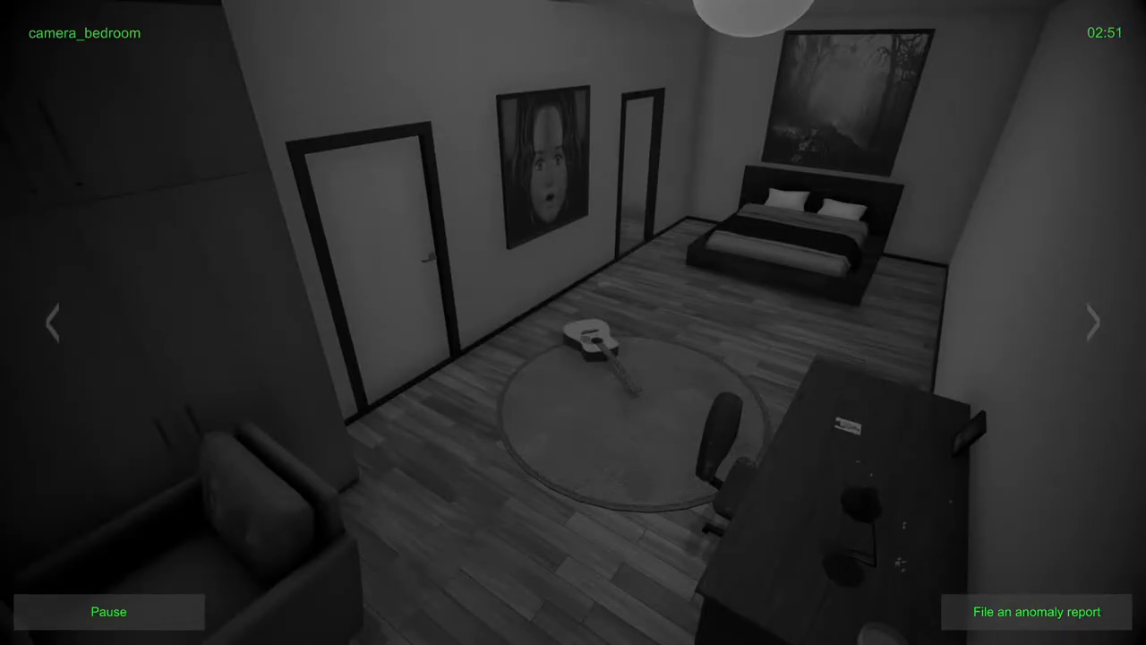
click(1092, 323)
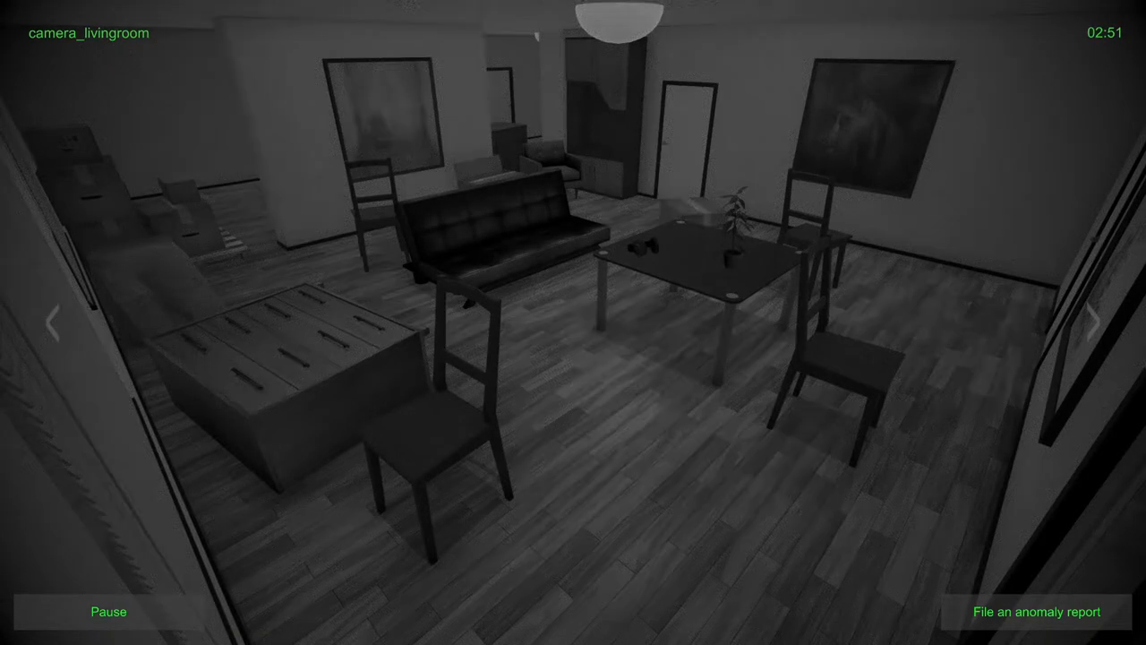
click(1096, 323)
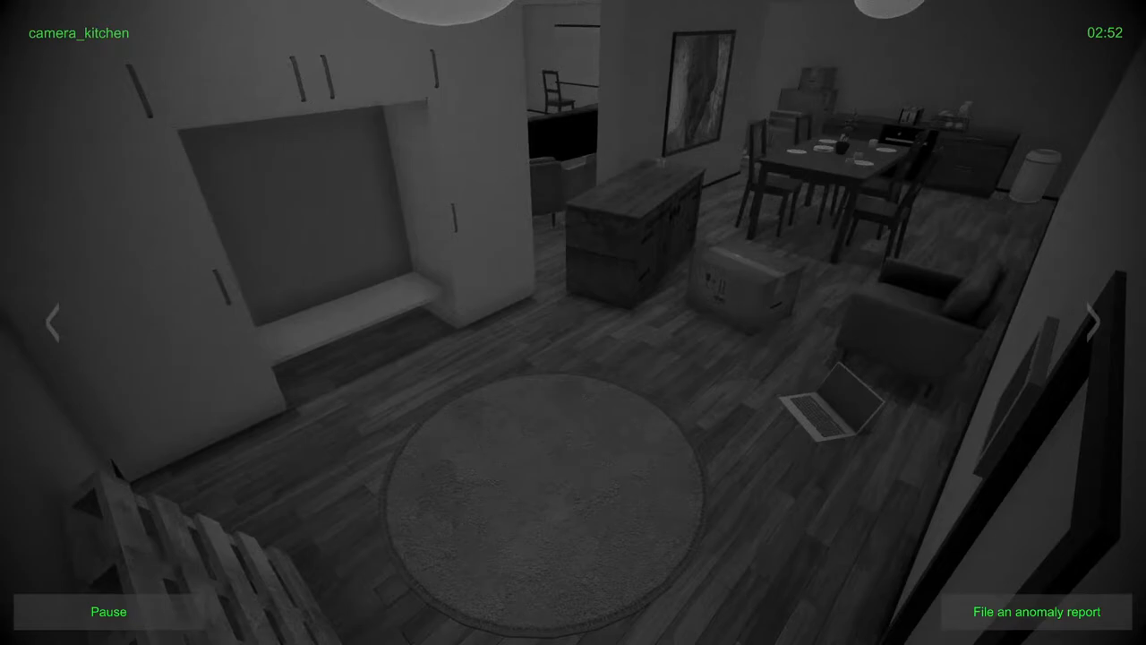
click(1093, 322)
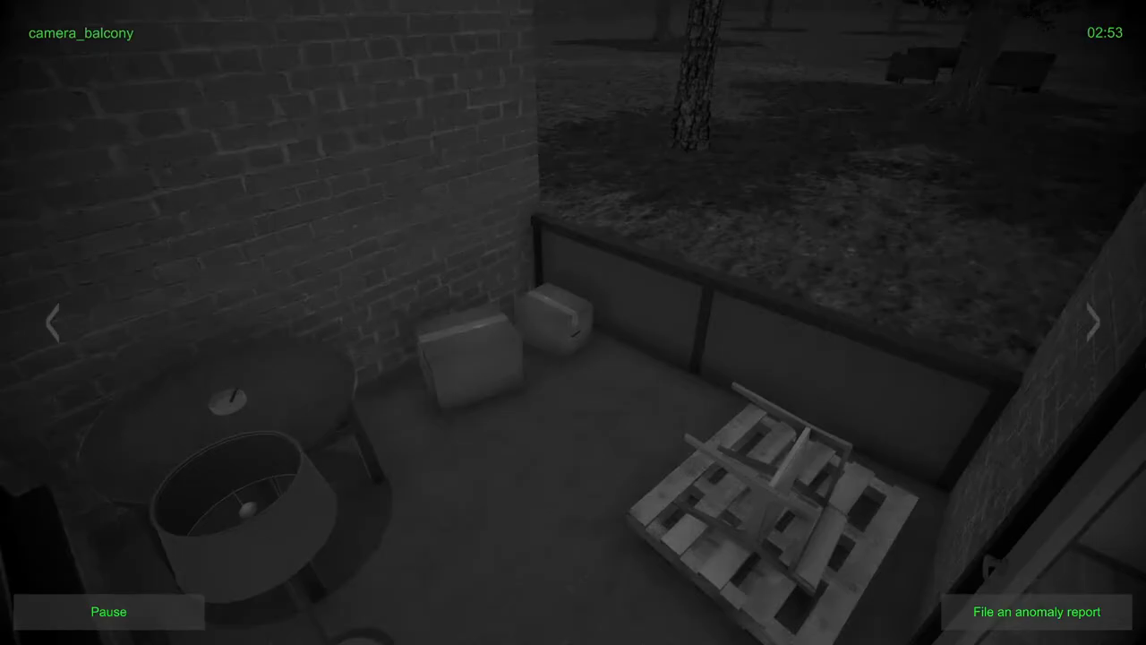
click(1092, 322)
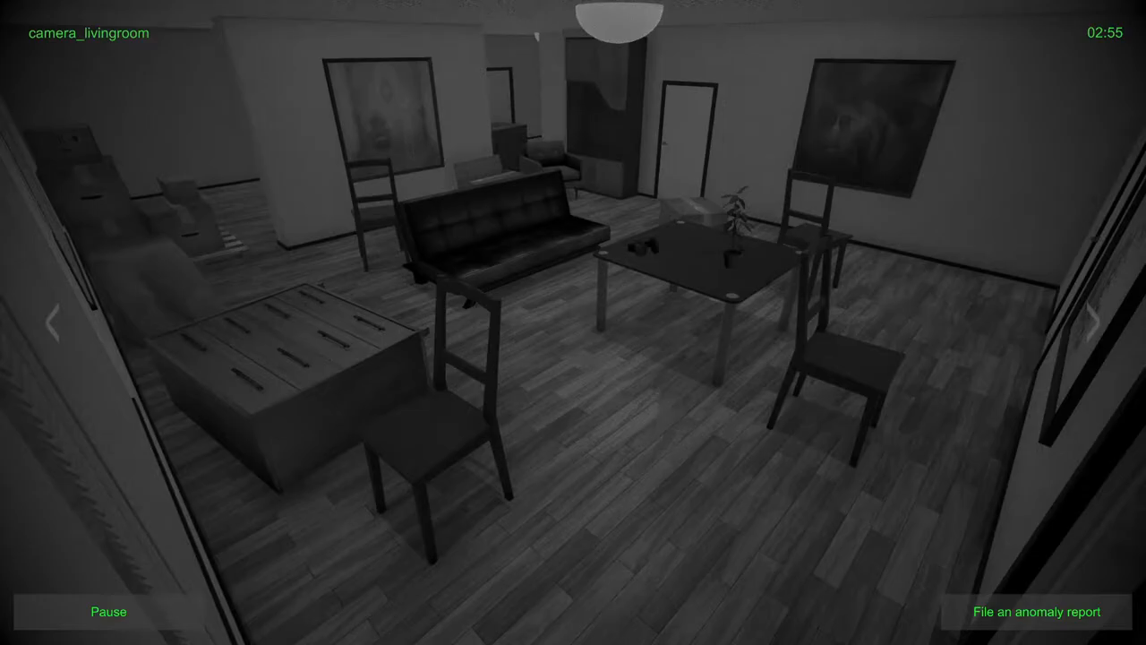
click(1096, 324)
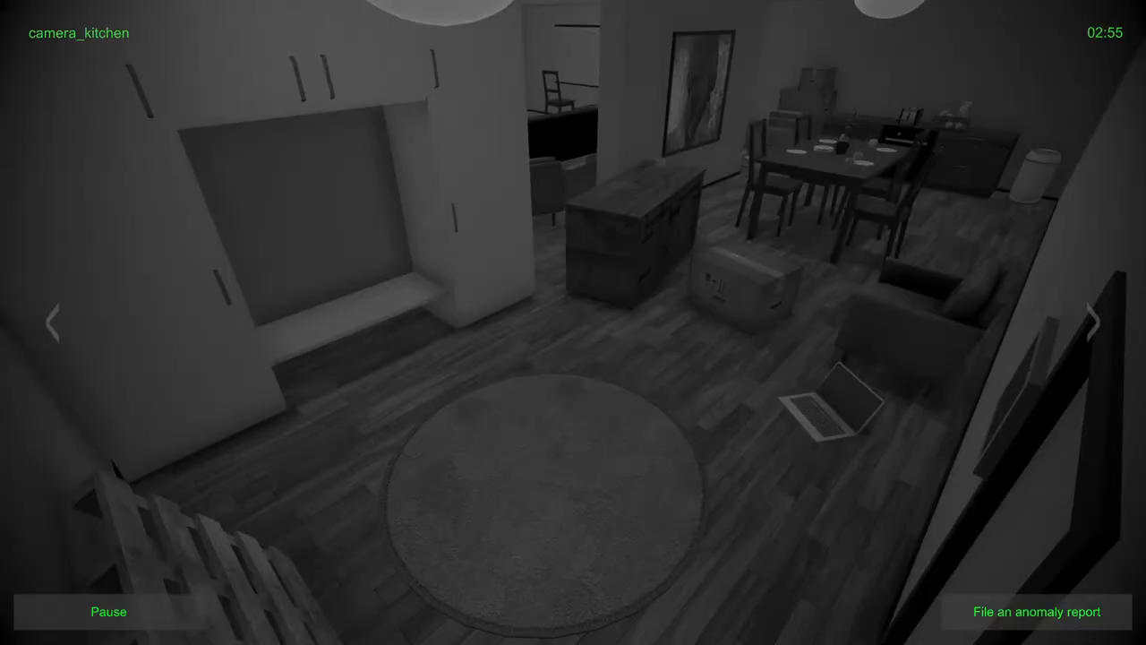
click(1093, 322)
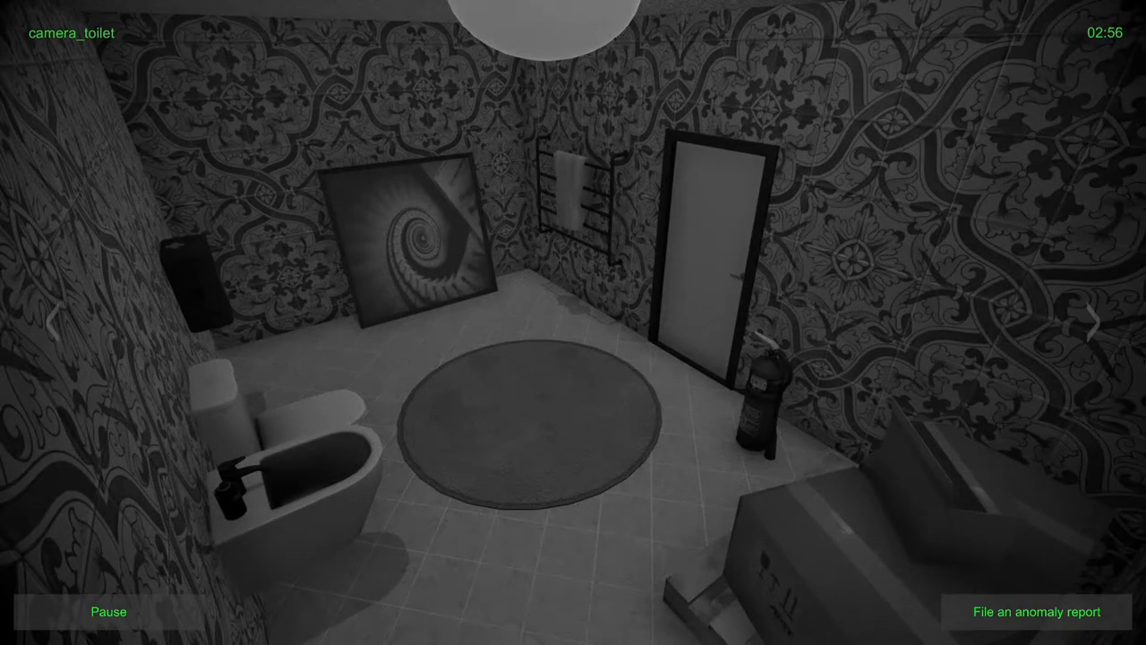
click(1094, 323)
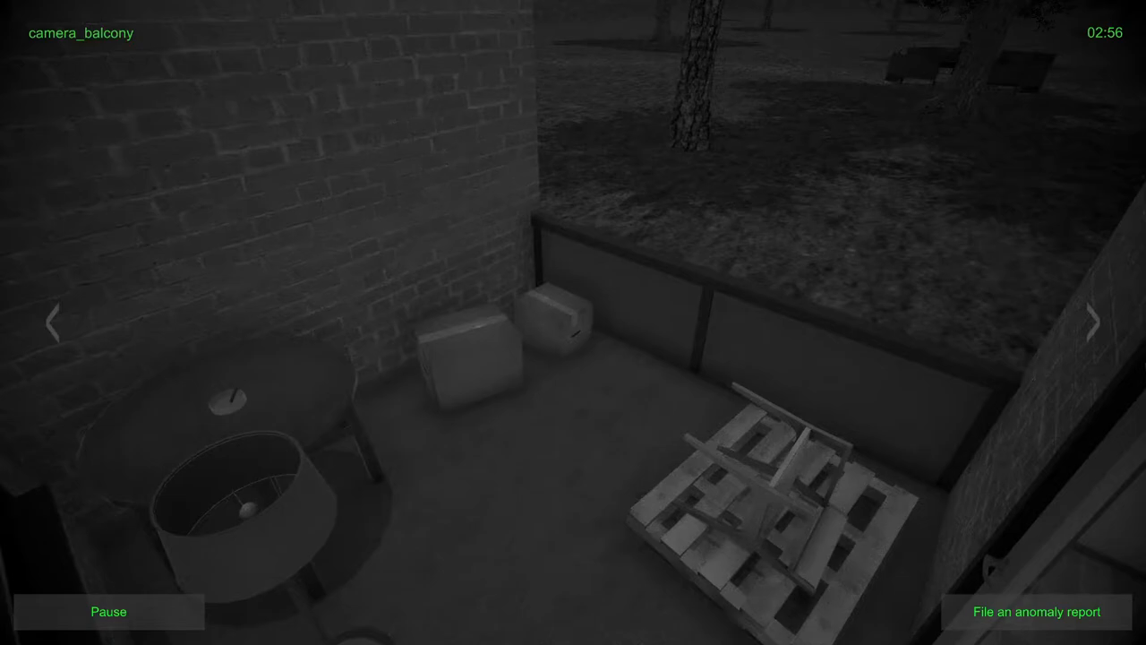
click(1092, 322)
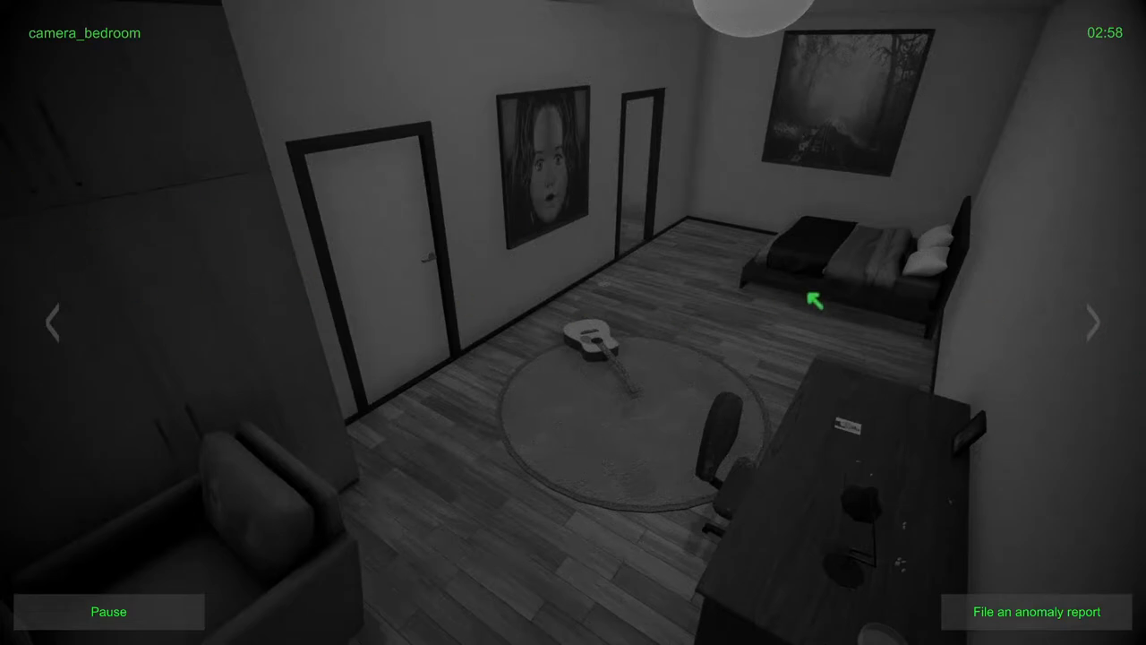
Step: Send a Bedroom report typed Object movement, putting the bed back against the wall
click(1036, 612)
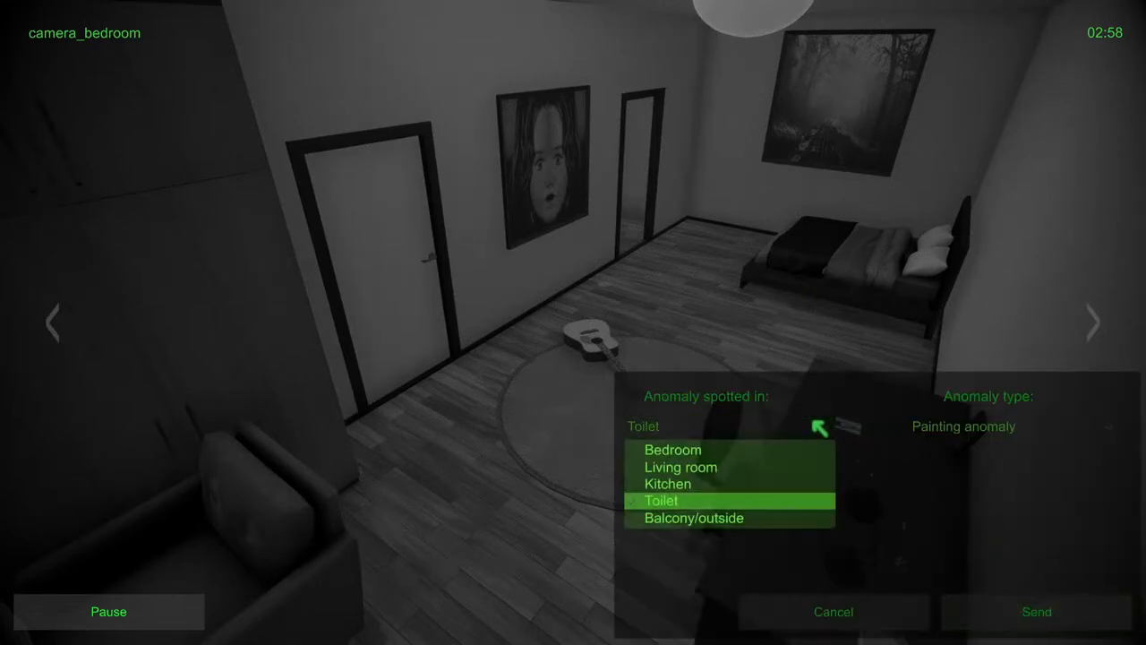
click(673, 450)
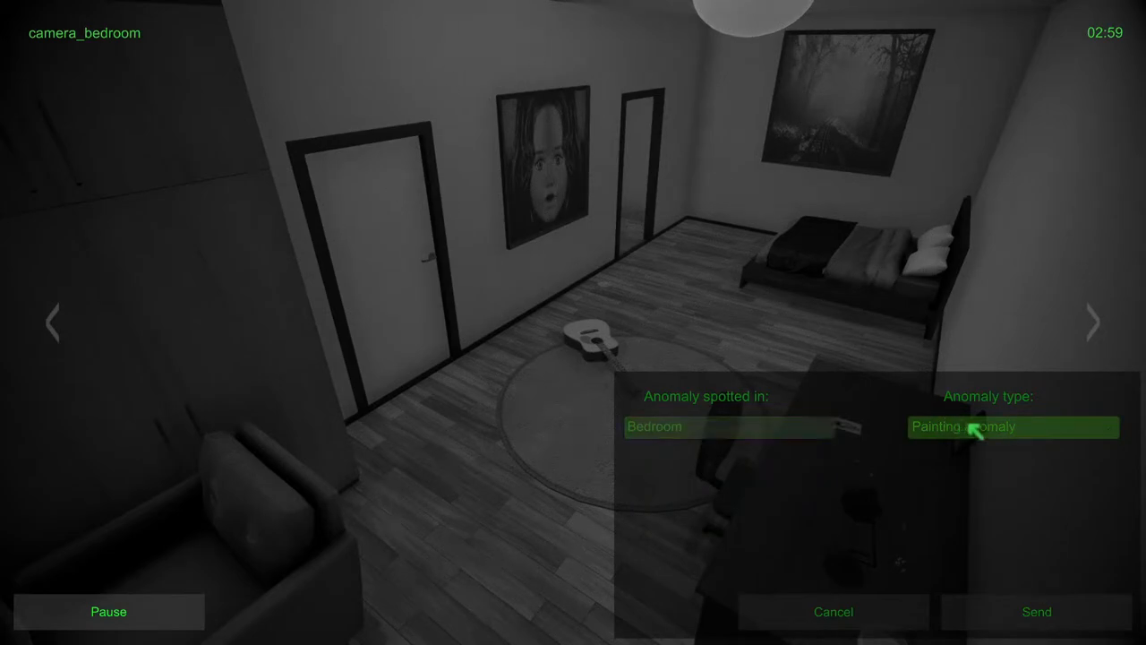
click(1011, 427)
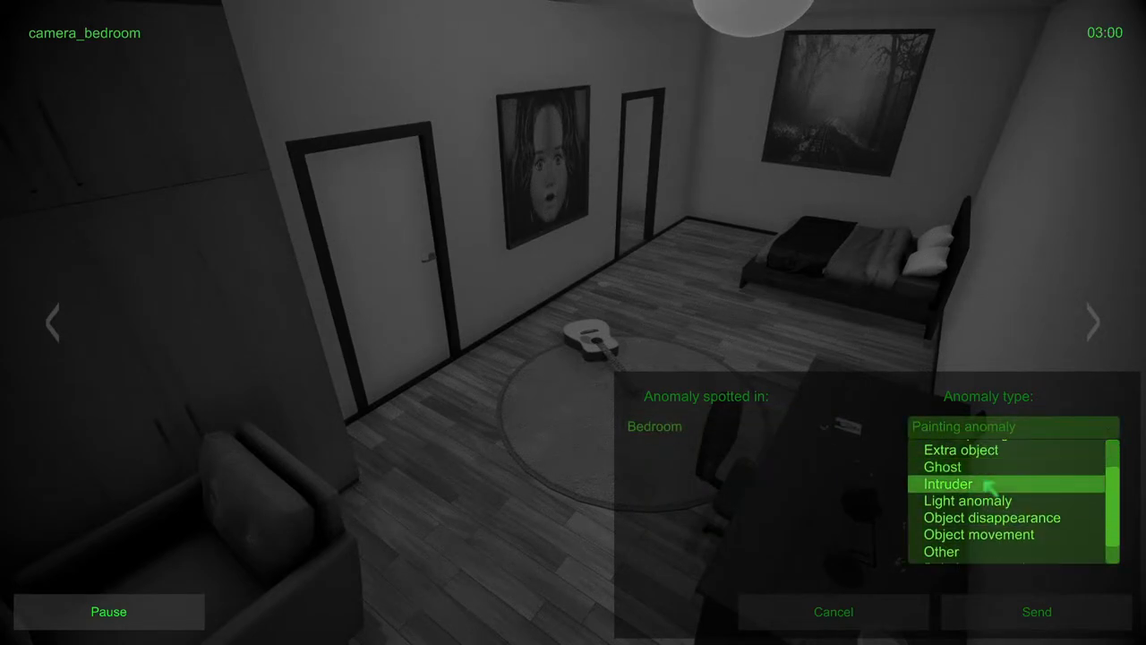
click(978, 522)
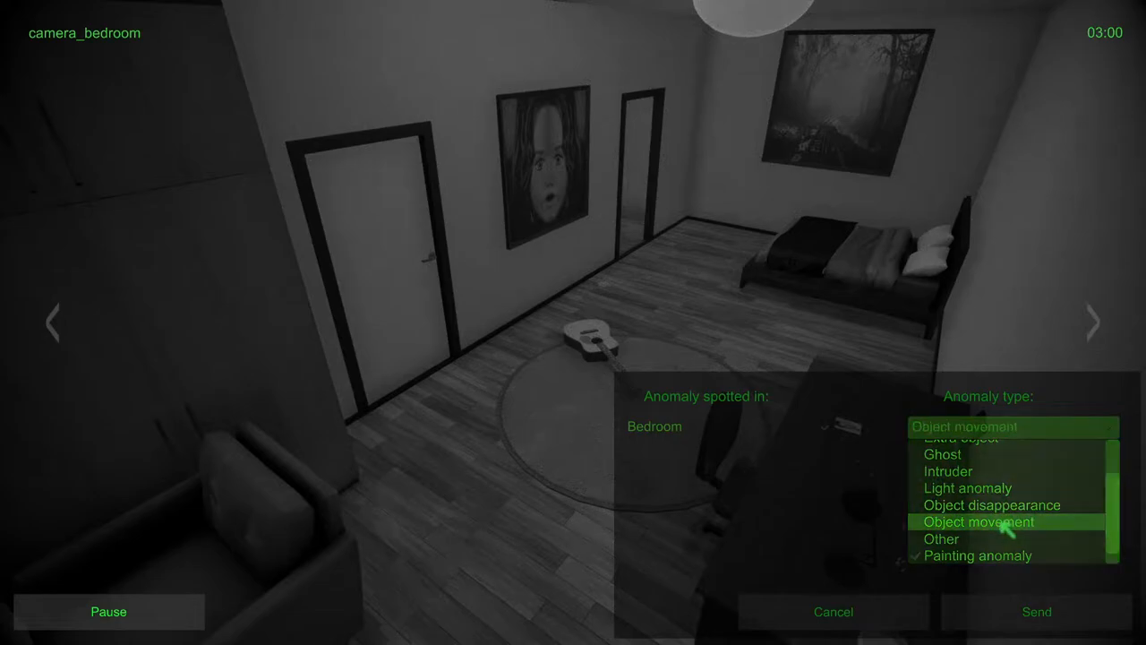
click(1036, 611)
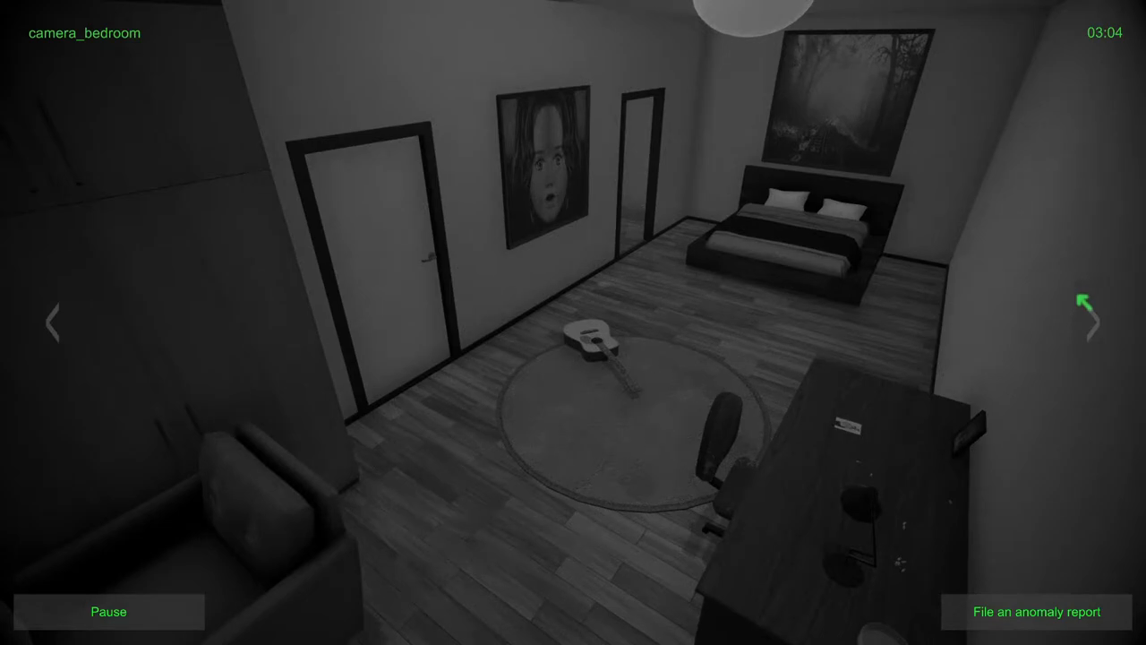
Step: Leave the bedroom camera and cycle through the living room and following camera feeds
click(1091, 322)
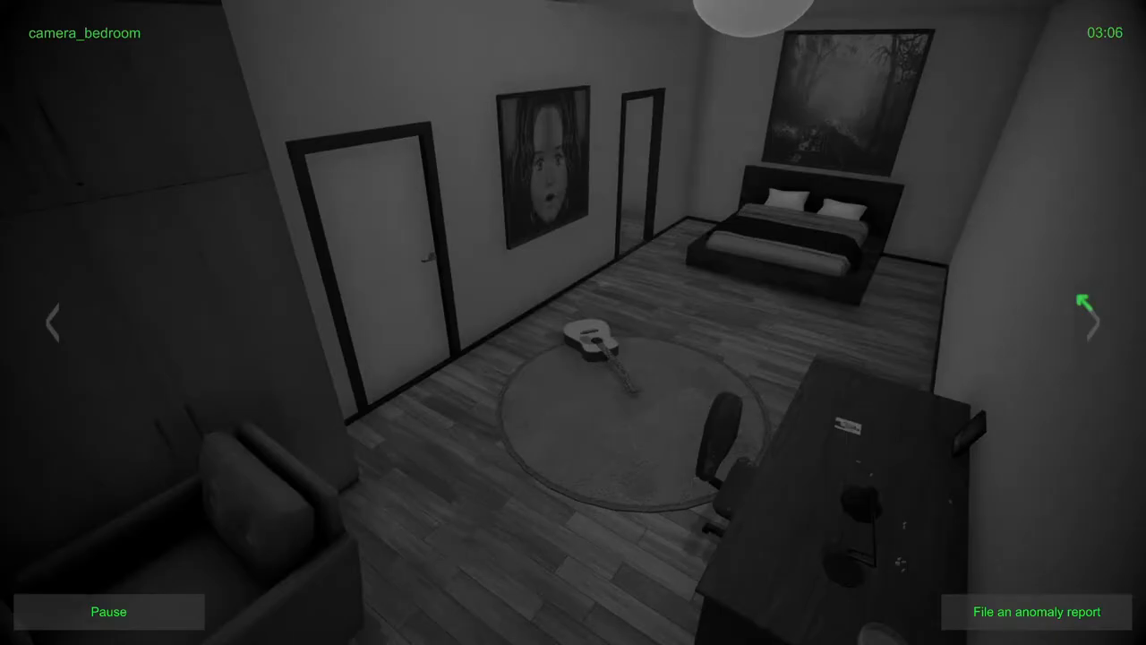
click(1086, 304)
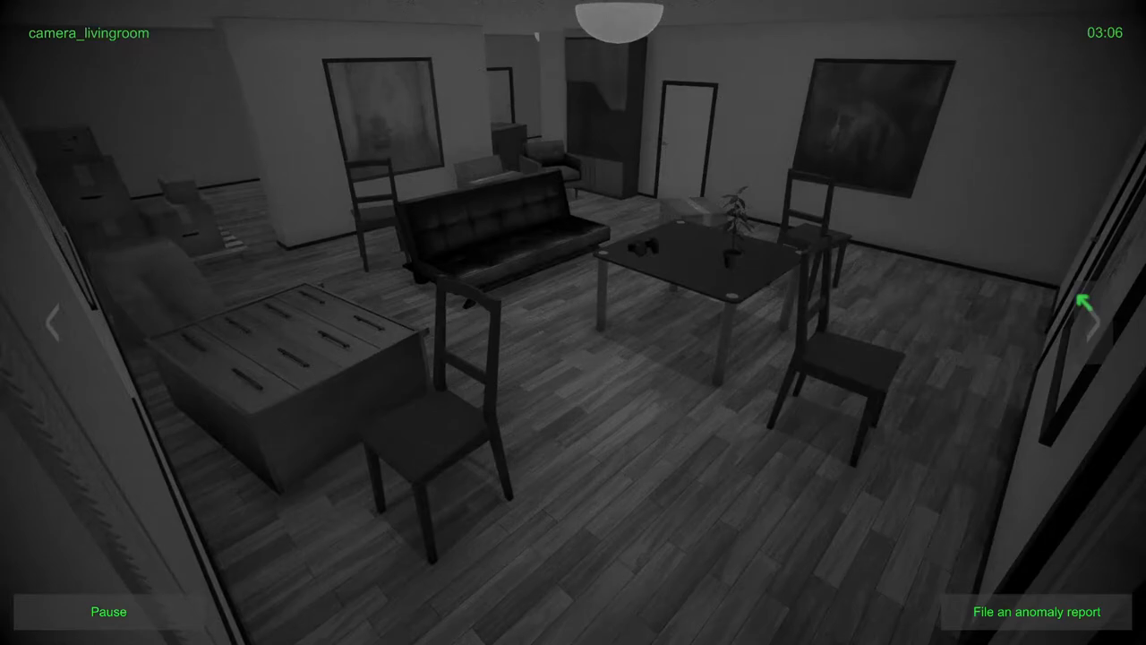
click(1087, 309)
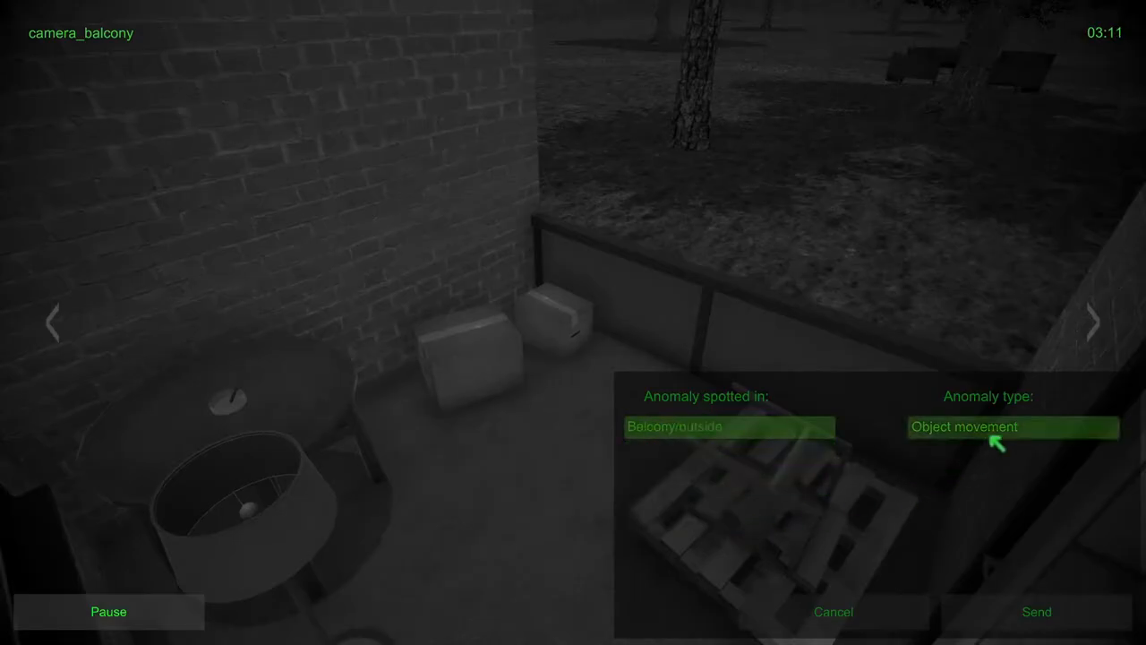
Step: Send the Balcony/outside Object movement report, then switch to the bedroom camera
click(1012, 427)
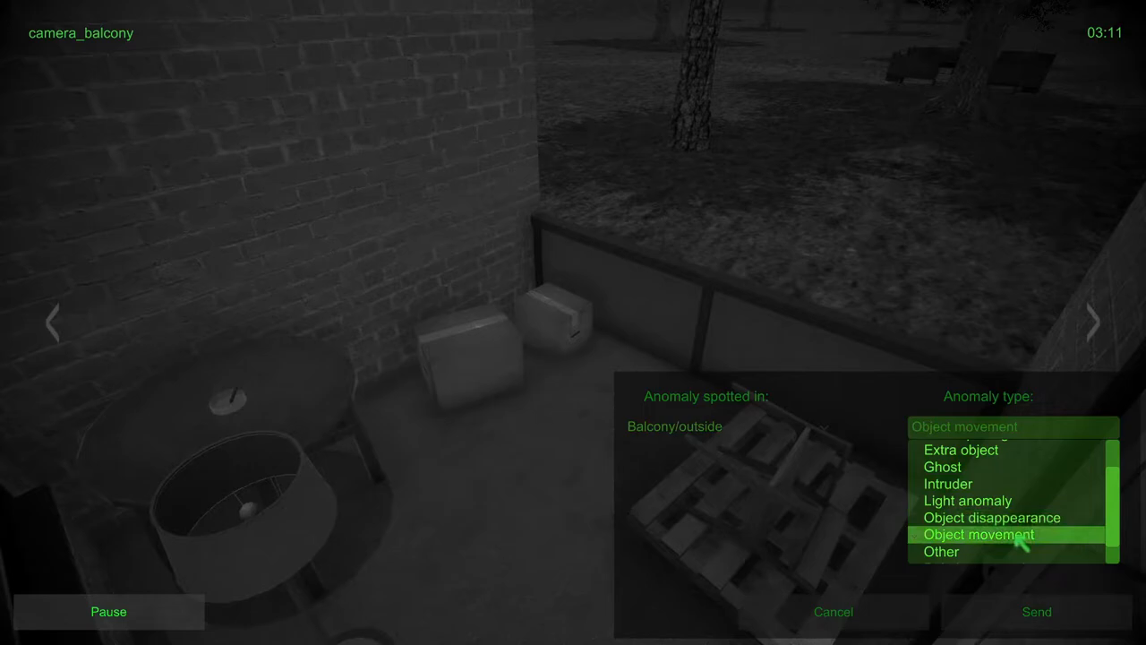
click(1036, 612)
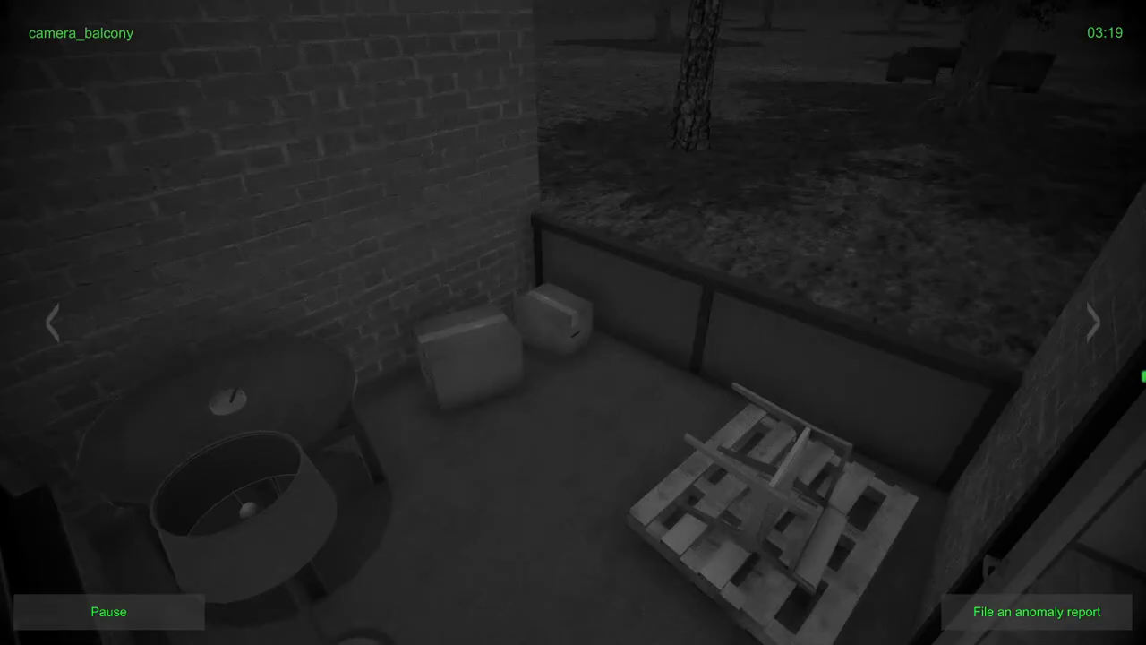
click(1092, 323)
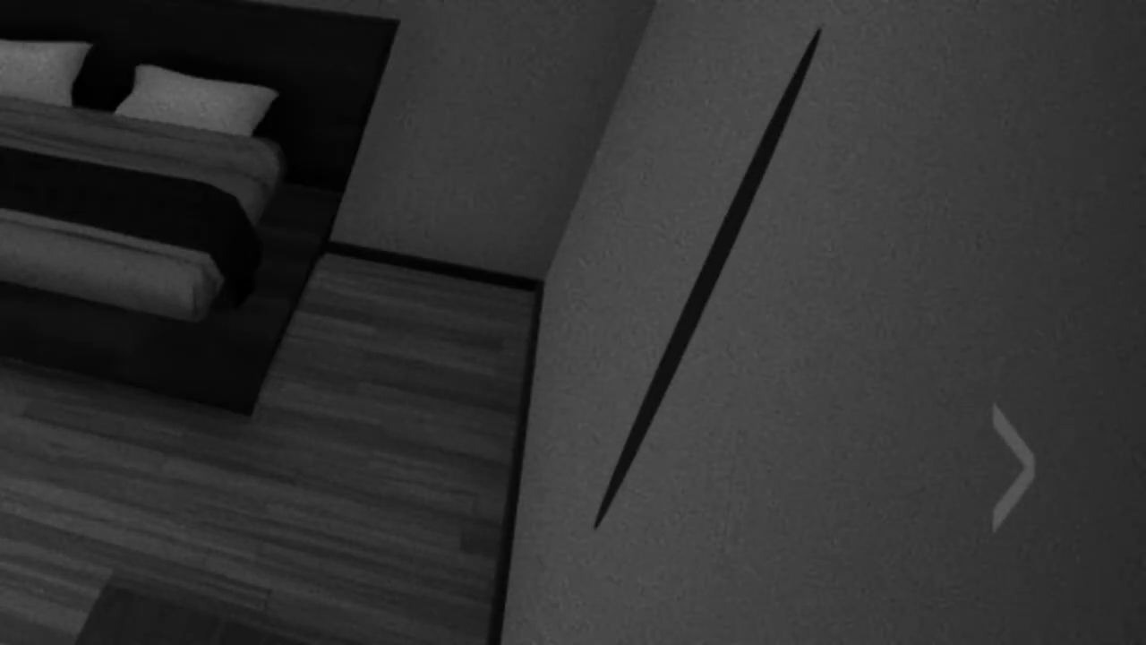
Step: Report the bedroom wall streak as Shadow anomaly, then refile it with a different type
click(1017, 460)
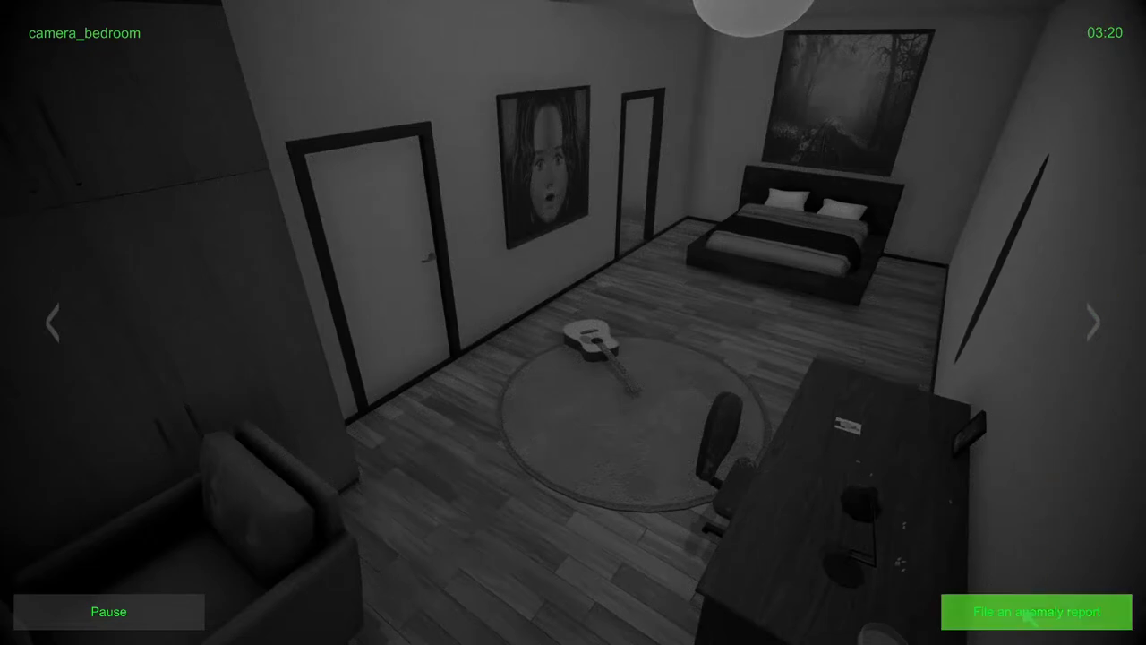
click(1037, 612)
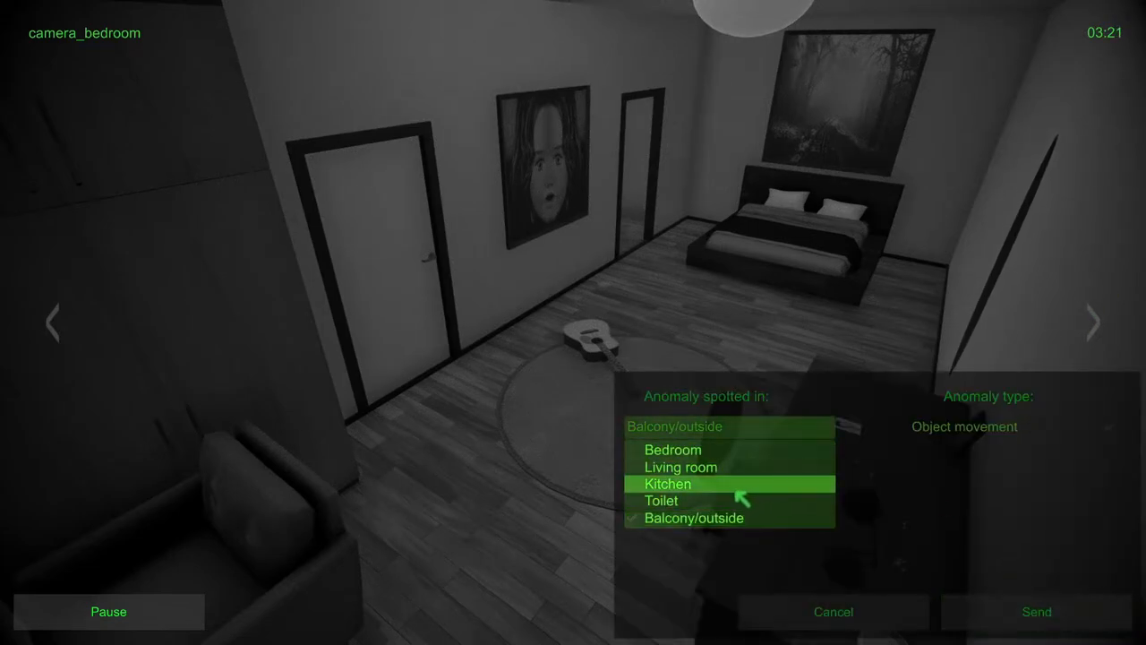
click(672, 449)
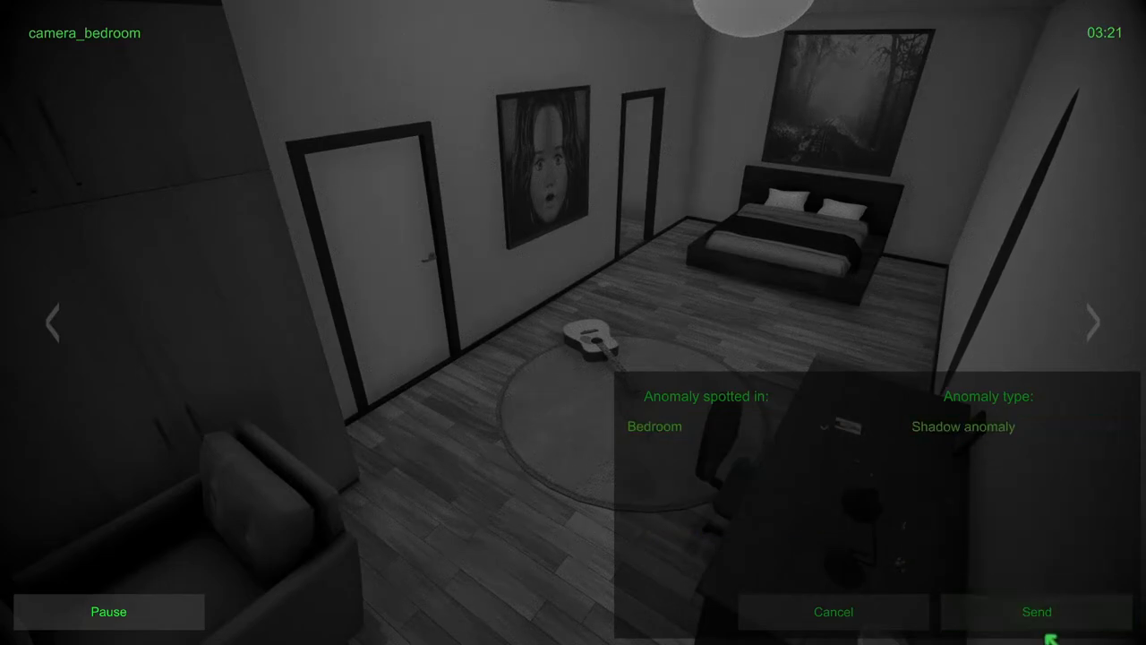
click(1037, 612)
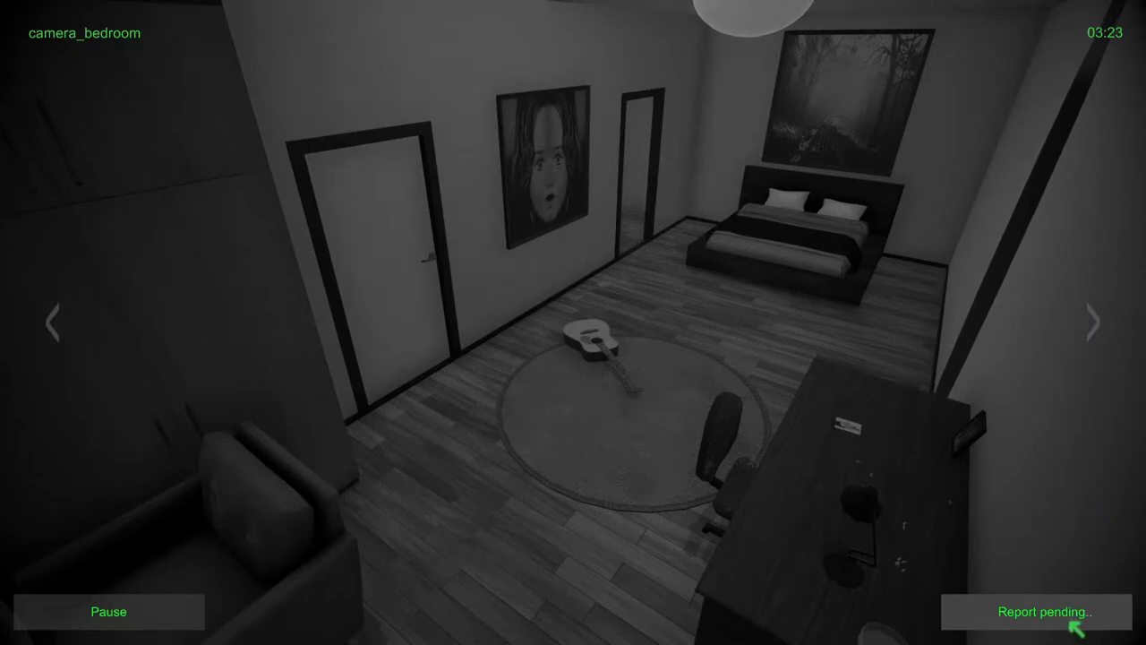
click(1040, 612)
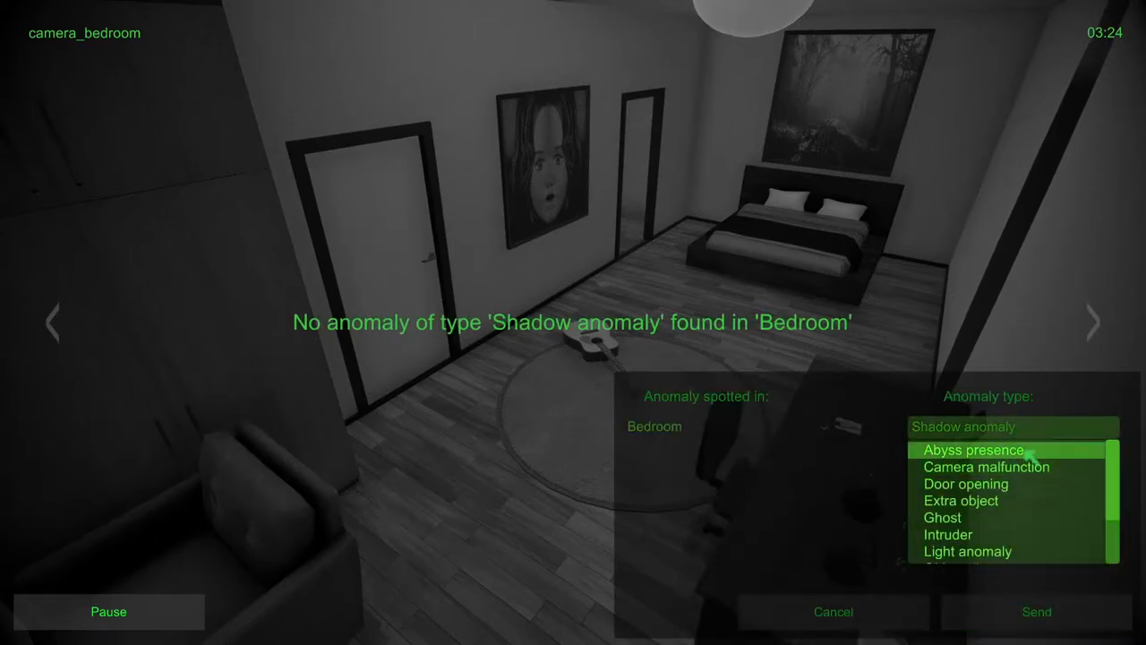
click(1036, 612)
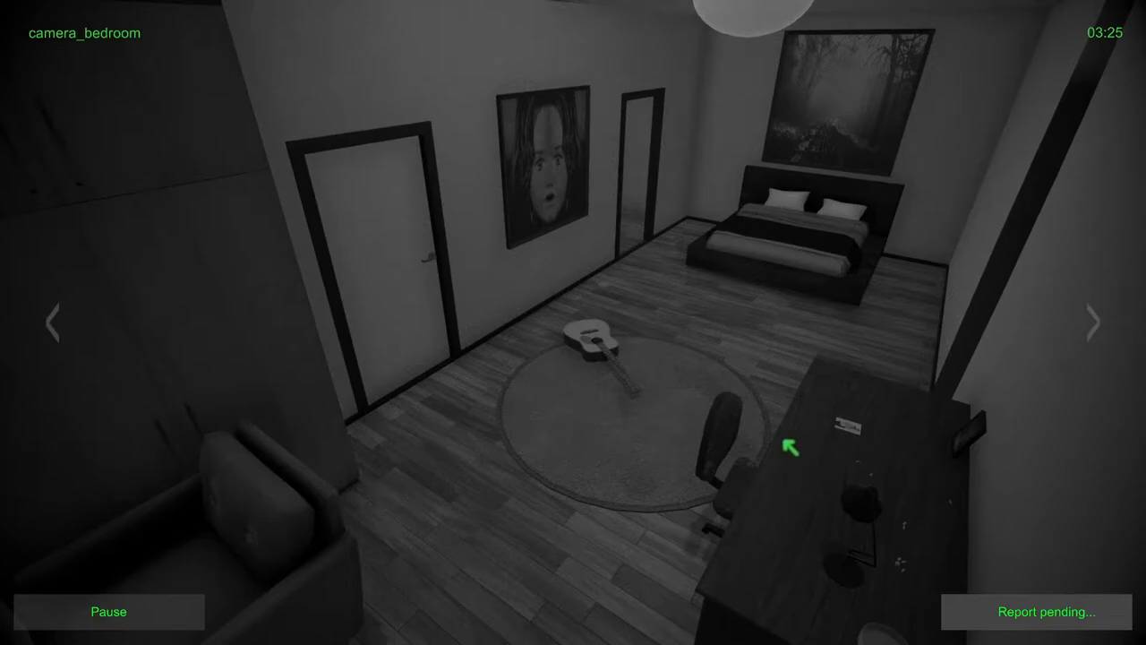
mouse_move(1056, 278)
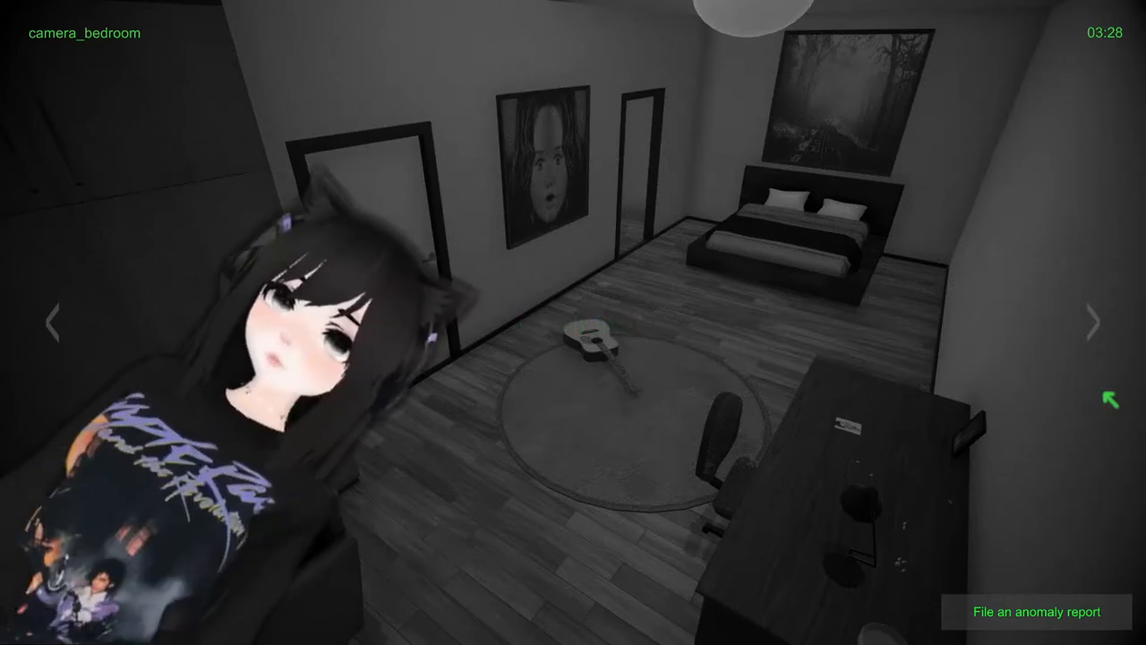
Step: Cycle from the toilet feed through balcony, bedroom and living room to the kitchen camera
click(1093, 323)
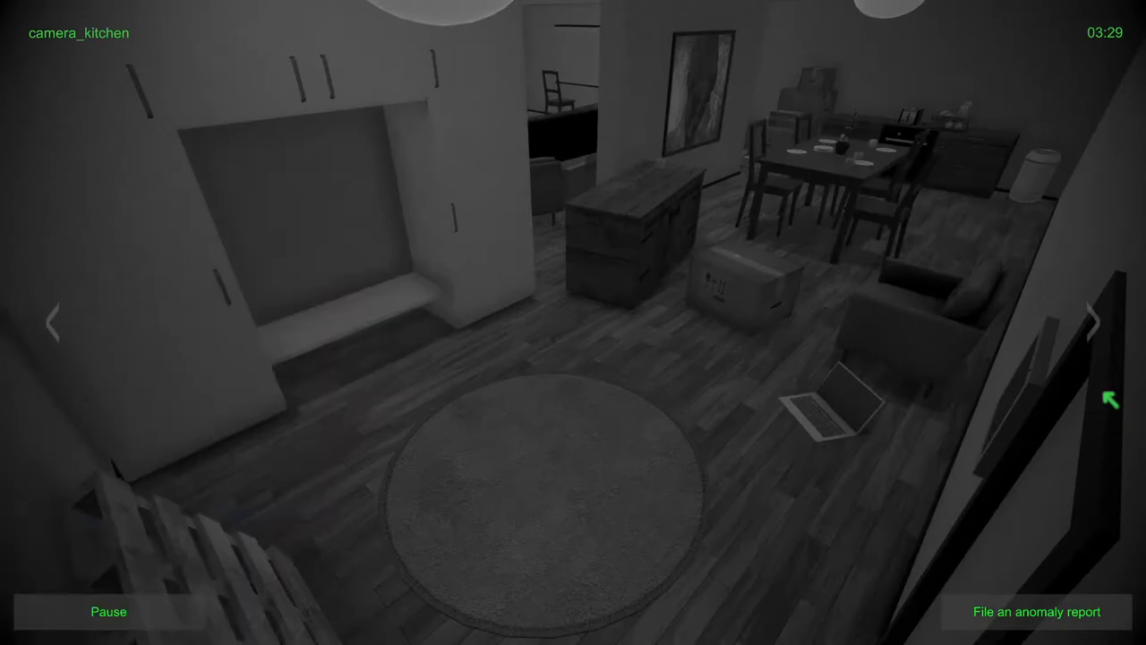
click(1094, 323)
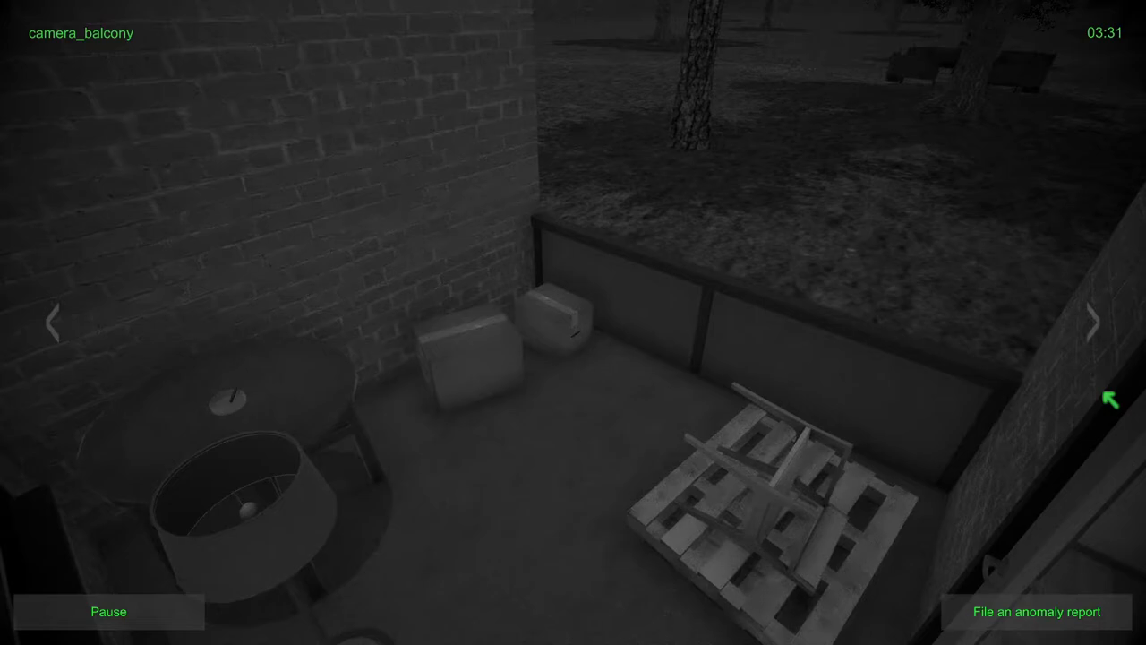
click(1094, 324)
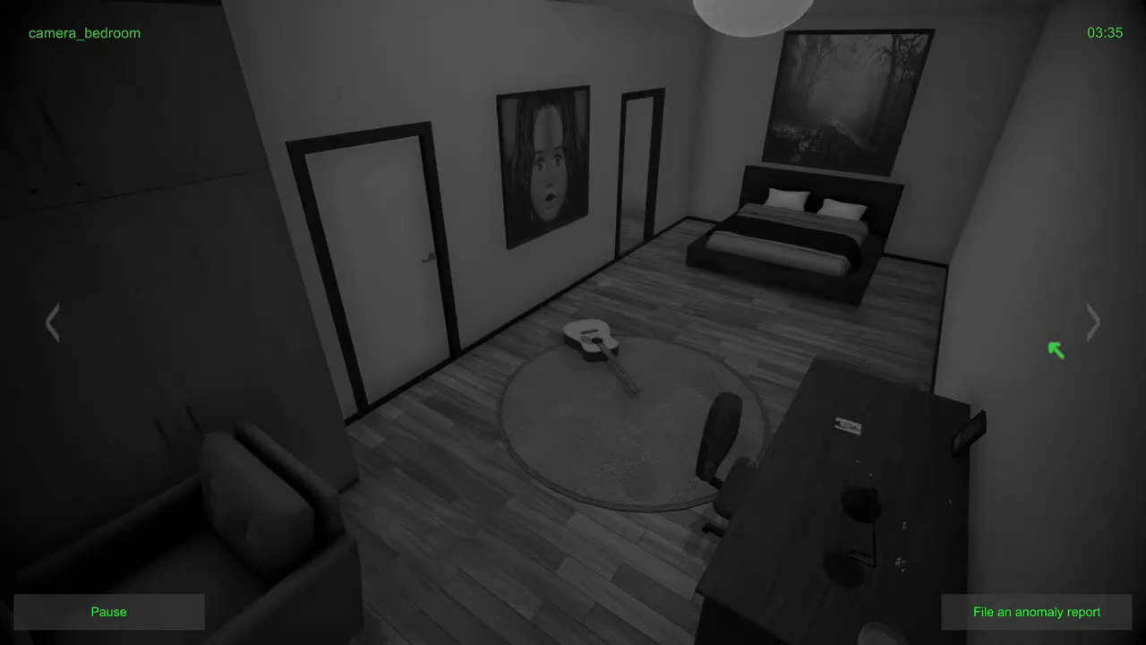
click(1097, 323)
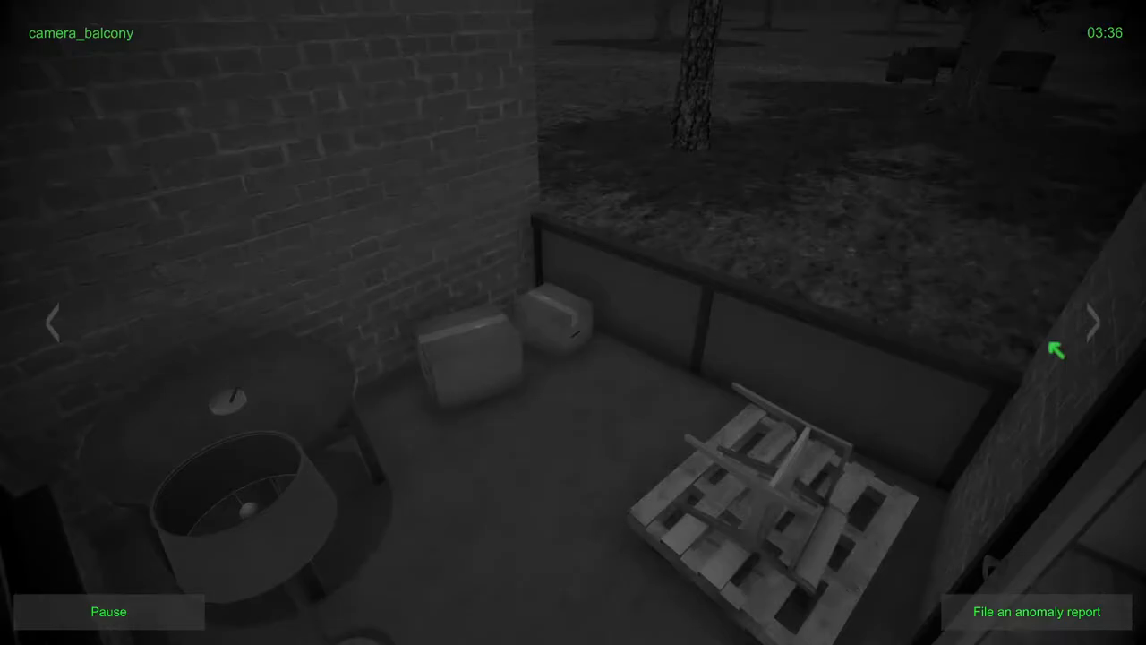
click(1092, 323)
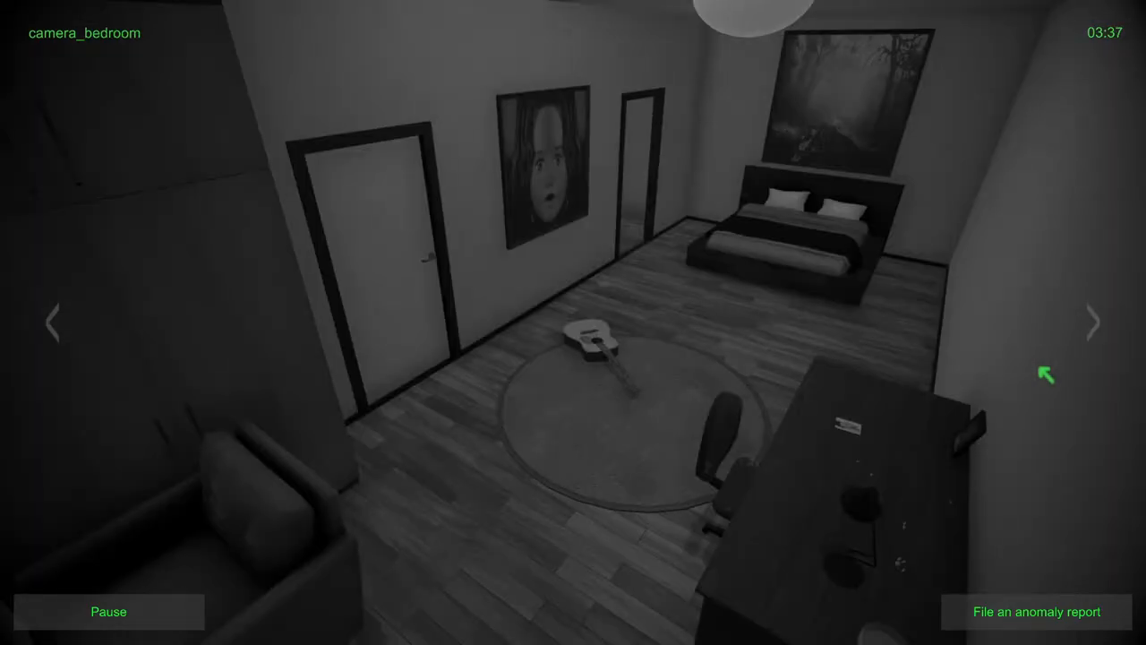
click(1091, 323)
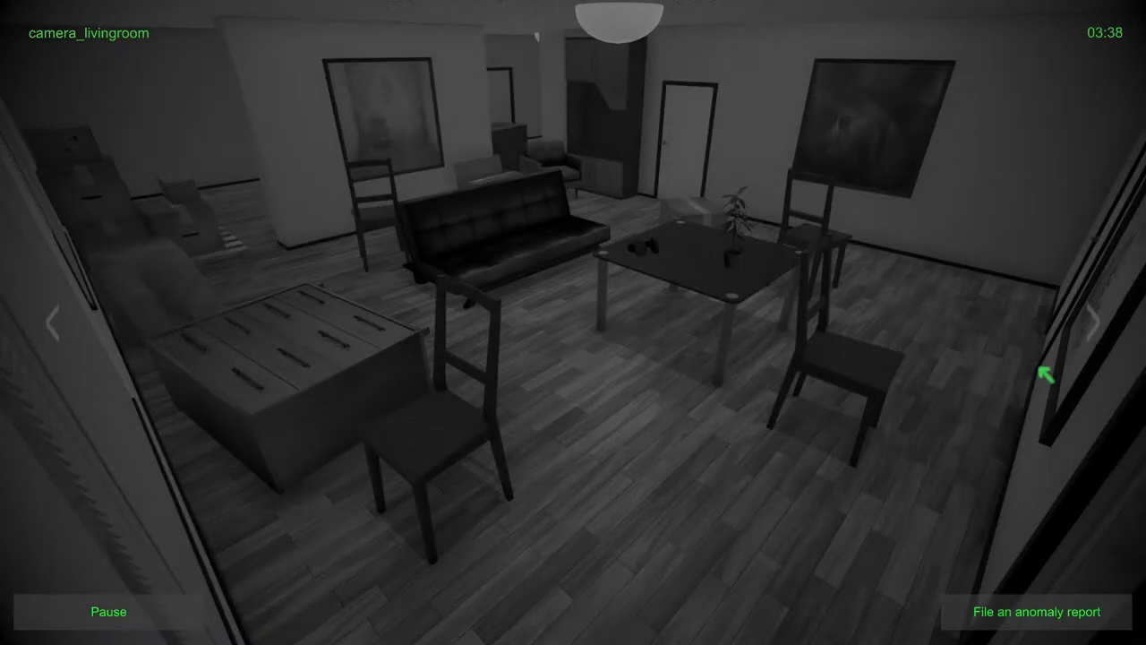
click(1100, 323)
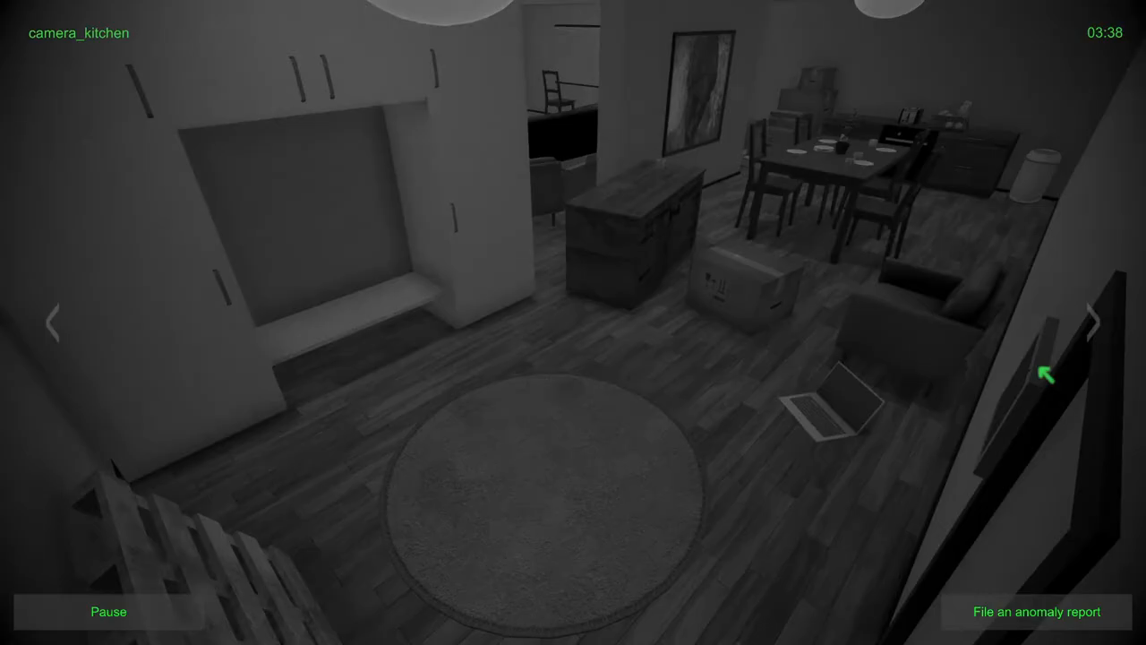
click(1093, 320)
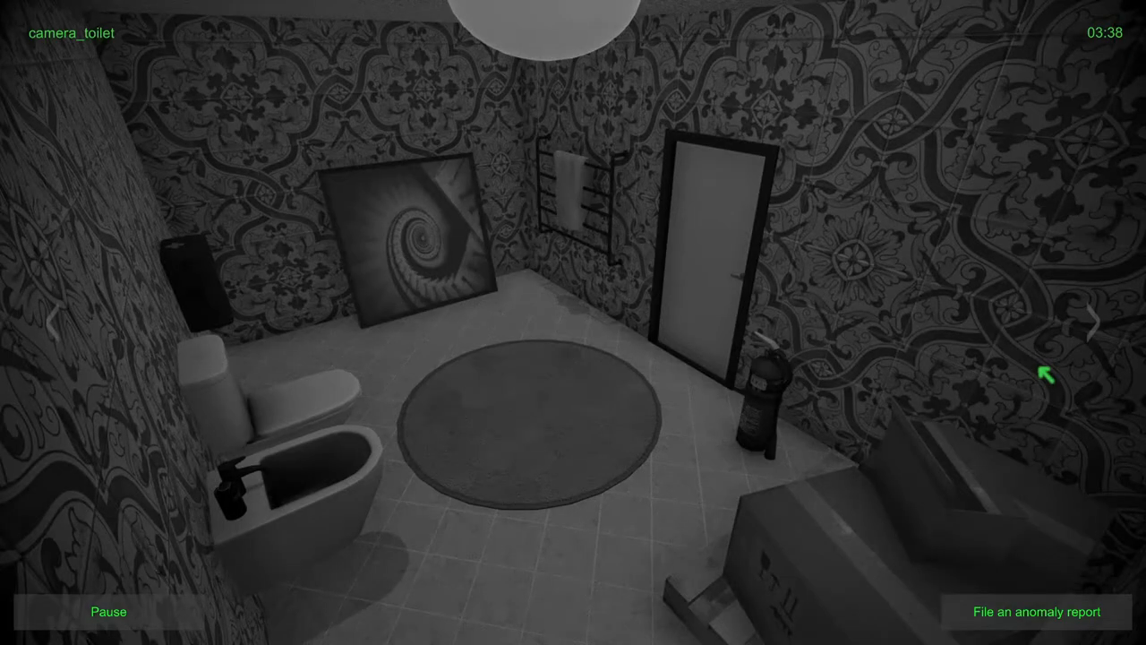
click(1090, 322)
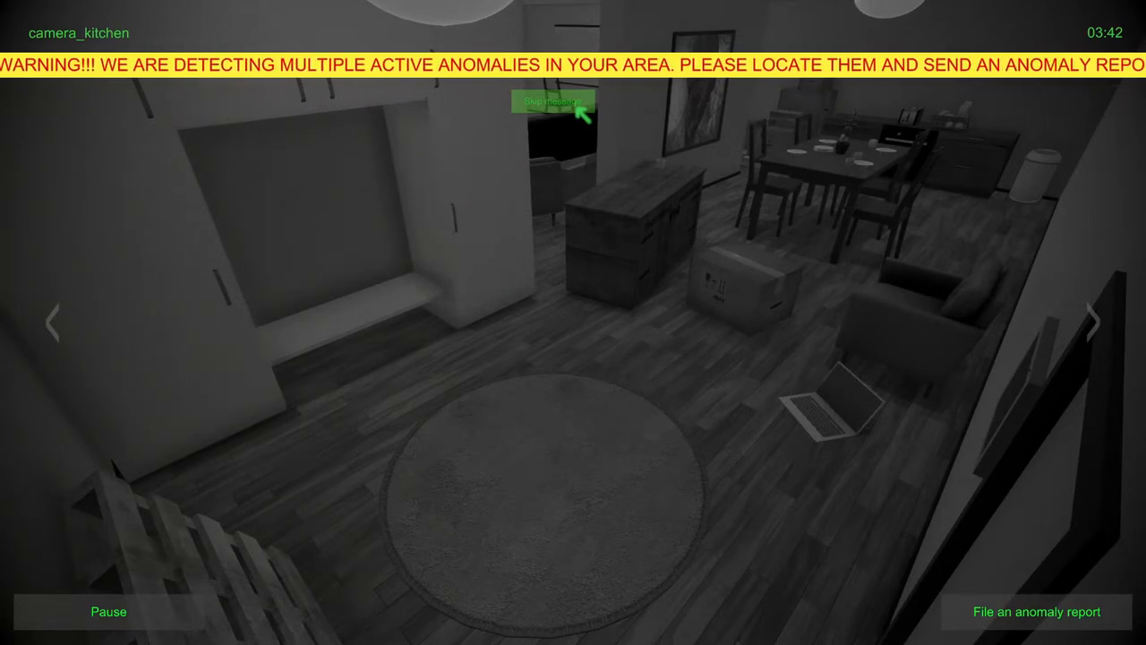
Step: Dismiss the multiple-anomalies warning and submit a Kitchen Extra object report
click(552, 101)
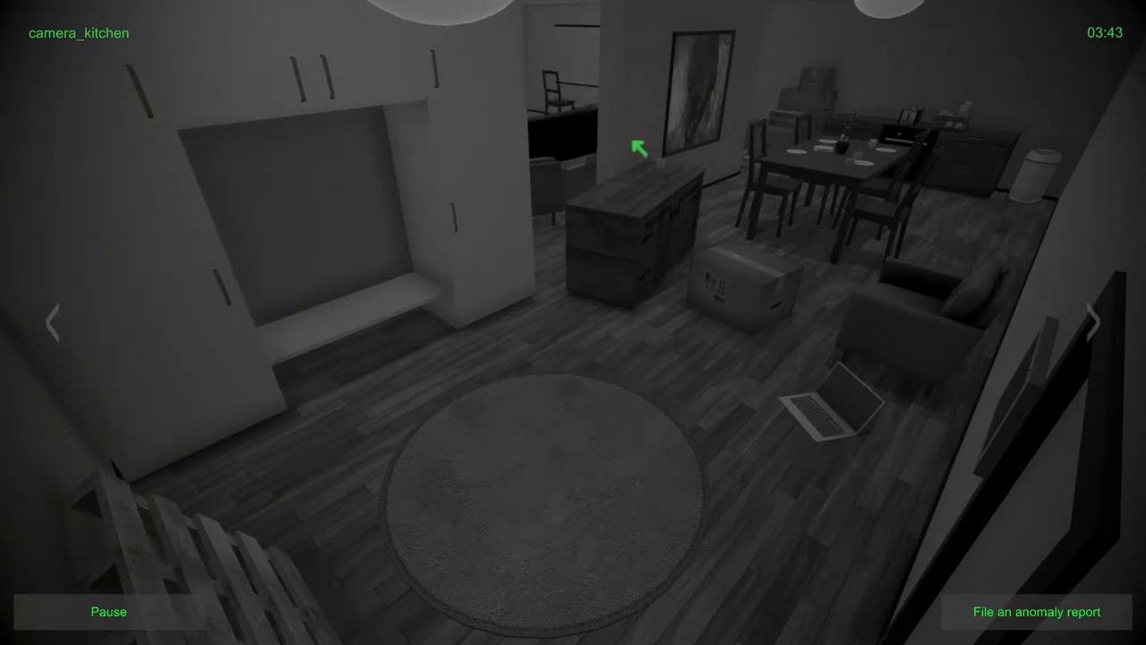
click(1036, 612)
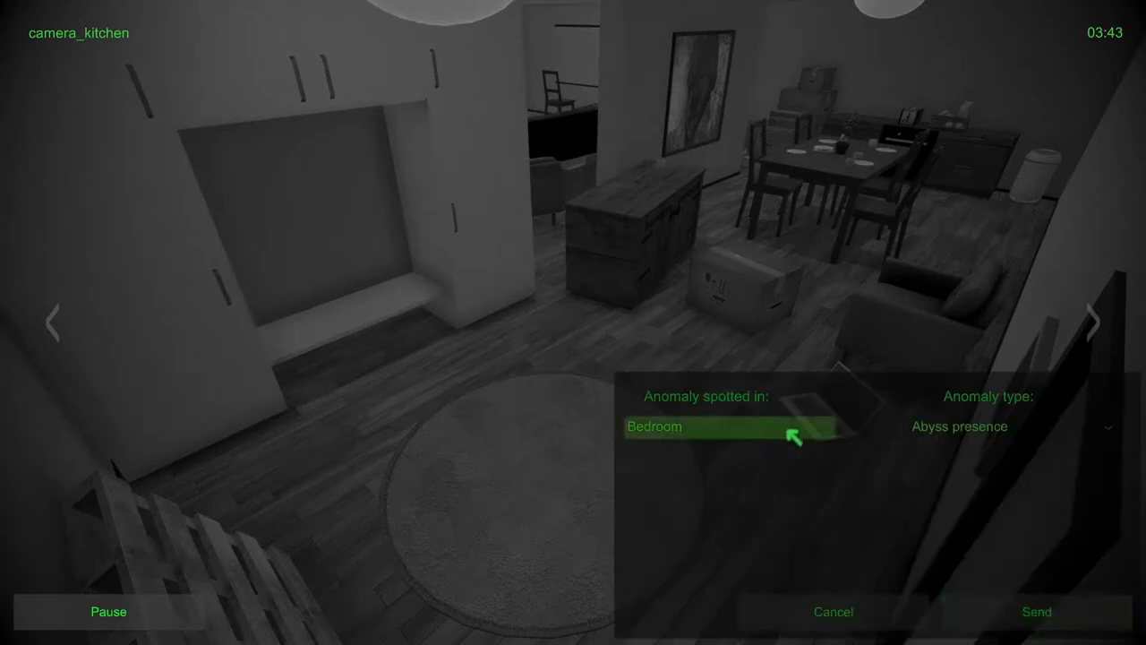
click(1003, 427)
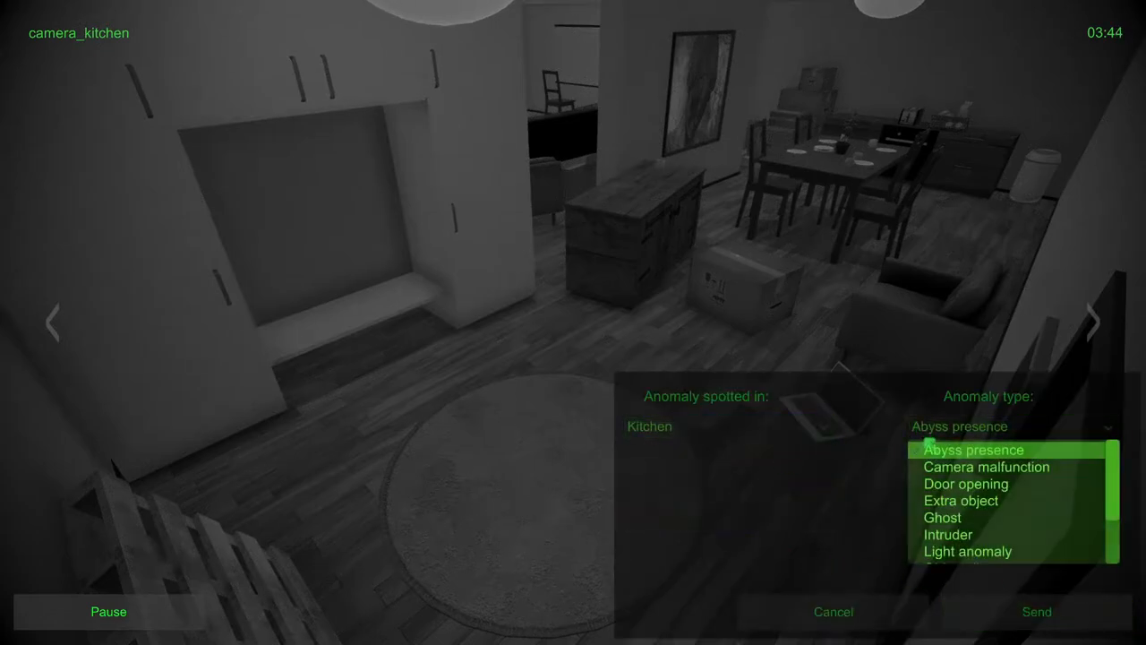
scroll(down, 3)
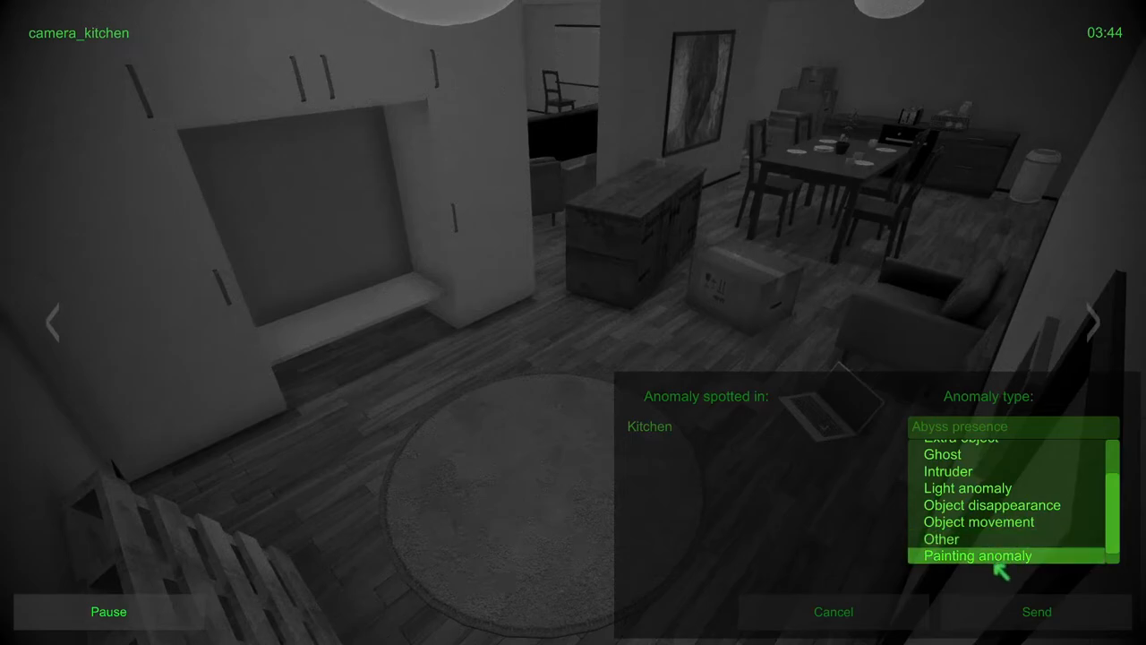
click(953, 438)
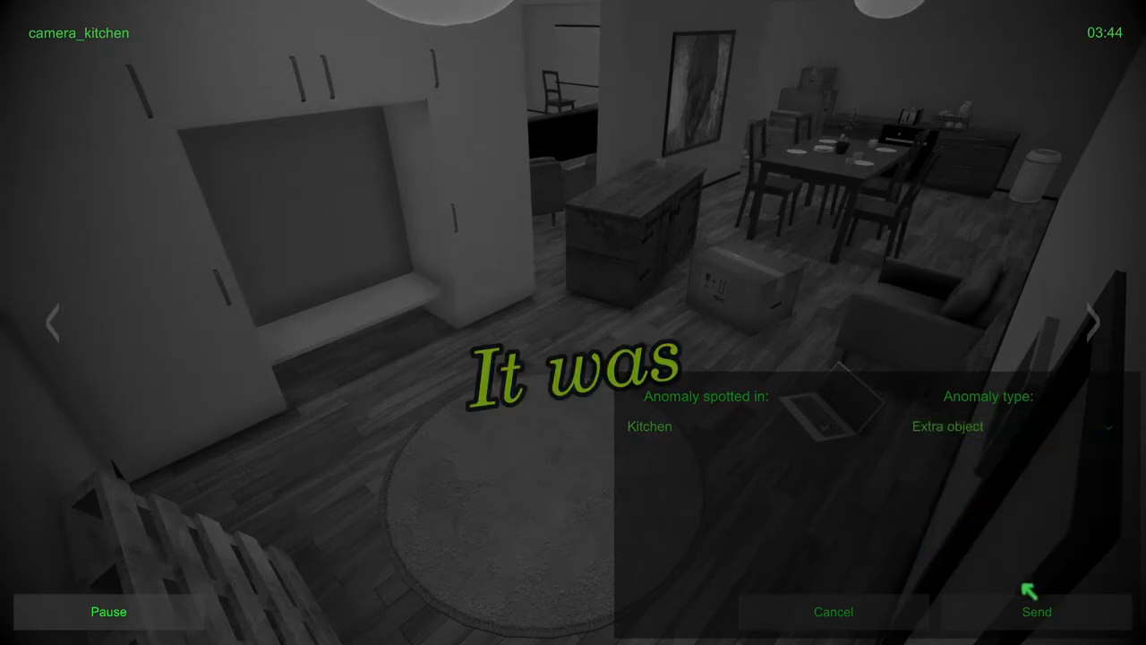
click(1036, 611)
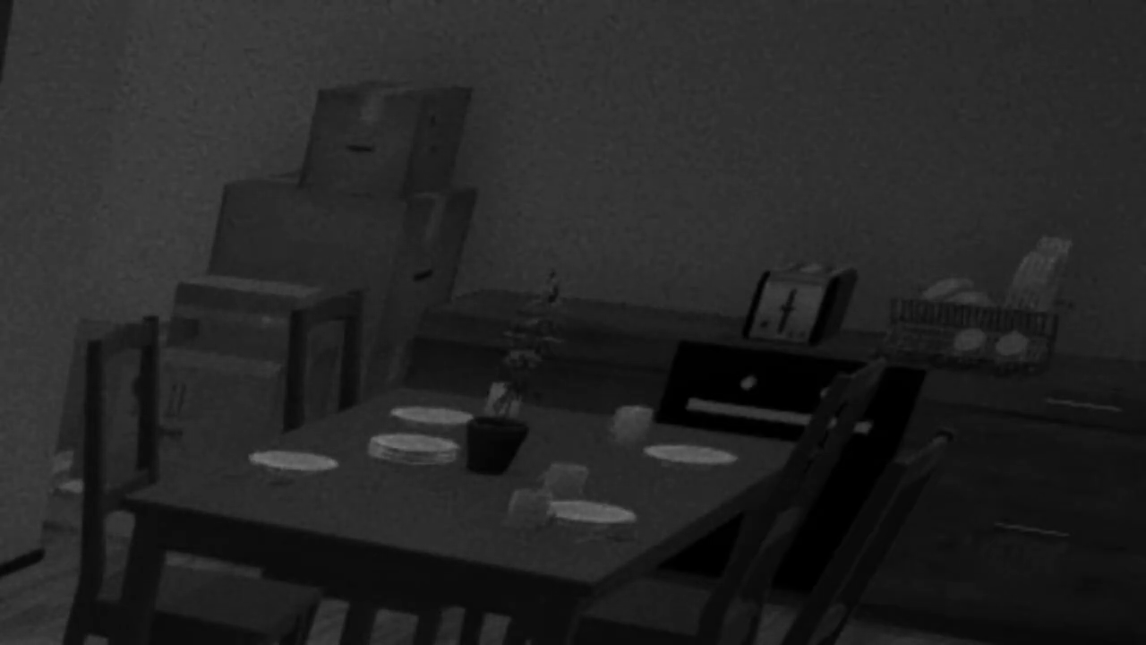
Step: Refile the kitchen report as Object movement, then switch to the toilet camera
click(1036, 612)
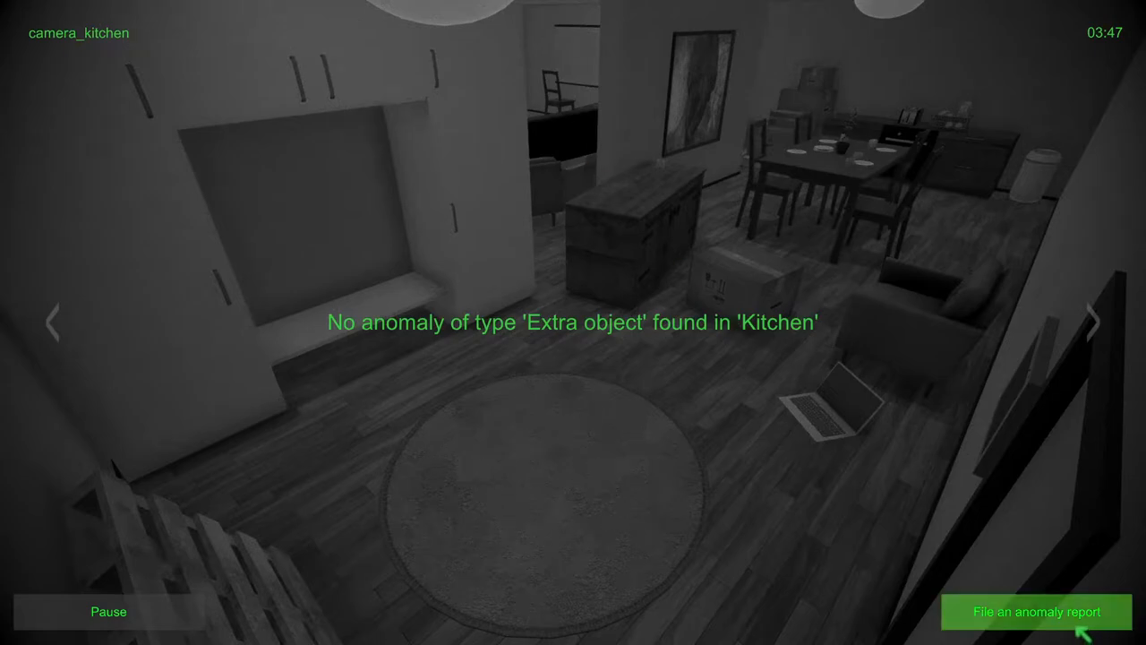
click(1036, 612)
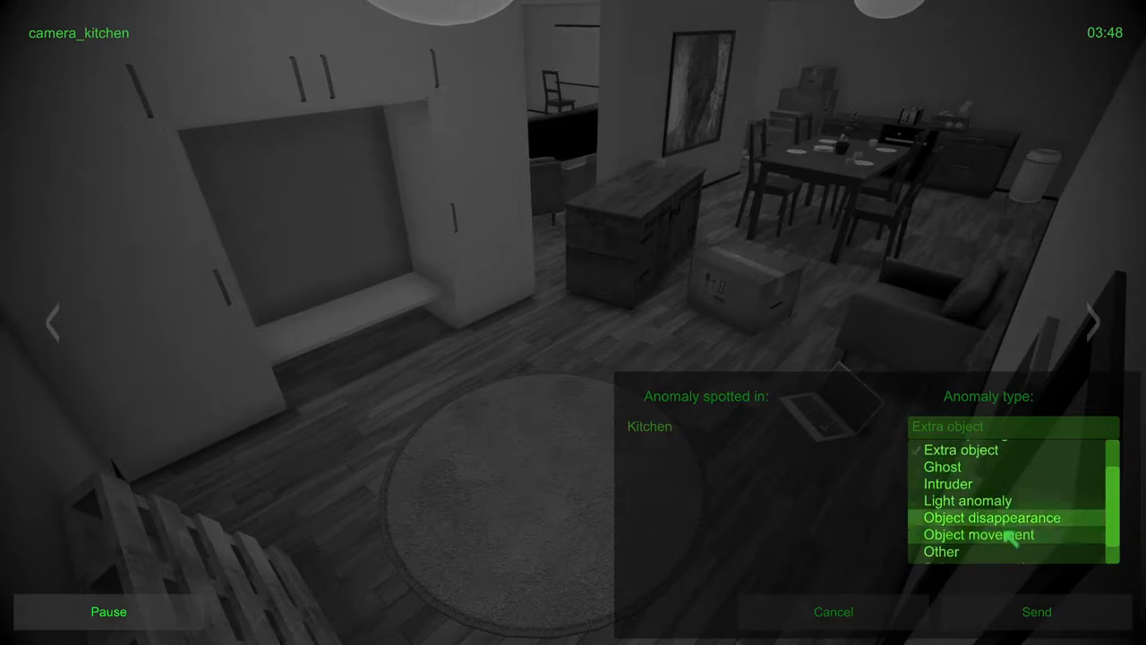
click(1037, 612)
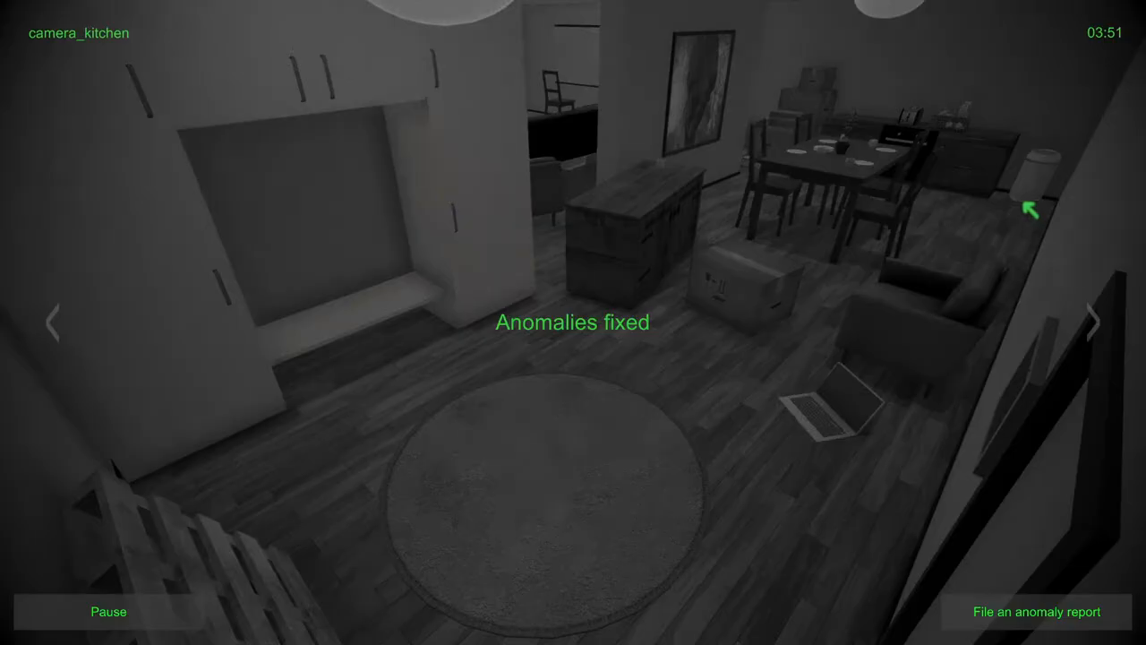
click(1094, 323)
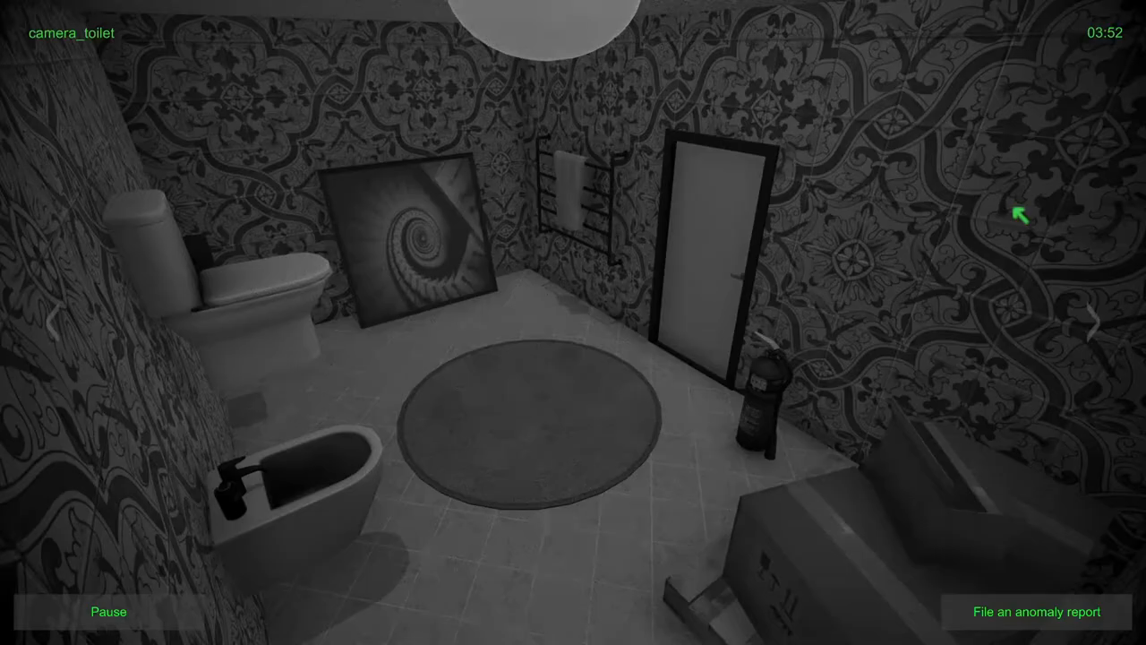
mouse_move(931, 568)
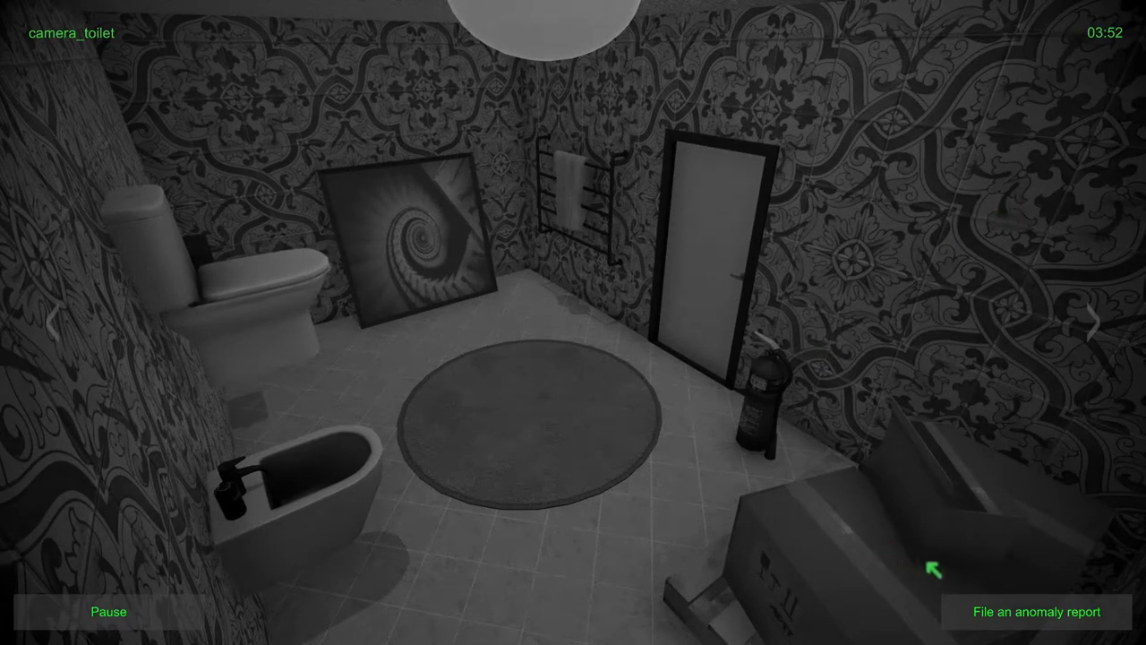
Step: Send a Toilet Object movement report, then switch to the balcony camera
click(1033, 612)
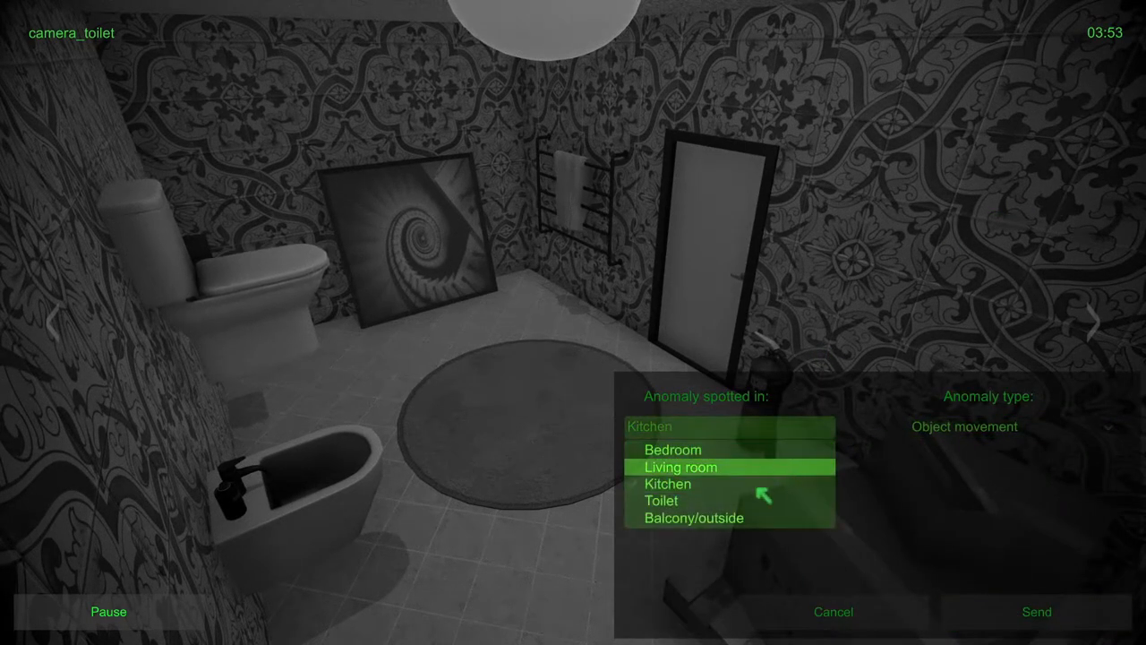
click(662, 499)
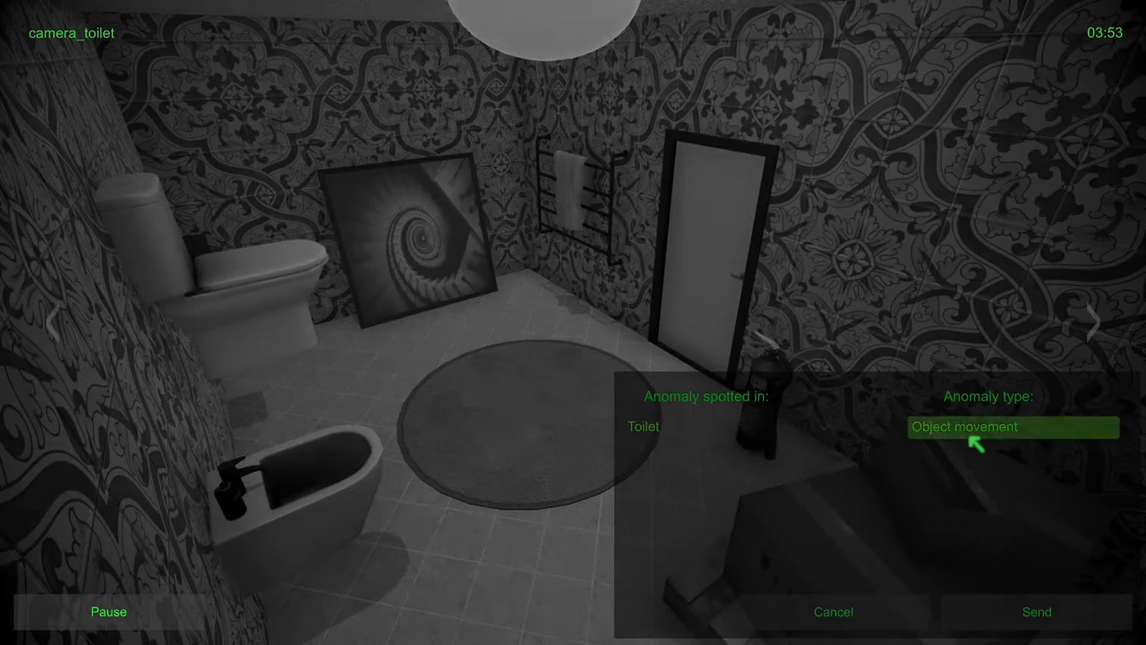
click(1012, 426)
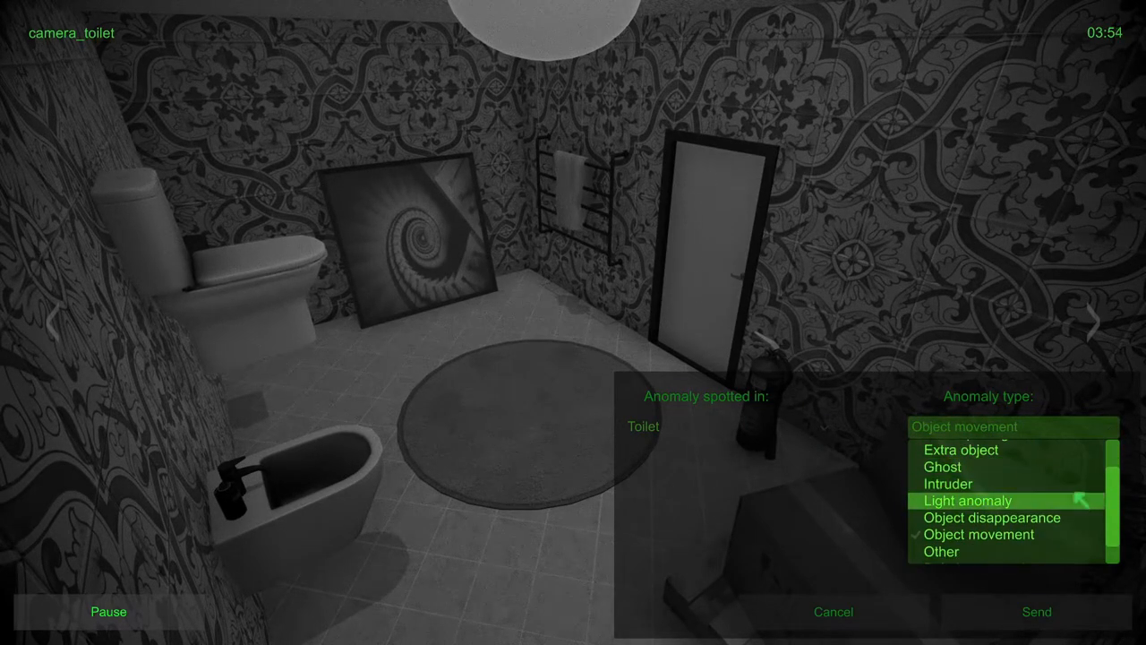
click(978, 534)
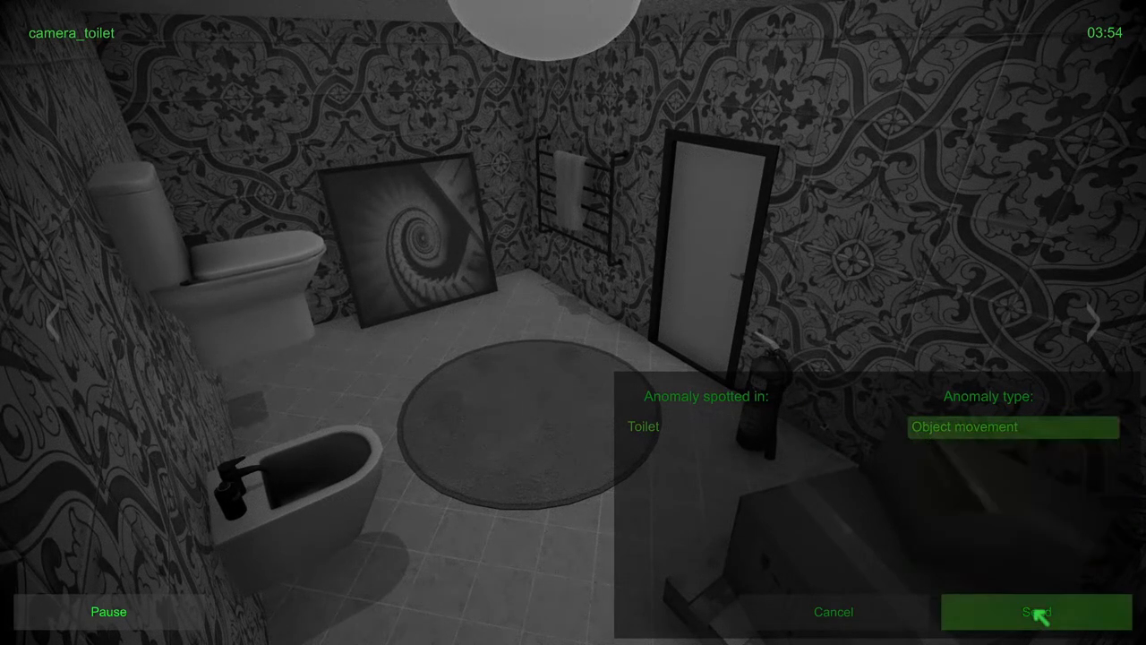
click(1036, 612)
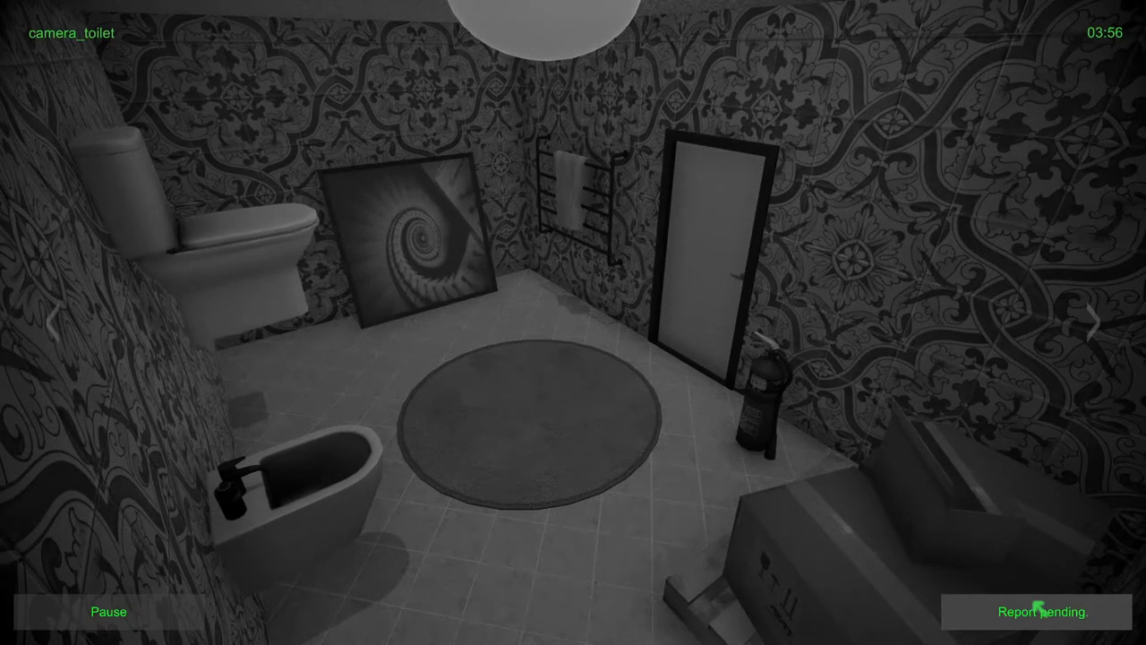
click(1039, 612)
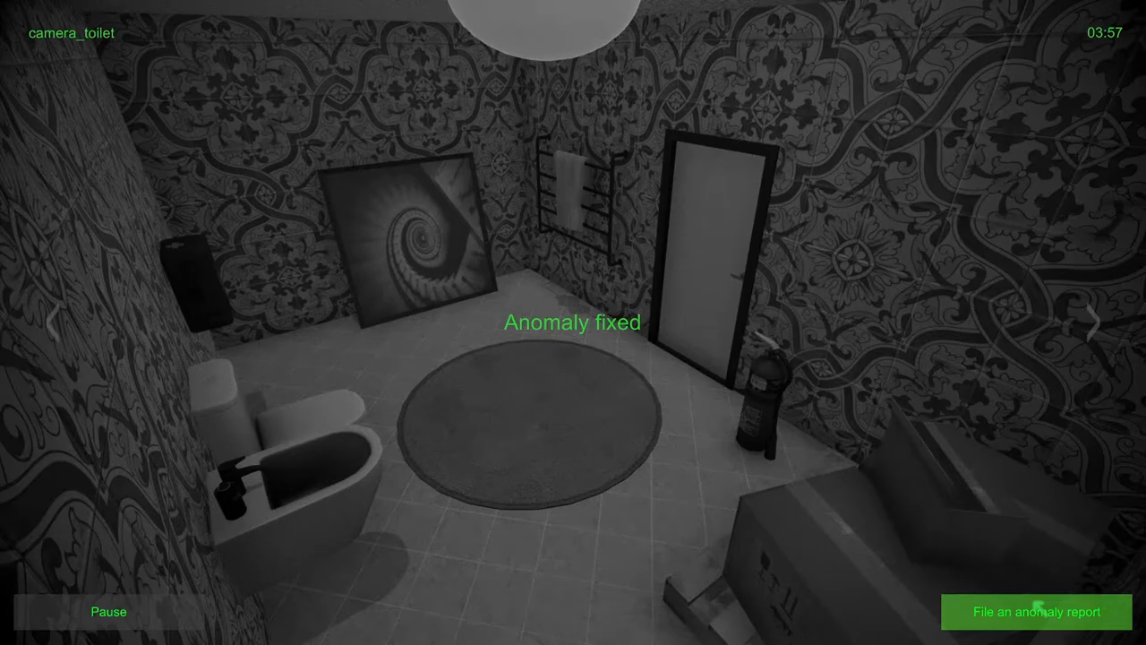
click(1093, 324)
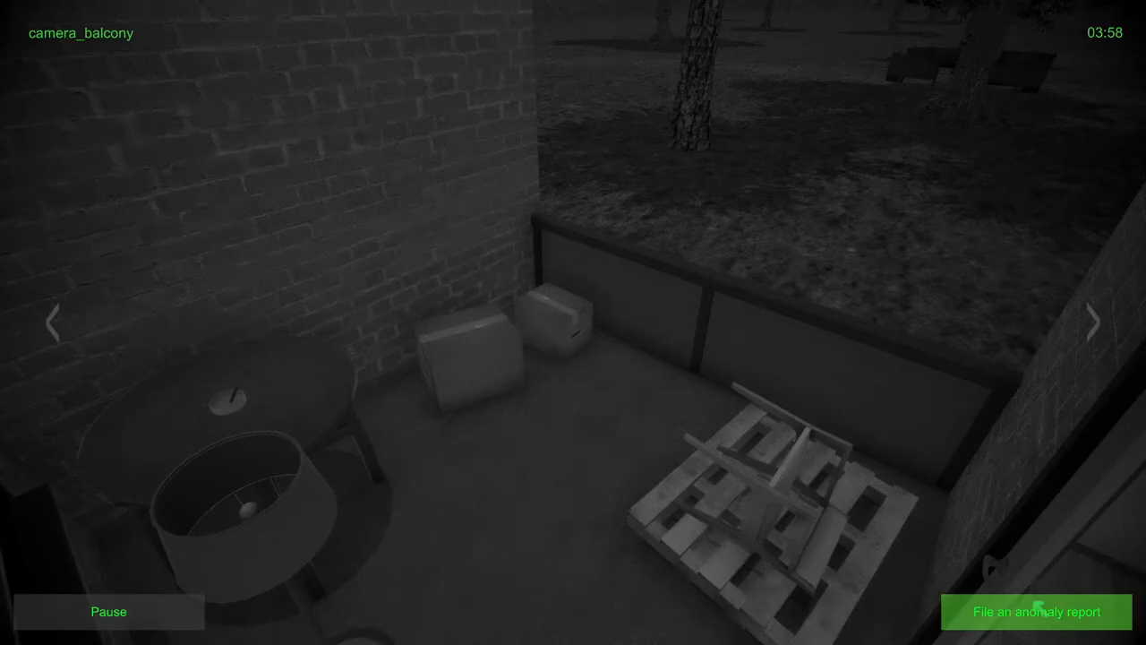
Step: Cycle to the kitchen camera and submit a Kitchen Ghost report
click(1092, 323)
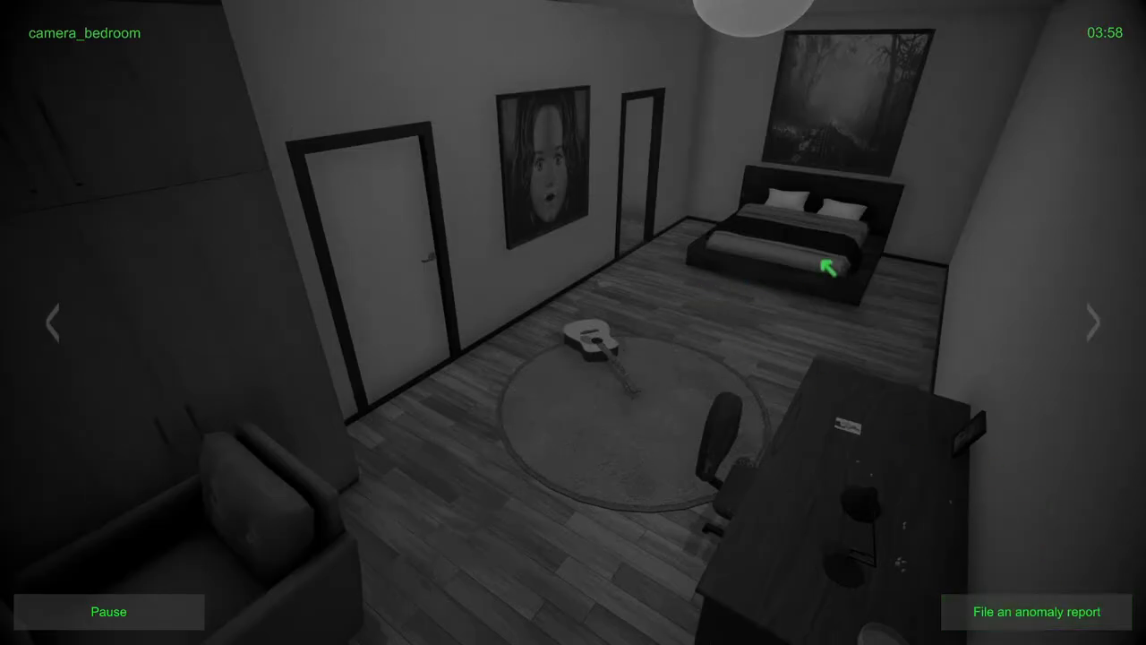
click(1093, 322)
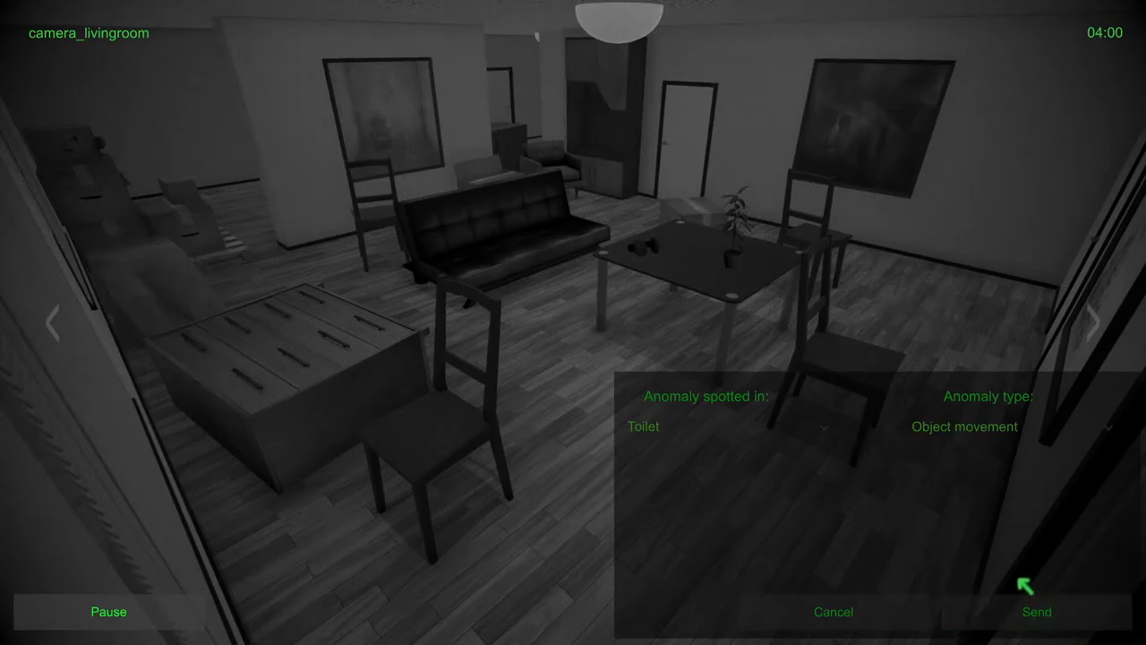
click(1079, 323)
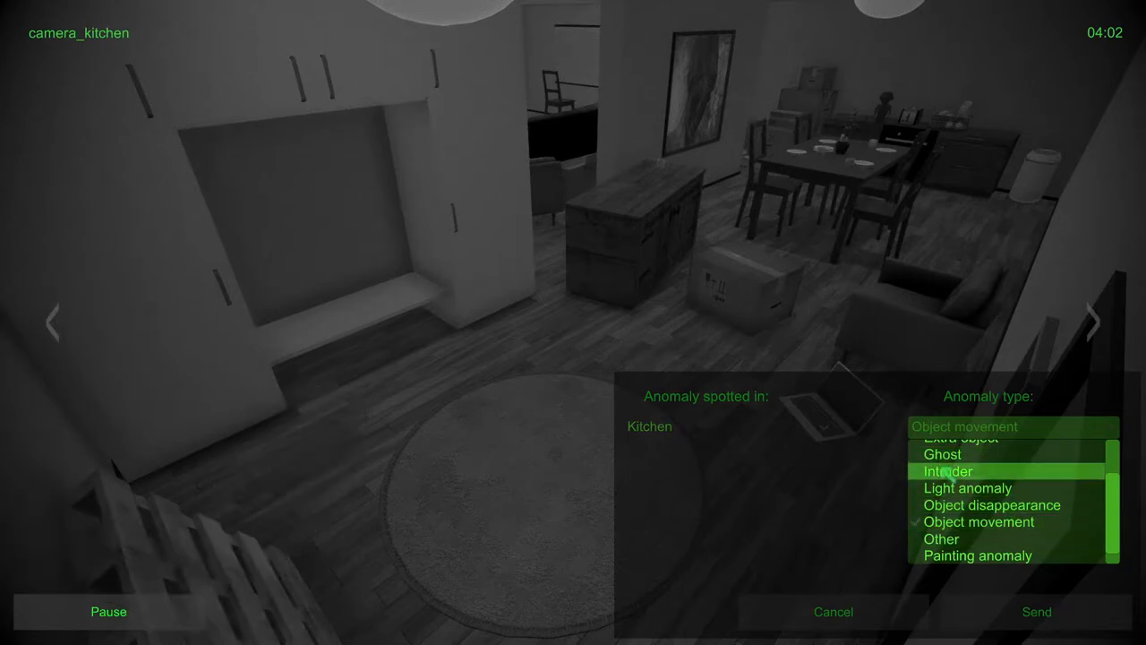
click(943, 454)
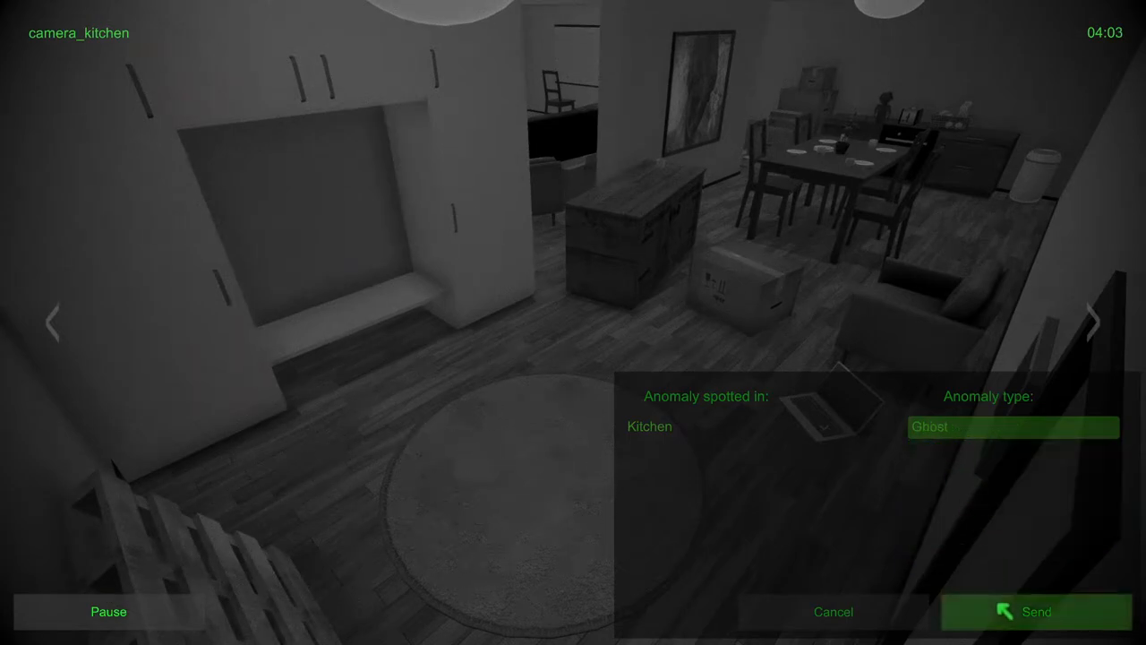
click(1036, 612)
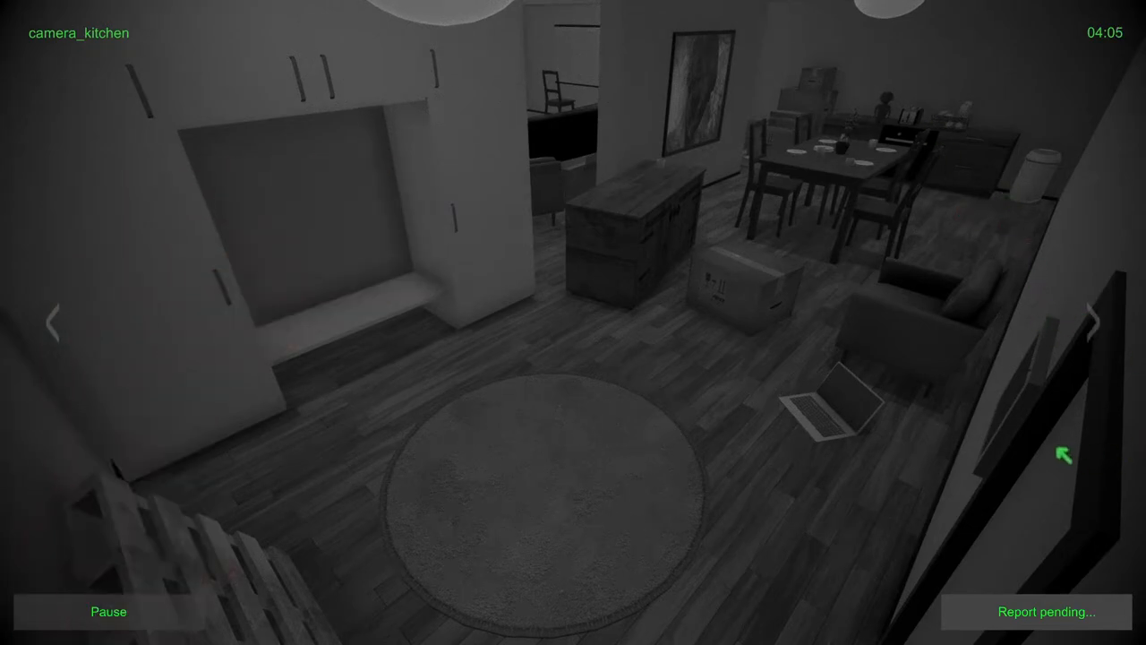
mouse_move(770, 161)
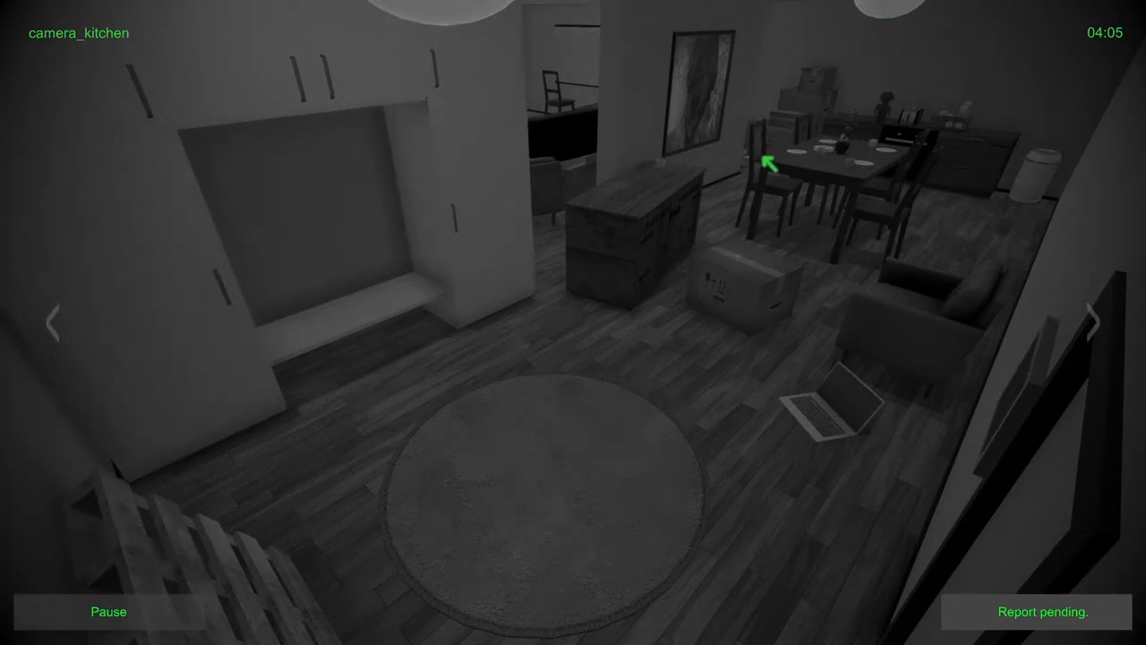
mouse_move(723, 260)
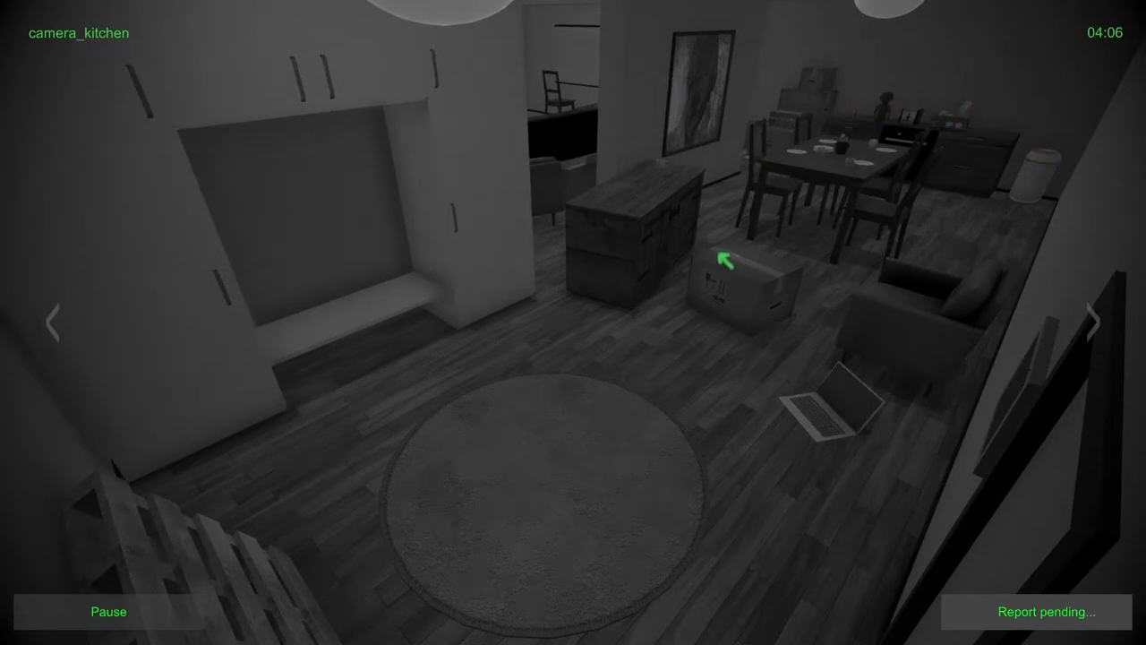
Step: After the rejection, file and send a Kitchen Intruder report
click(1039, 611)
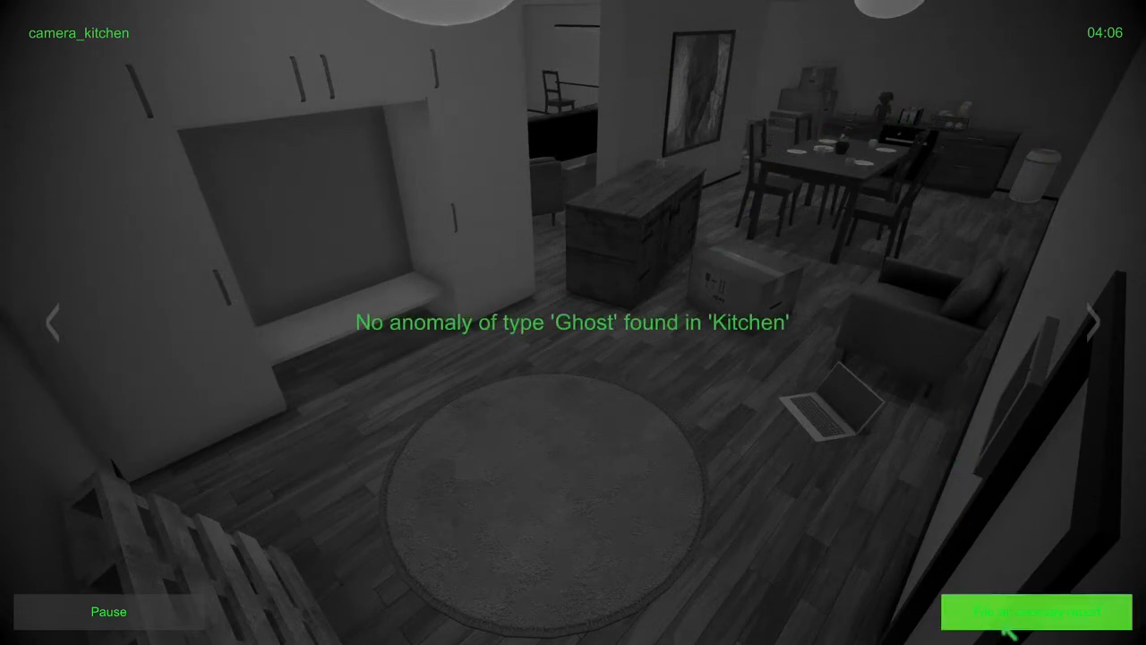
click(1034, 612)
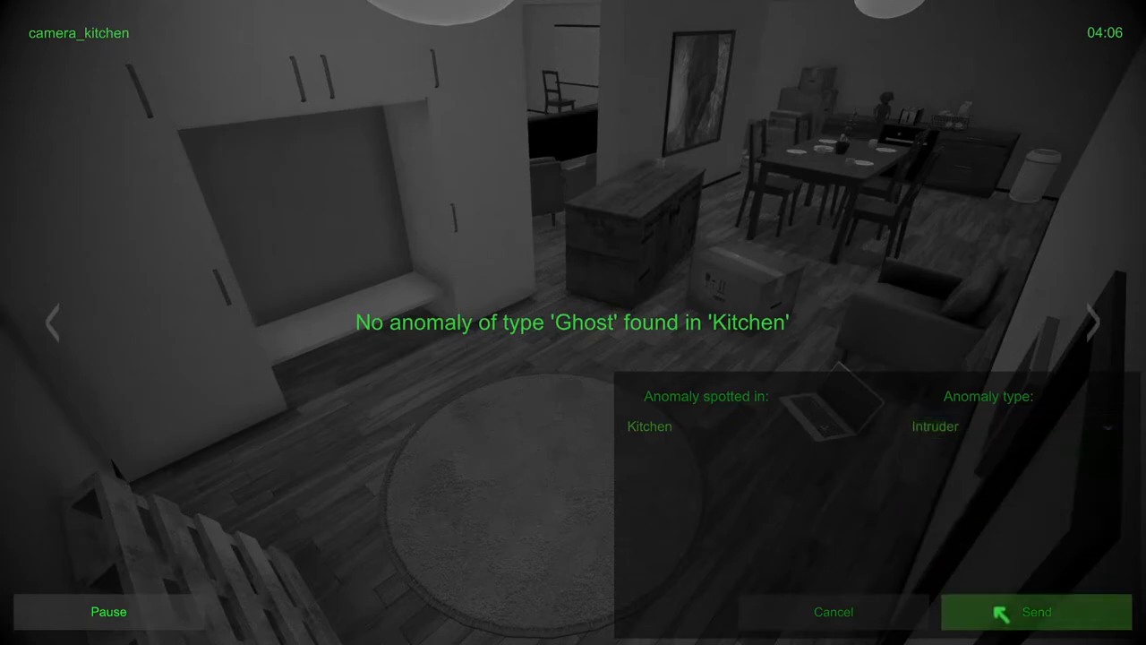
click(1037, 611)
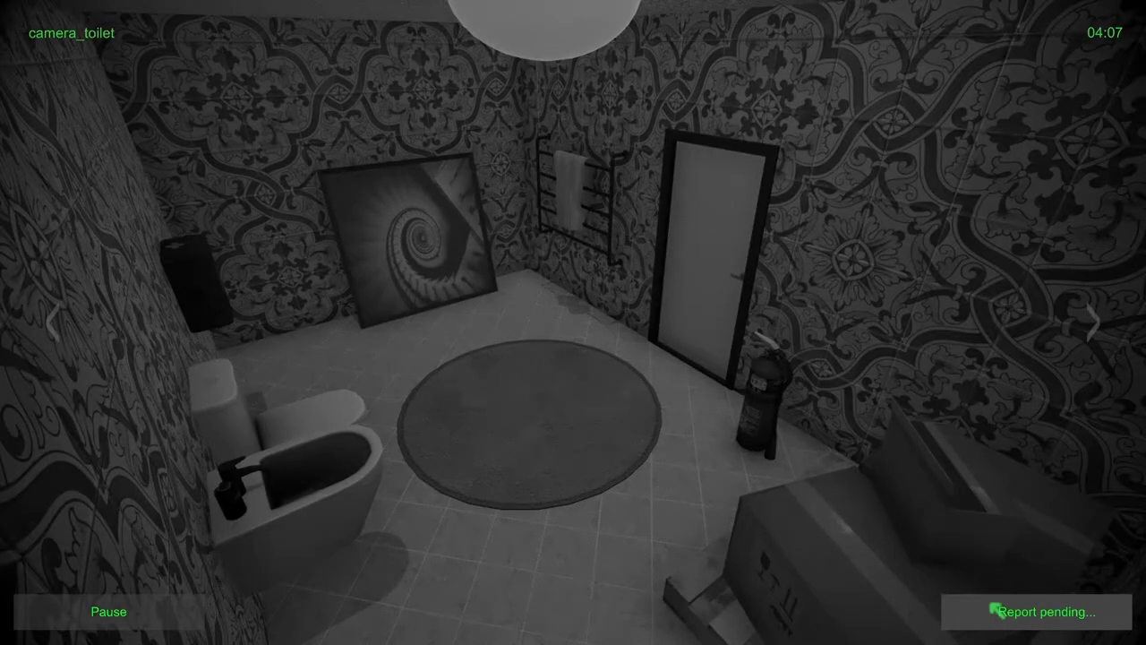
Step: Cycle through balcony, bedroom, toilet and kitchen feeds, ending on the living room camera
click(1092, 323)
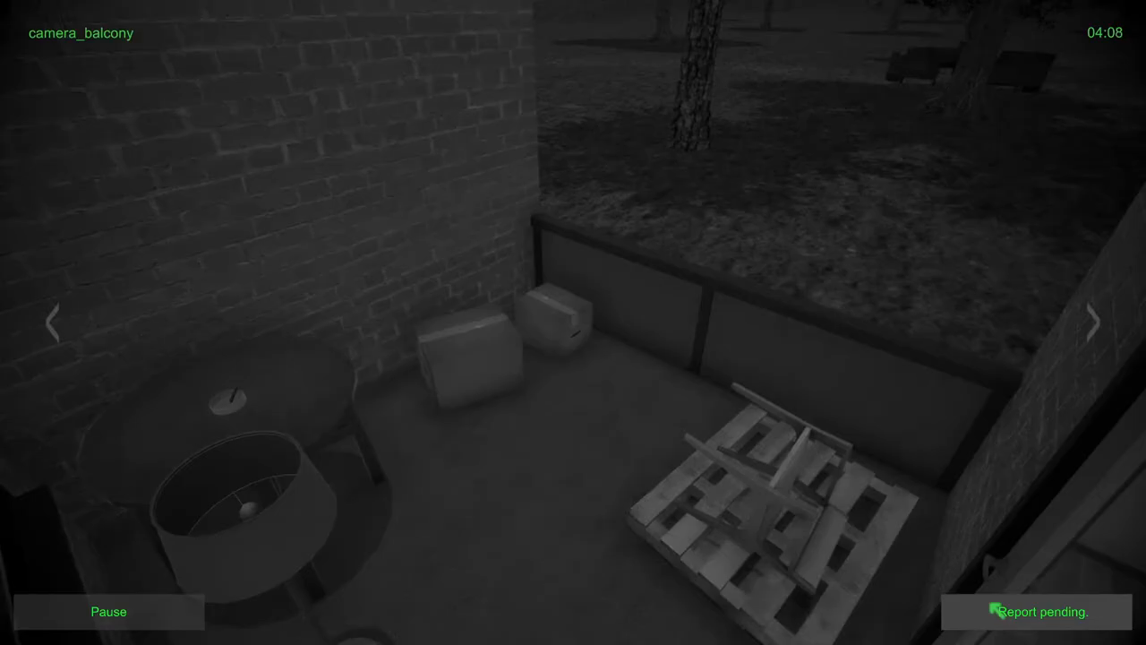
click(1092, 322)
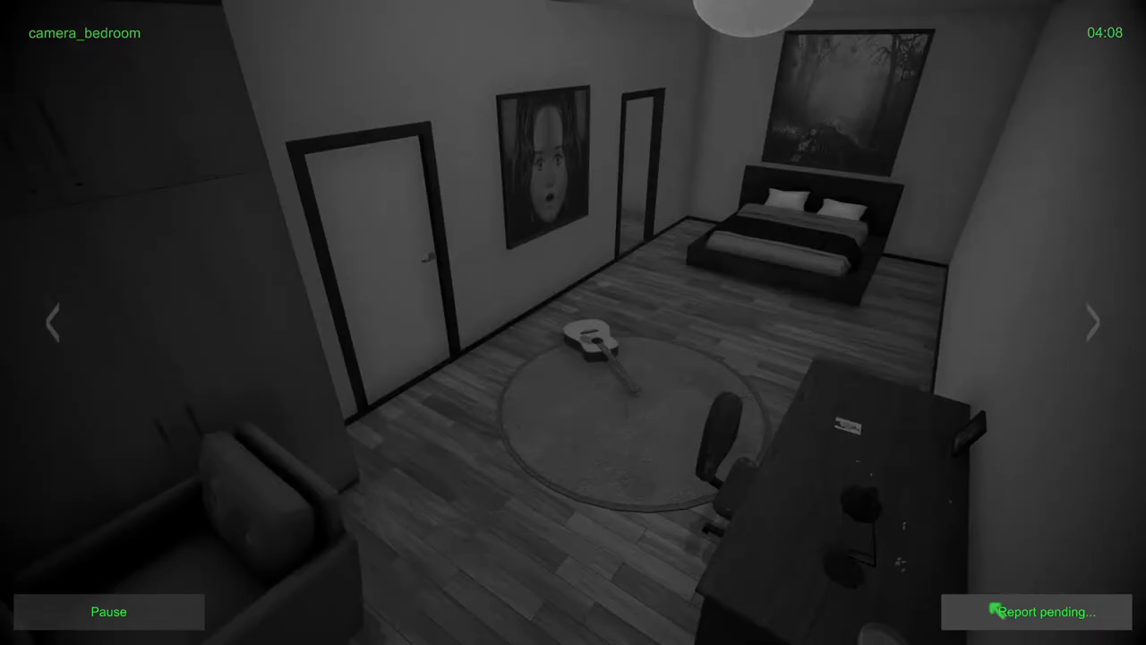
click(1092, 322)
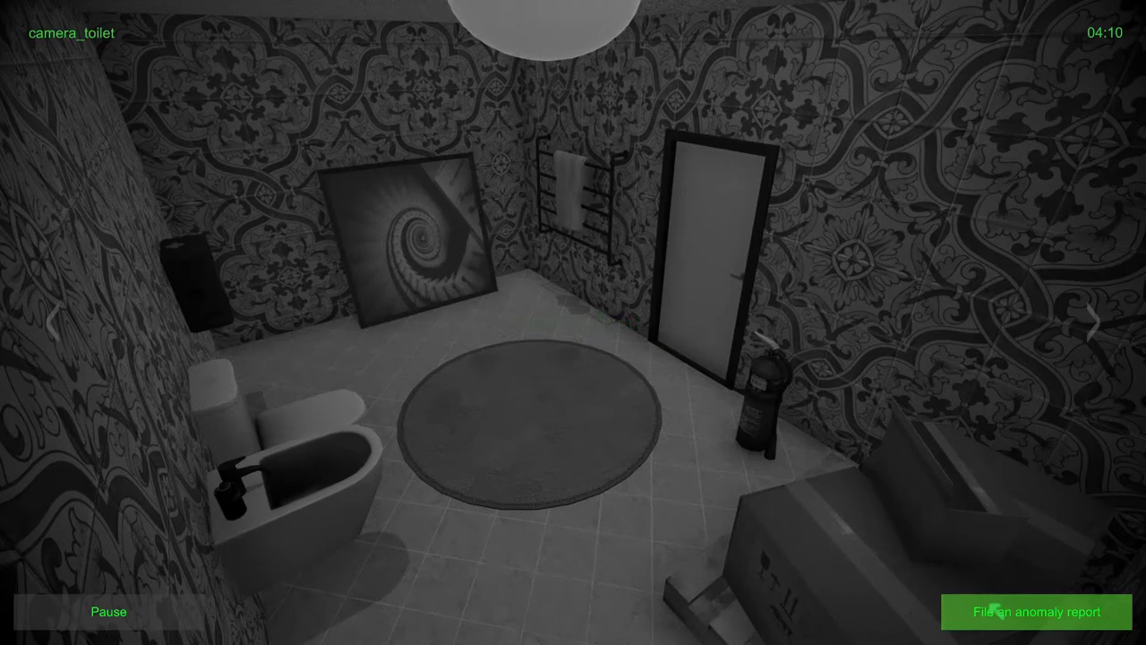
click(1093, 322)
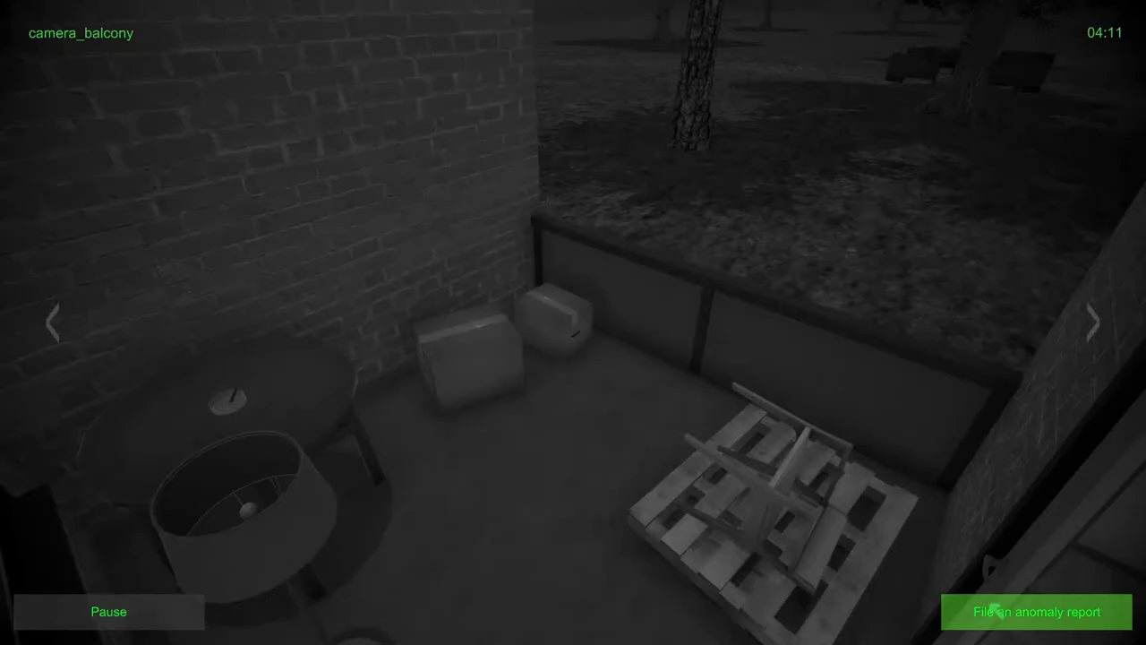
click(1093, 323)
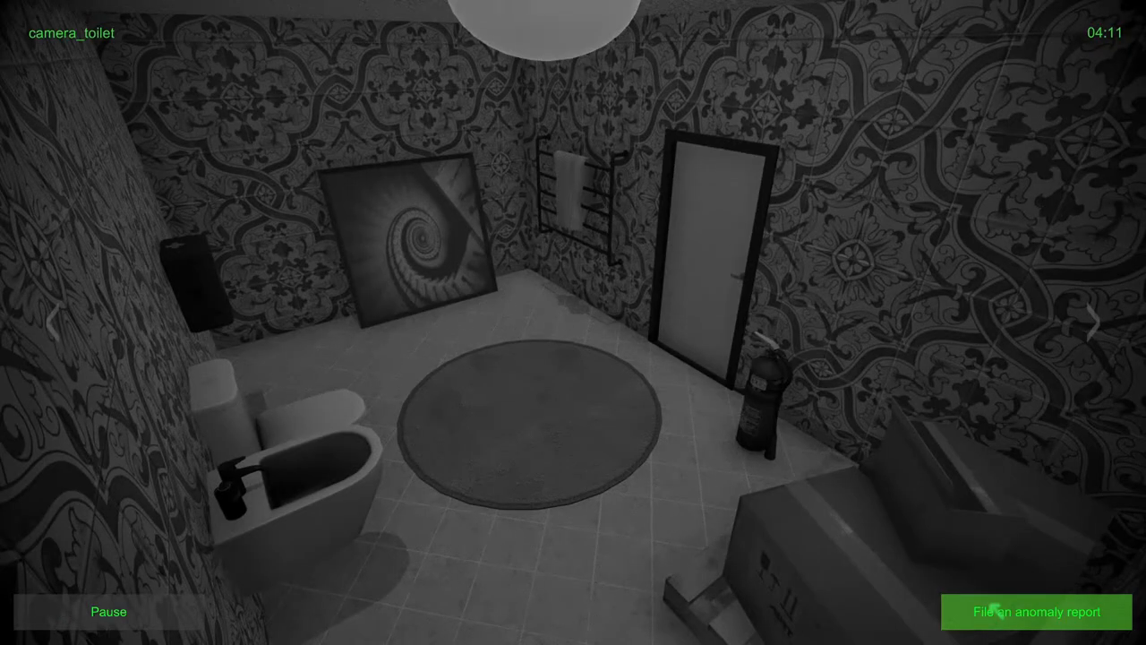
click(1093, 323)
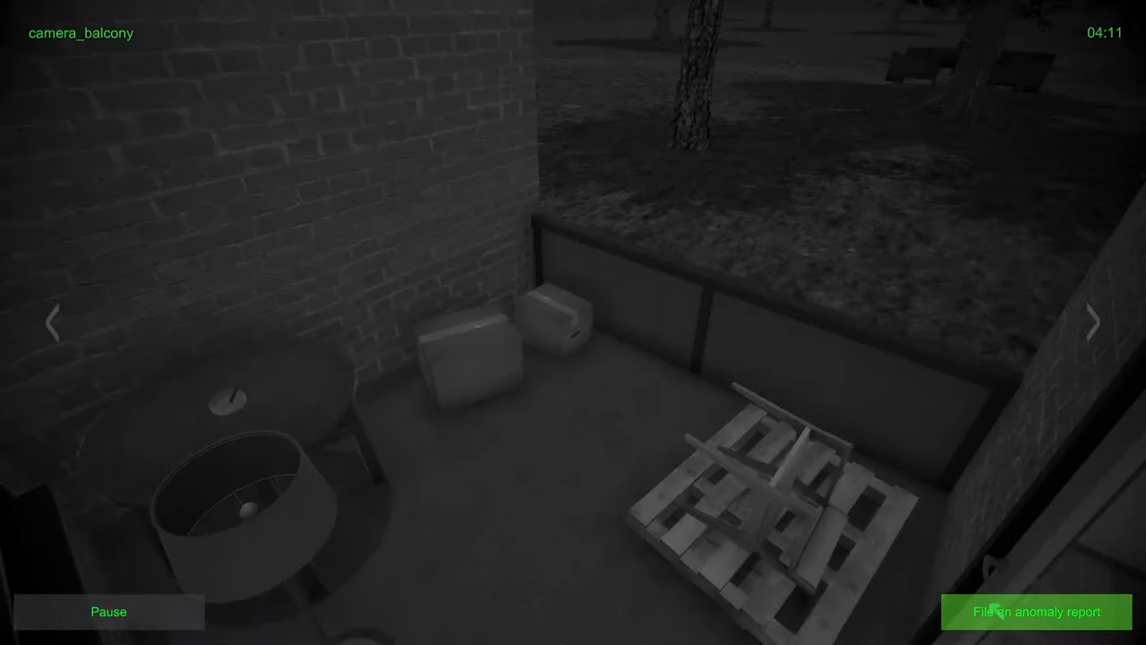
click(1093, 323)
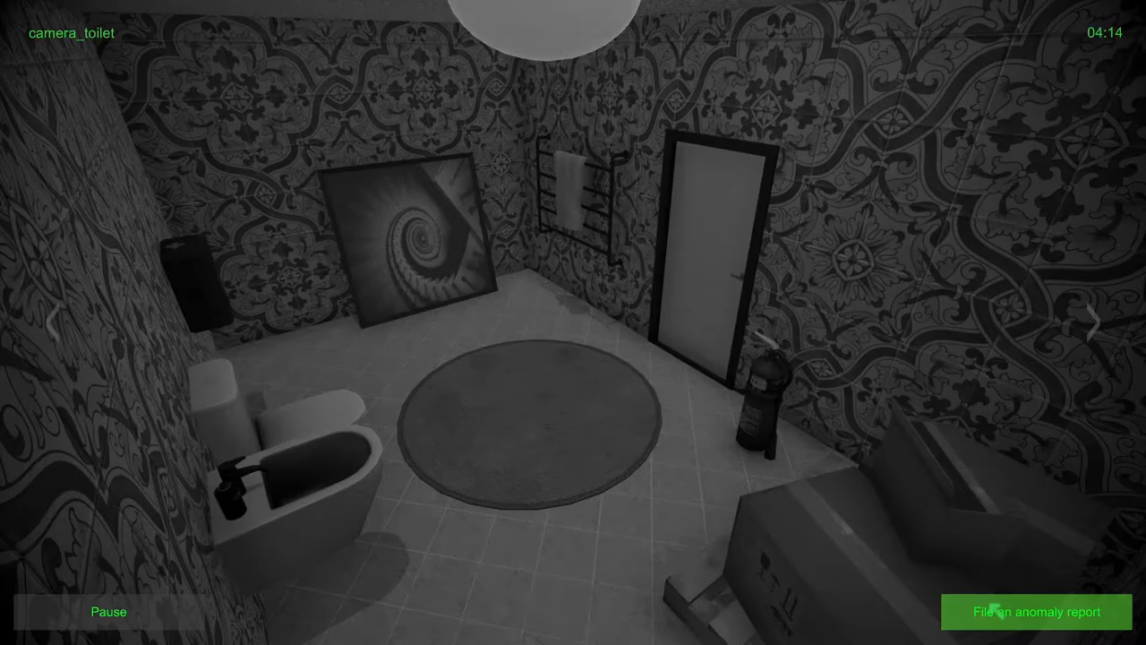
click(1038, 612)
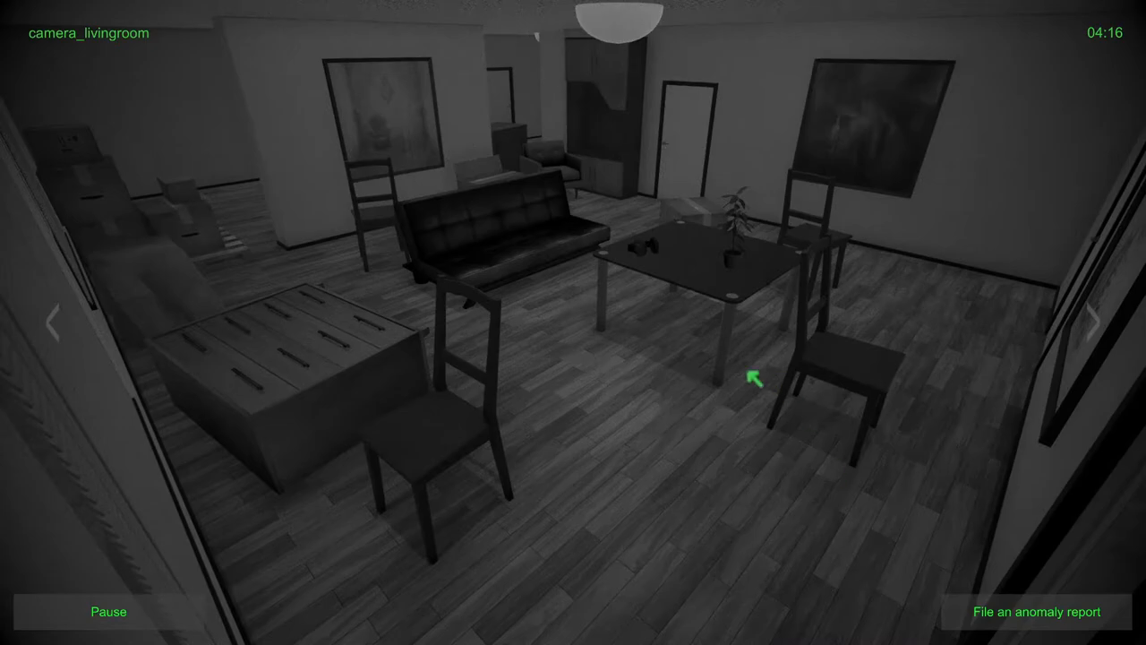
click(1095, 320)
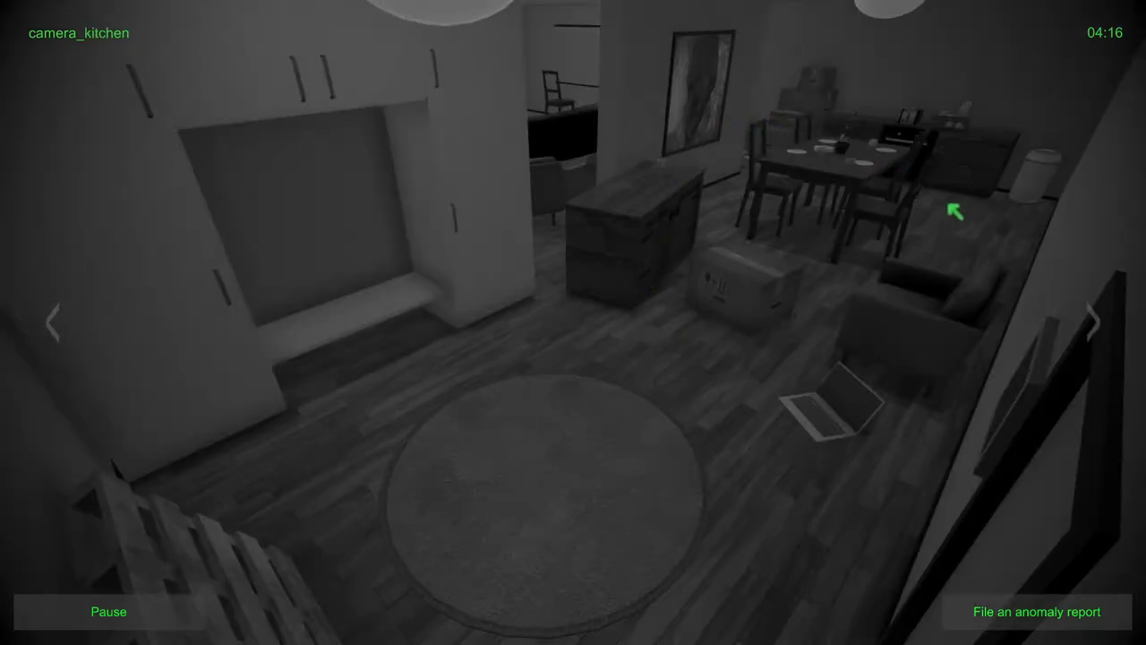
click(1092, 323)
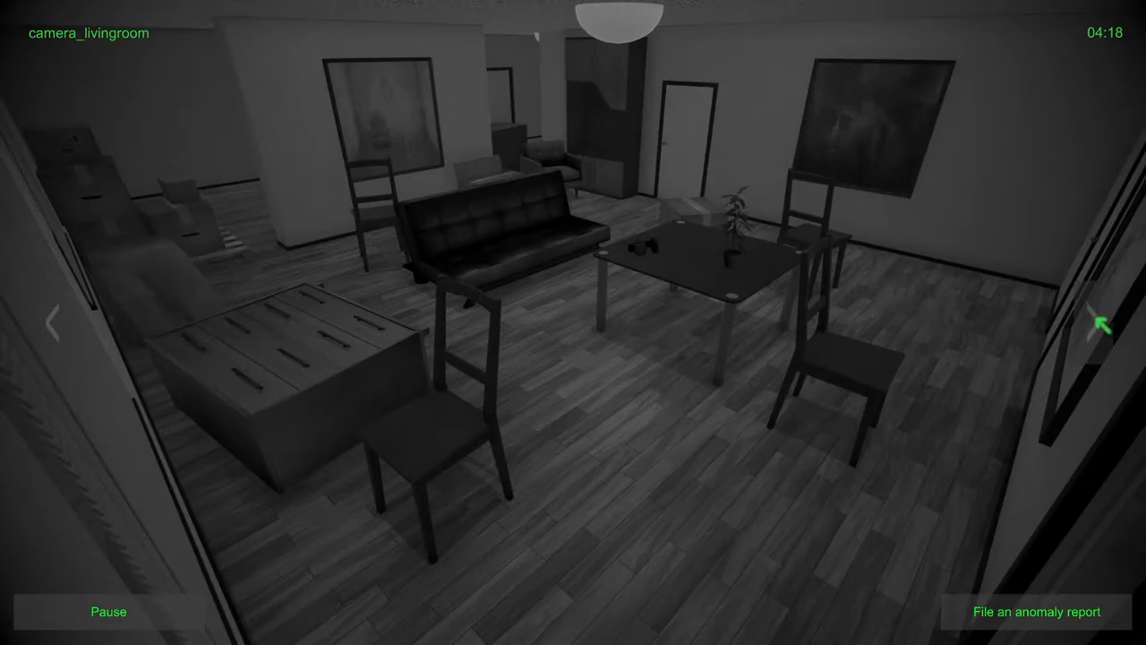
Step: File and send a Living room Object movement report
click(1036, 612)
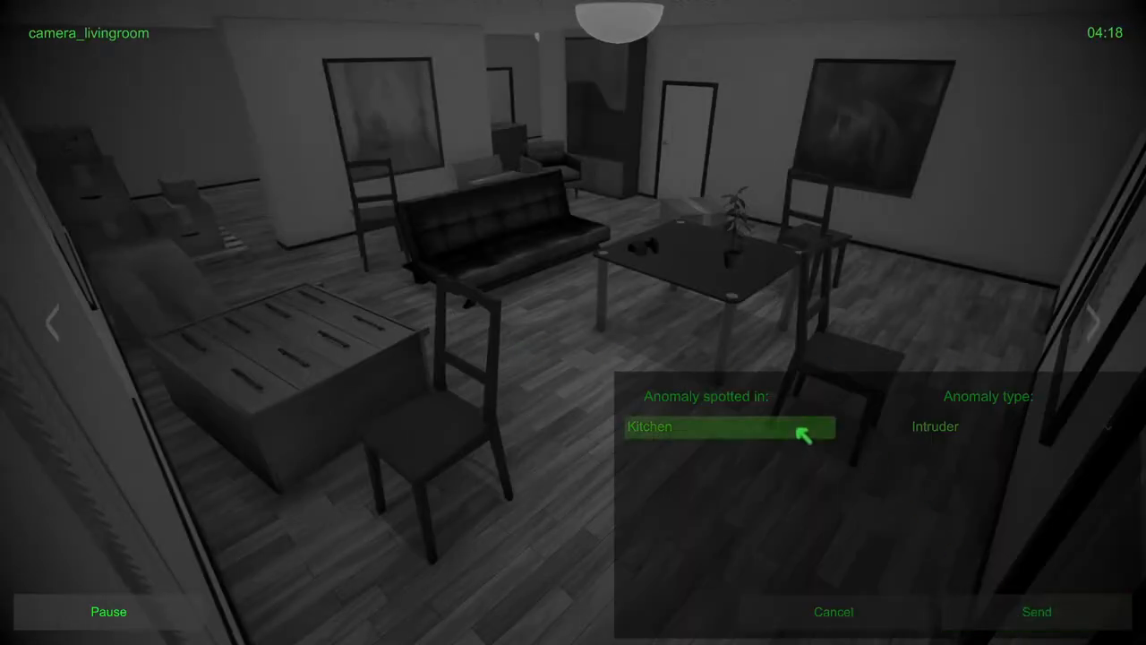
click(1012, 426)
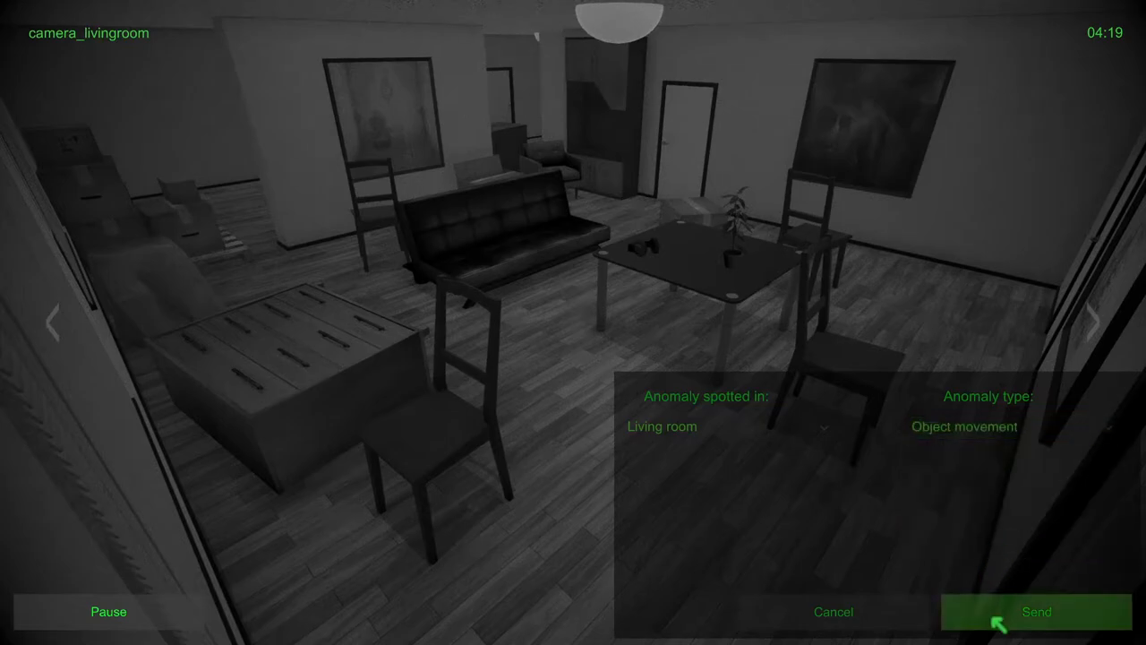
click(1036, 611)
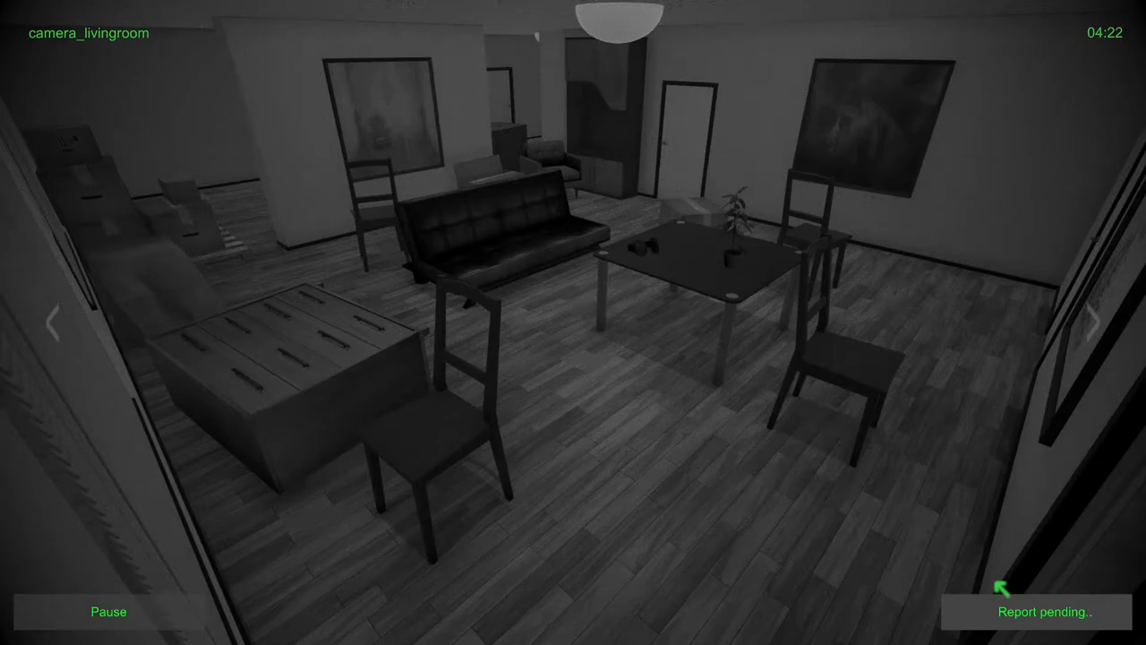
click(1039, 612)
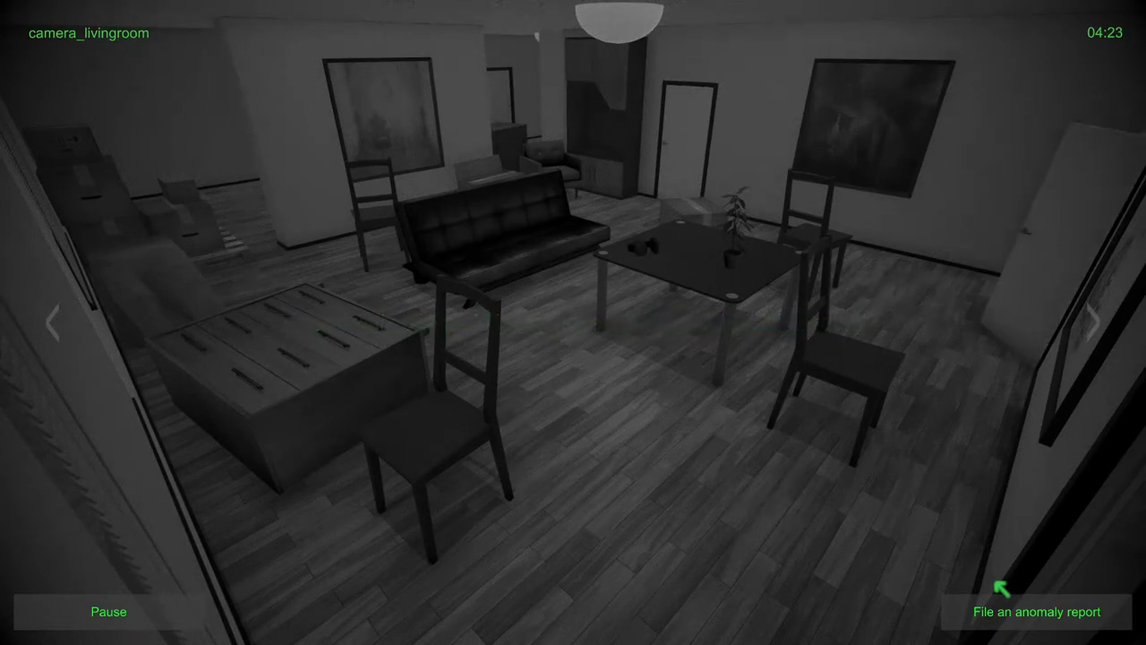
Step: Send a Living room Door opening report, then cycle kitchen, toilet, balcony back to living room
click(1041, 612)
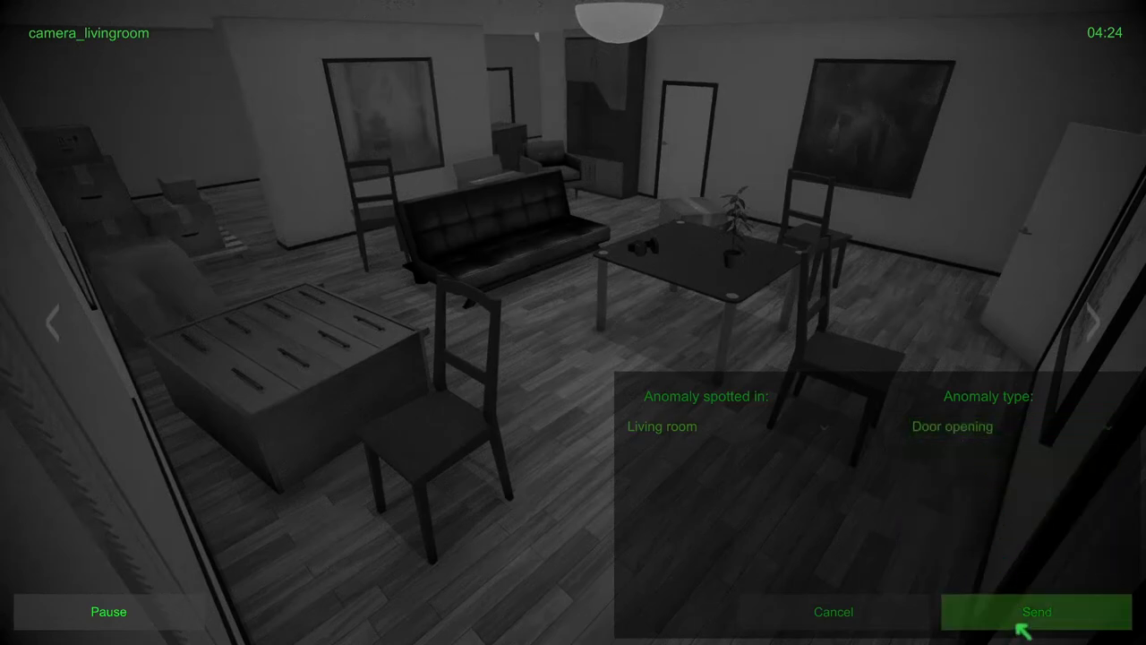
click(1037, 612)
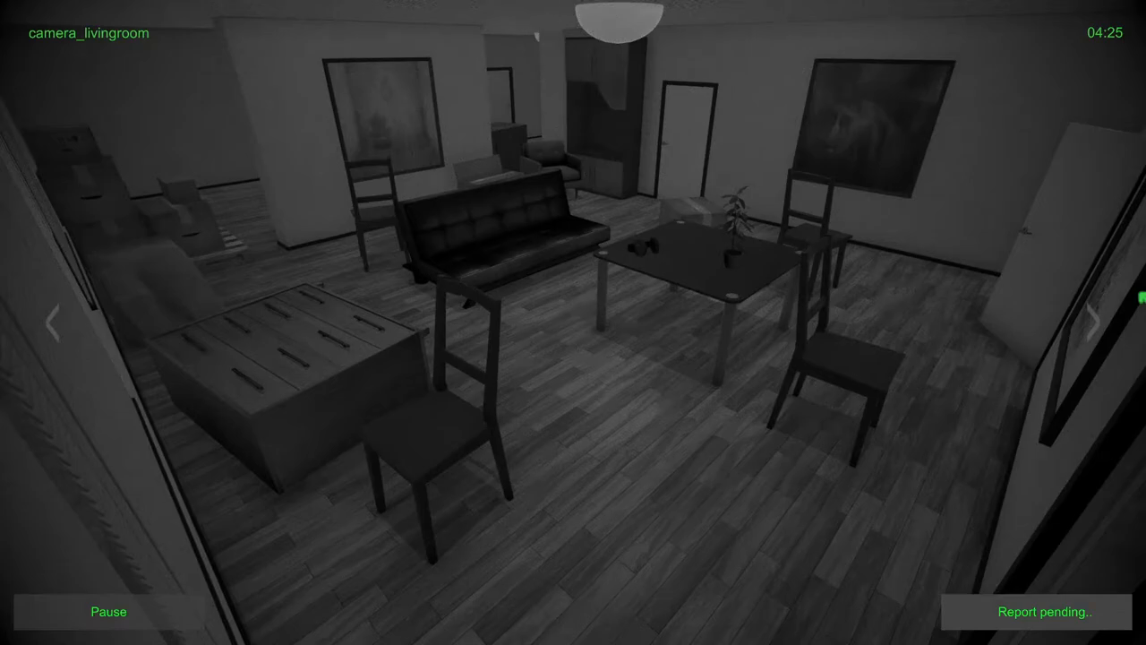
click(1099, 324)
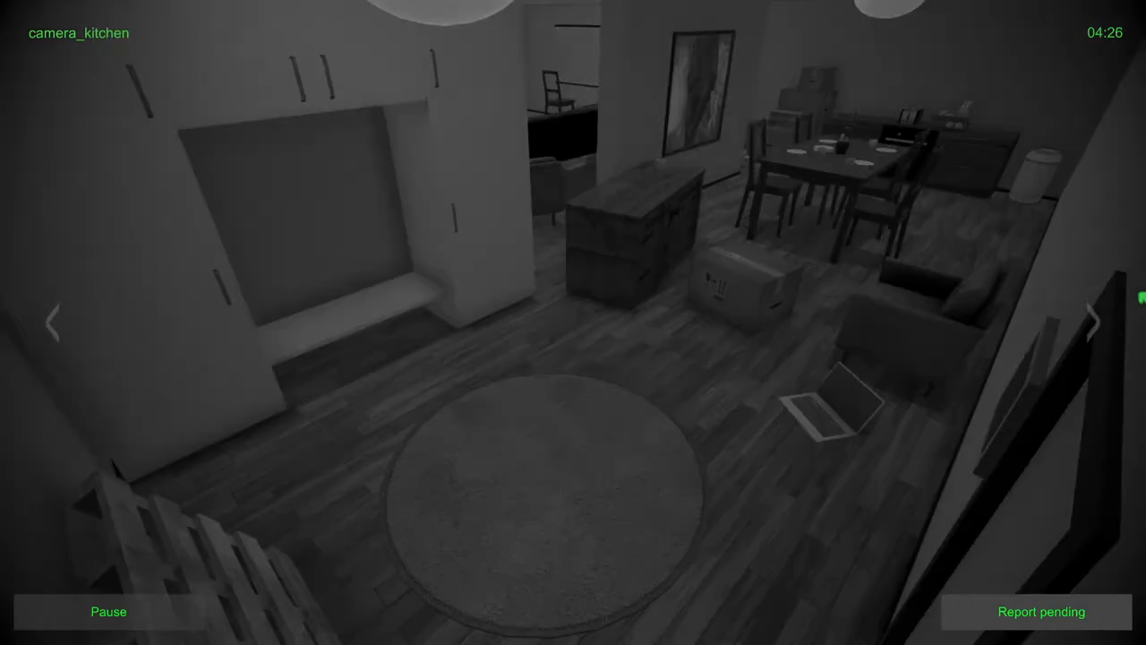
click(1093, 322)
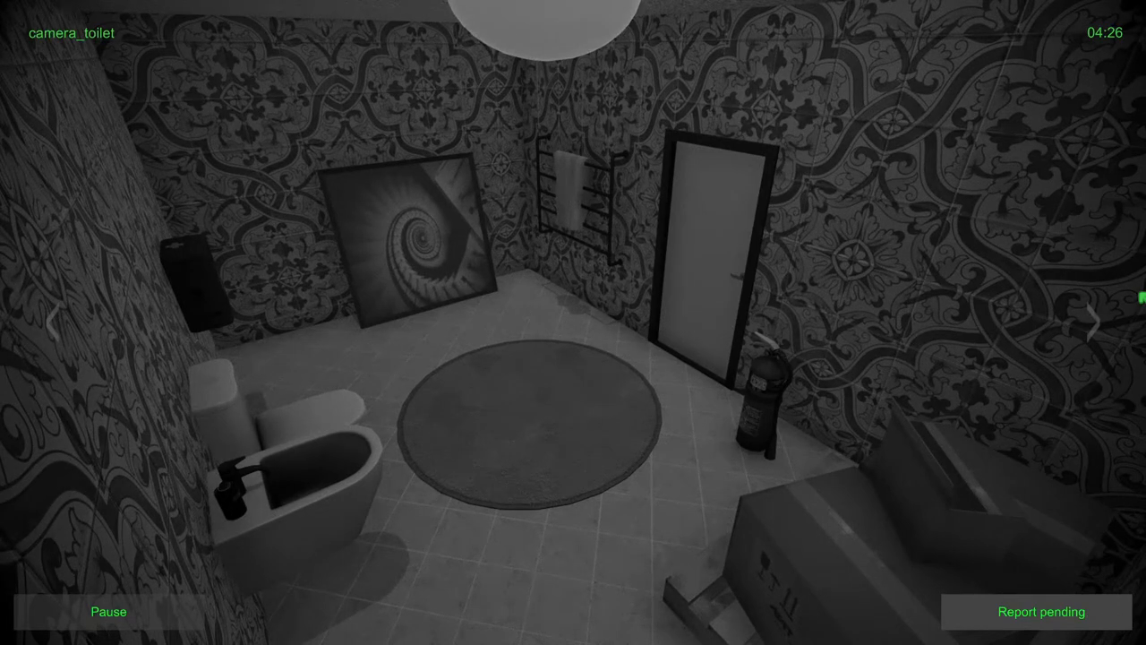
click(1096, 322)
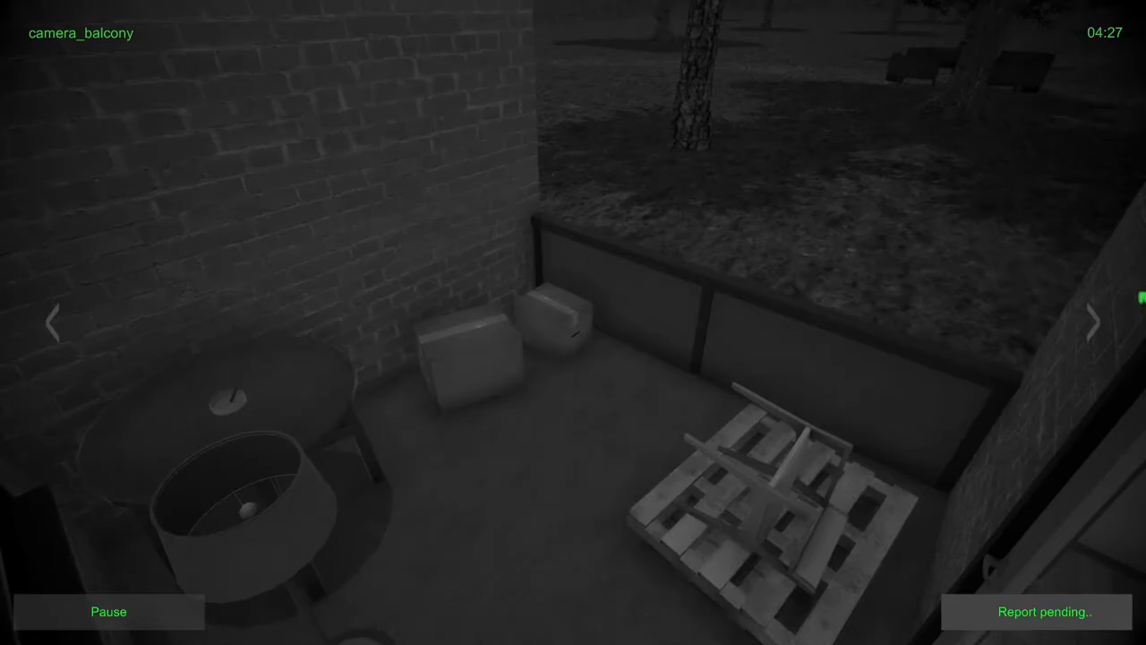
click(1094, 322)
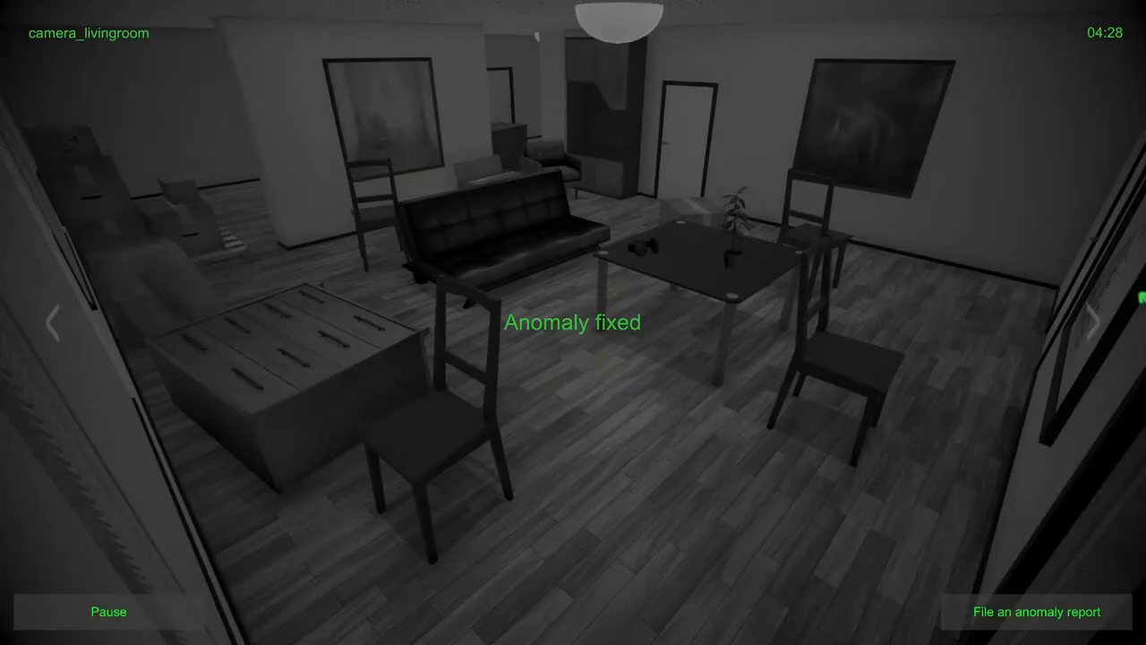
Step: Cycle three times through the balcony, living room and kitchen camera feeds
click(1096, 321)
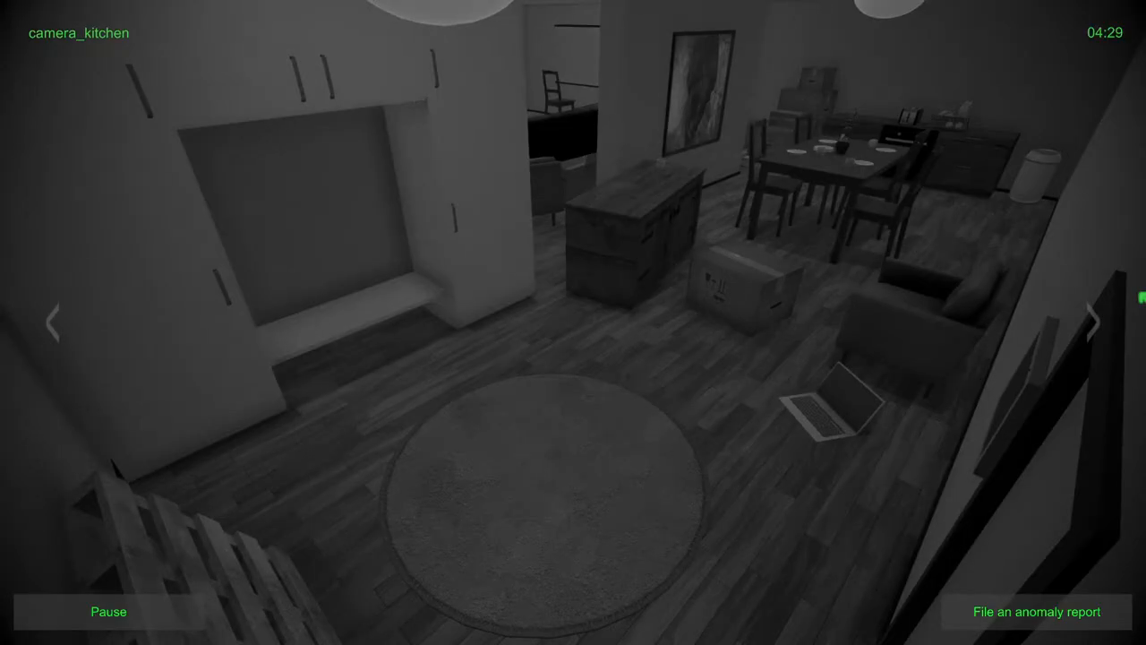
click(1094, 319)
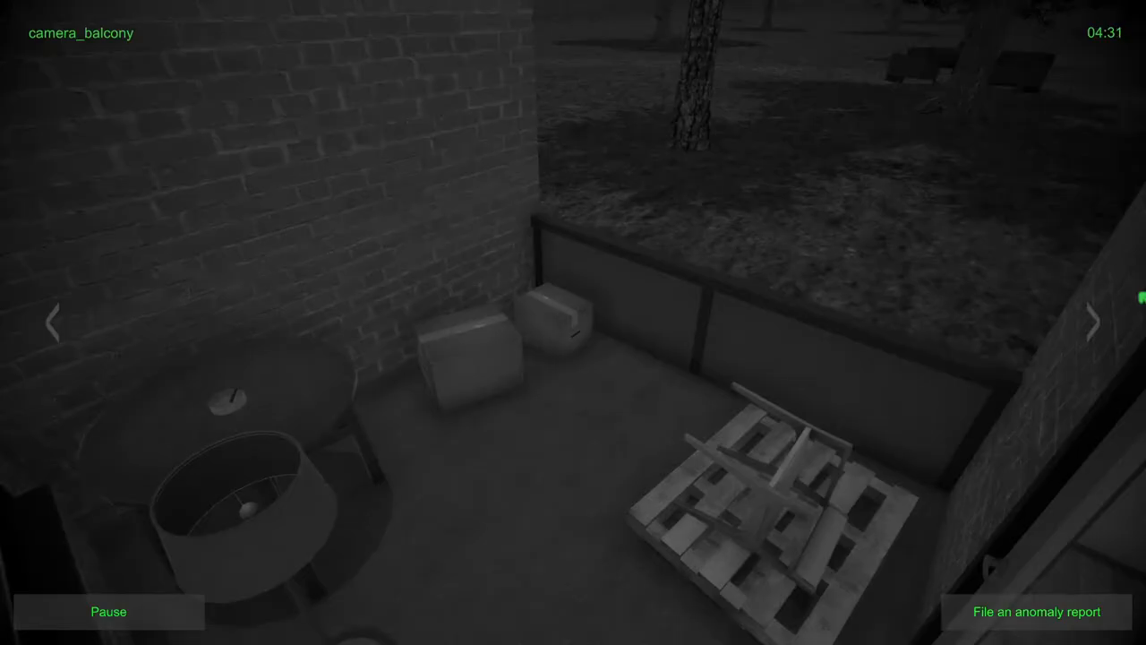
click(1092, 322)
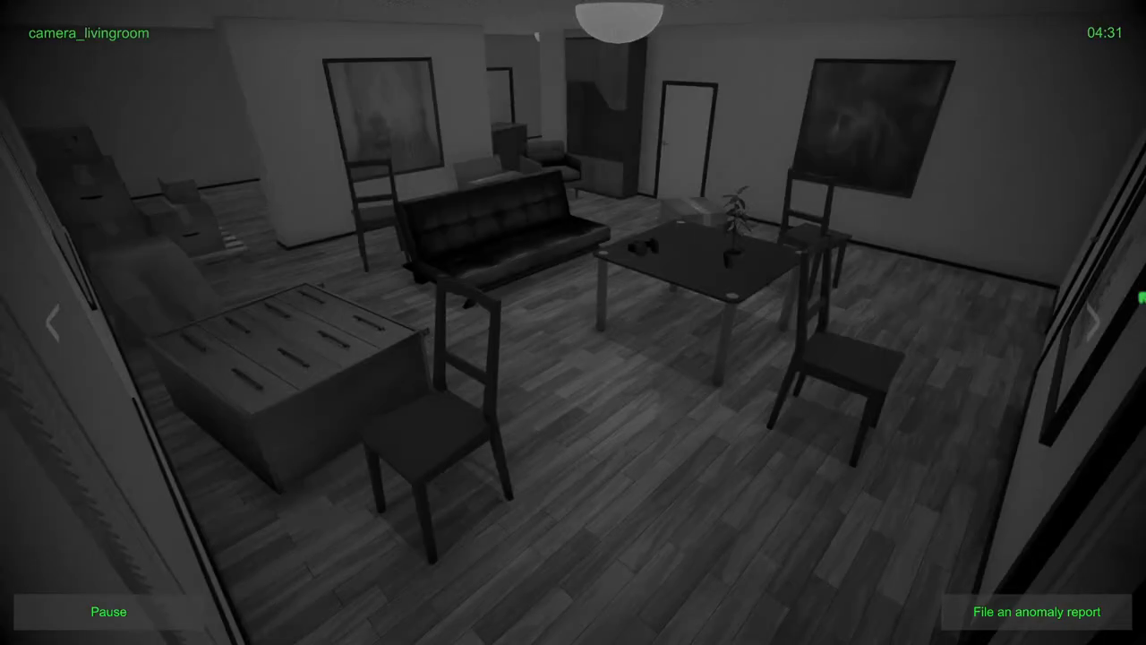
click(1096, 324)
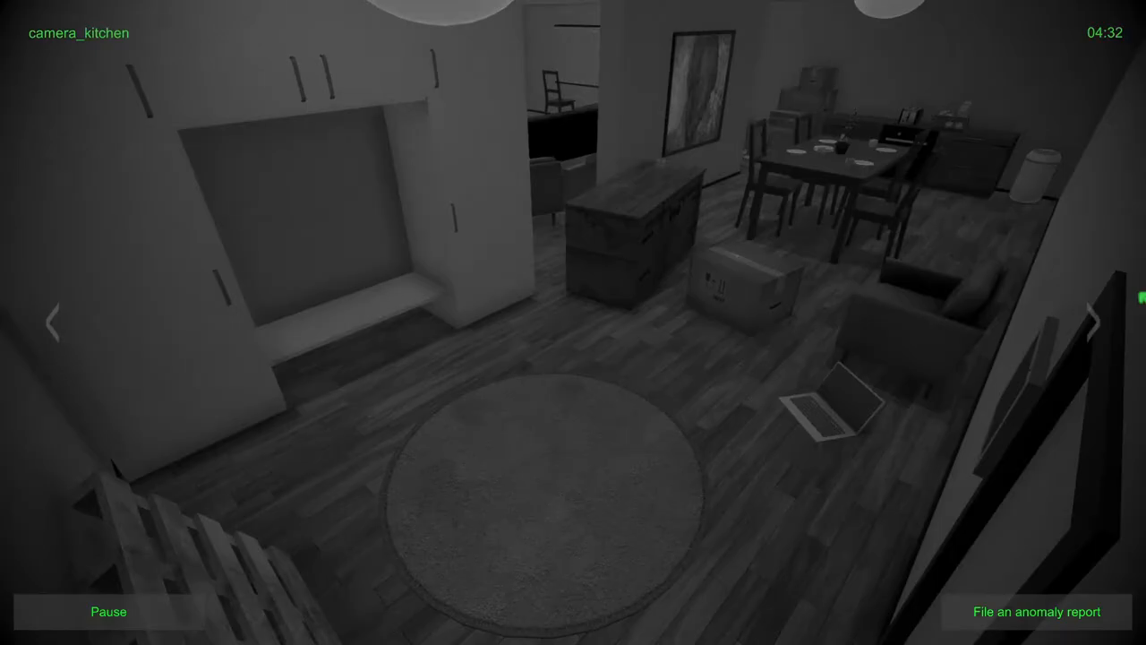
click(1093, 323)
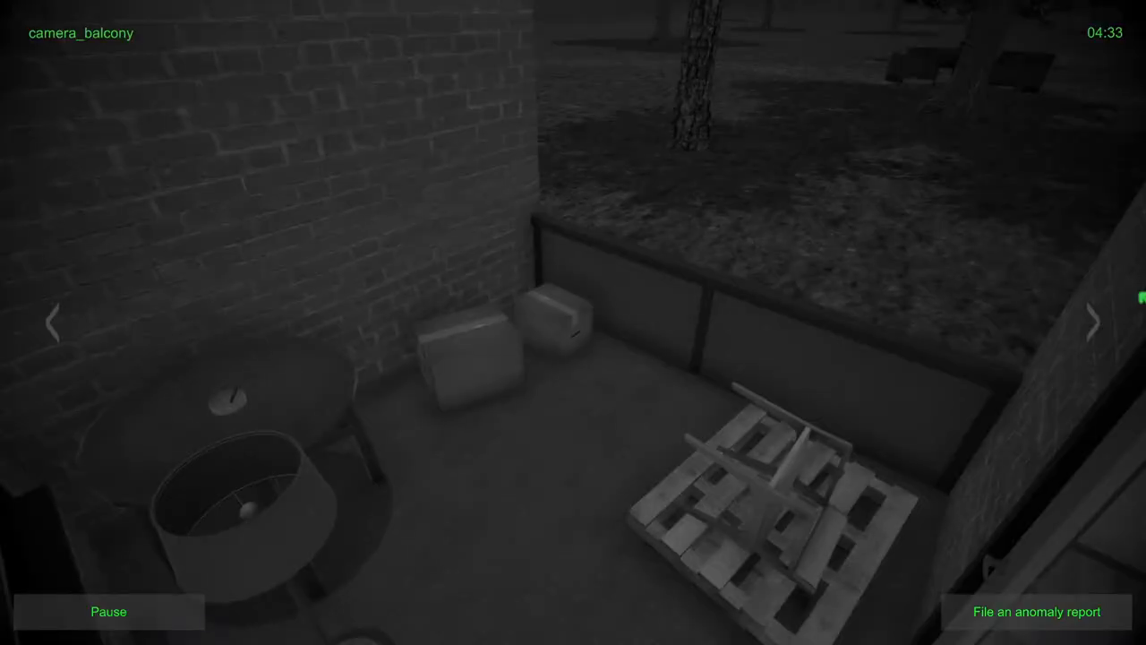
click(1093, 323)
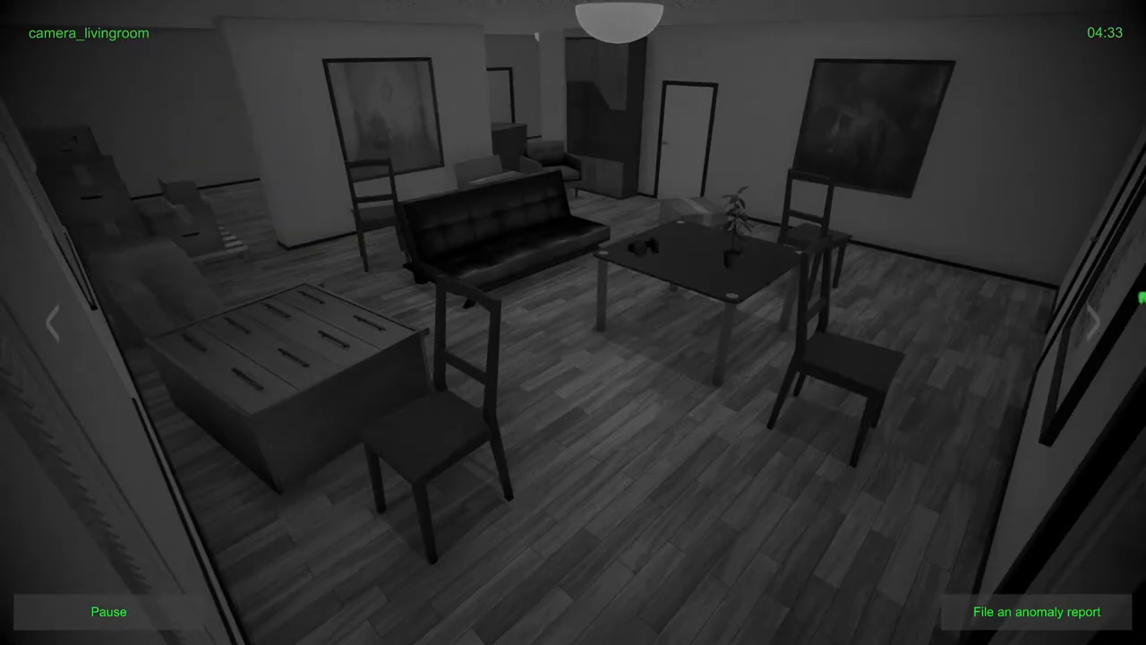
click(1101, 323)
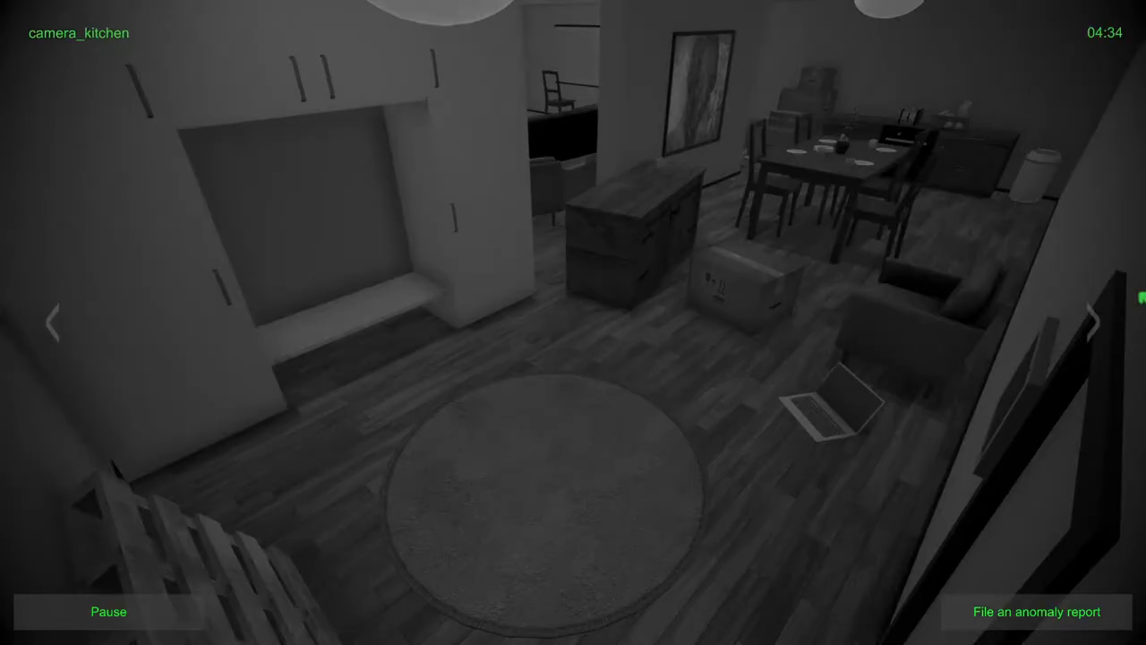
click(1094, 320)
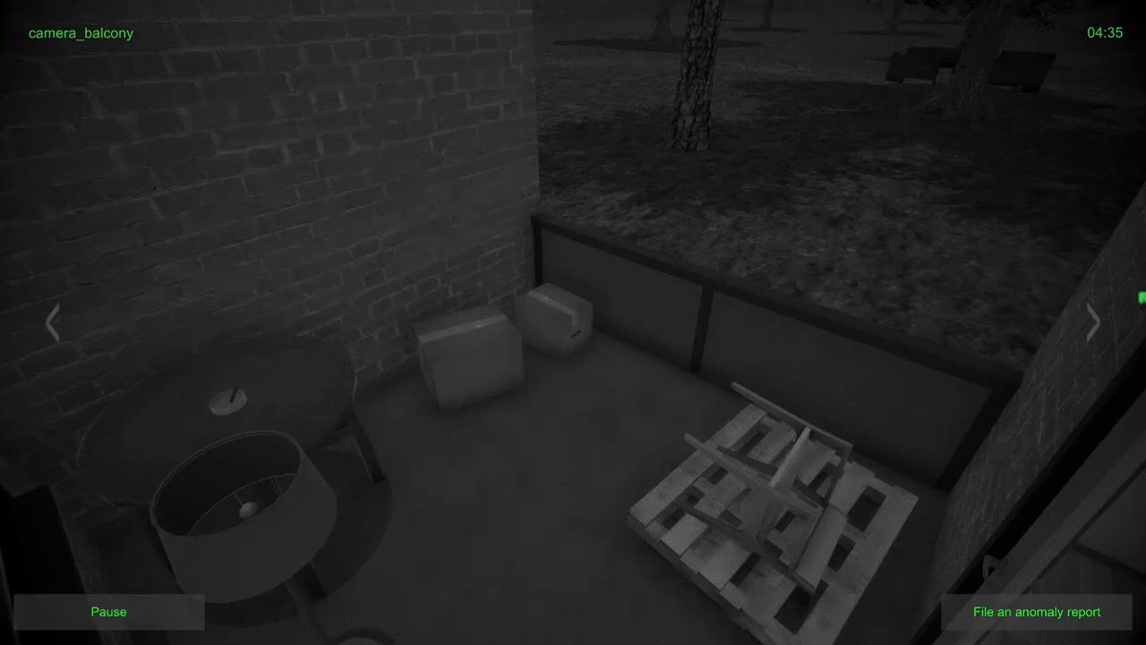
click(1093, 322)
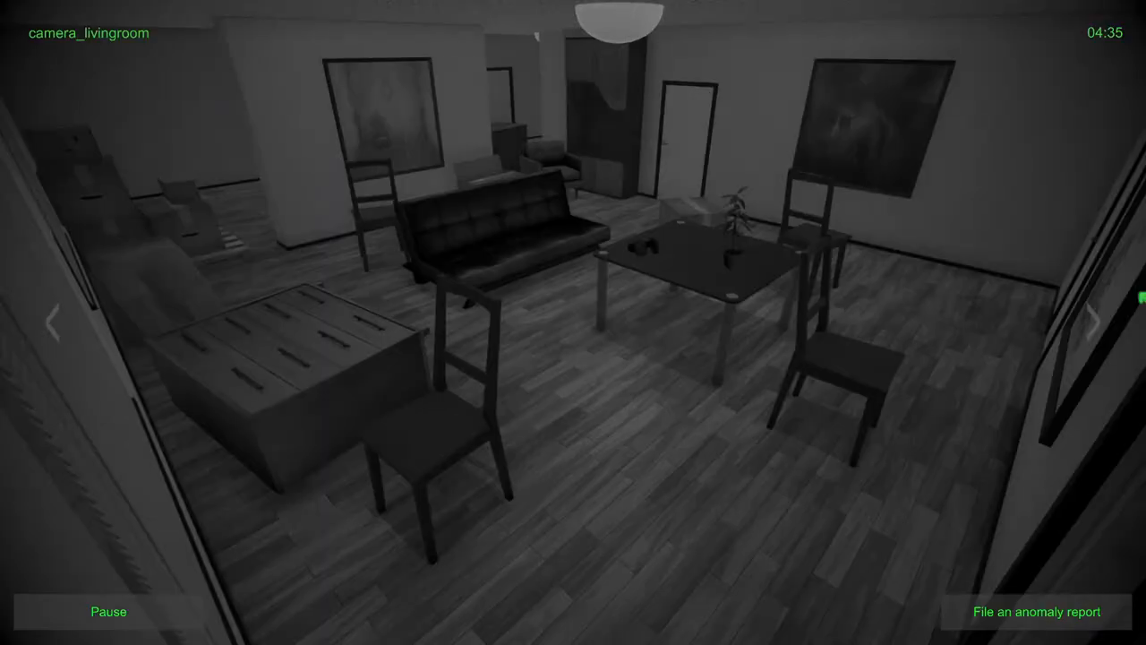
click(1096, 320)
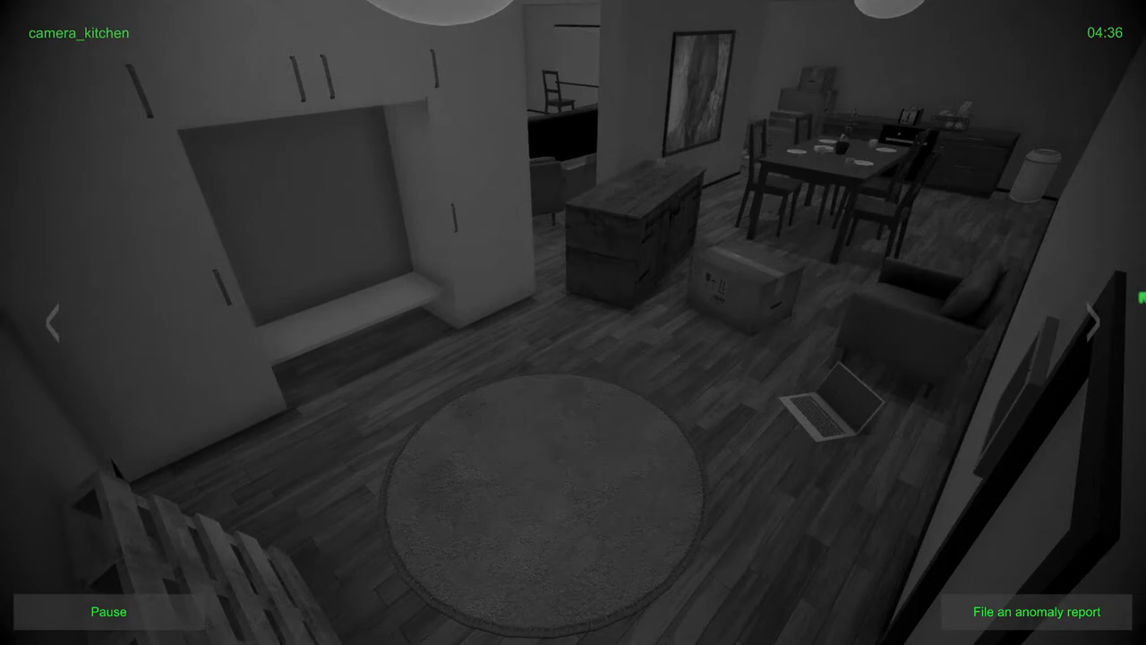
Step: Tour the toilet, balcony and living room feeds, then start a Kitchen anomaly report
click(1099, 319)
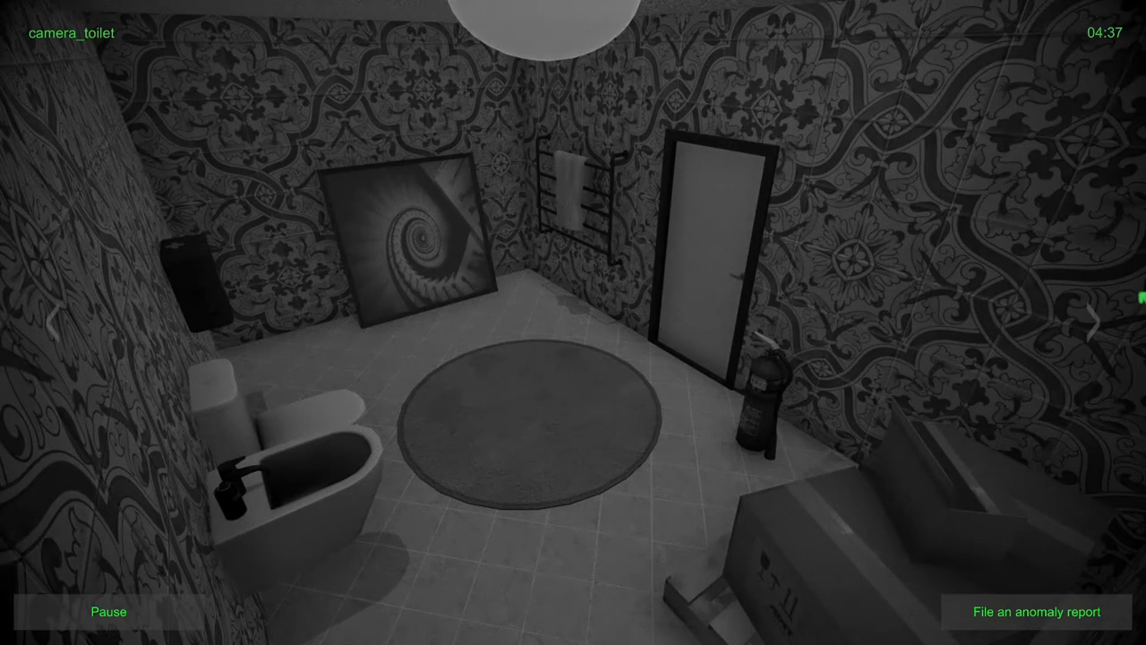
click(1094, 323)
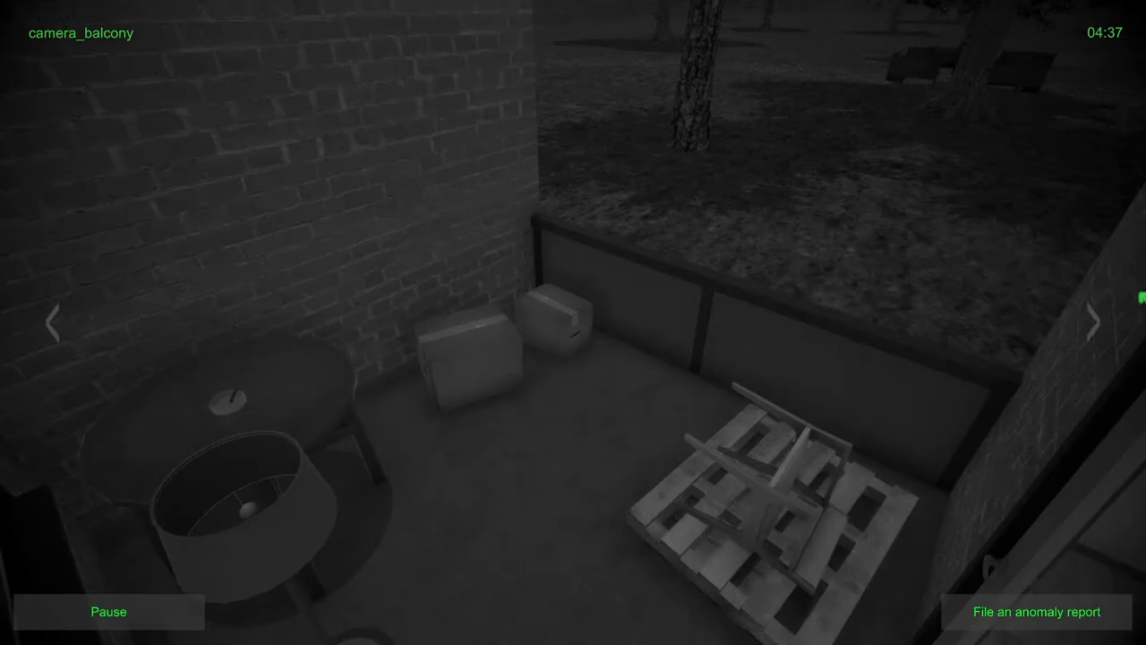
click(1093, 322)
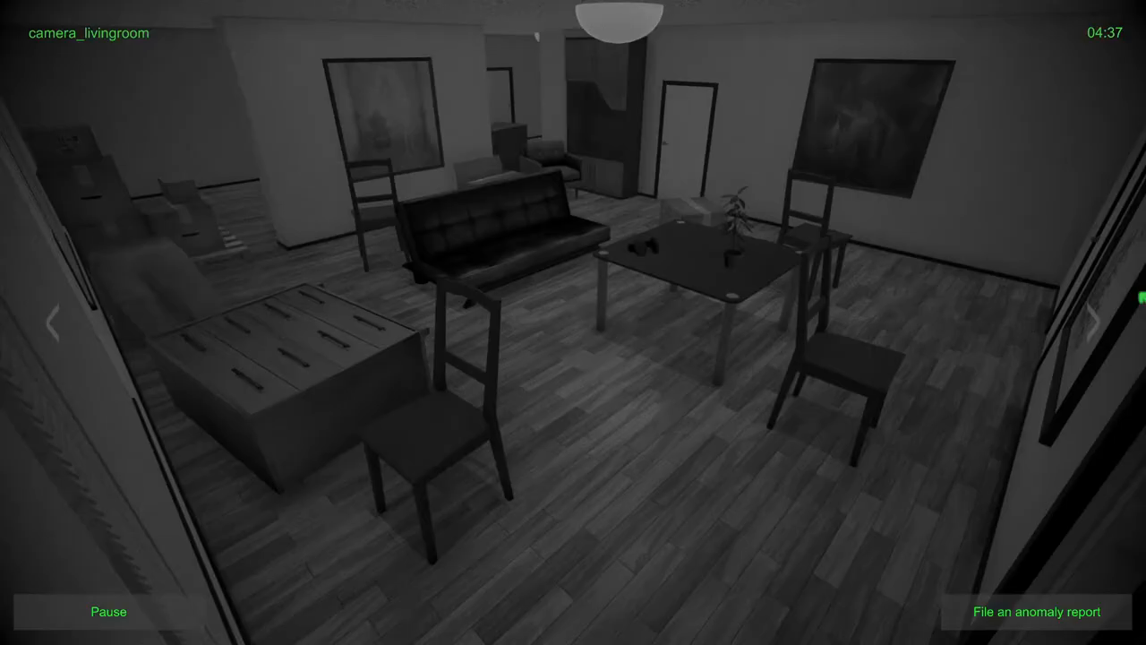
click(1099, 323)
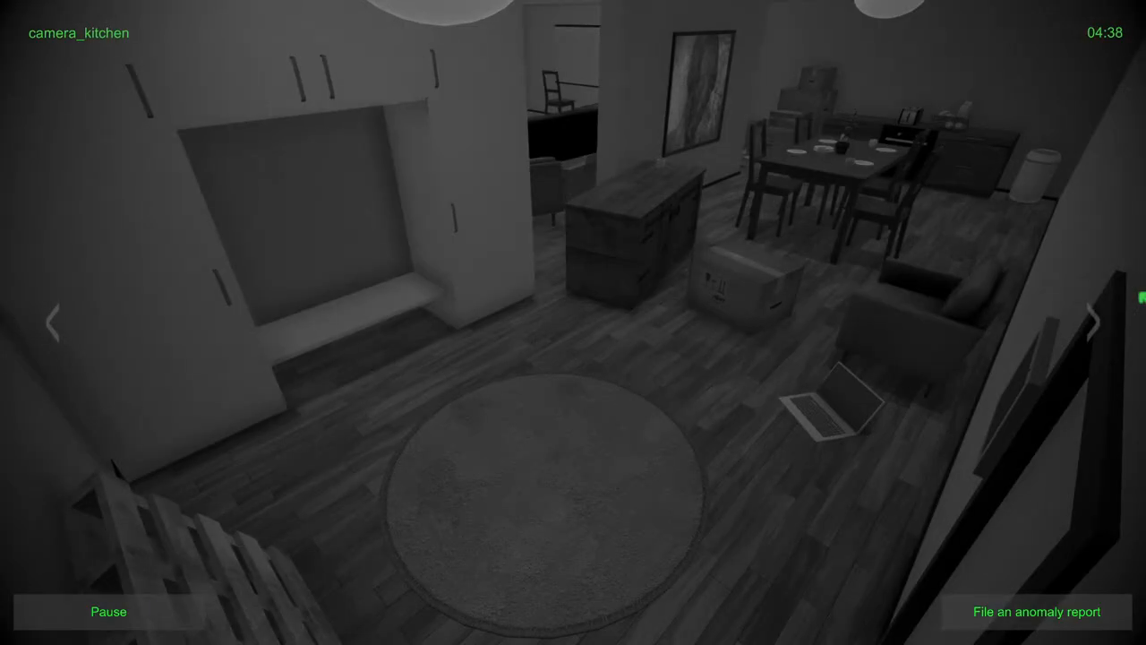
click(1036, 611)
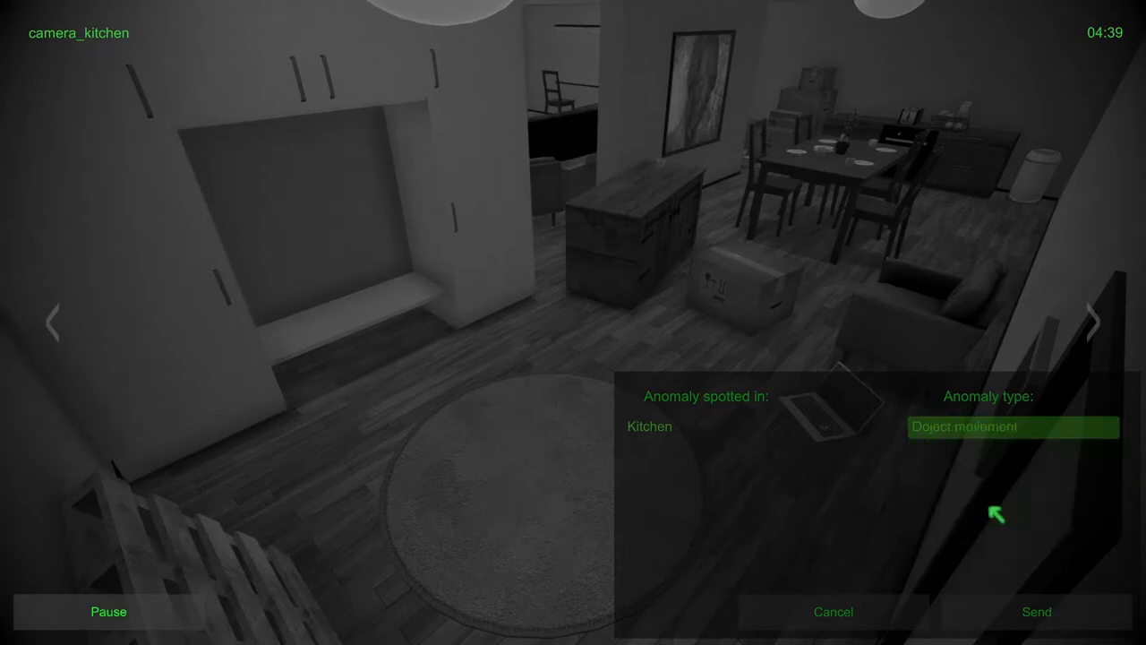
Step: Send the Kitchen object movement report, then cycle through the toilet, balcony and living room feeds
click(1036, 611)
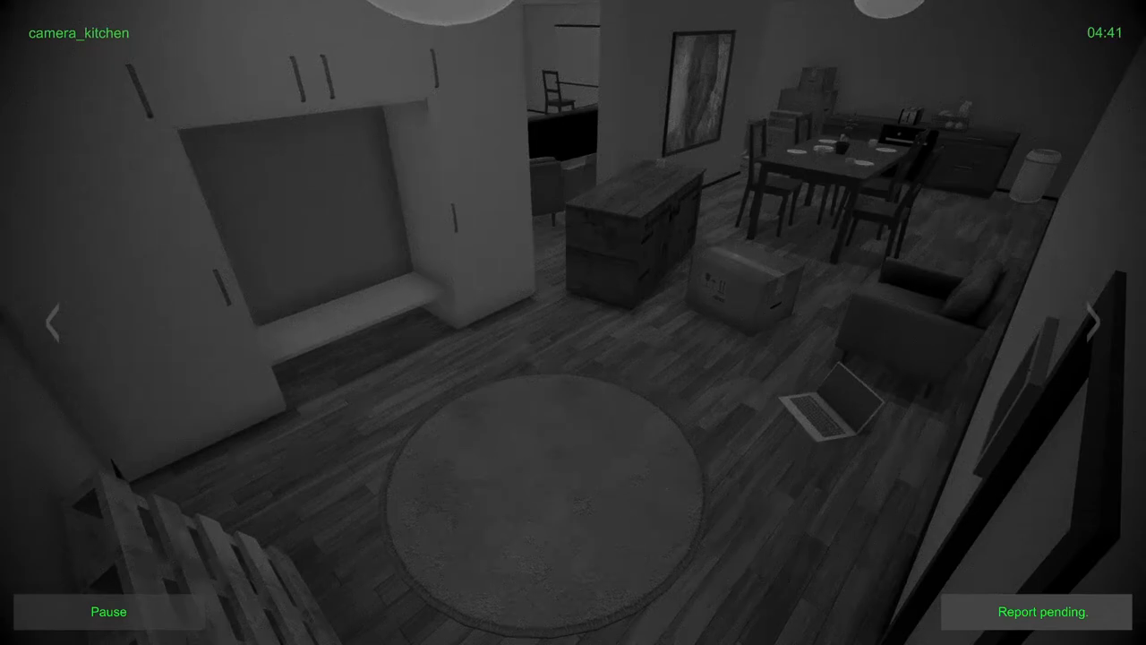
click(1092, 321)
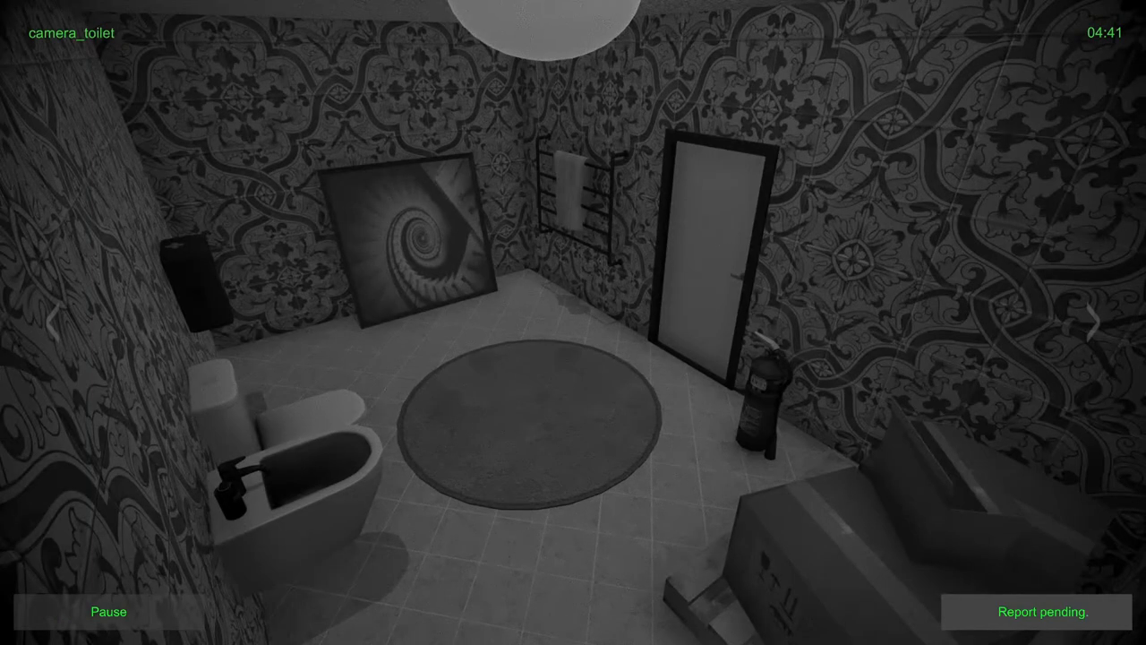
click(1092, 322)
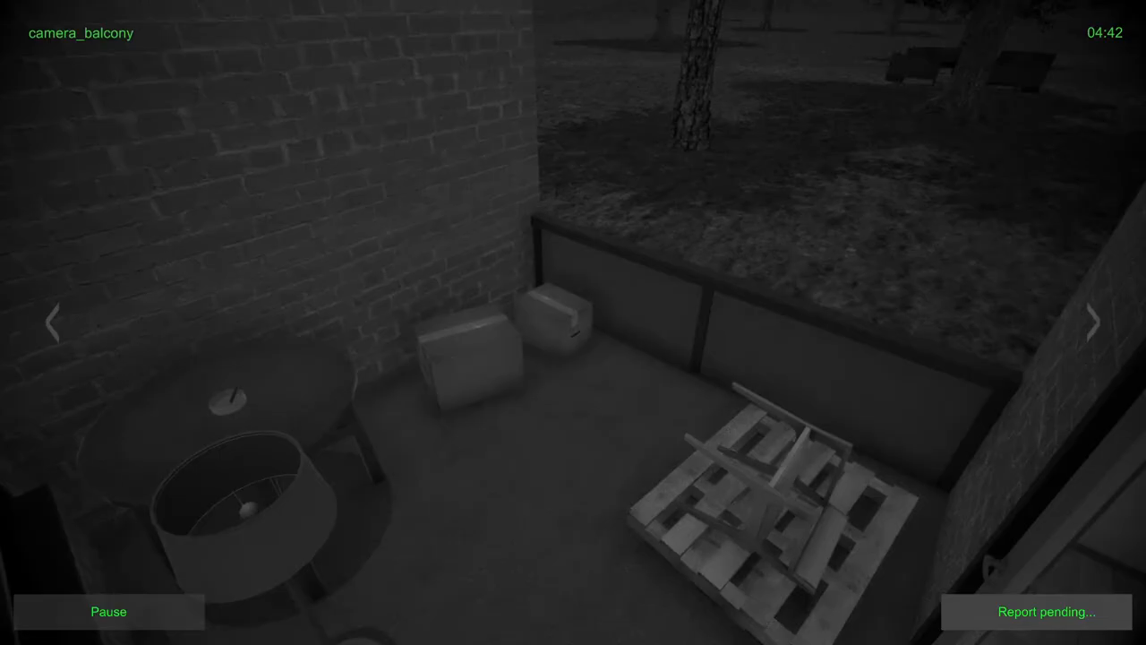
click(1092, 322)
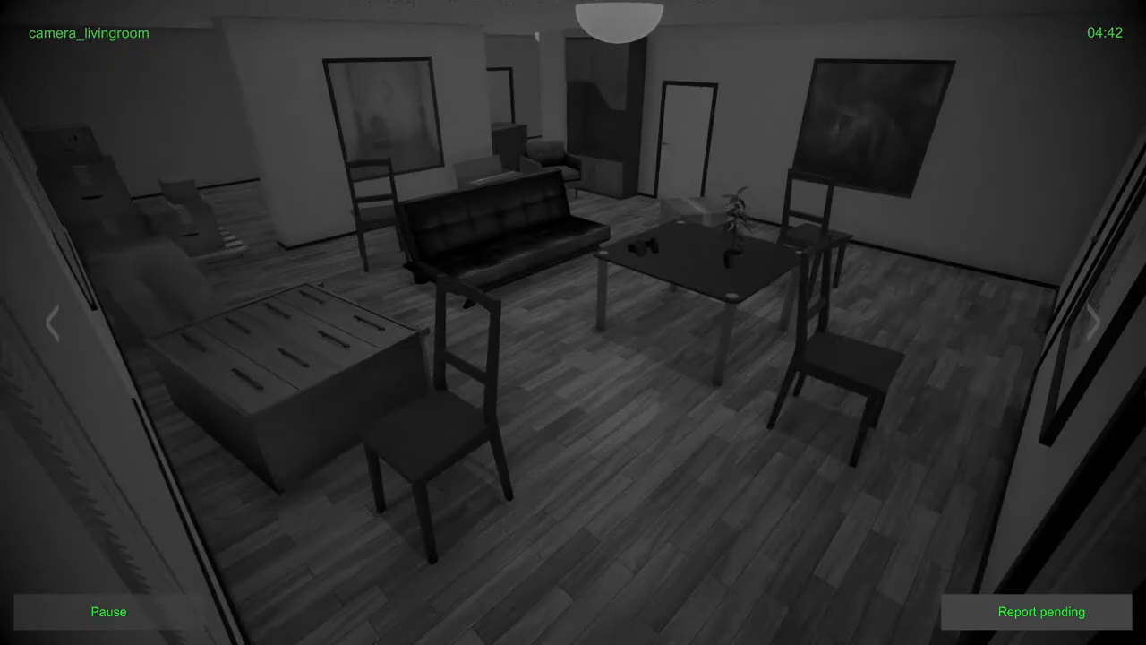
click(1094, 323)
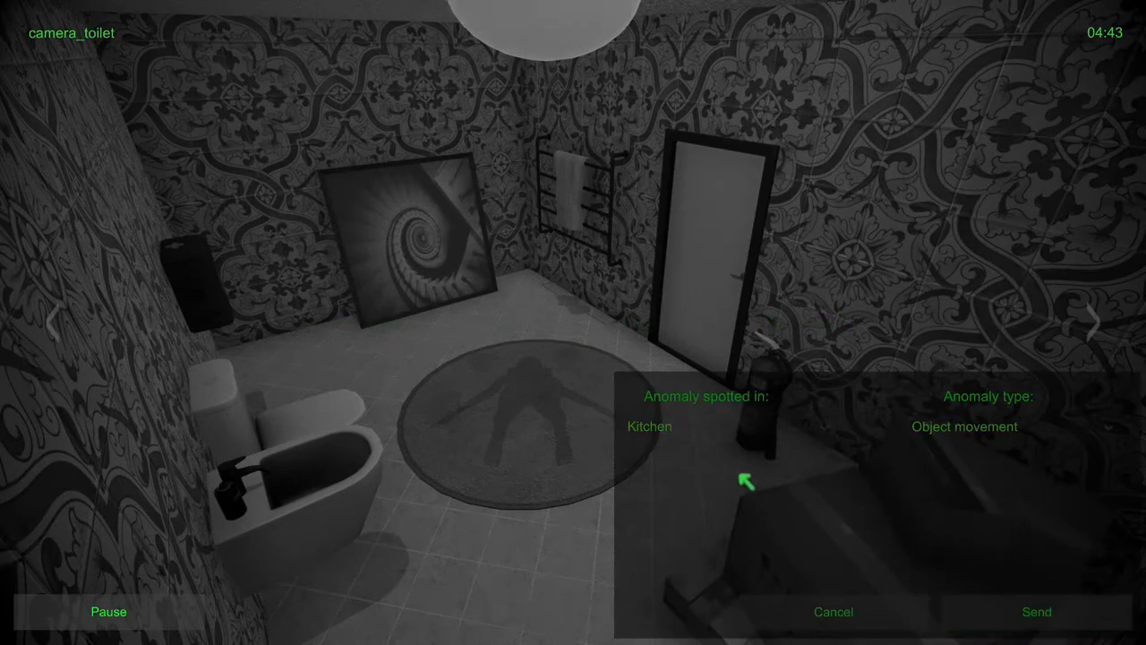
Step: Report a Shadow anomaly in the Toilet and send it
click(1012, 426)
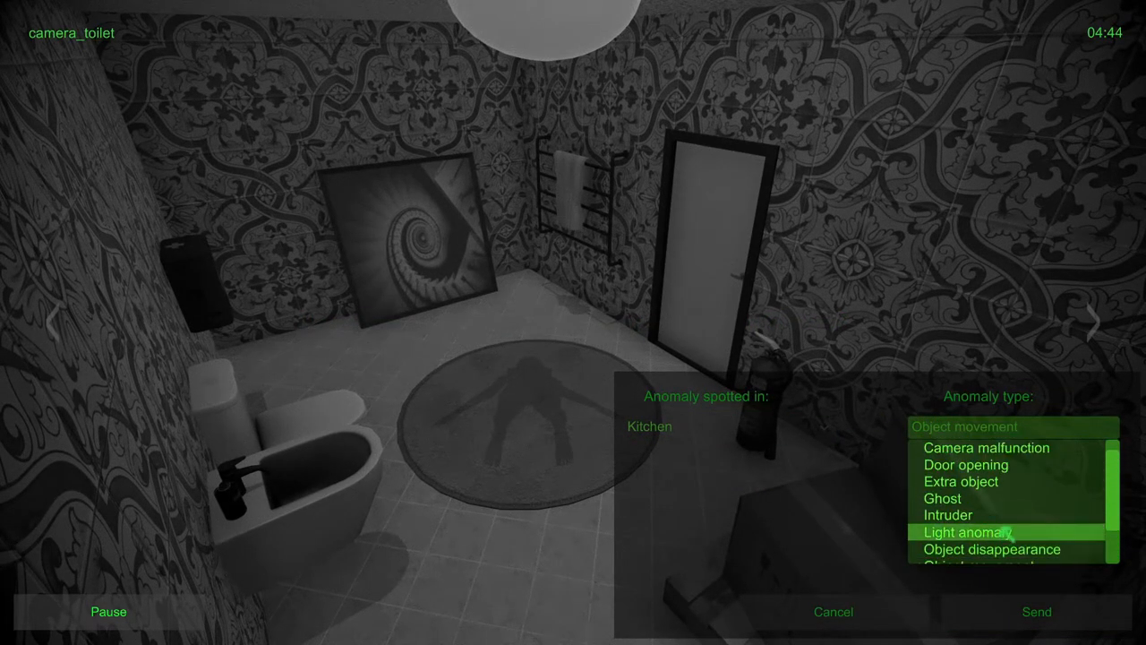
click(978, 552)
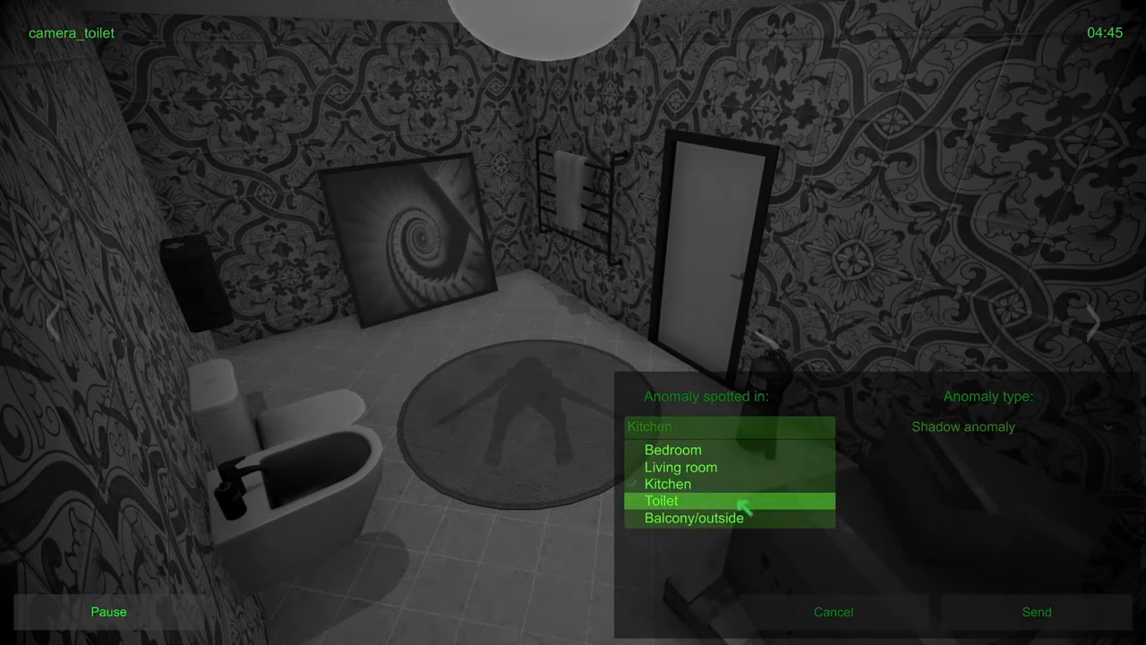
click(661, 500)
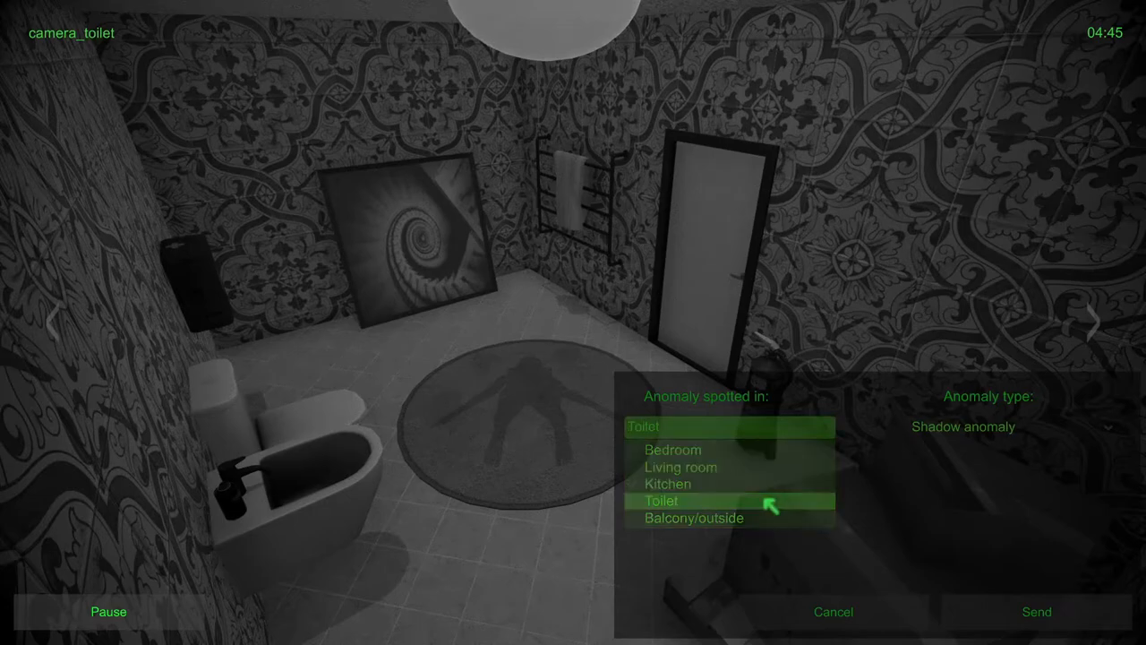
click(1036, 612)
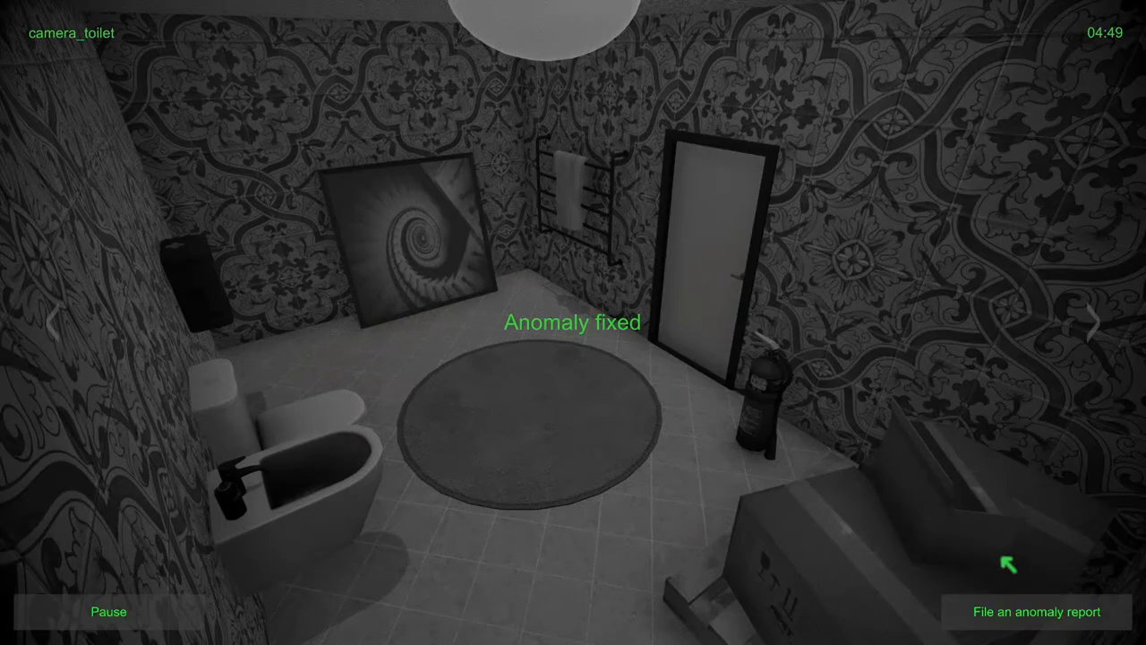
Step: Tour the balcony, living room, kitchen and toilet cameras repeatedly, ending on the living room
click(1093, 323)
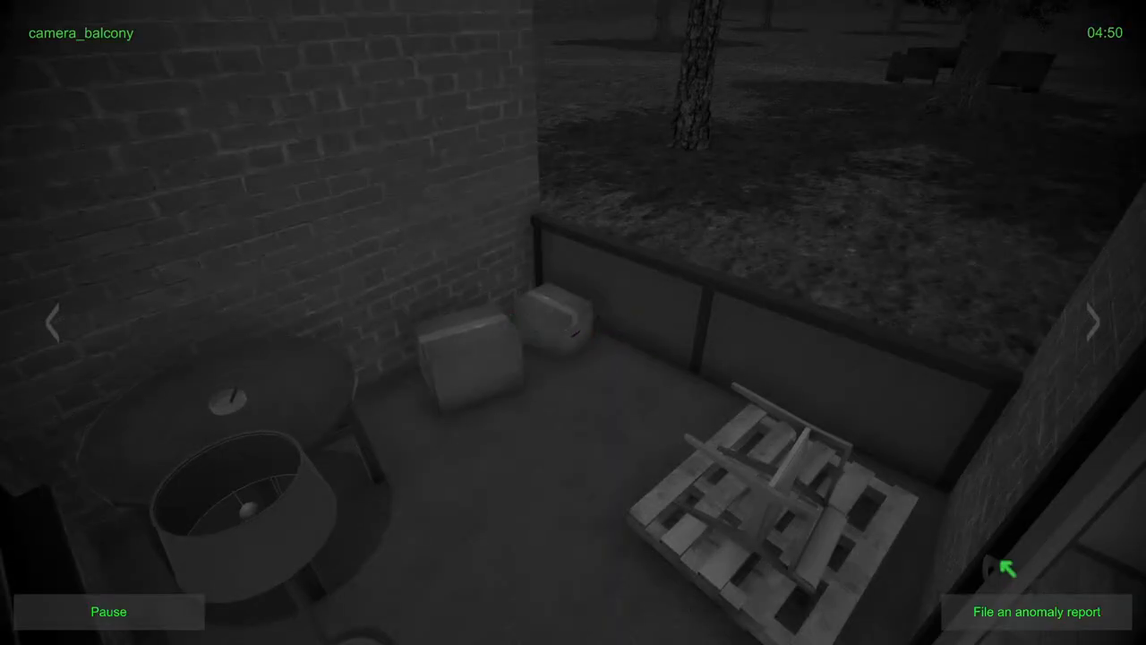
click(1091, 323)
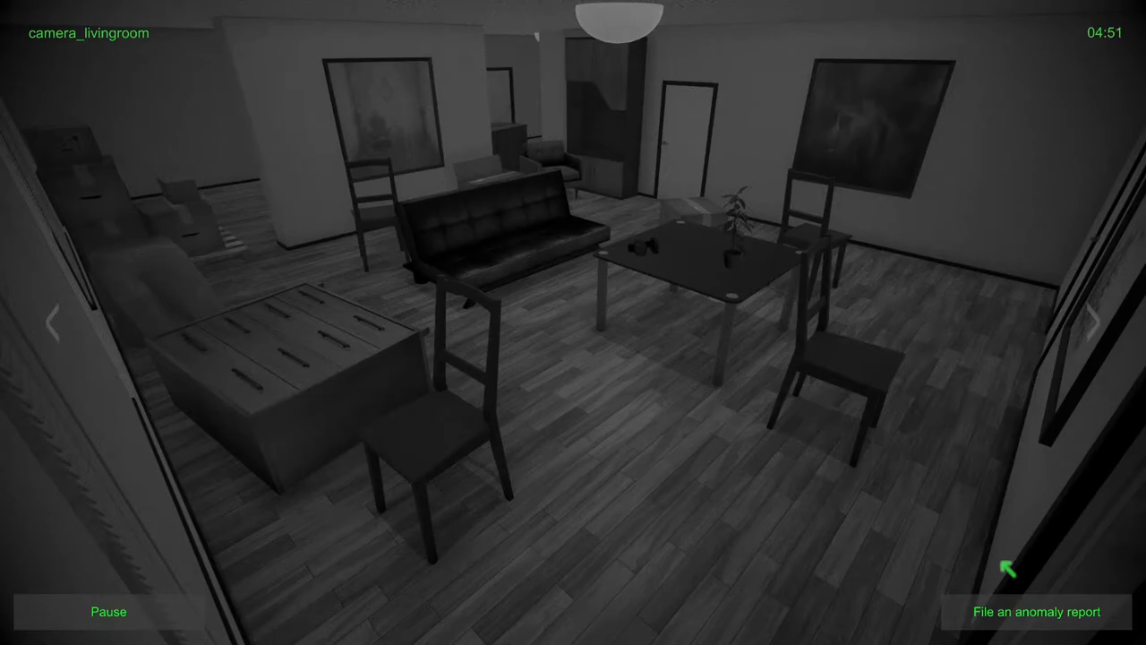
click(1100, 323)
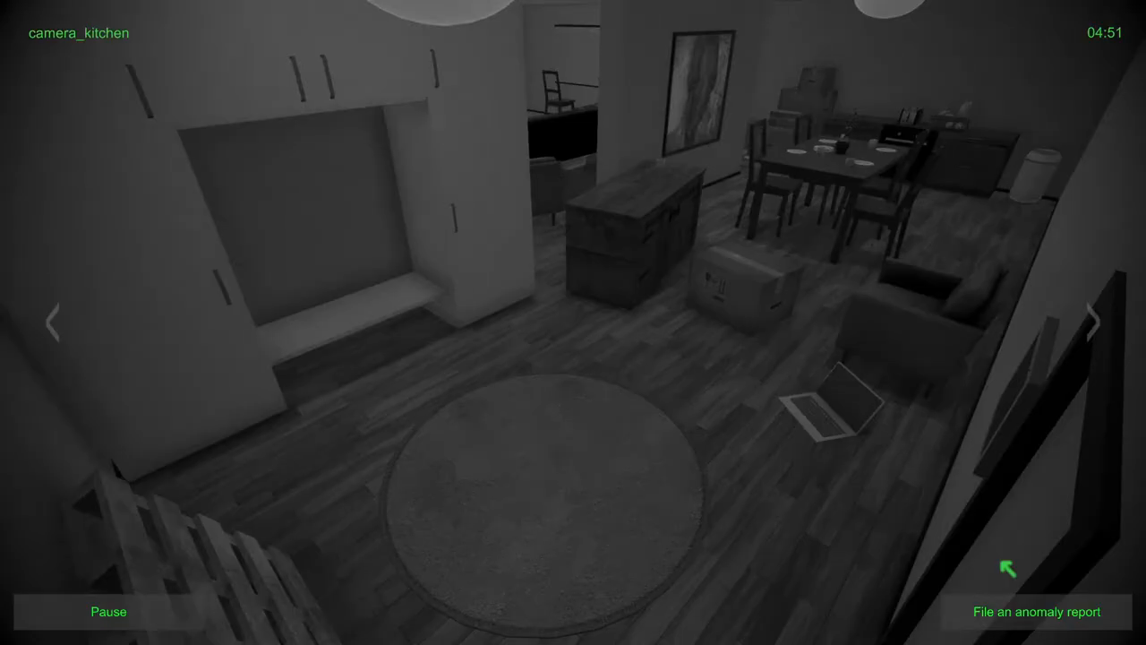
click(1095, 320)
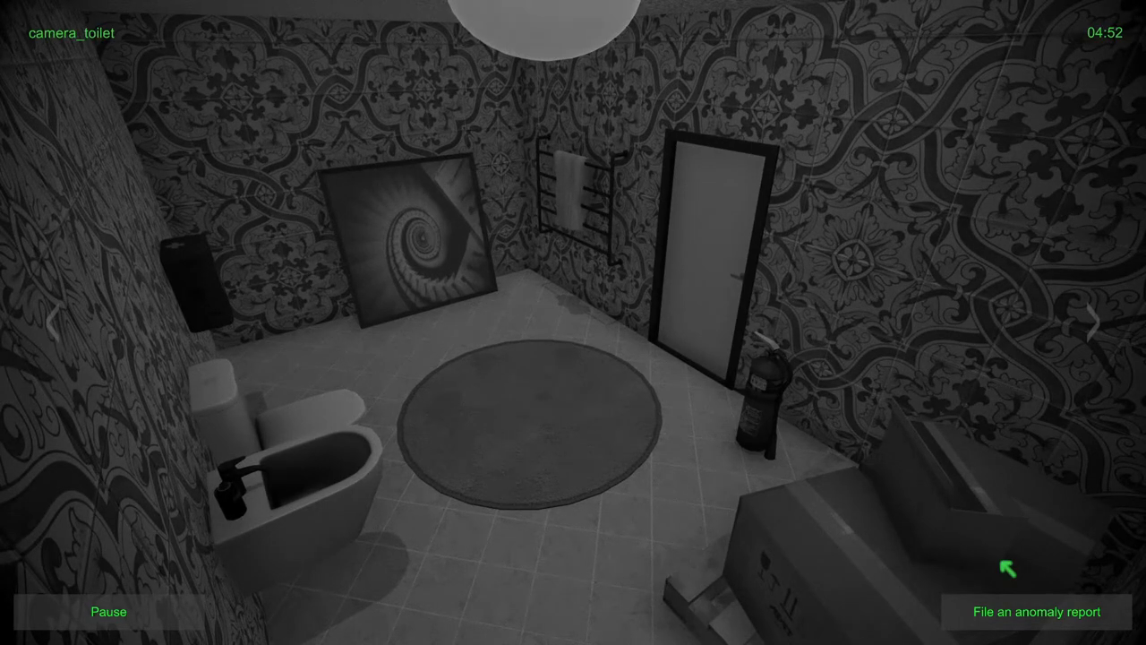
click(1093, 323)
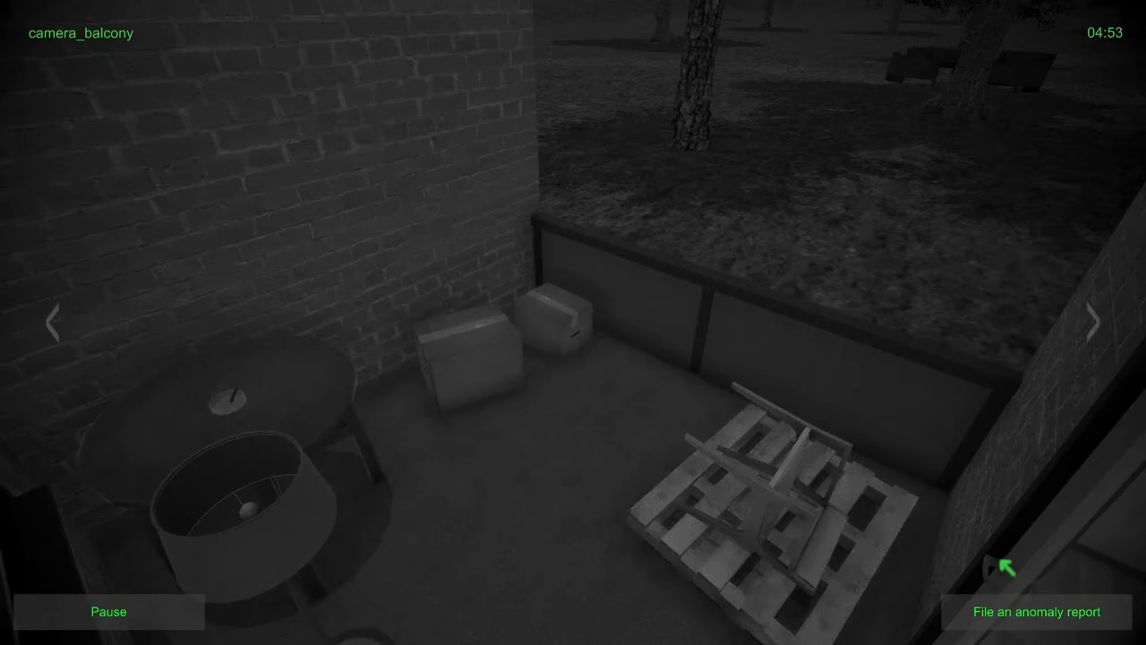
click(1092, 323)
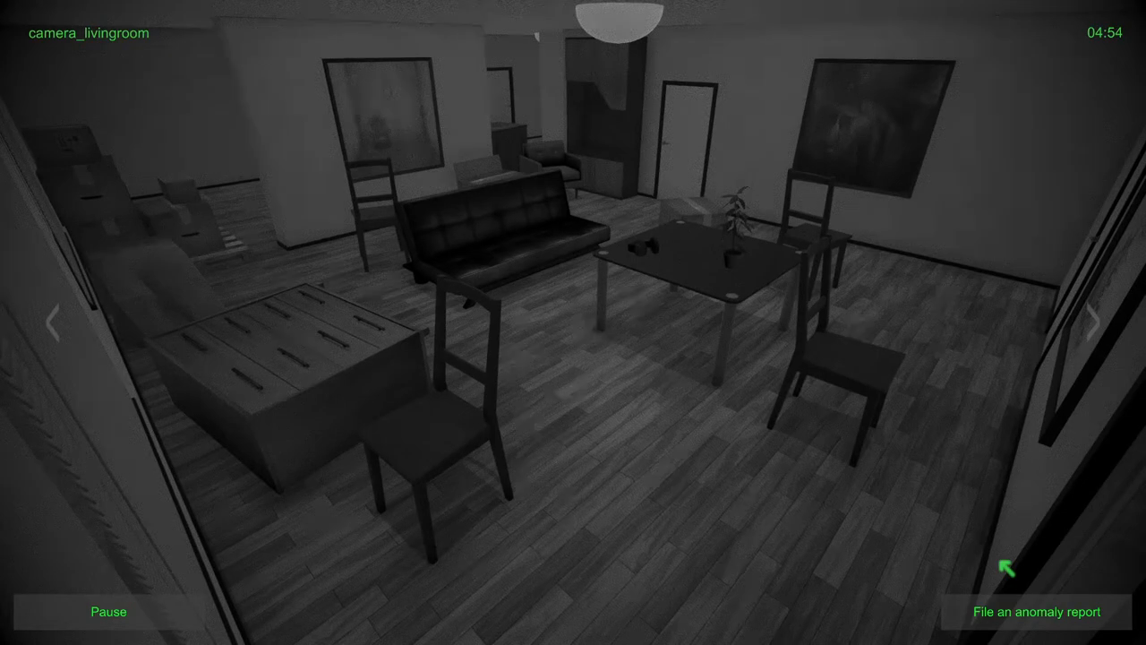
click(1100, 324)
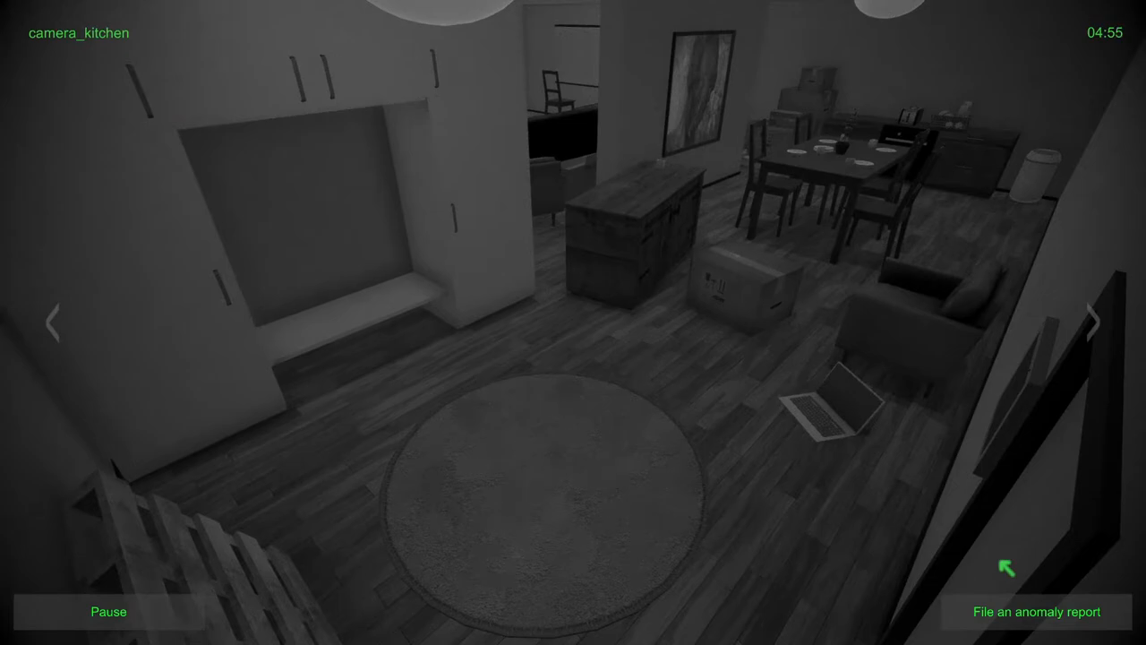
click(1093, 320)
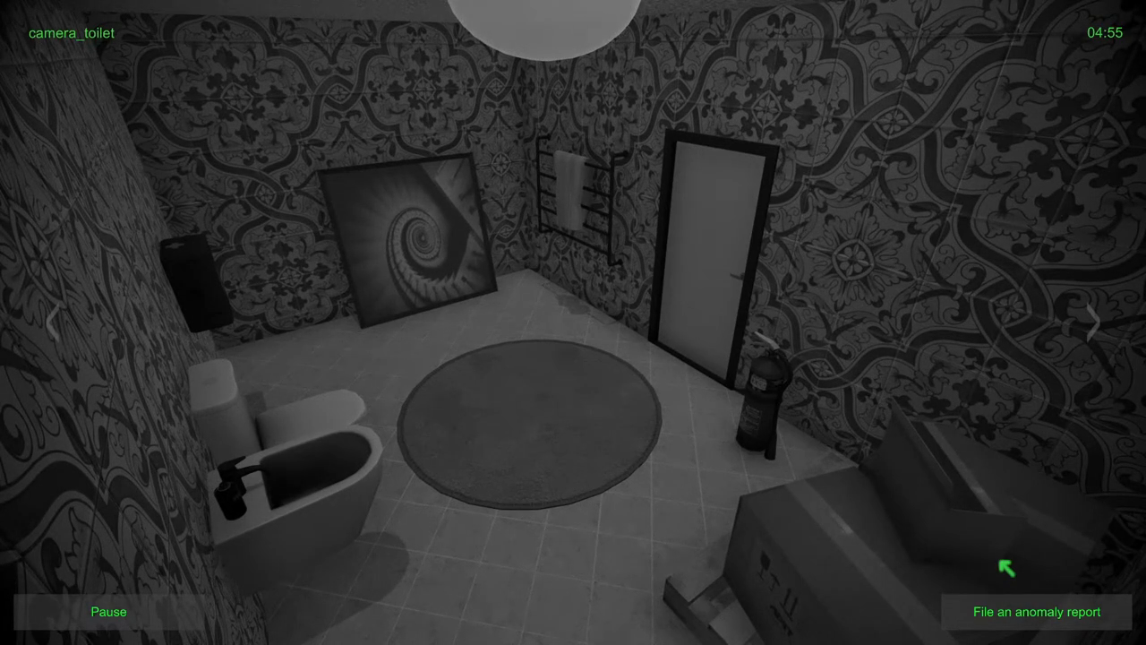
click(1093, 323)
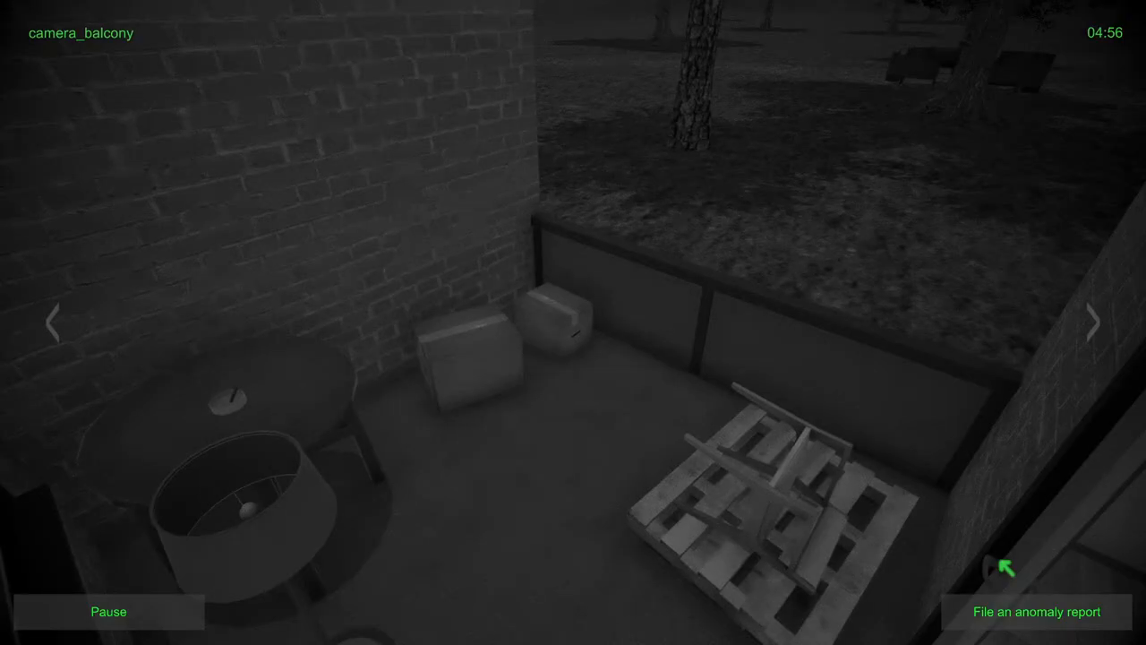
click(1091, 324)
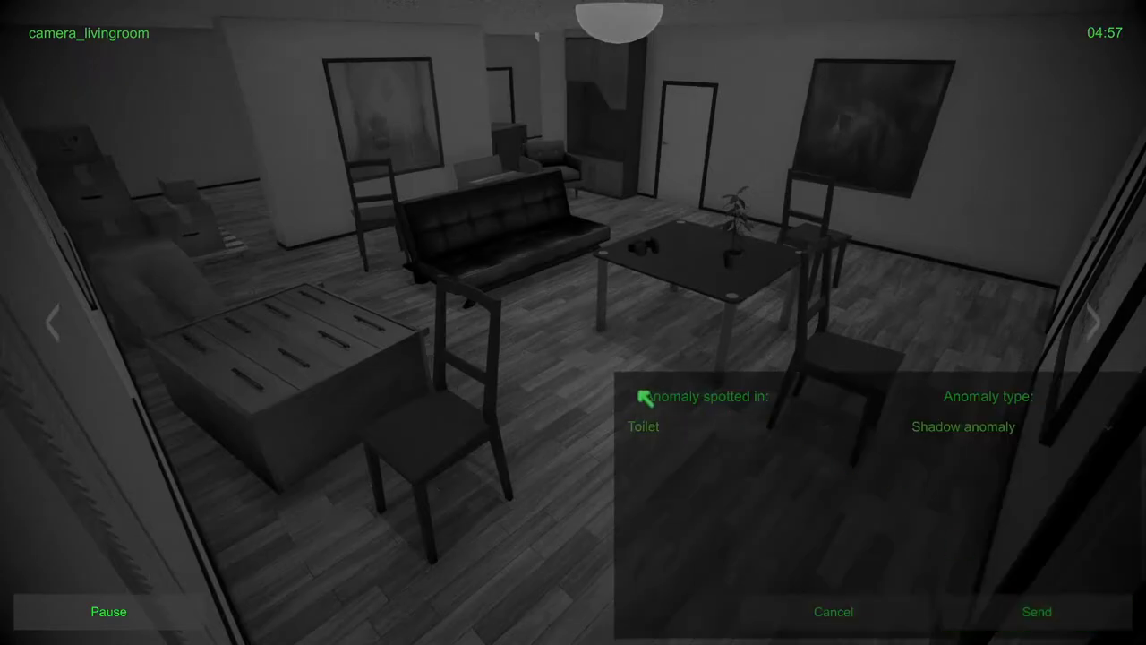
Step: Send a Living room Object disappearance report, then switch to the kitchen camera
click(729, 427)
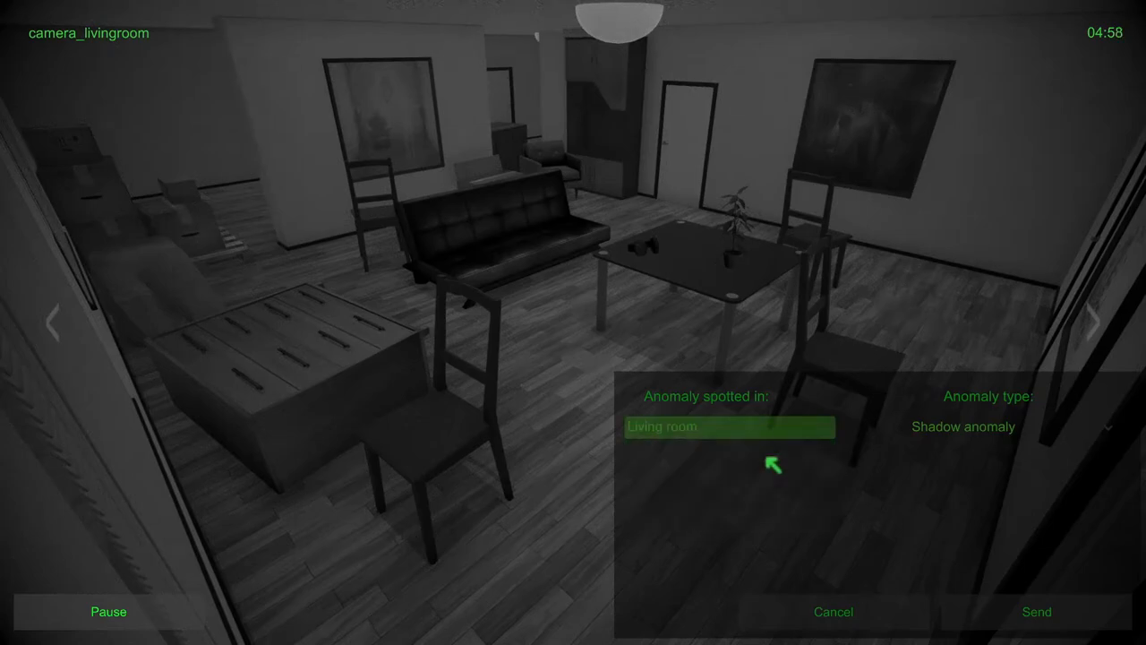
click(1013, 426)
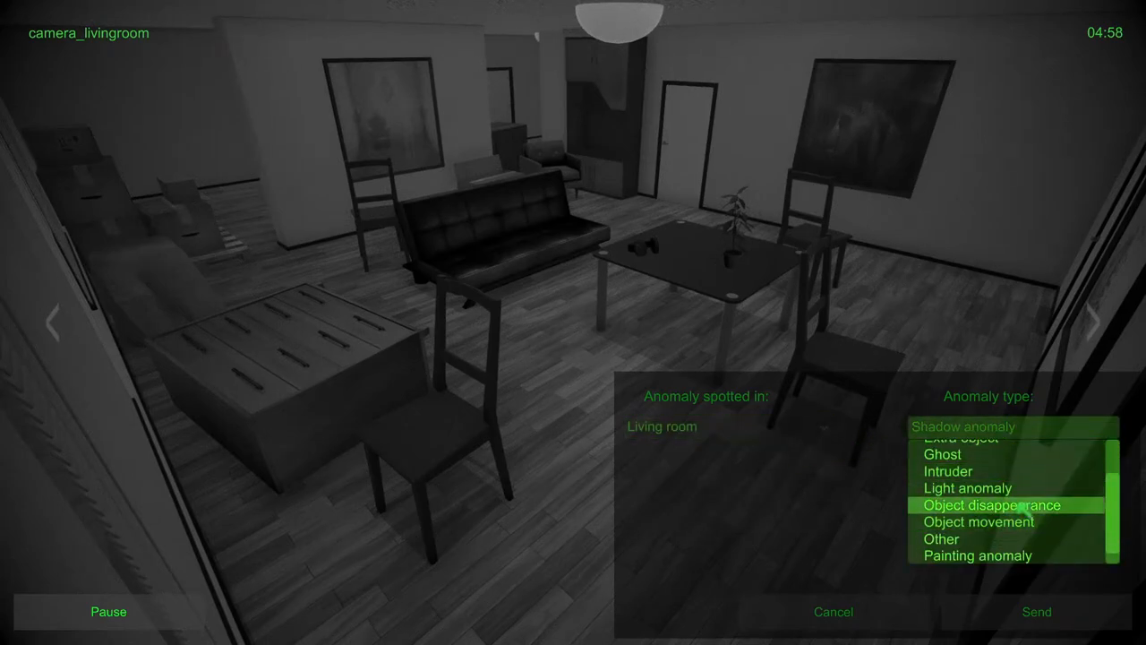
click(1036, 612)
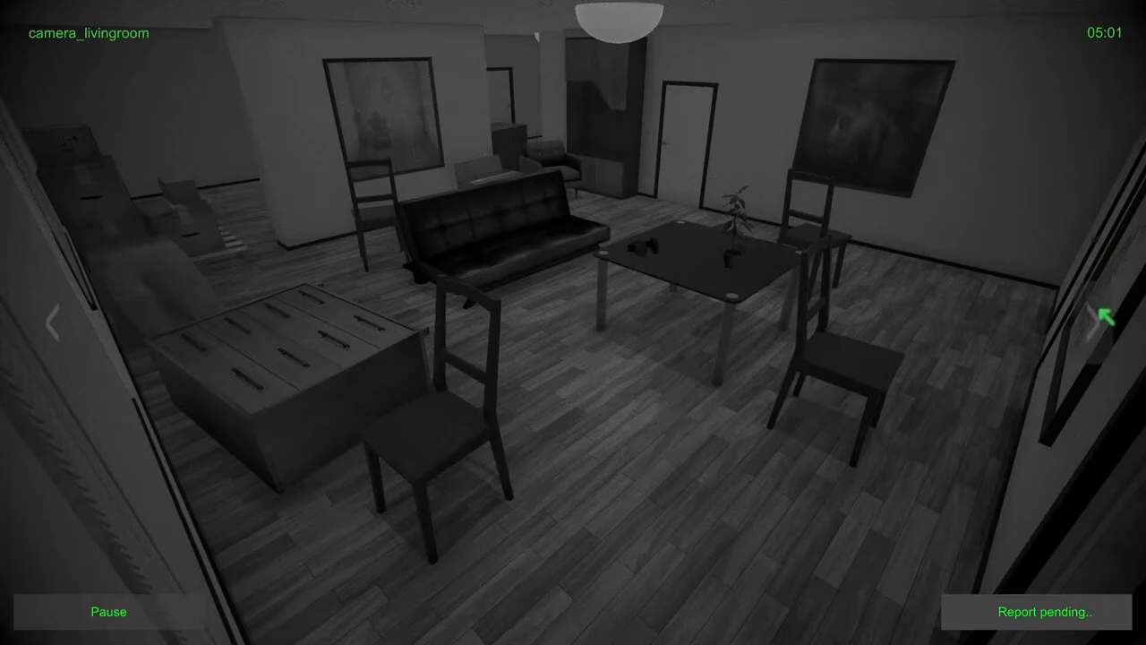
click(1104, 333)
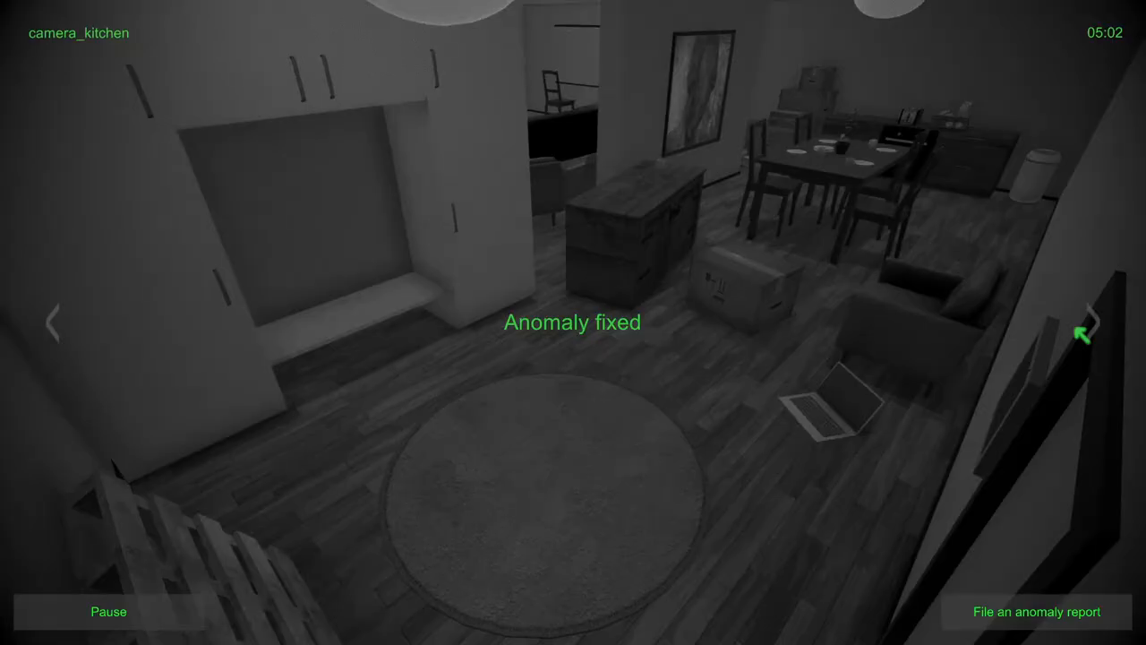
Step: Cycle through the living room, kitchen and balcony cameras and file an anomaly report
click(1084, 334)
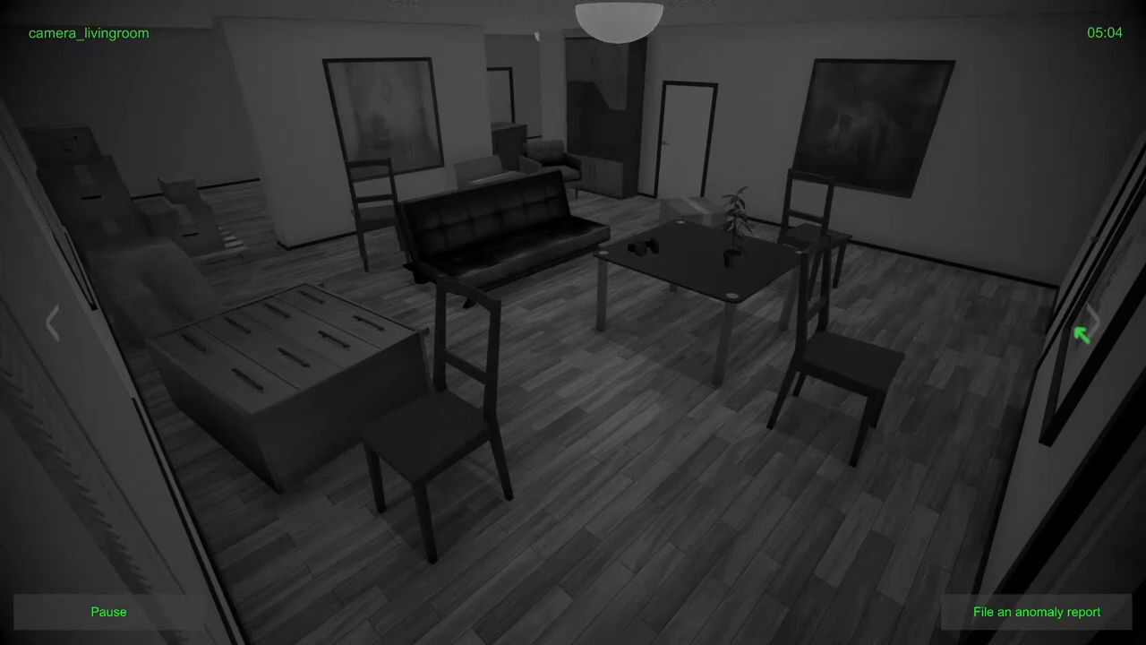
click(1086, 333)
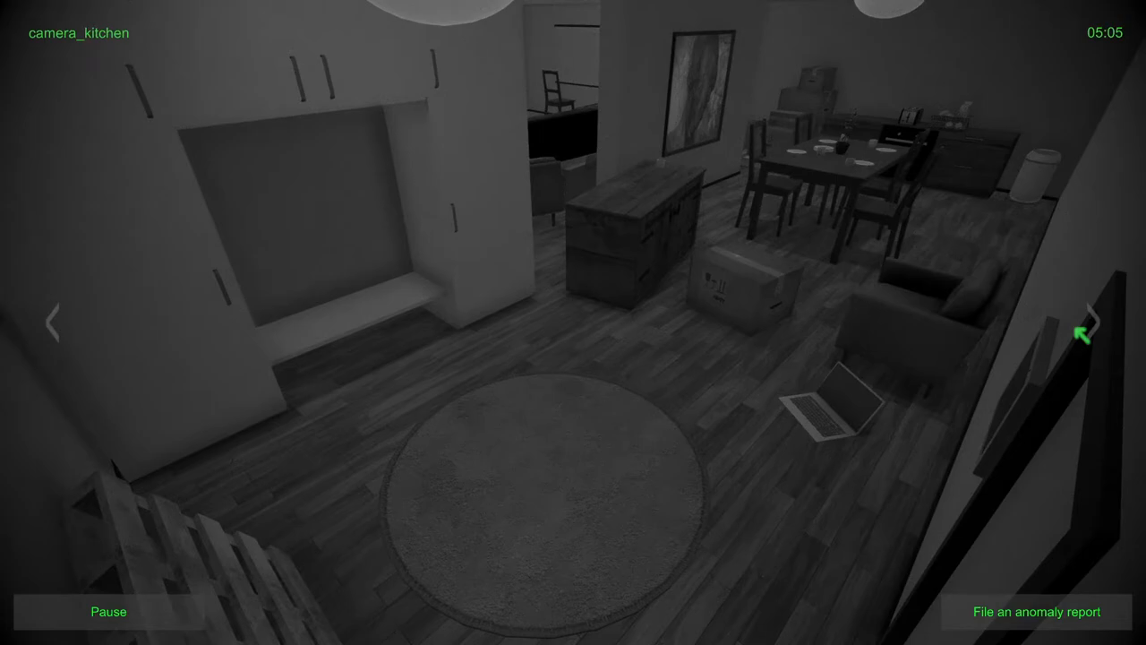
click(1092, 320)
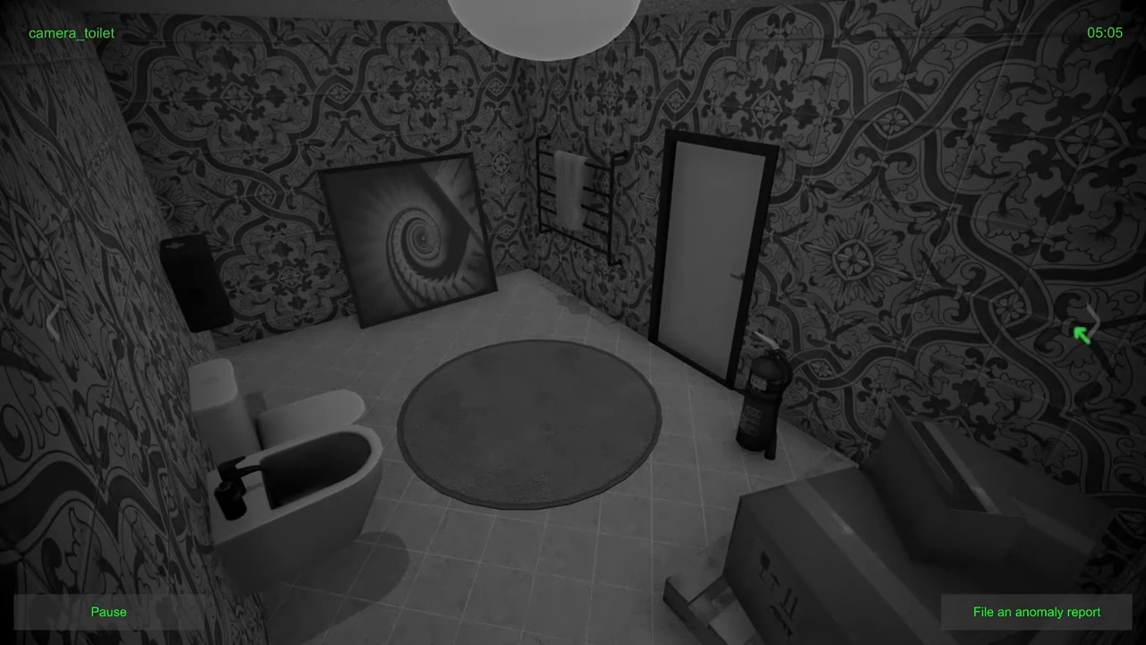
click(1084, 333)
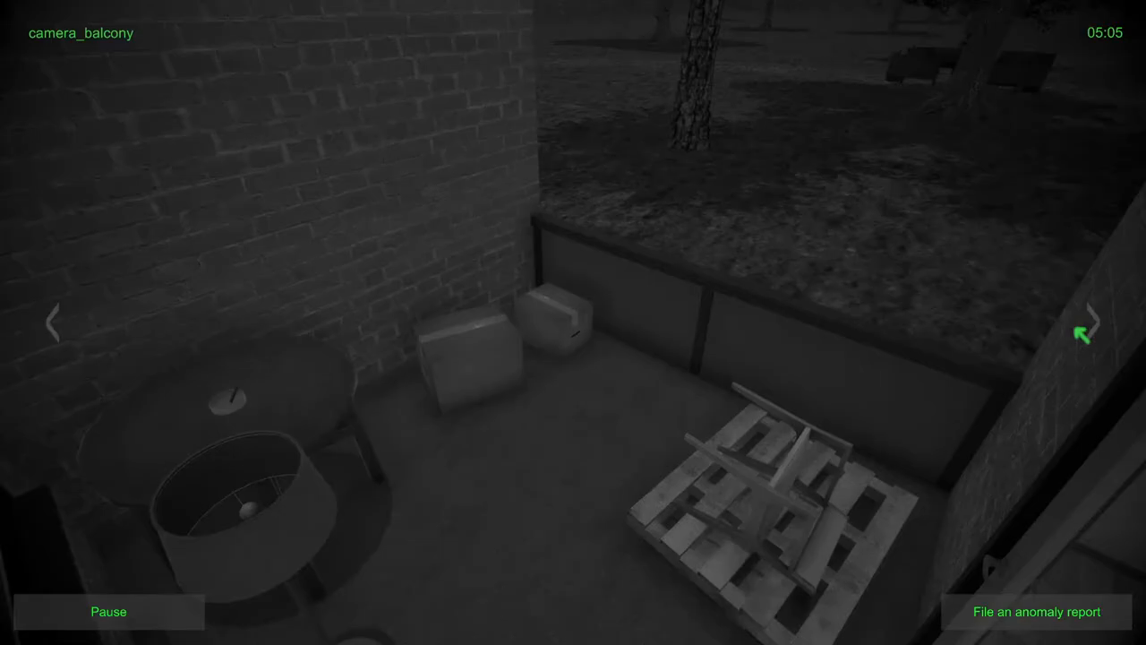
click(1084, 333)
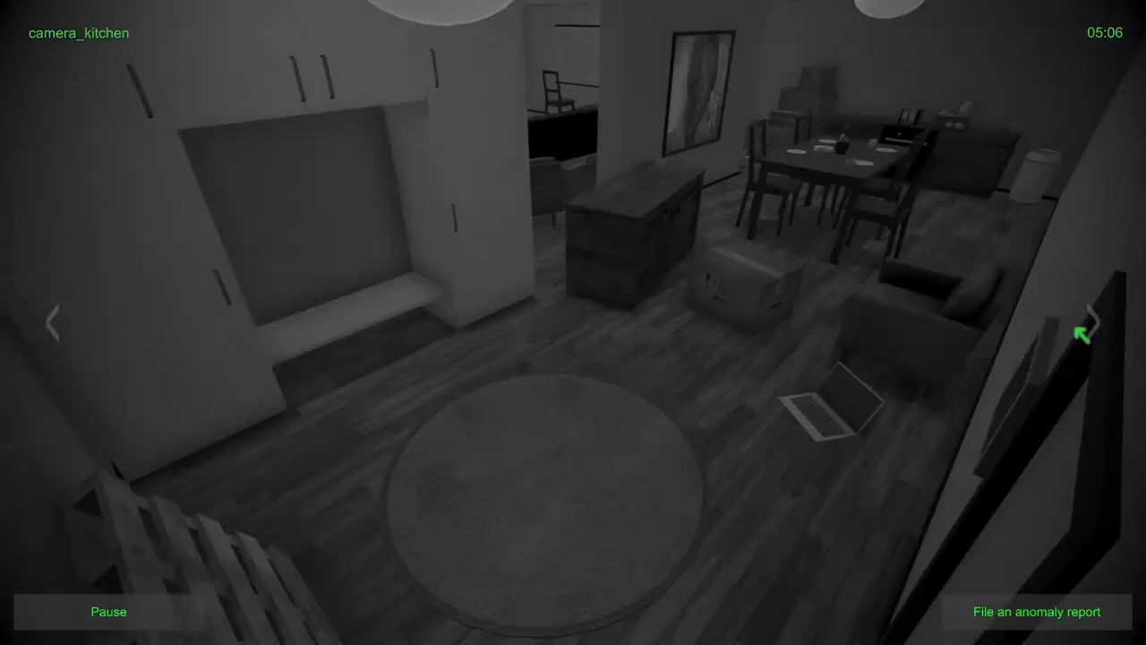
click(1084, 334)
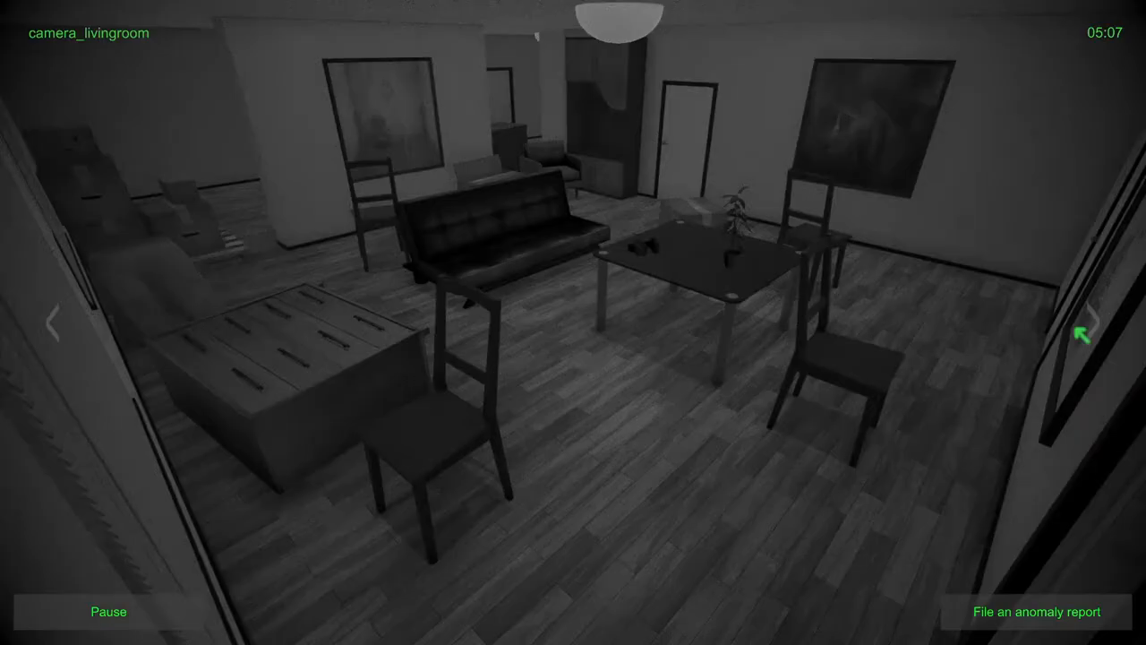
click(1083, 324)
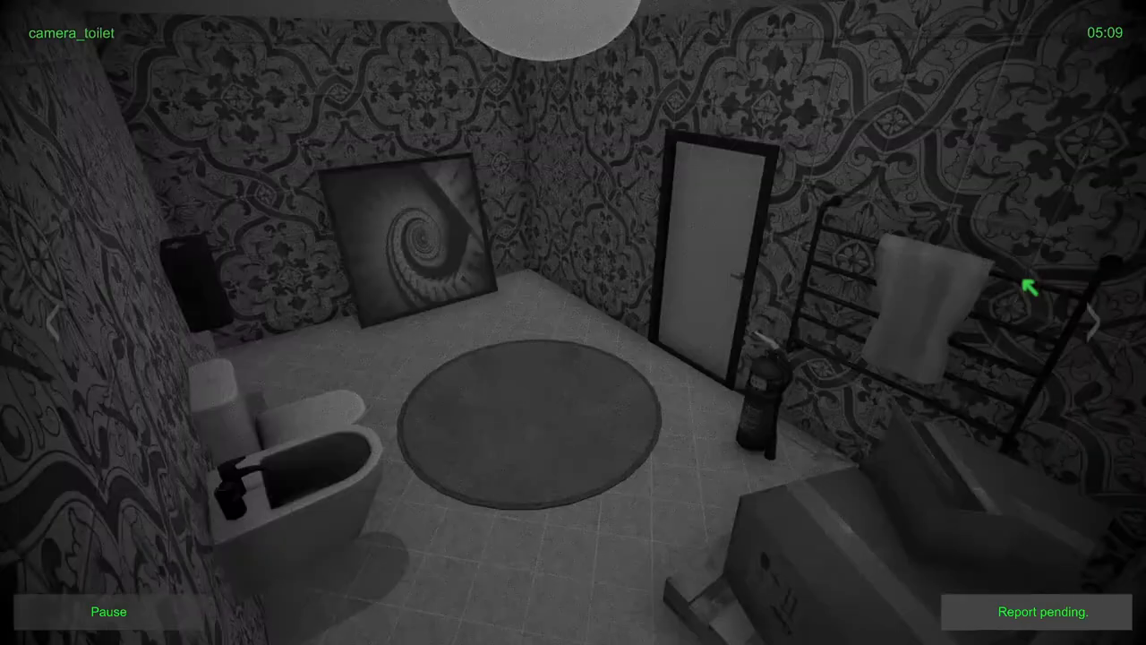
Step: Move from the toilet camera through the balcony to the living room camera
click(1094, 323)
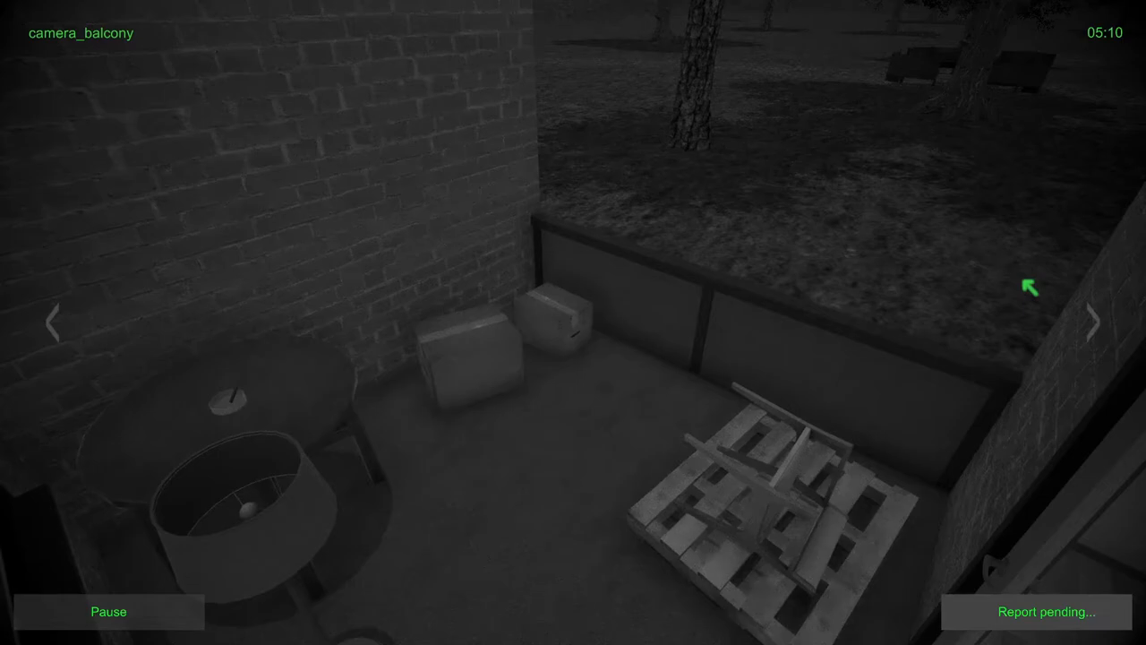
click(1093, 323)
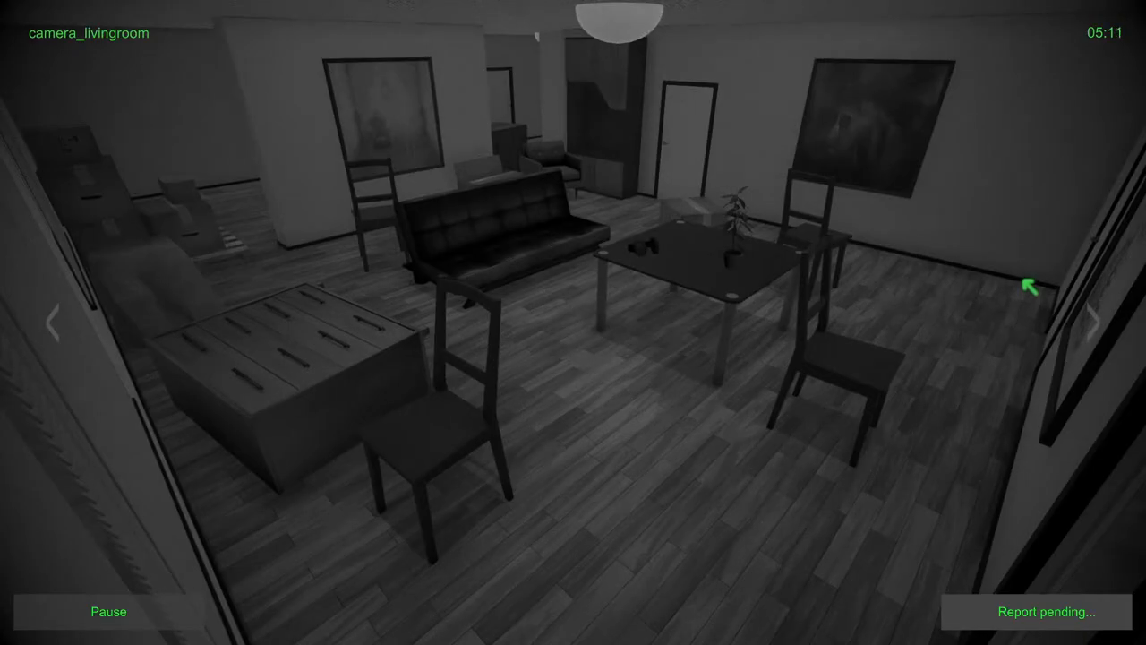
click(1101, 323)
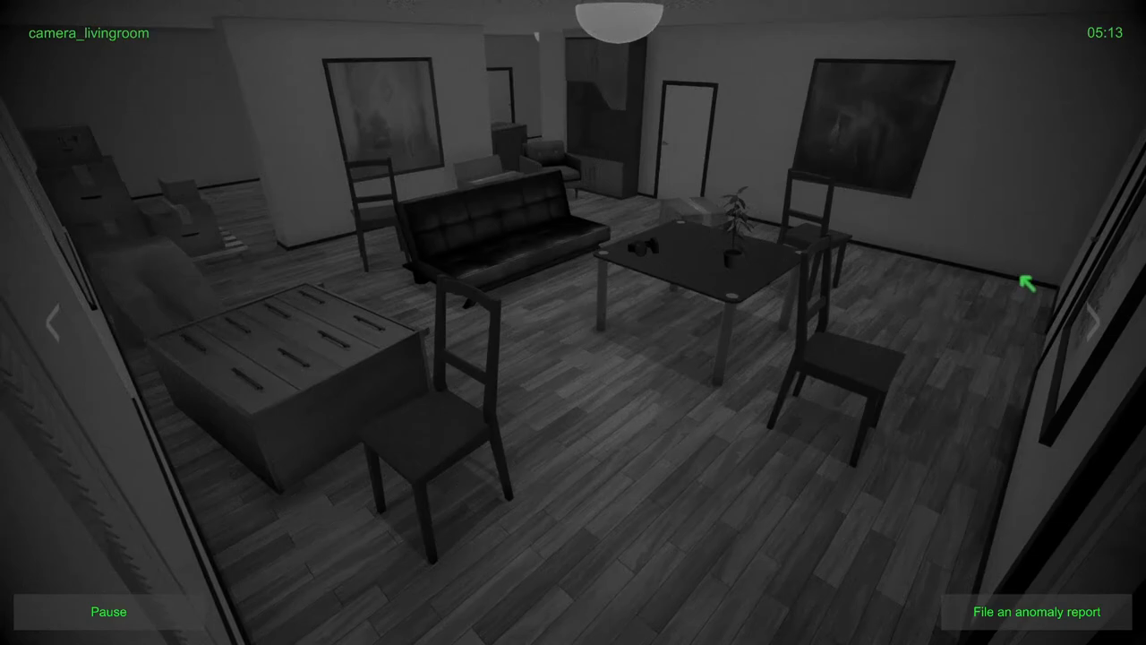
Step: Cycle through the kitchen, toilet, balcony, bedroom, living room and kitchen cameras, back to the toilet
click(1102, 323)
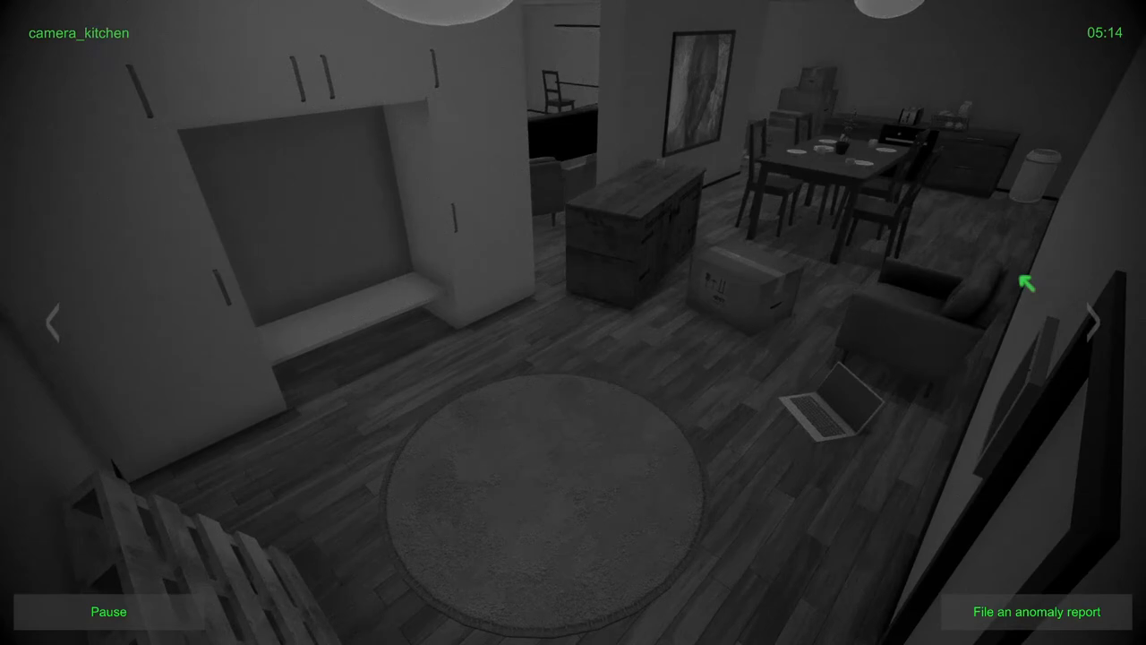
click(1103, 322)
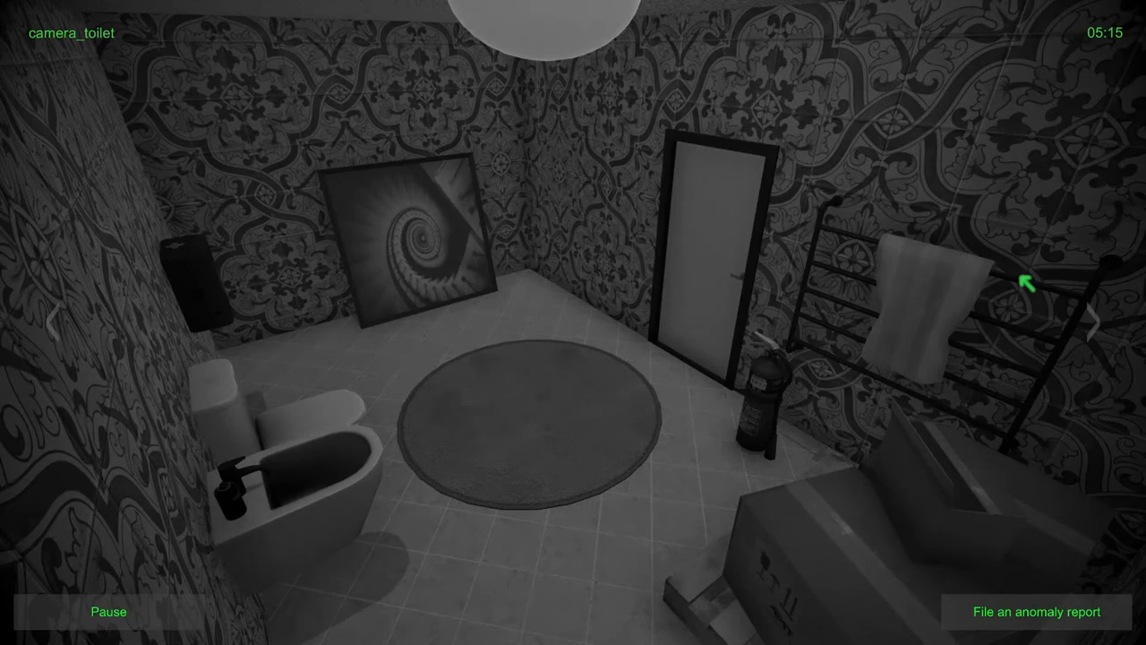
click(1095, 321)
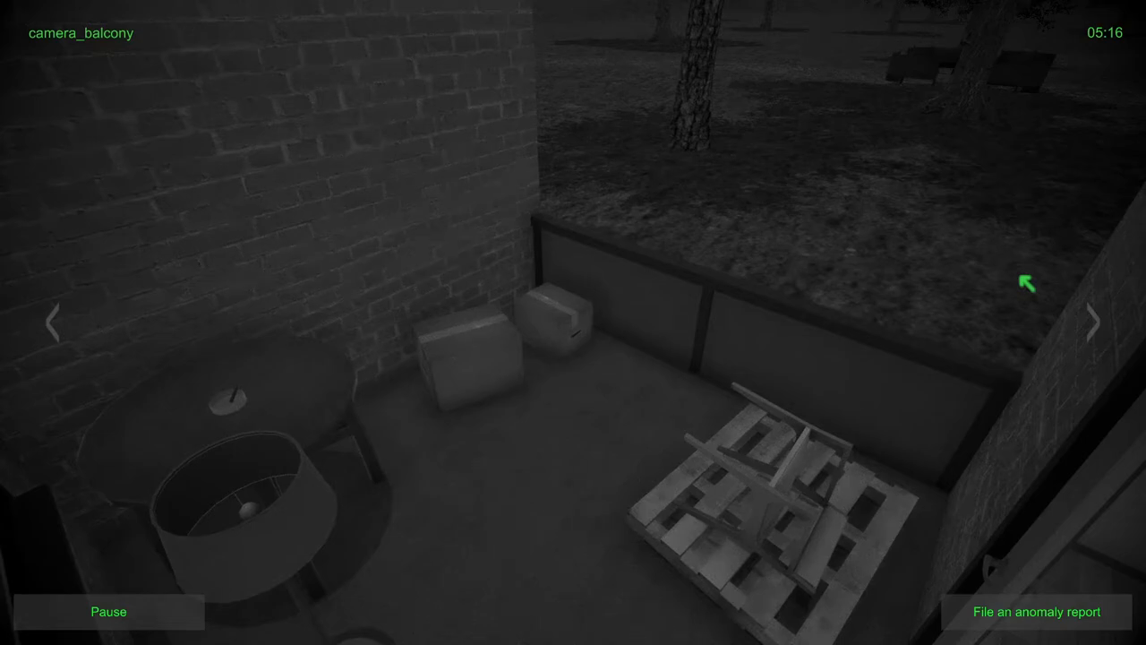
click(1092, 322)
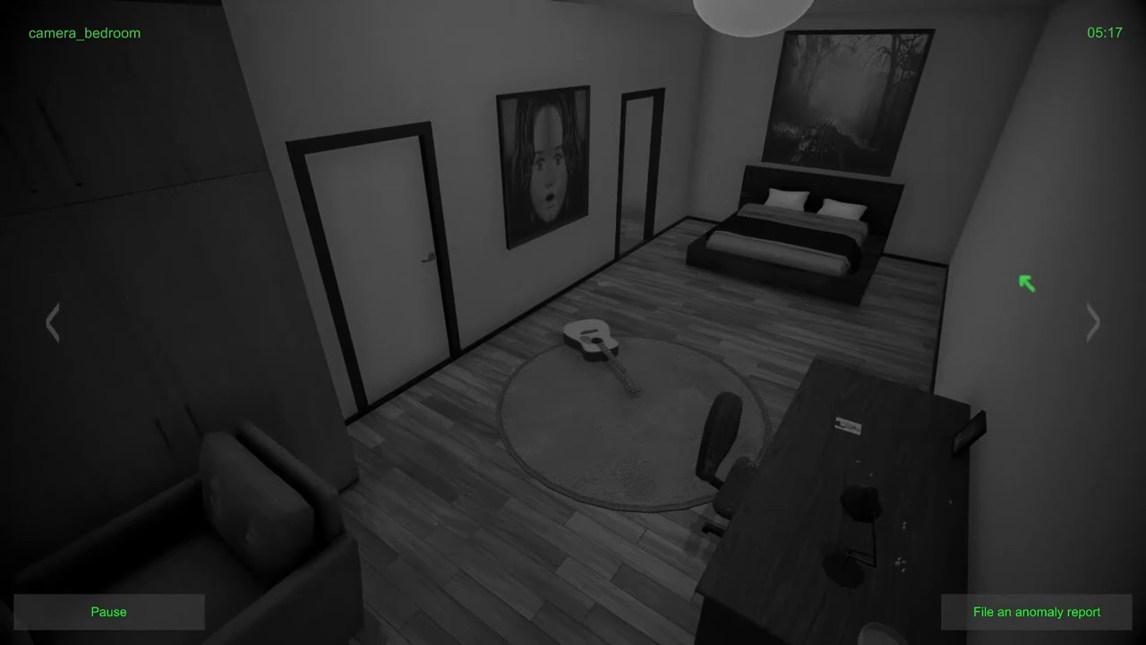
click(1096, 324)
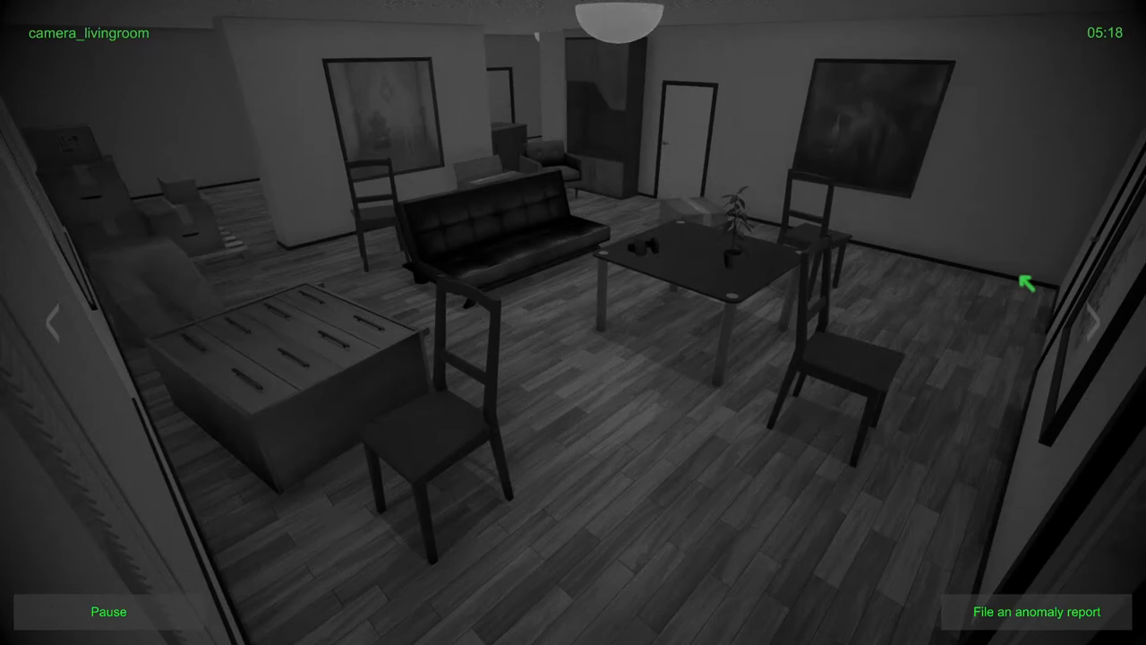
click(1100, 321)
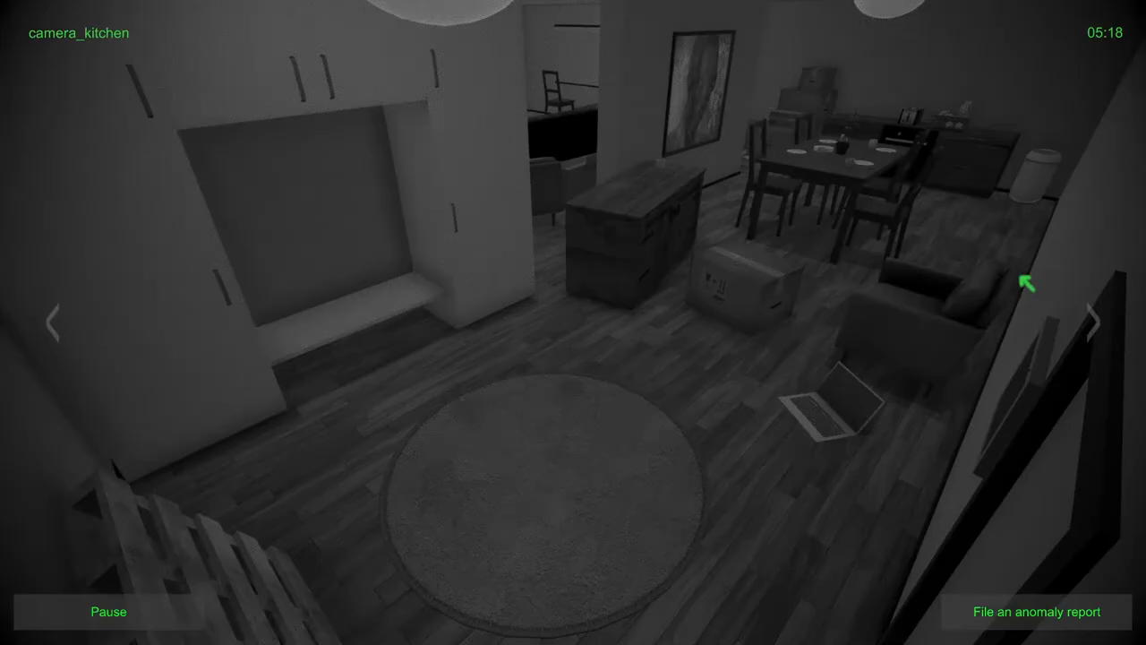
click(1100, 320)
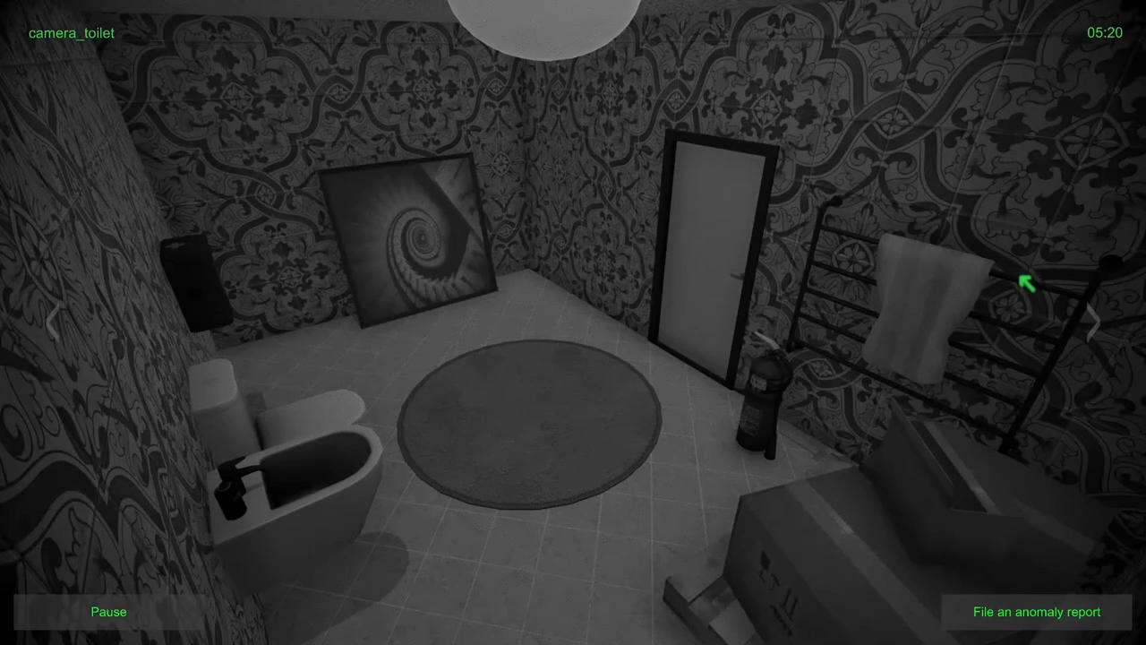
Step: Start a new report with location Toilet and anomaly type Object movement
click(1036, 612)
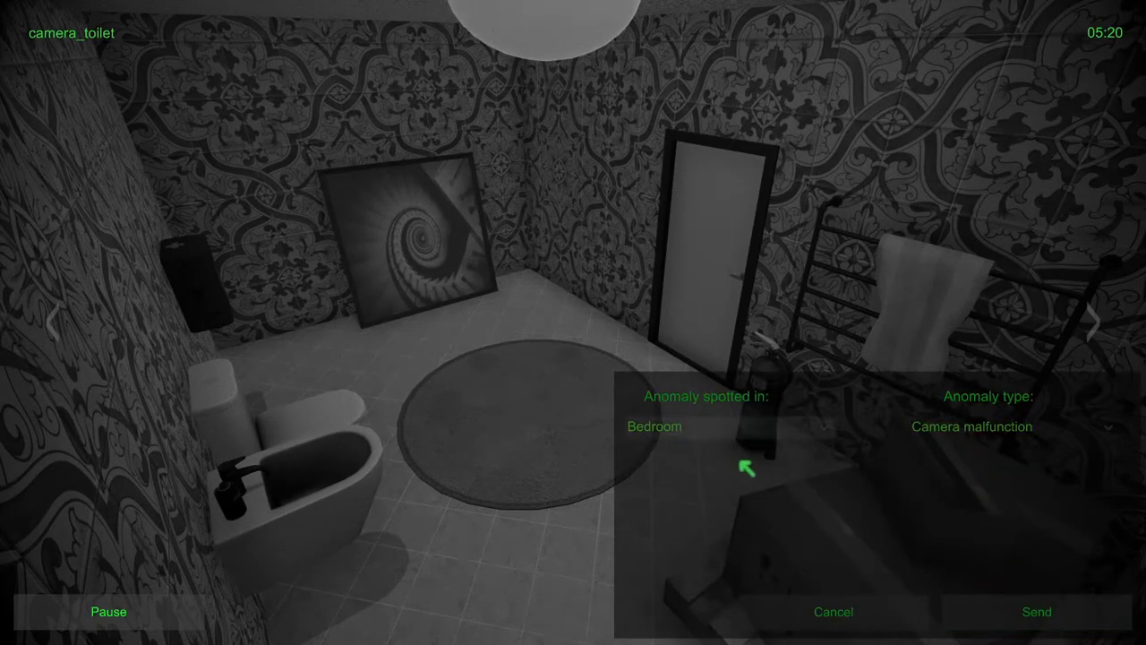
click(729, 426)
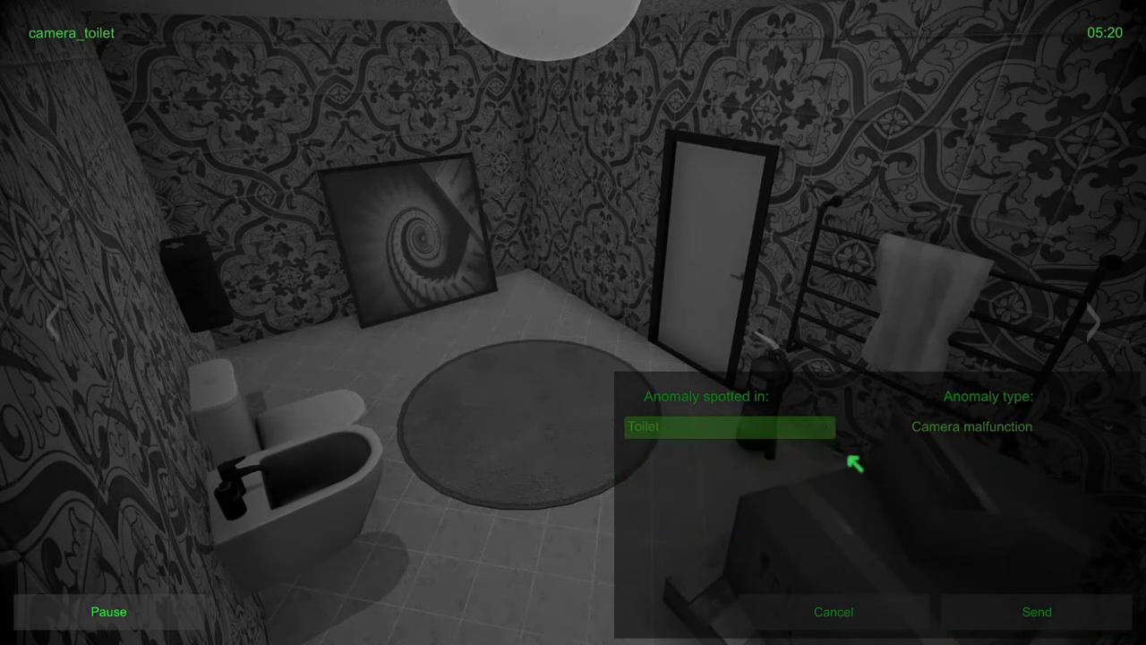
click(1012, 427)
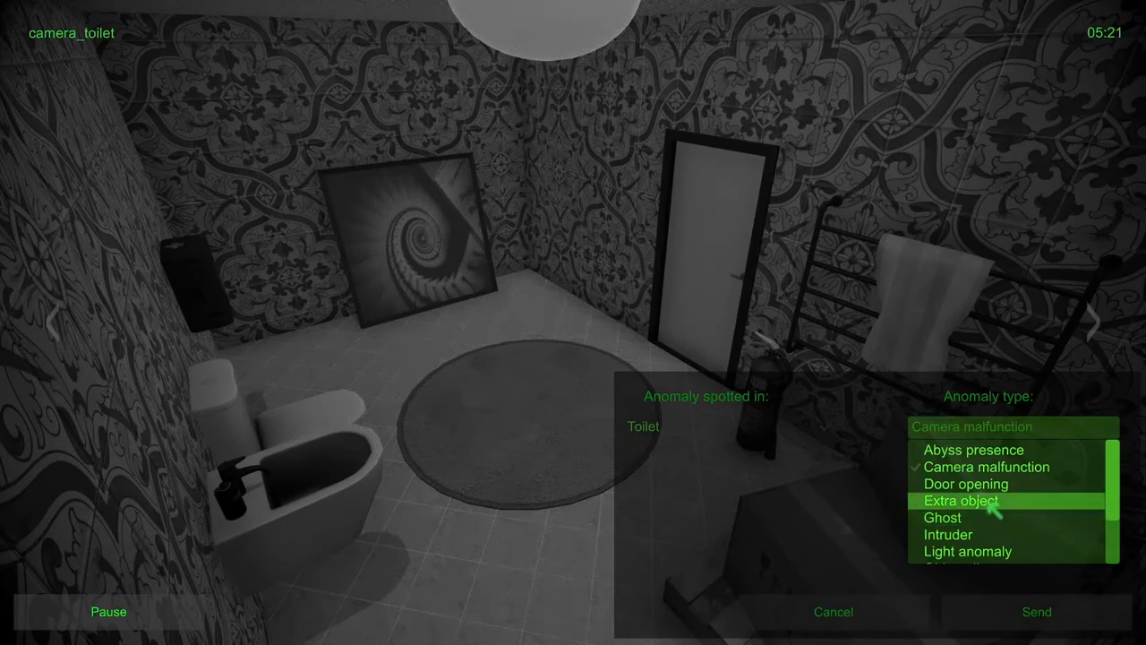
scroll(down, 3)
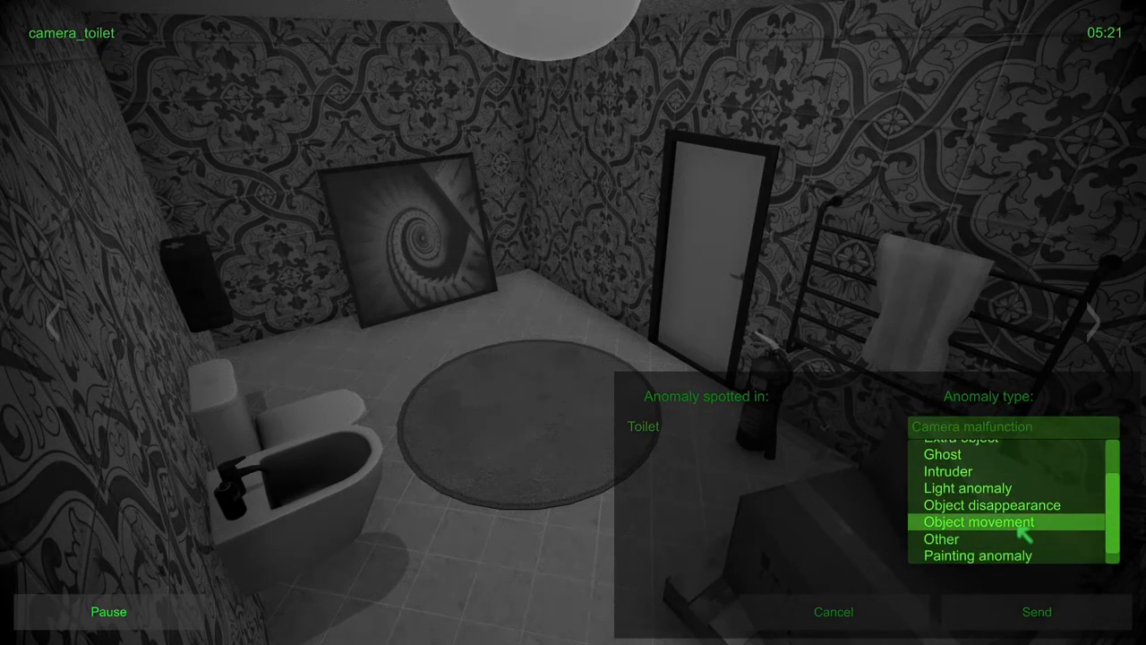
click(1036, 611)
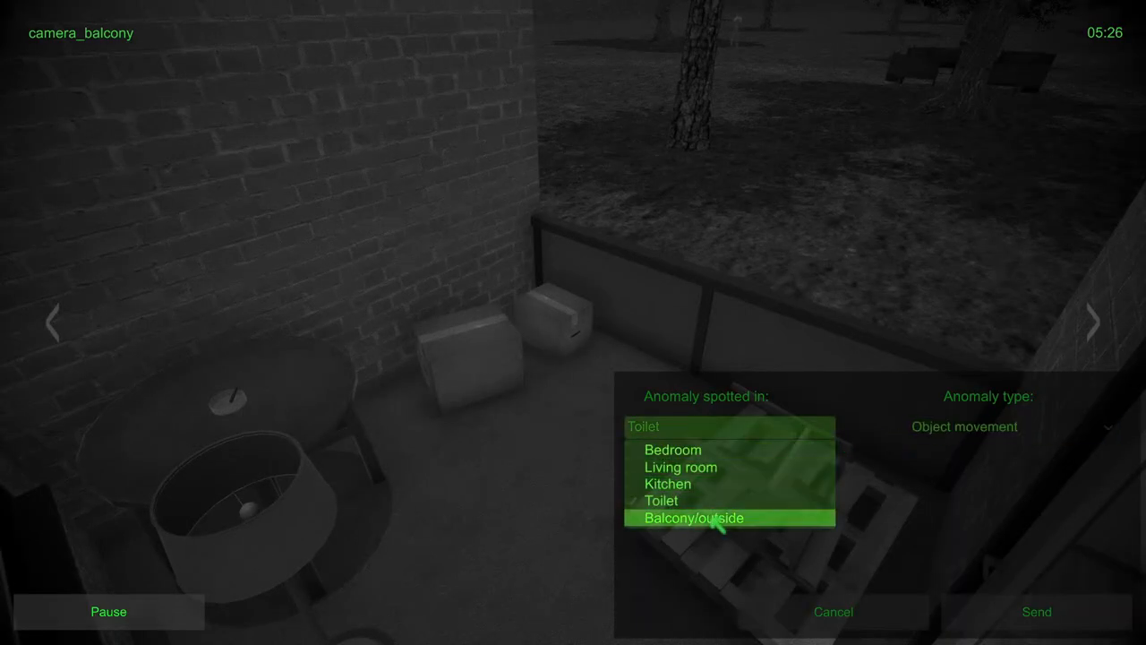
Step: Change the report to Bedroom with Object disappearance and send it
click(692, 518)
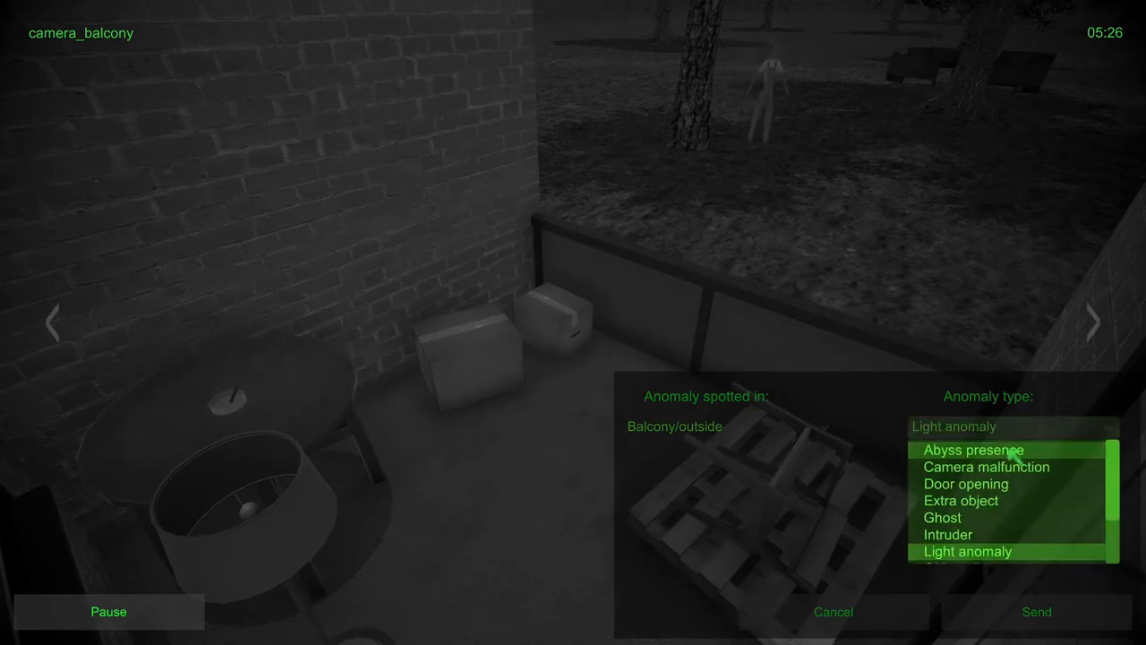
click(1036, 611)
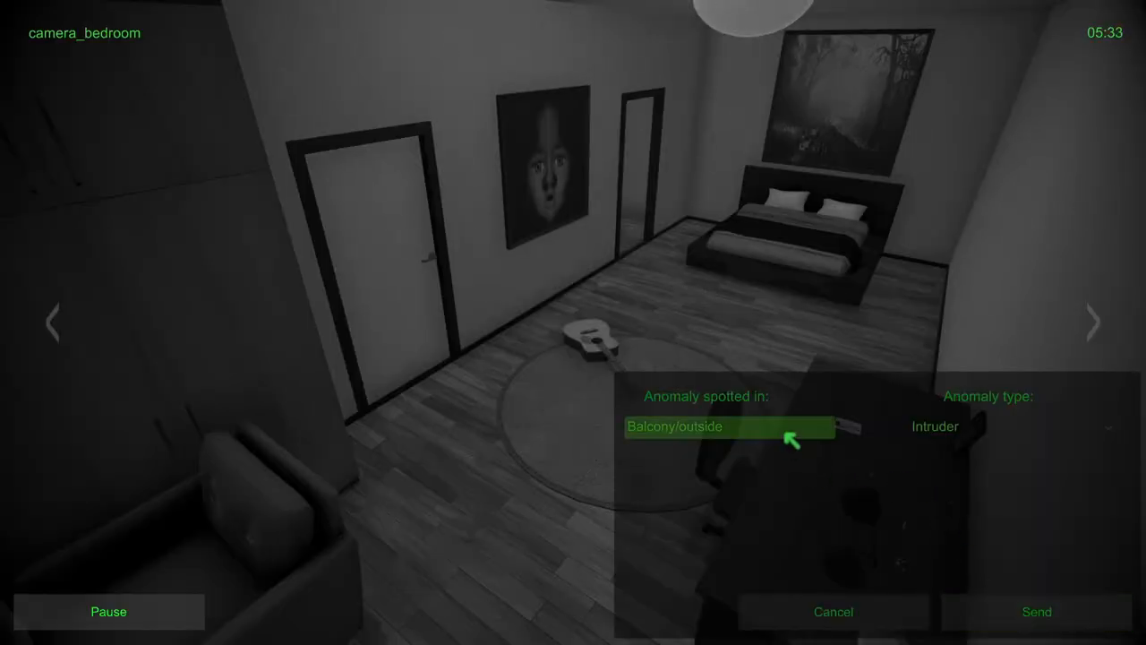
click(728, 426)
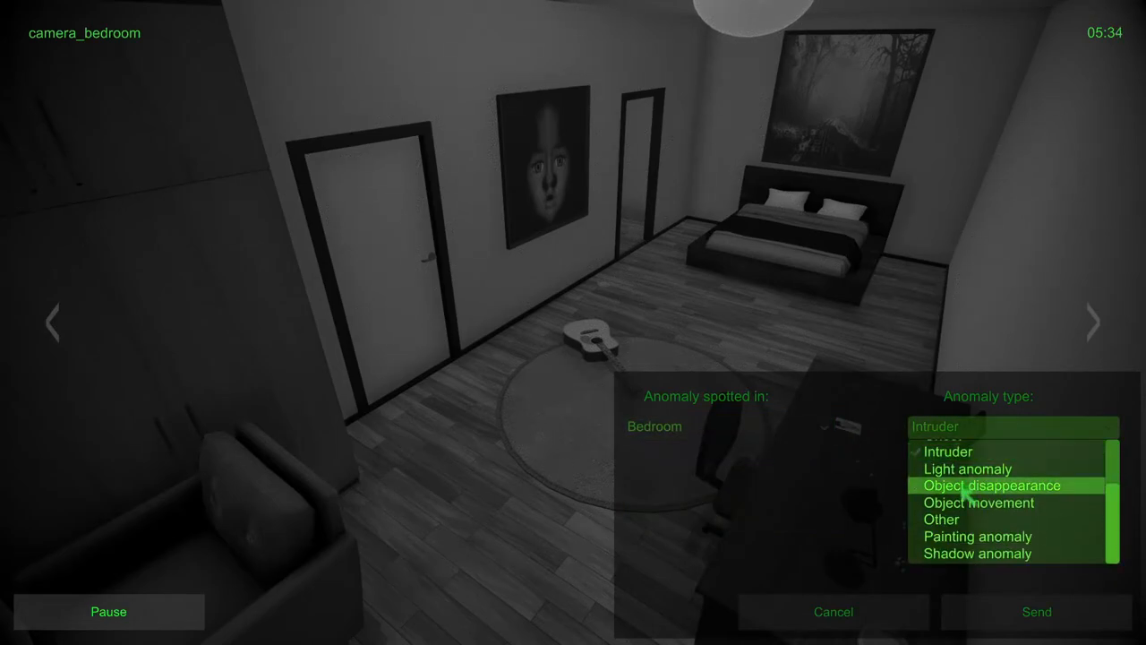
click(1037, 611)
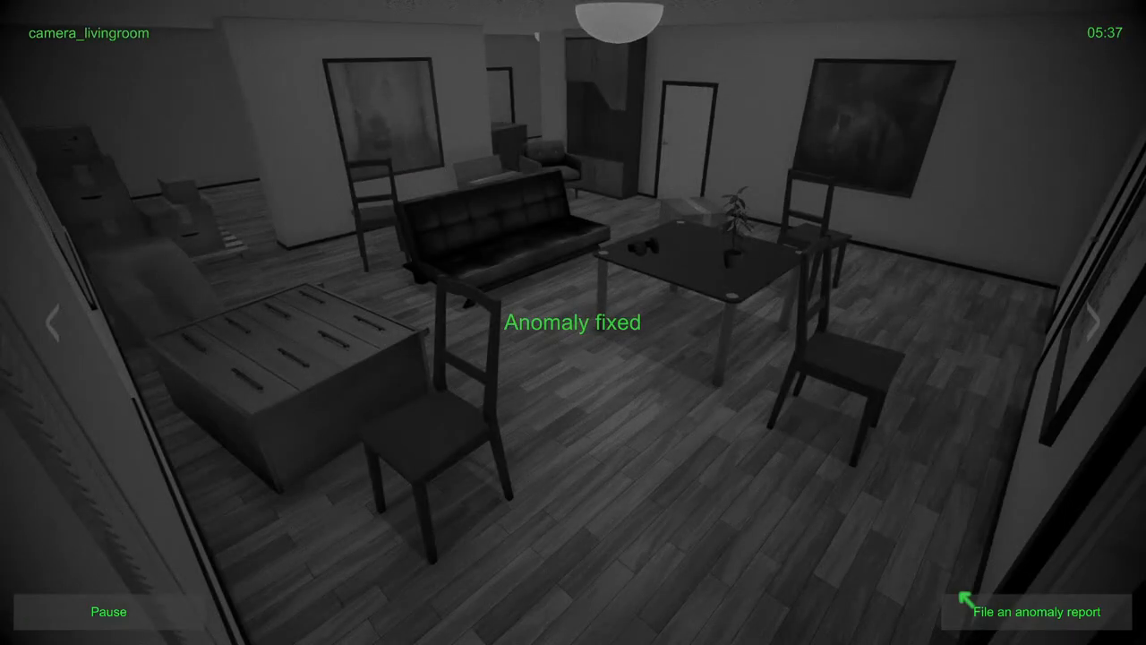
Step: Wait for the living room report to show as fixed, then move to the toilet camera
click(1093, 322)
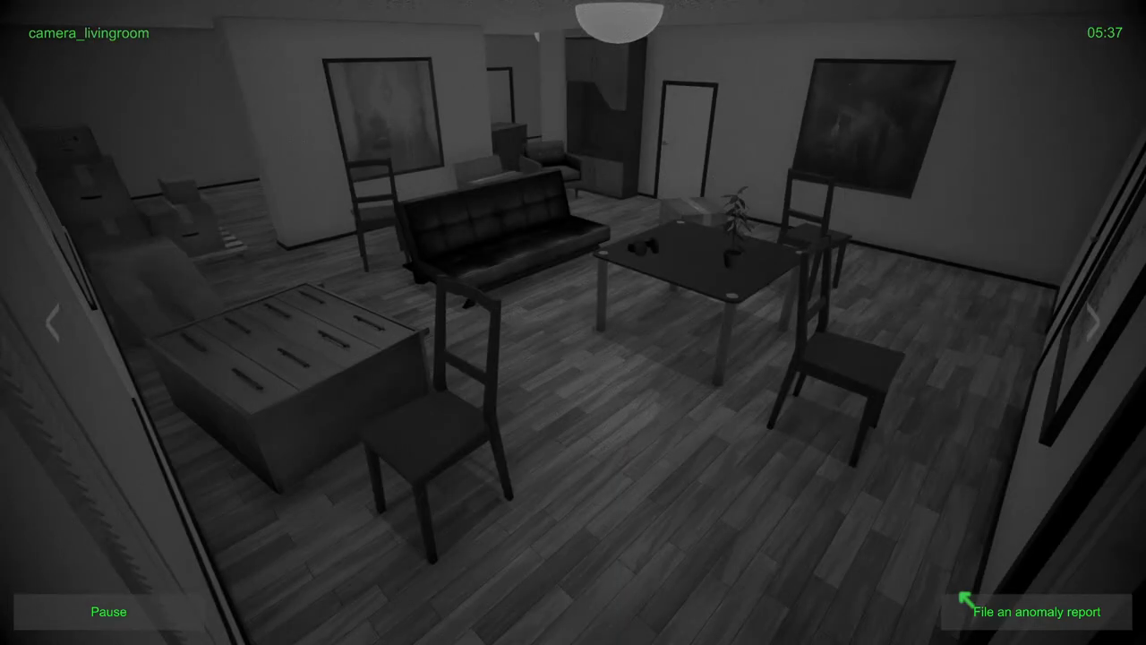
click(1102, 322)
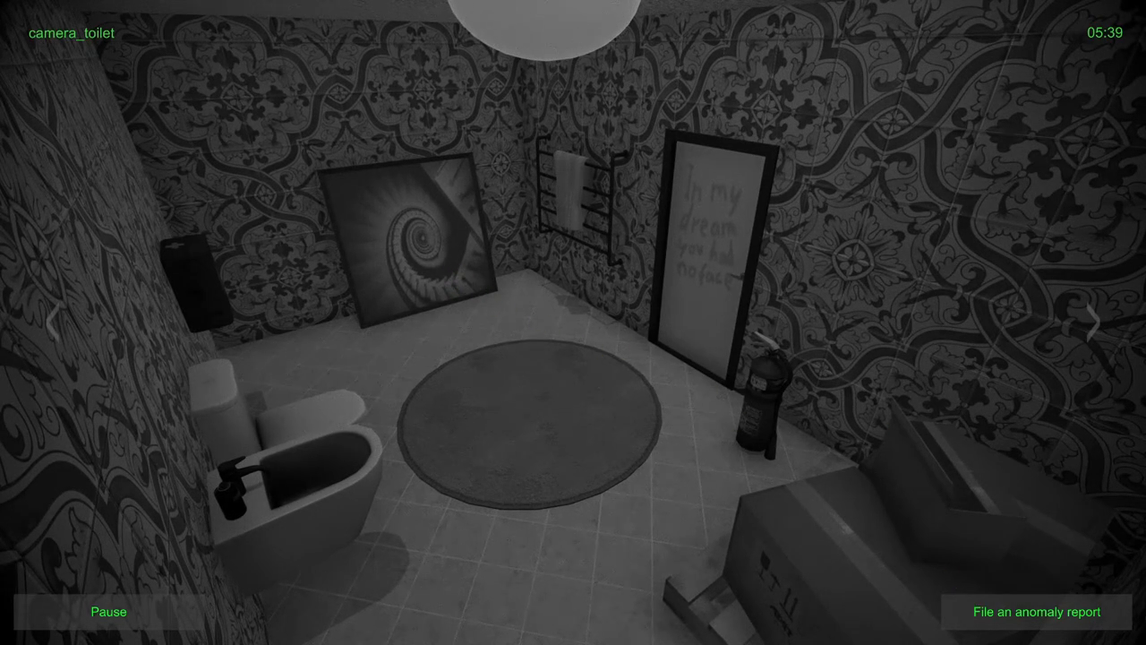
Step: File and send an Intruder anomaly report for the toilet camera
click(1035, 611)
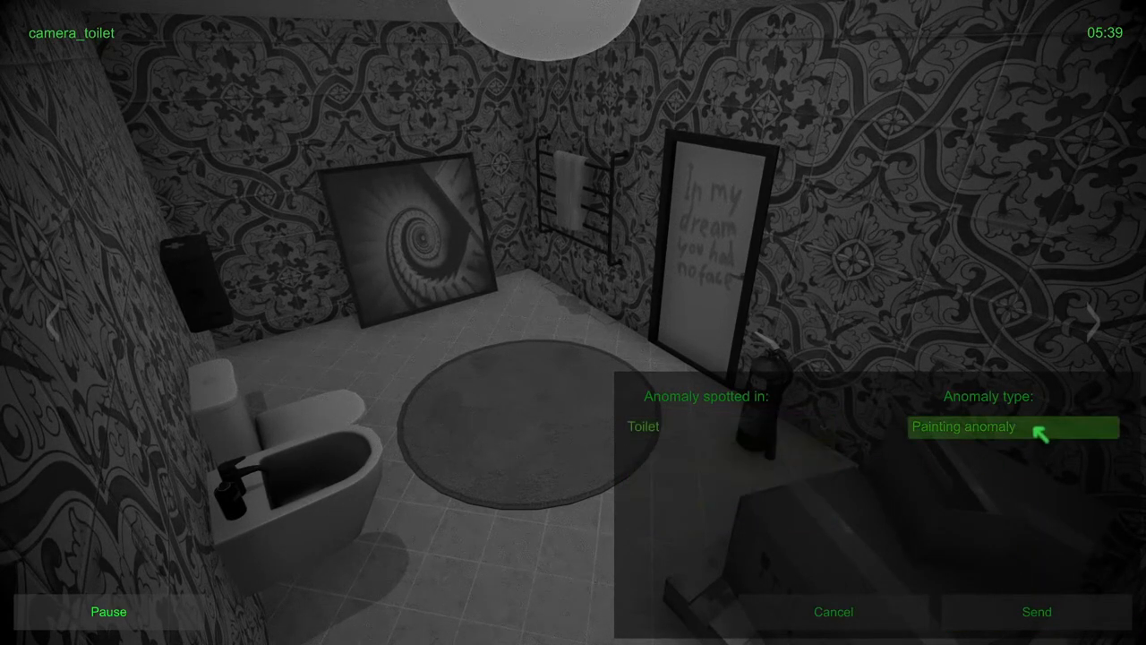
click(1012, 427)
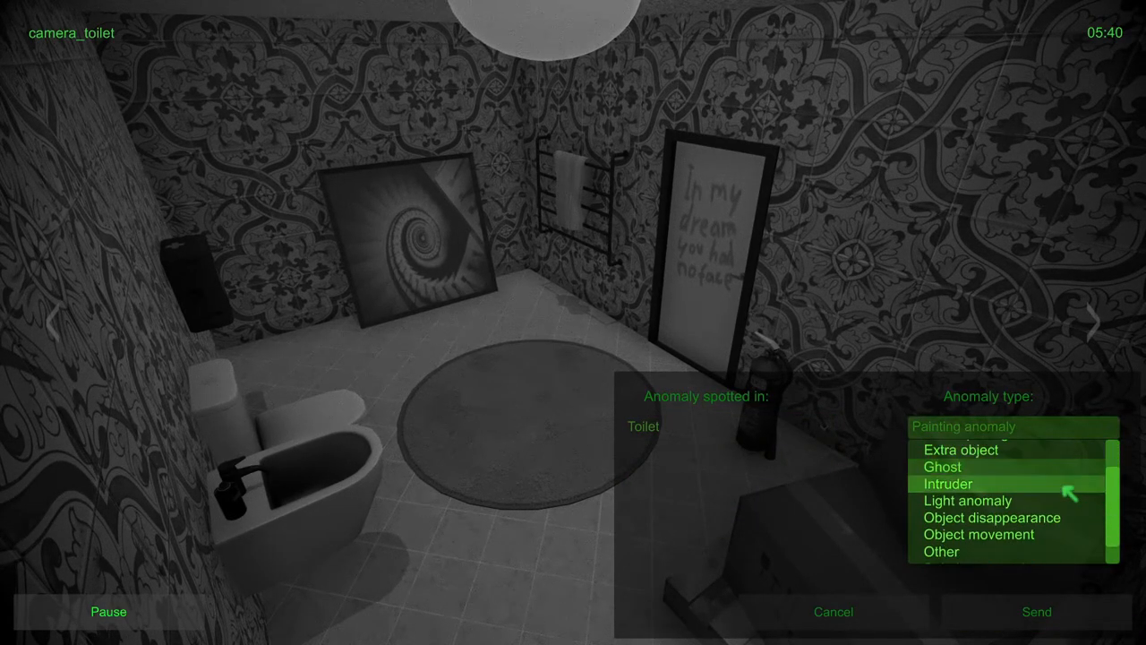
scroll(down, 3)
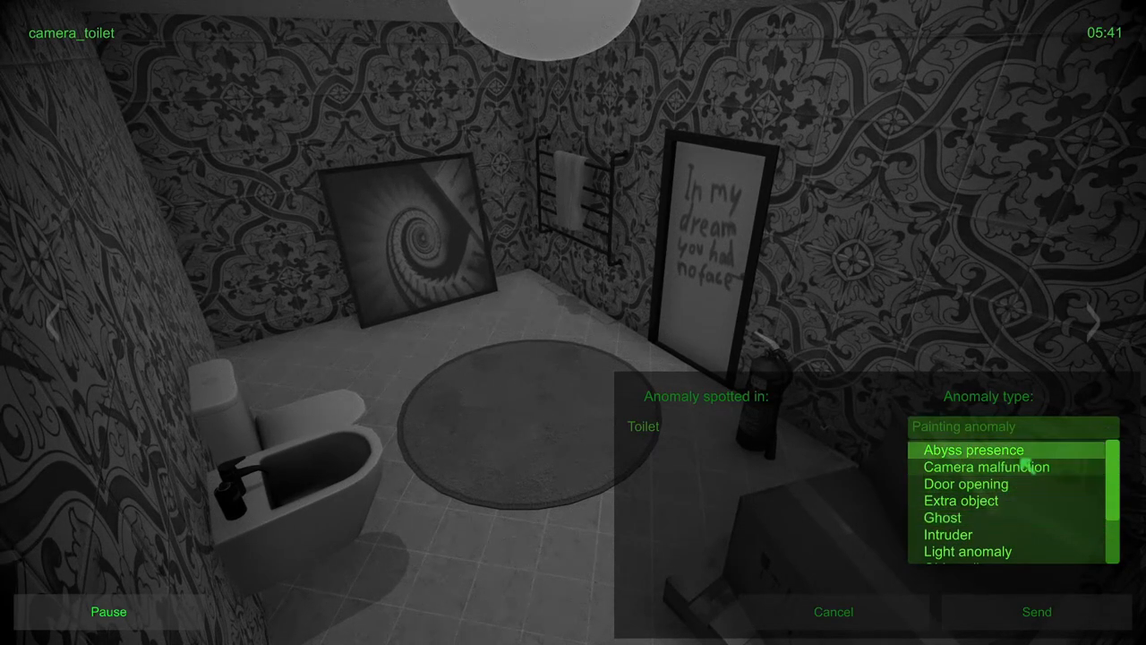
scroll(down, 3)
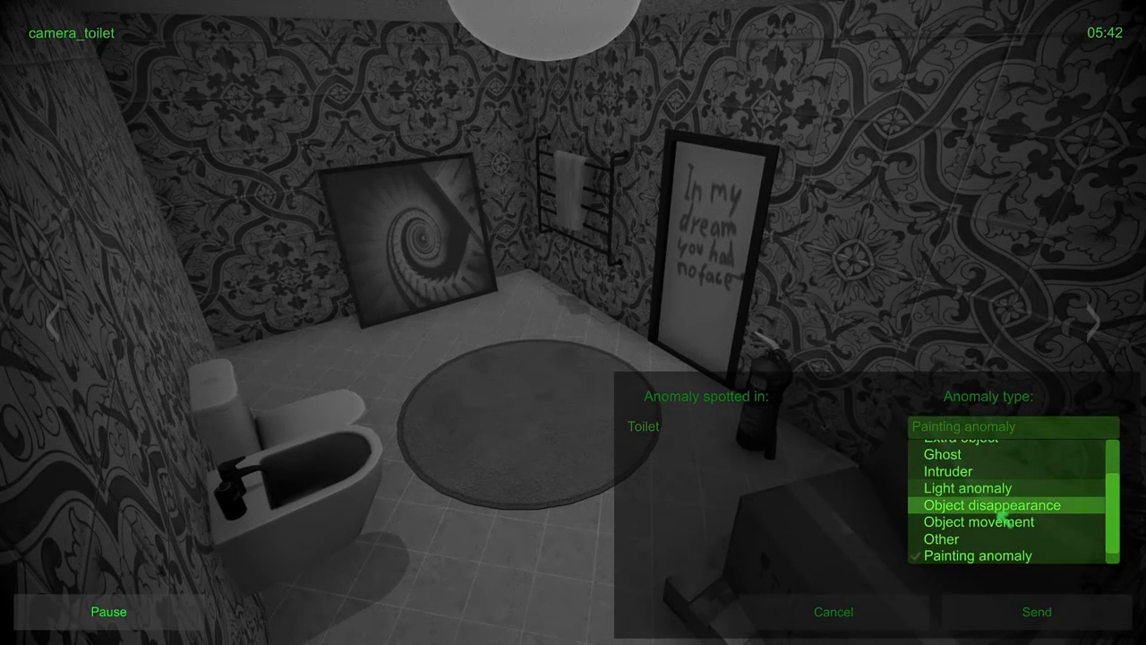
click(1036, 612)
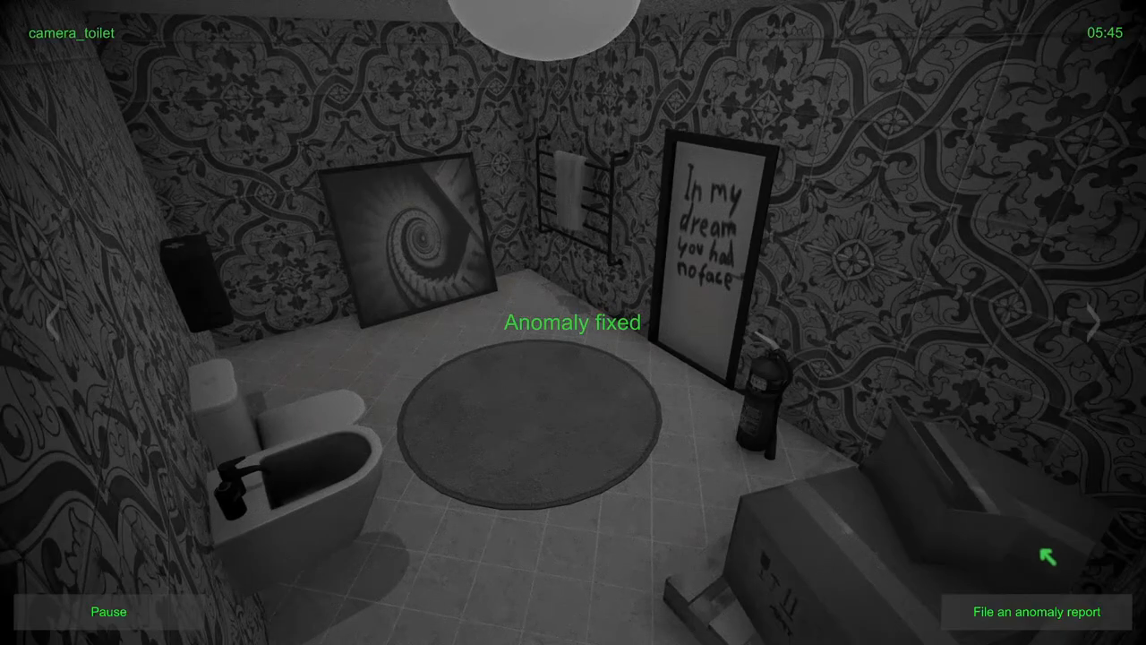
click(1036, 611)
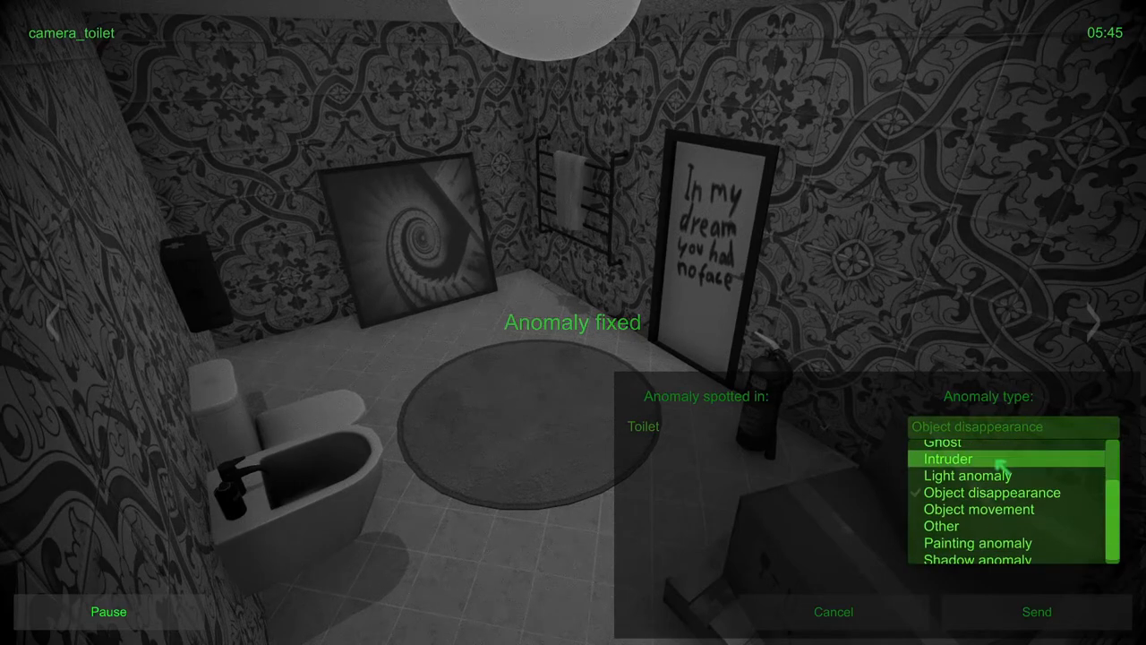
click(1036, 611)
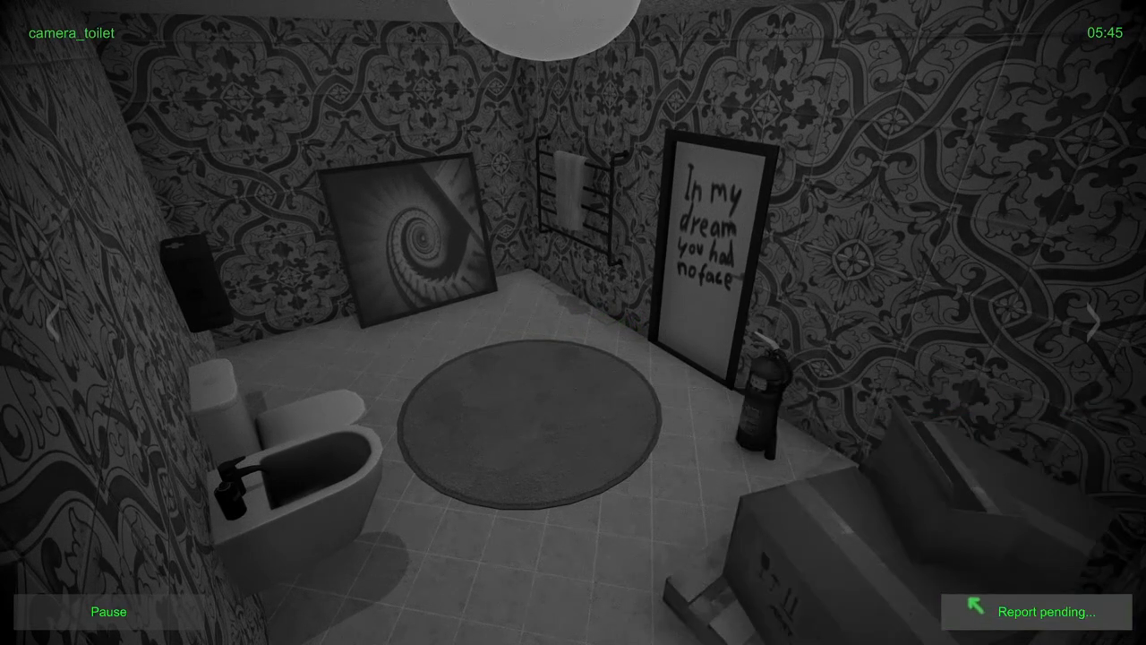
mouse_move(851, 445)
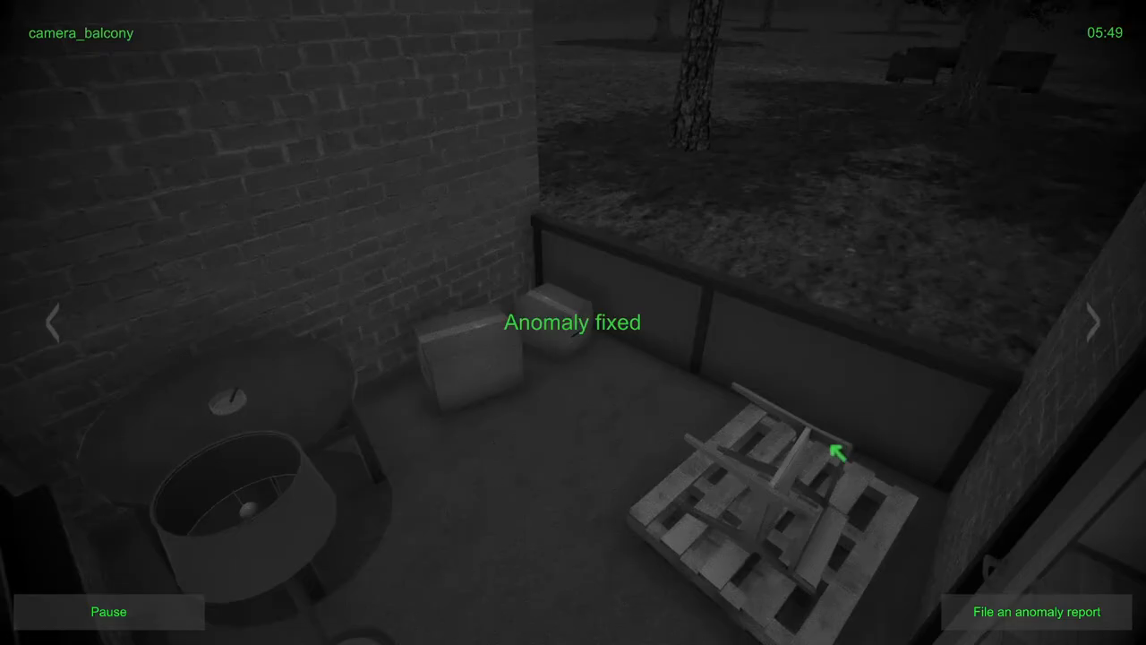
Step: Cycle through the bedroom, living room, kitchen and balcony camera feeds
click(1094, 322)
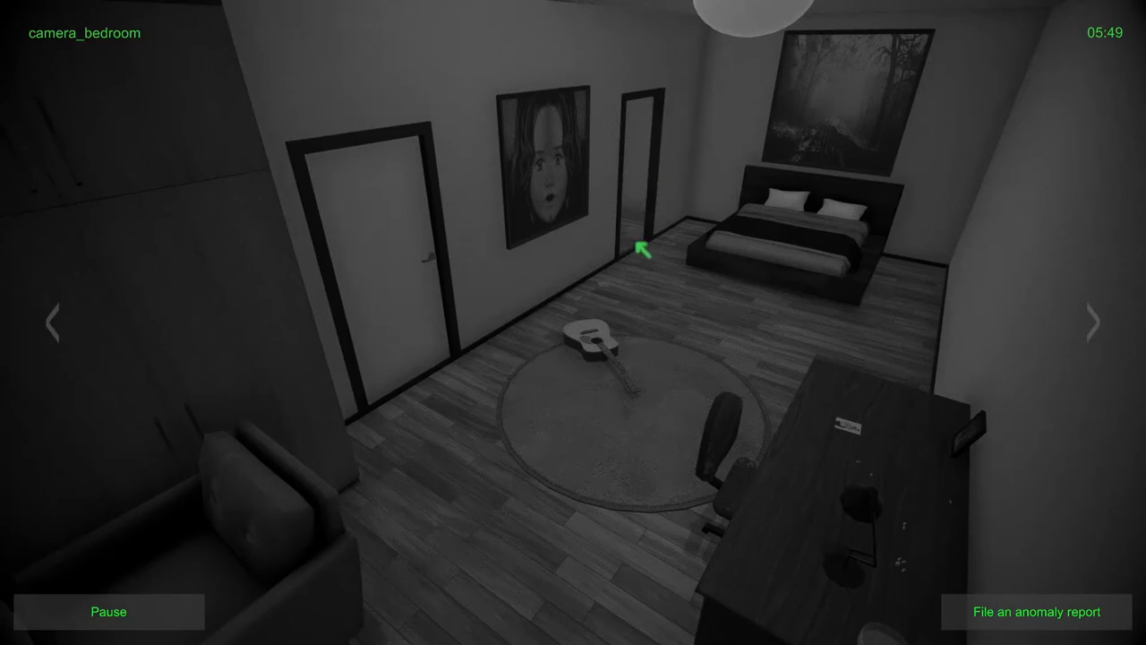
click(1094, 322)
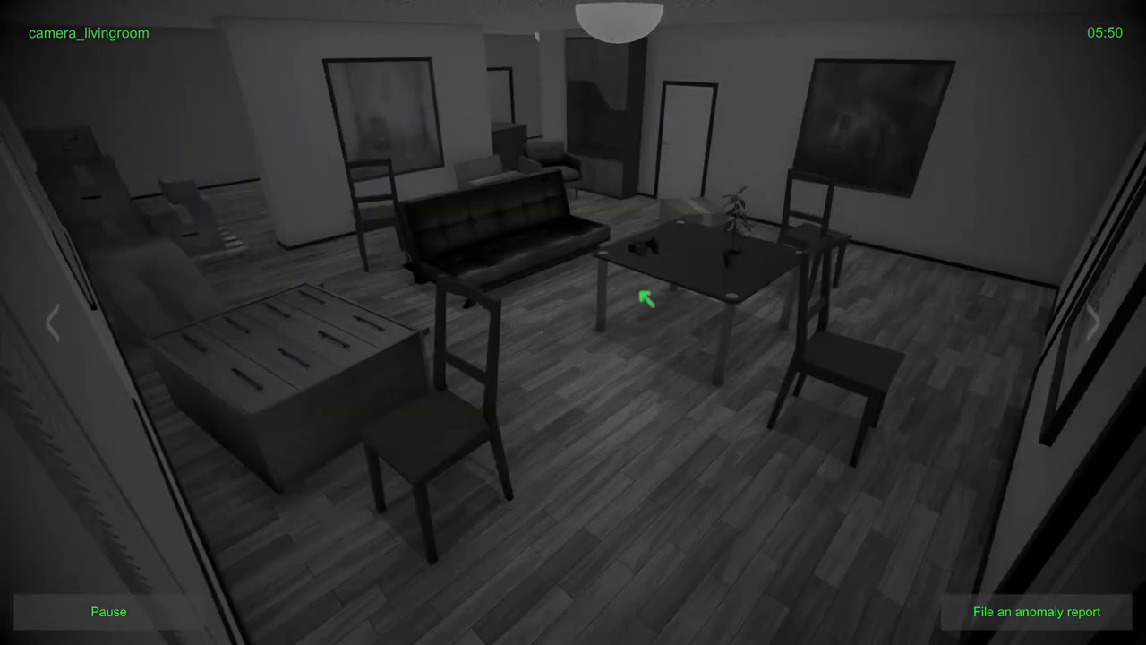
click(1103, 324)
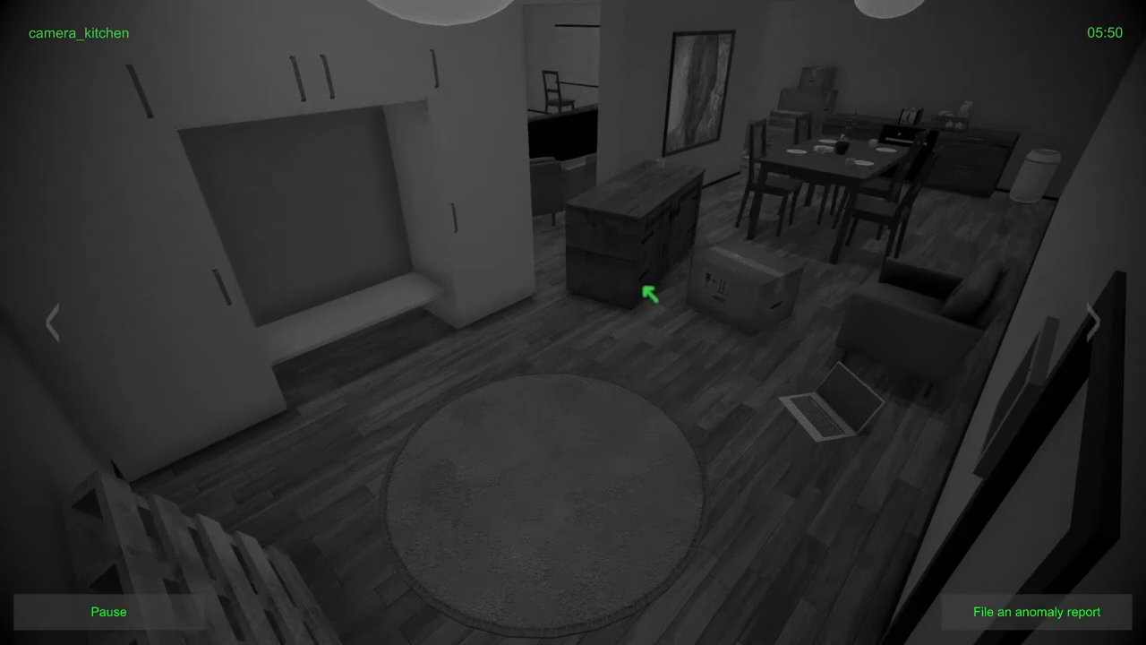
click(1092, 324)
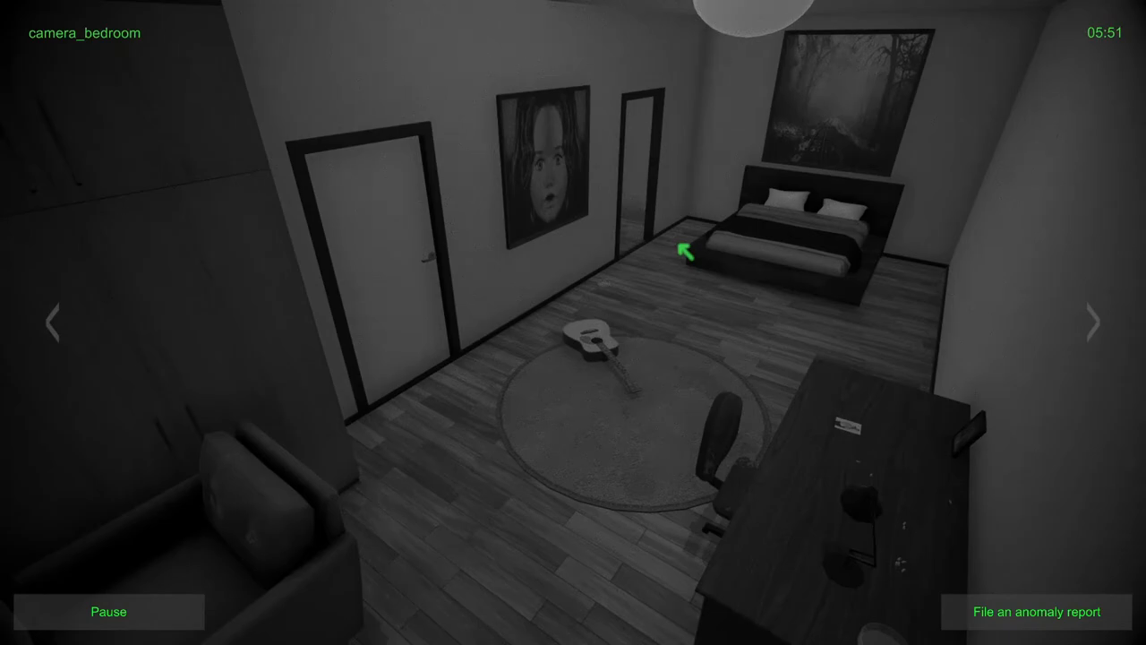
click(1093, 323)
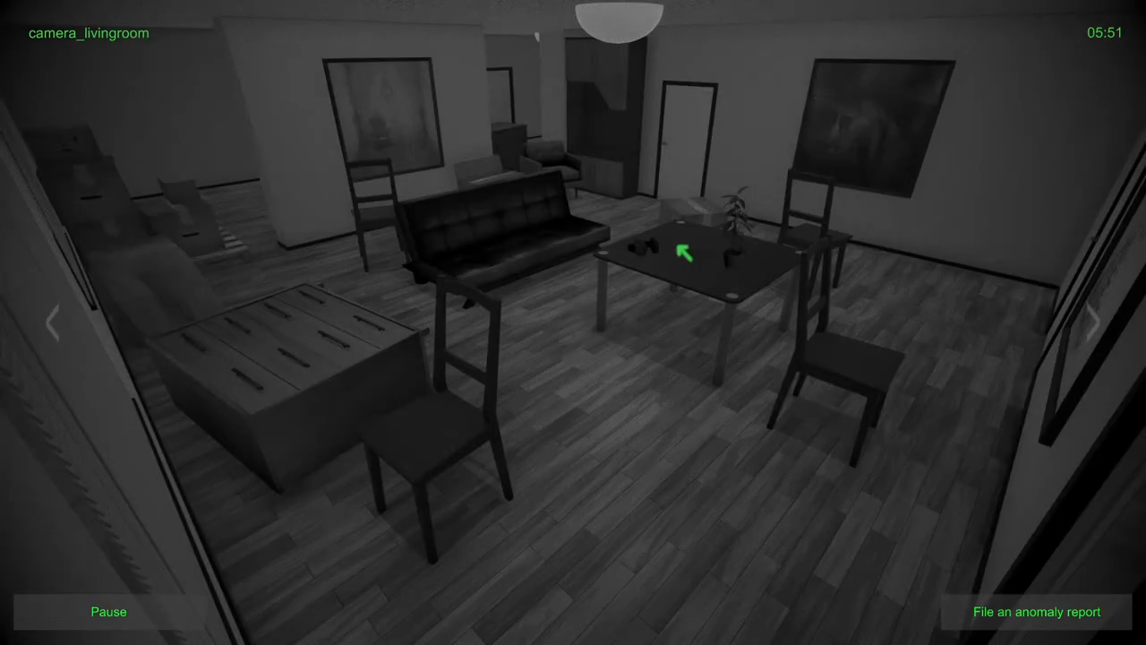
click(1096, 322)
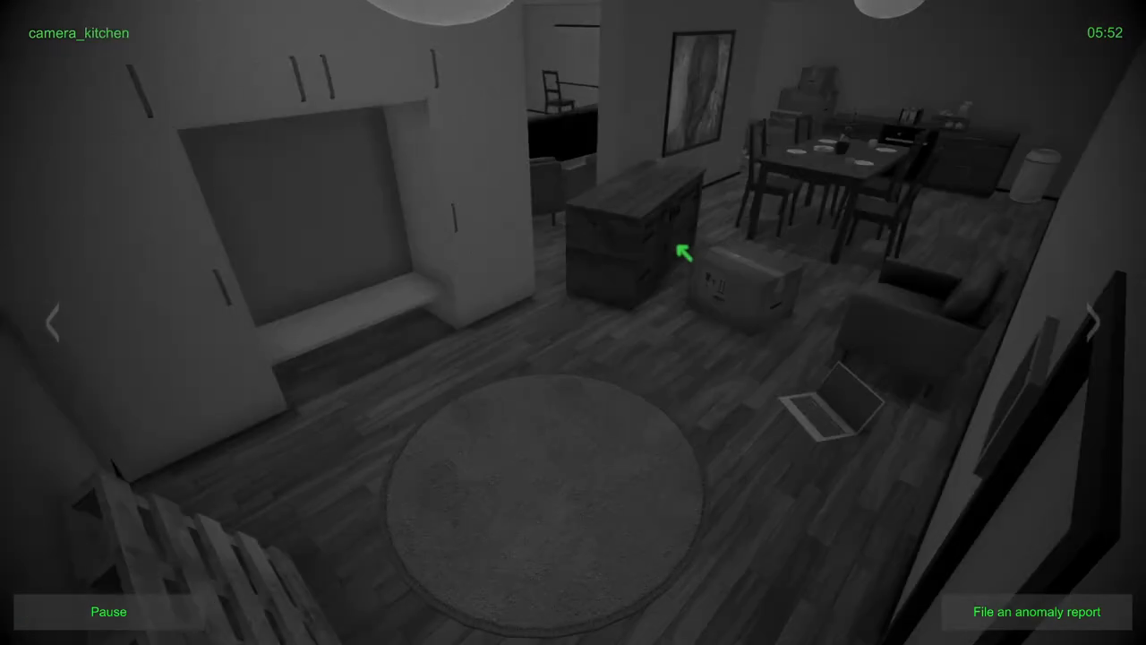
click(1093, 323)
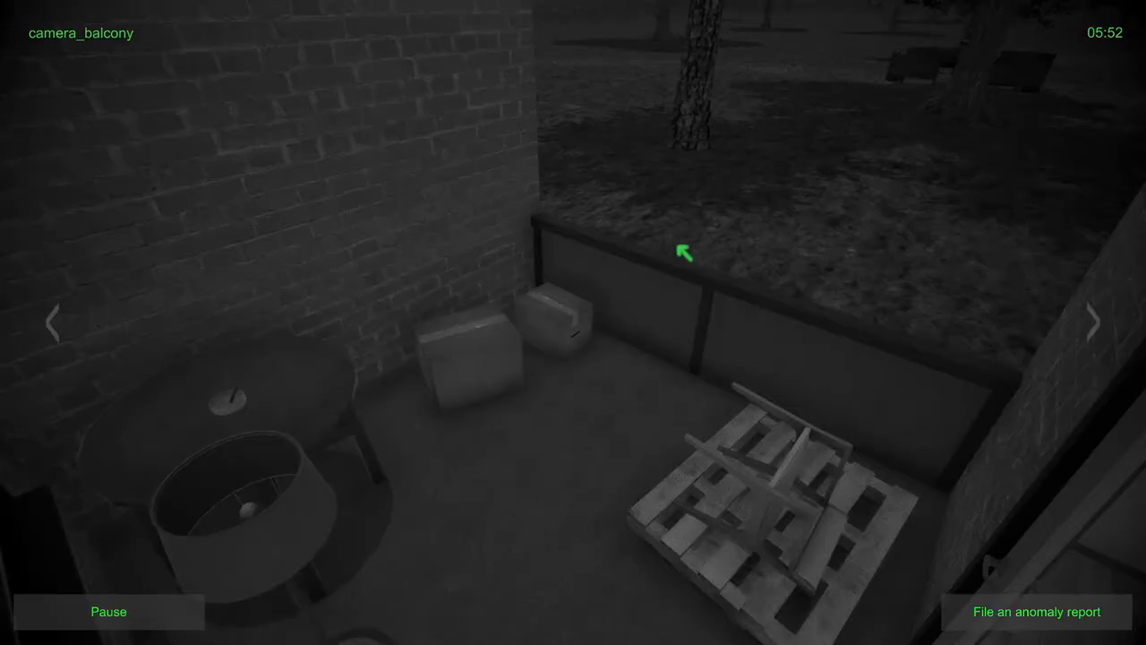
click(1091, 323)
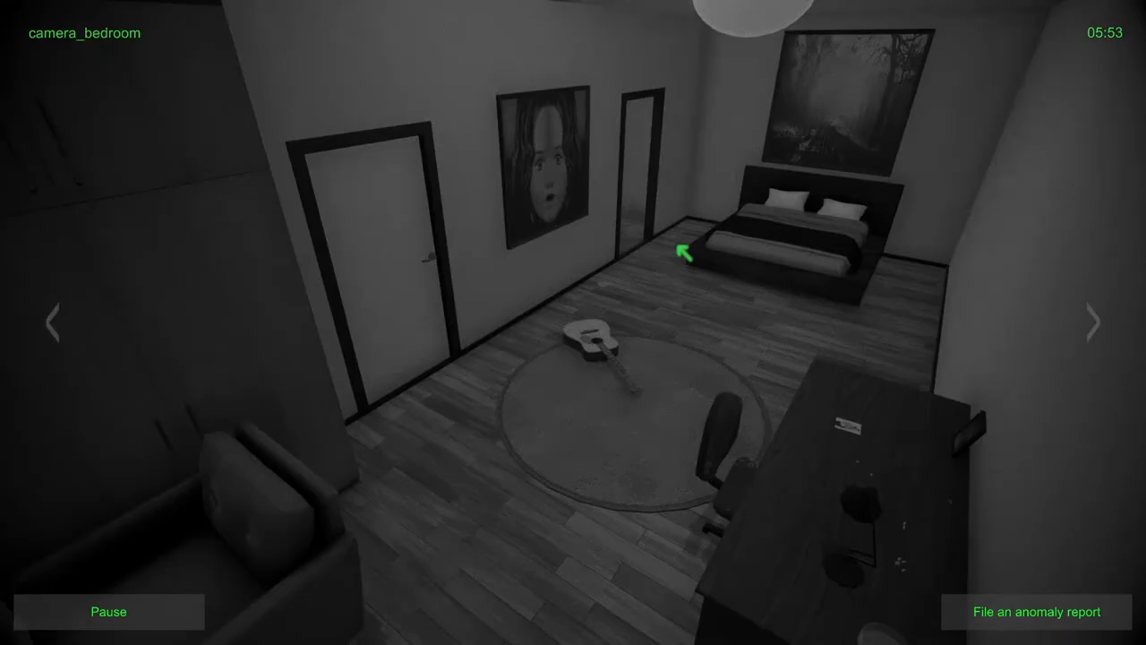
click(1091, 321)
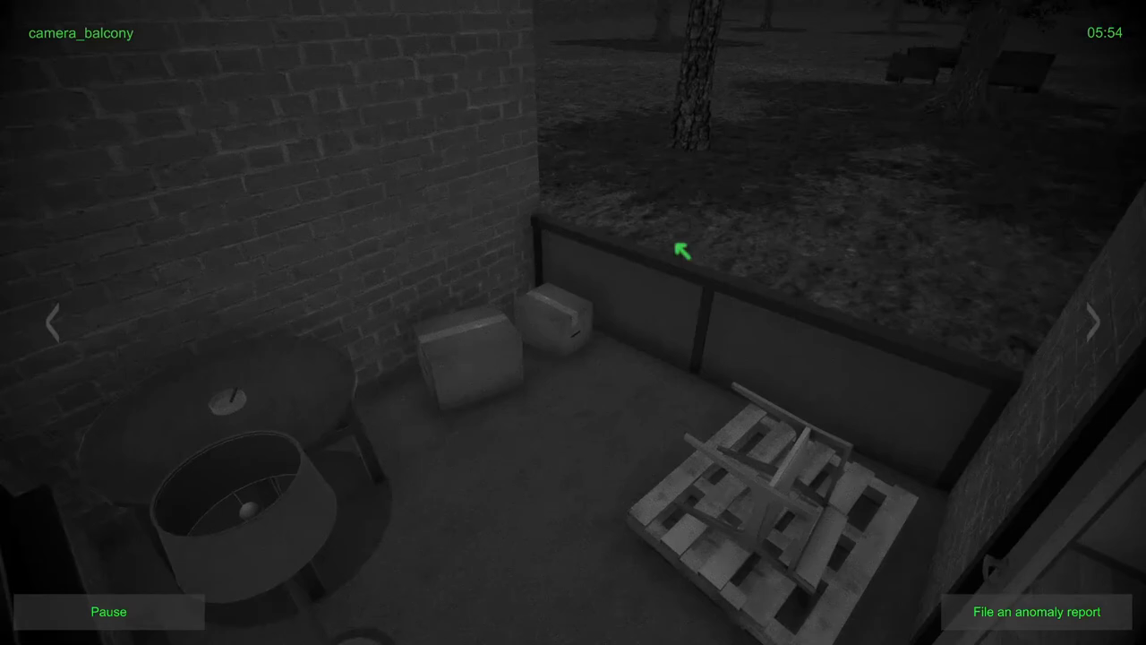
click(1093, 324)
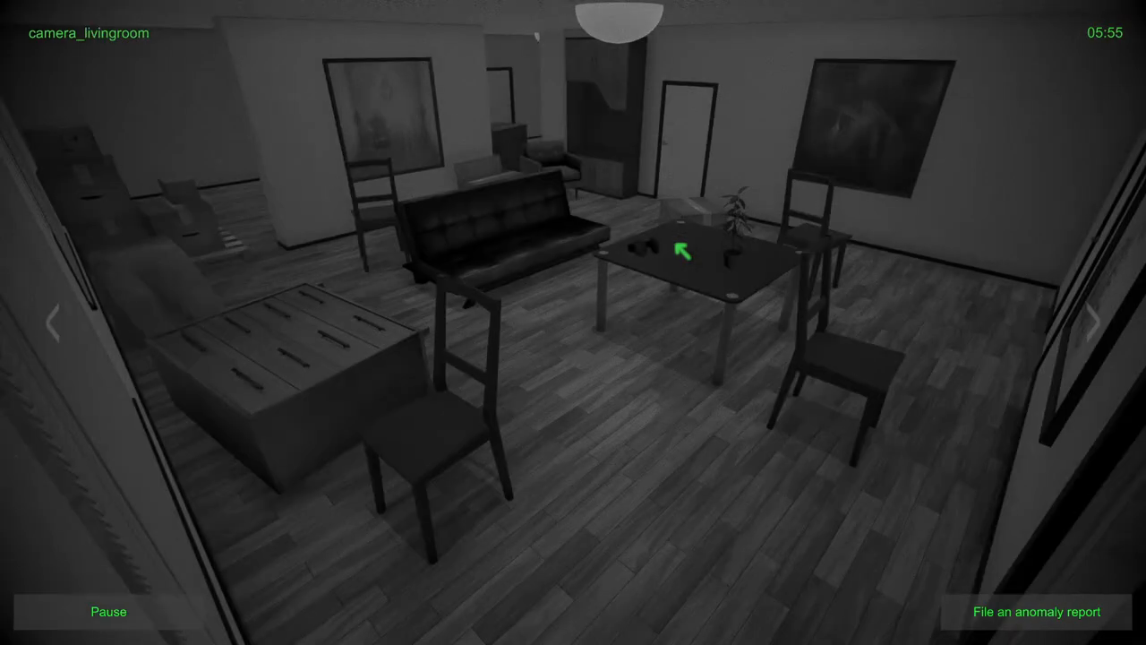
Step: Keep cycling through the kitchen, balcony and bedroom feeds, finishing on the living room camera
click(1101, 324)
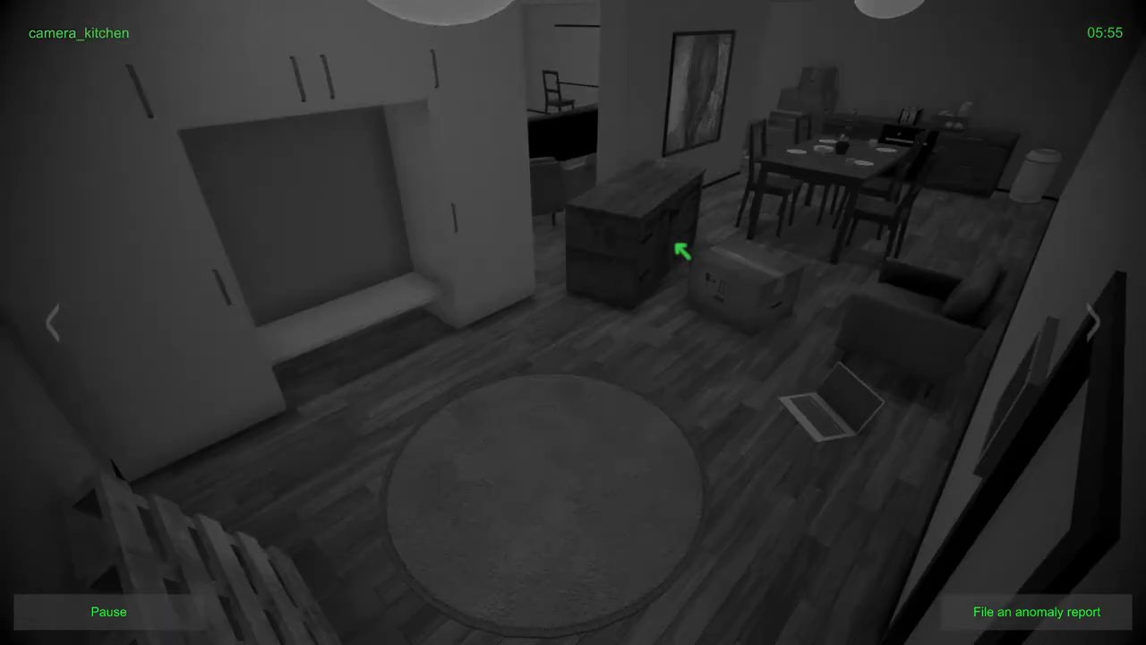
click(1094, 323)
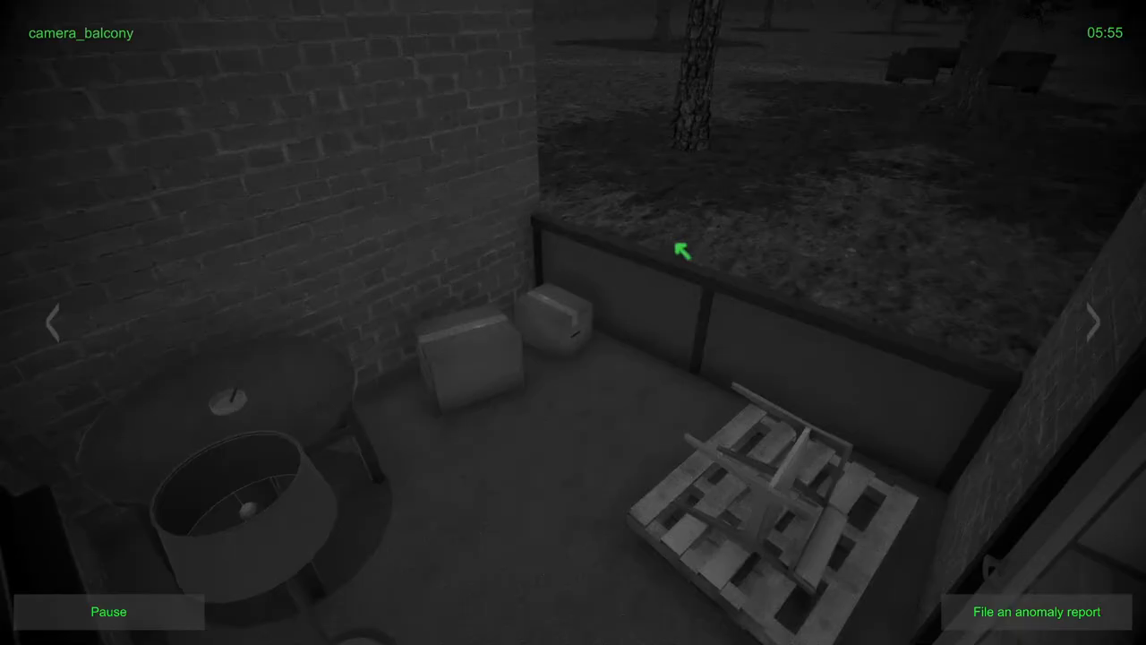
click(1092, 322)
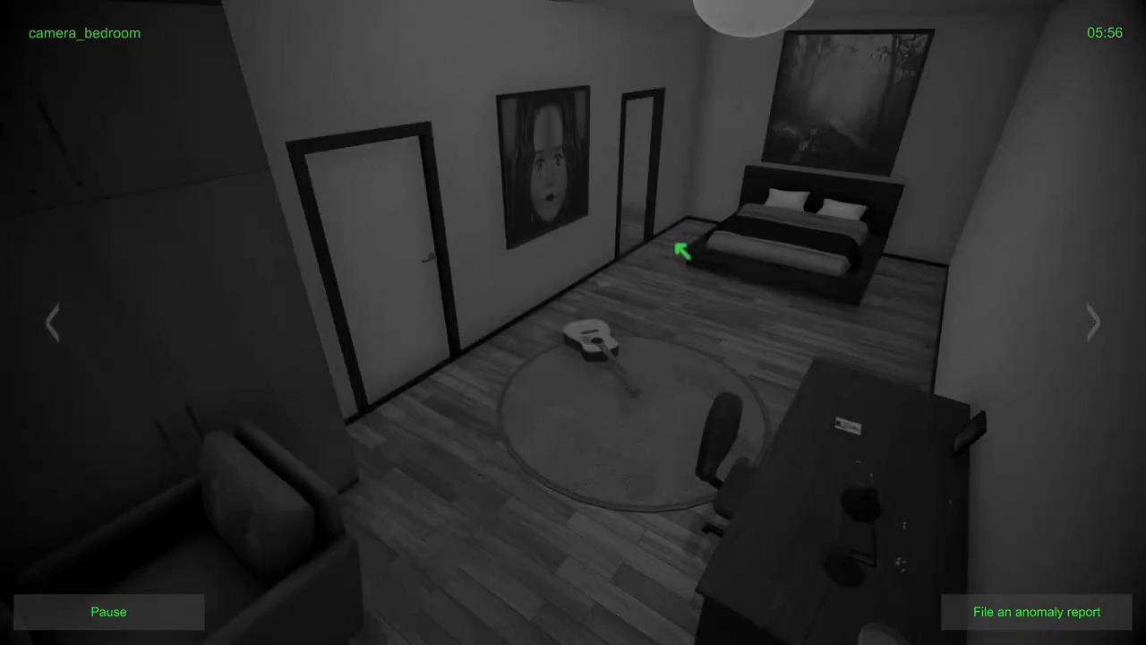
click(1092, 321)
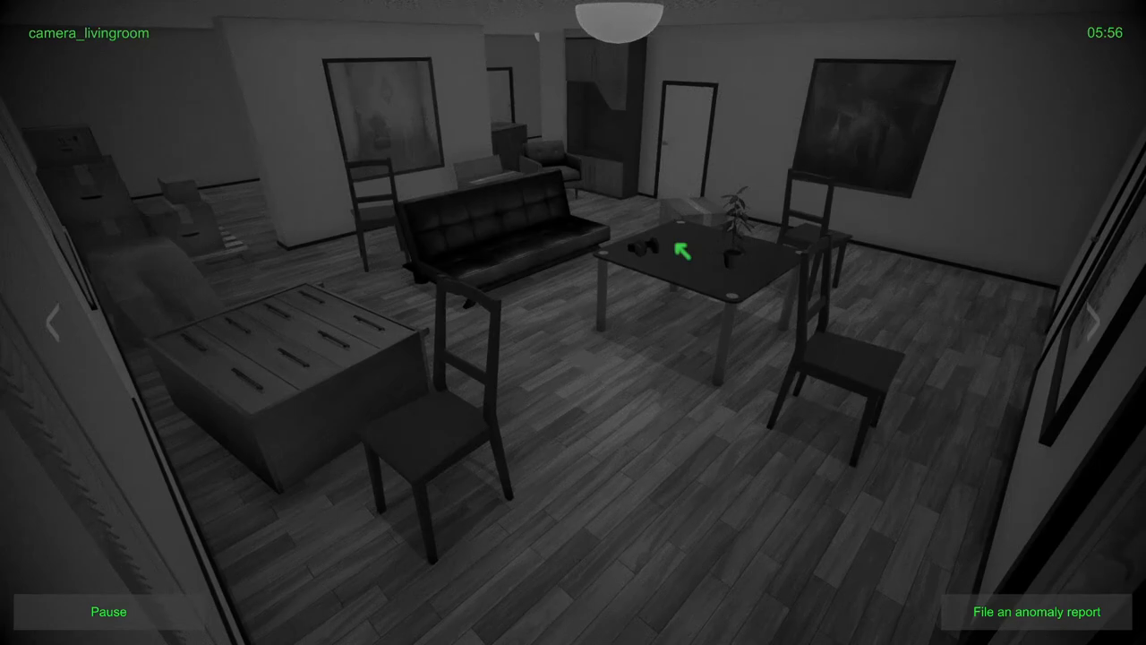
click(1094, 324)
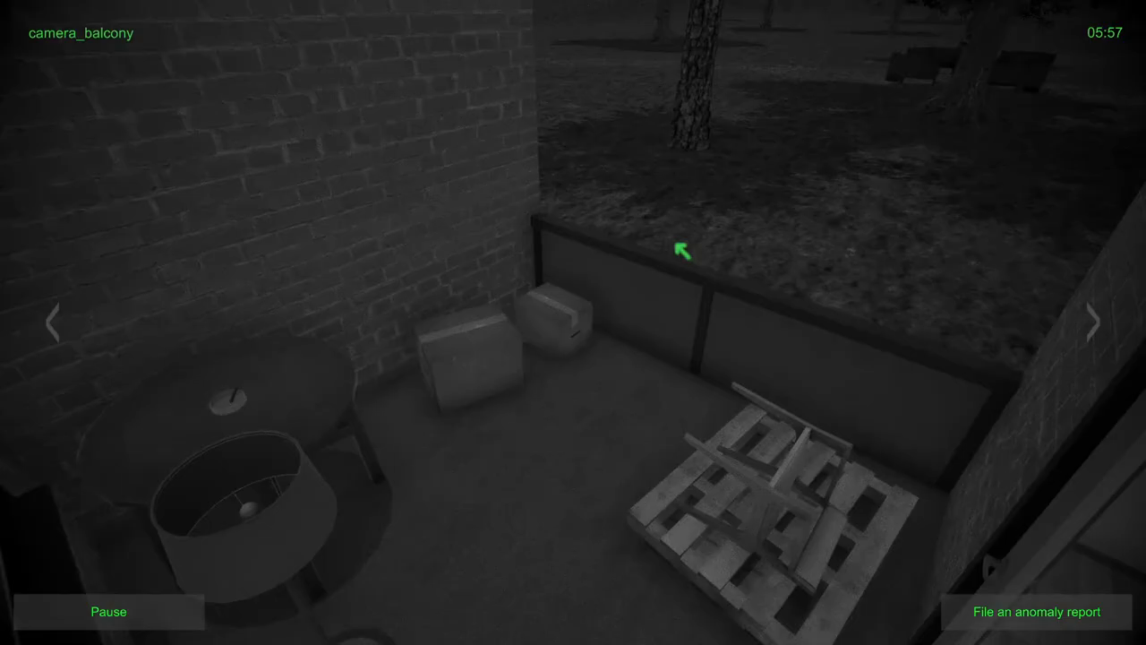
mouse_move(773, 200)
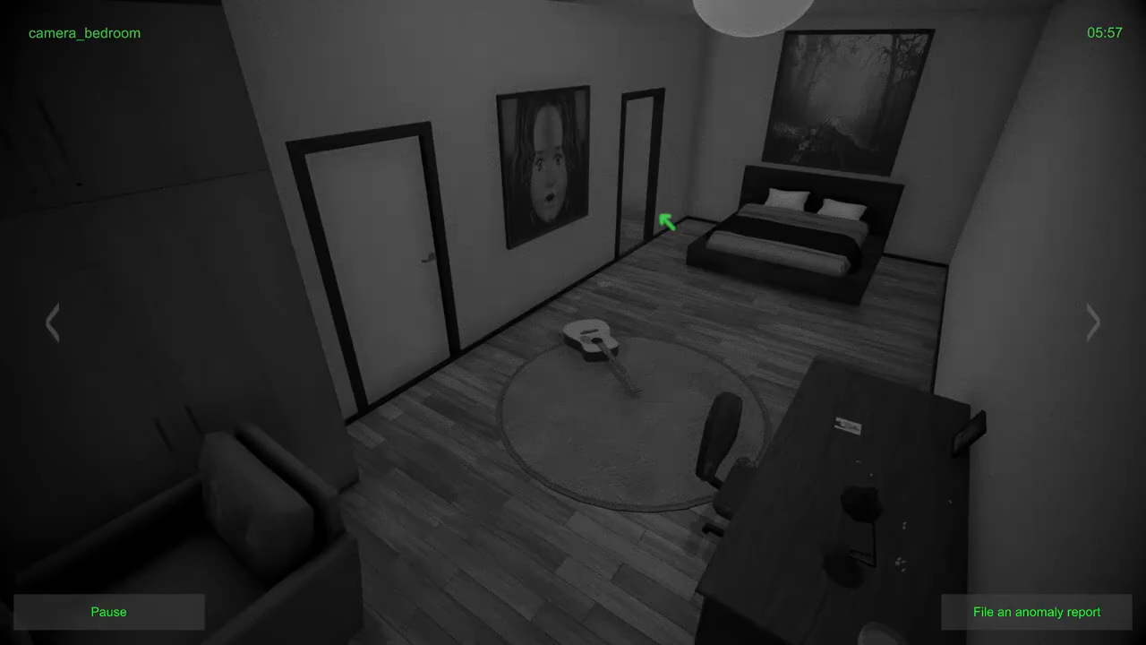
click(1091, 322)
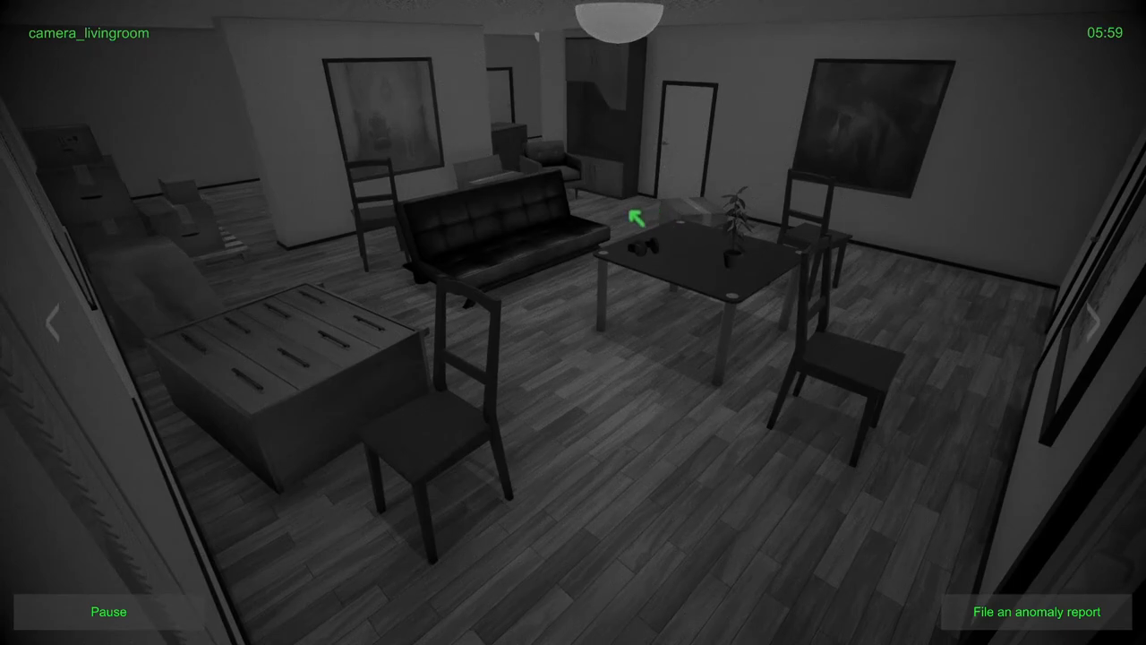
click(1099, 323)
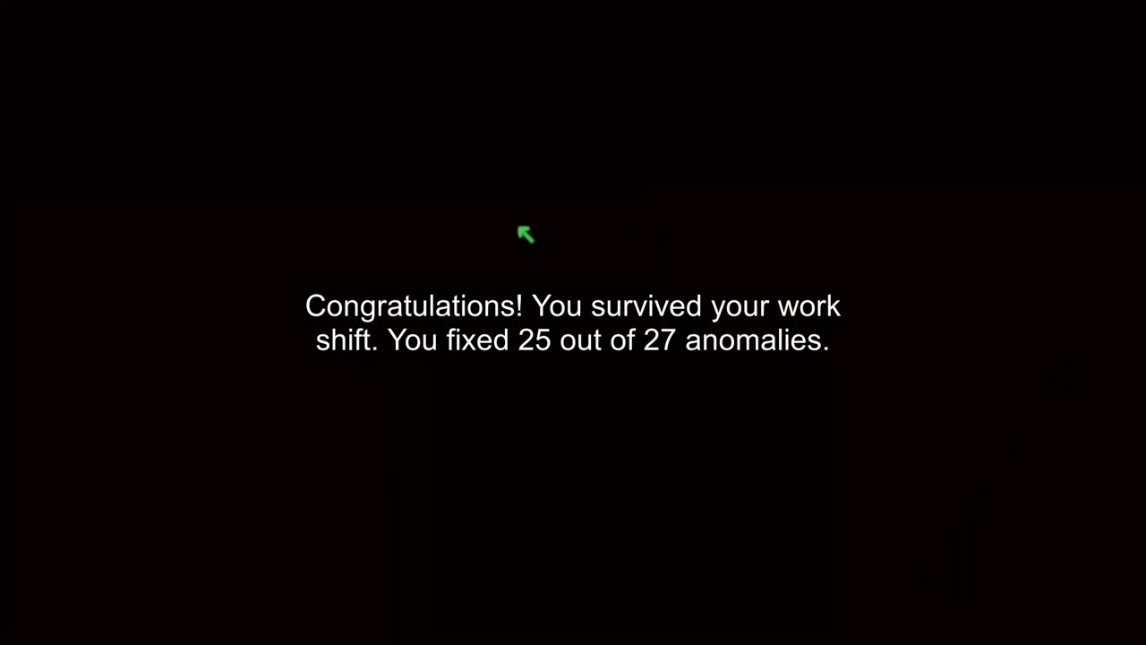
mouse_move(429, 275)
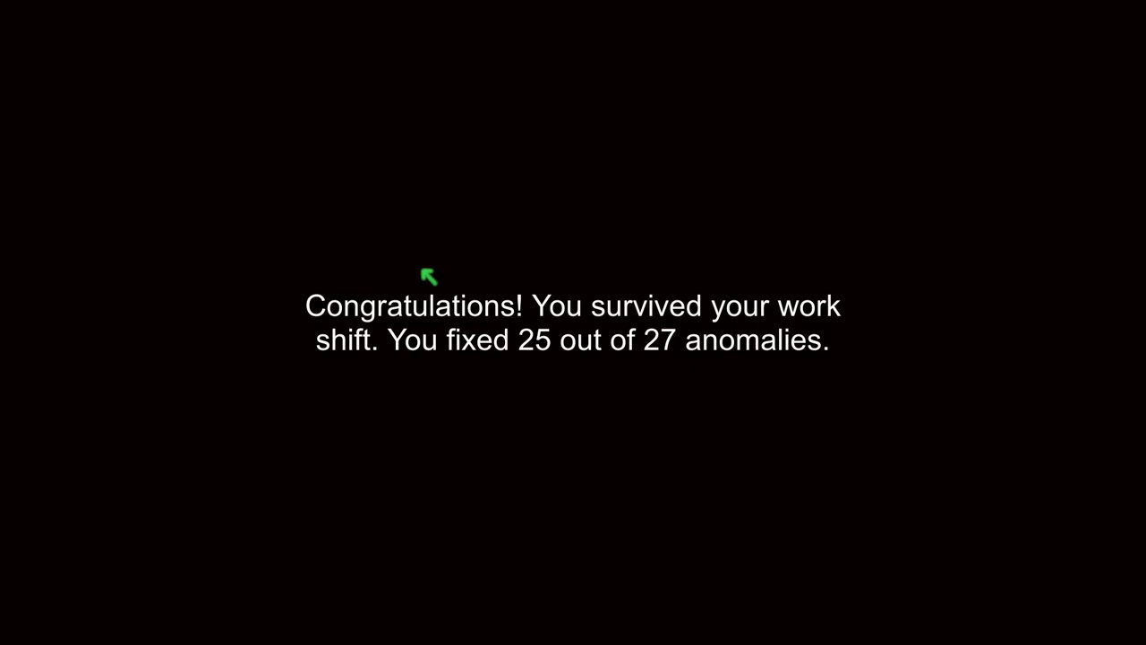
mouse_move(429, 273)
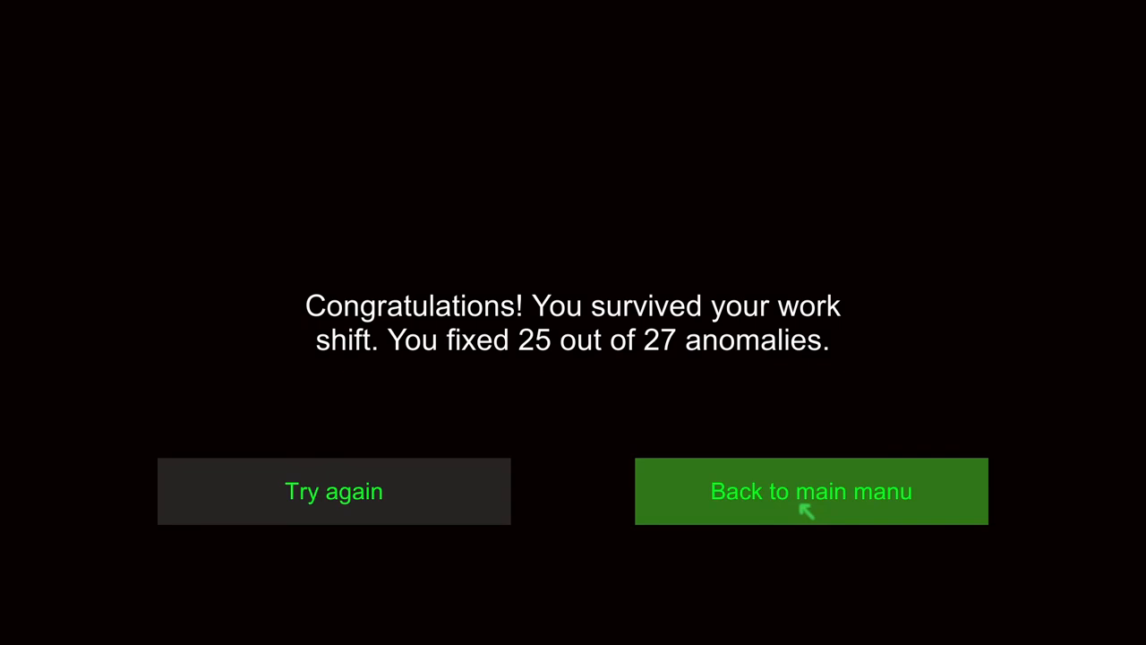
mouse_move(701, 546)
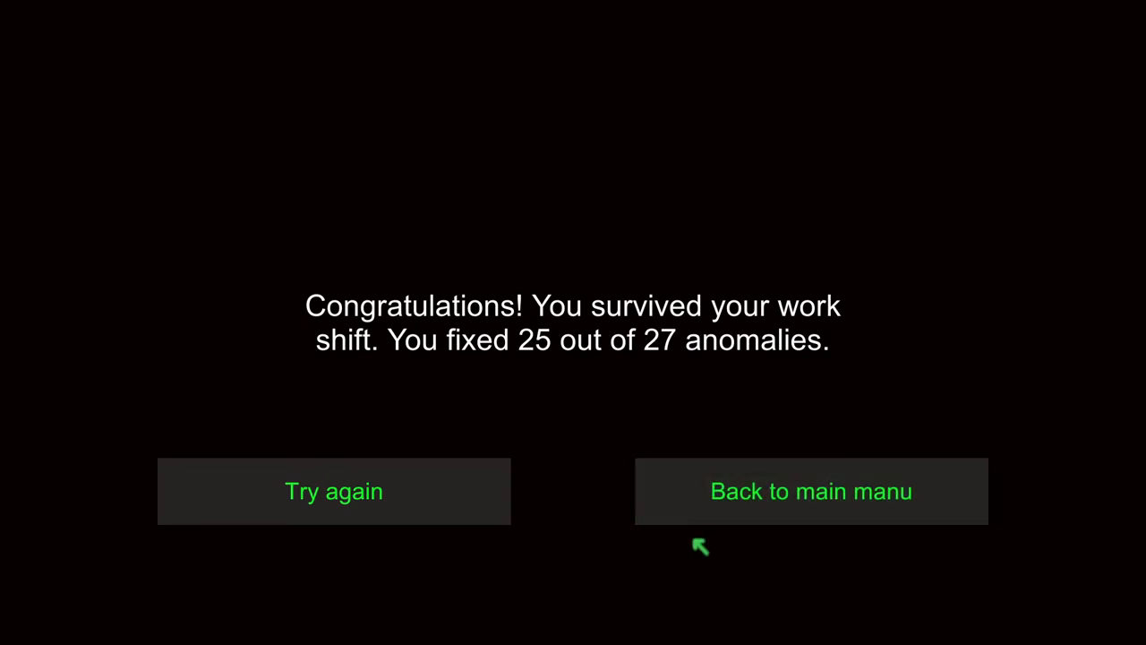